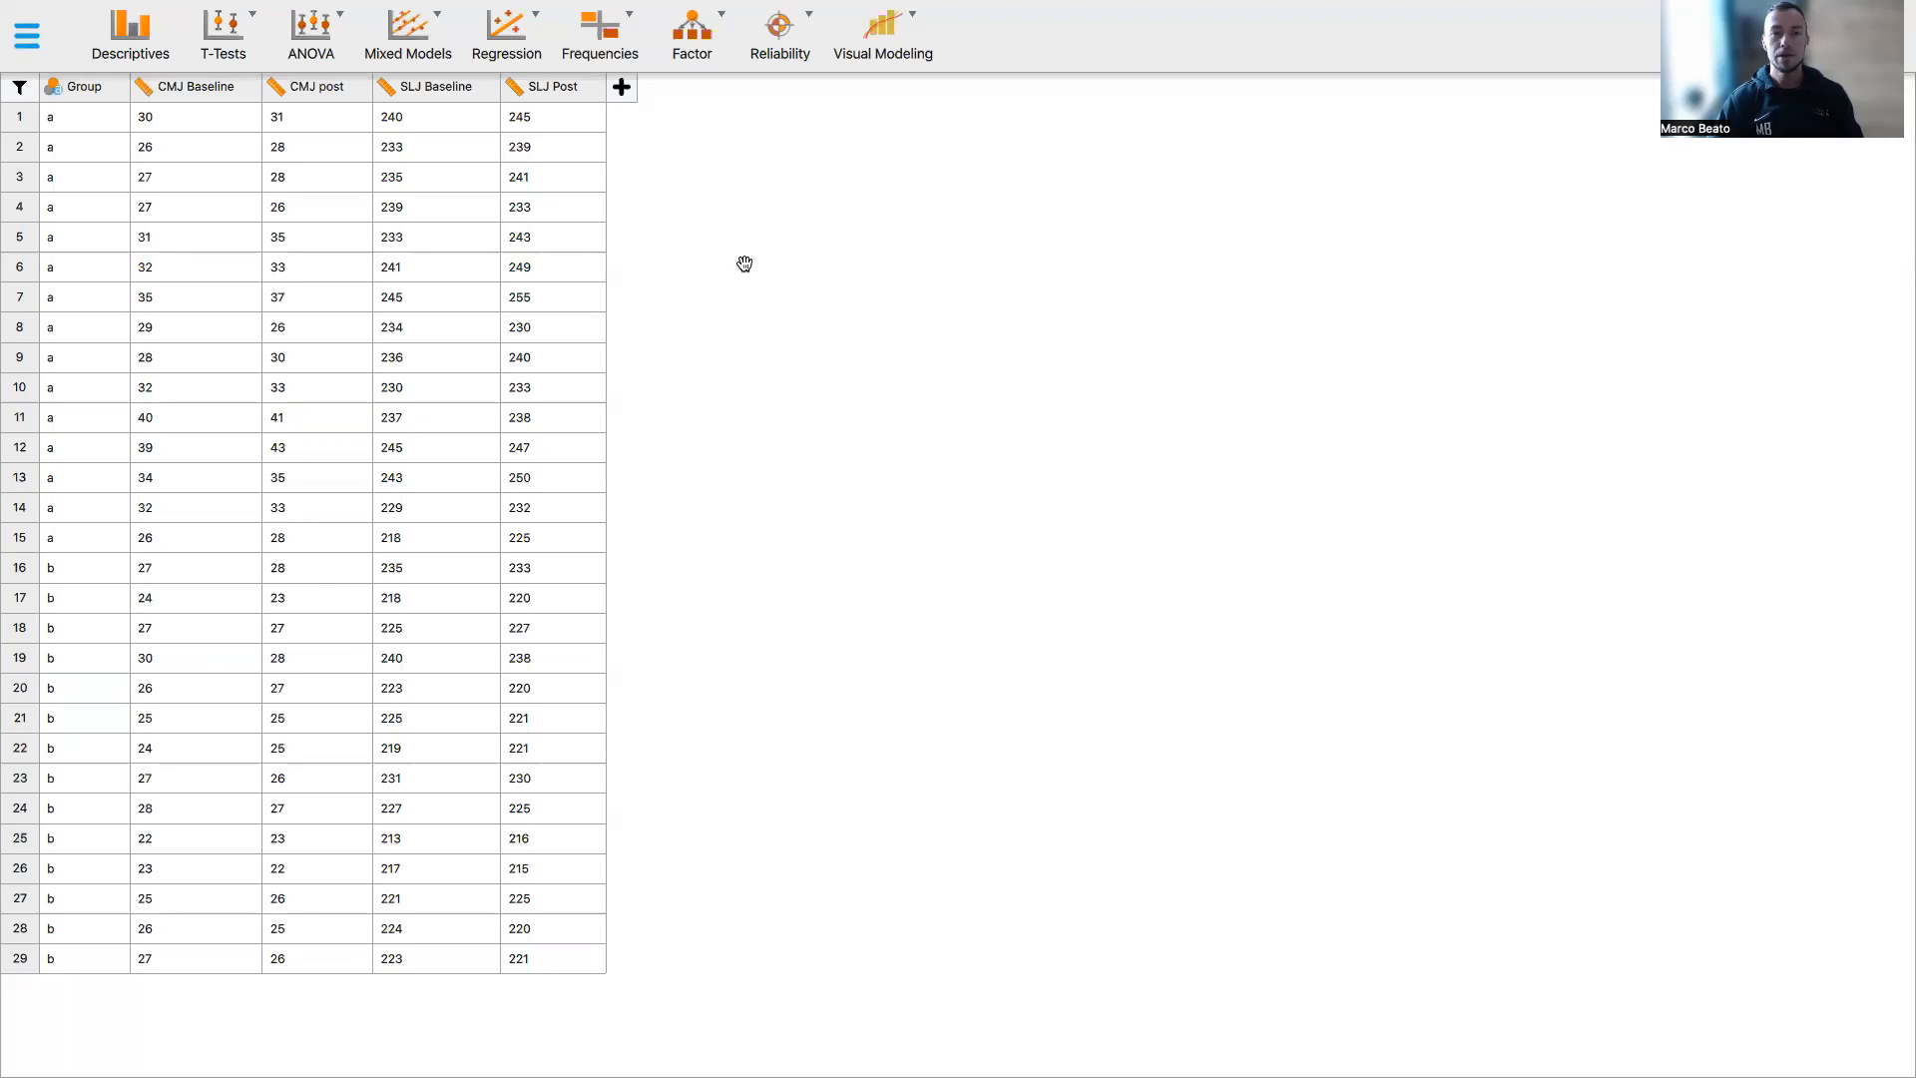
mouse_move(745, 266)
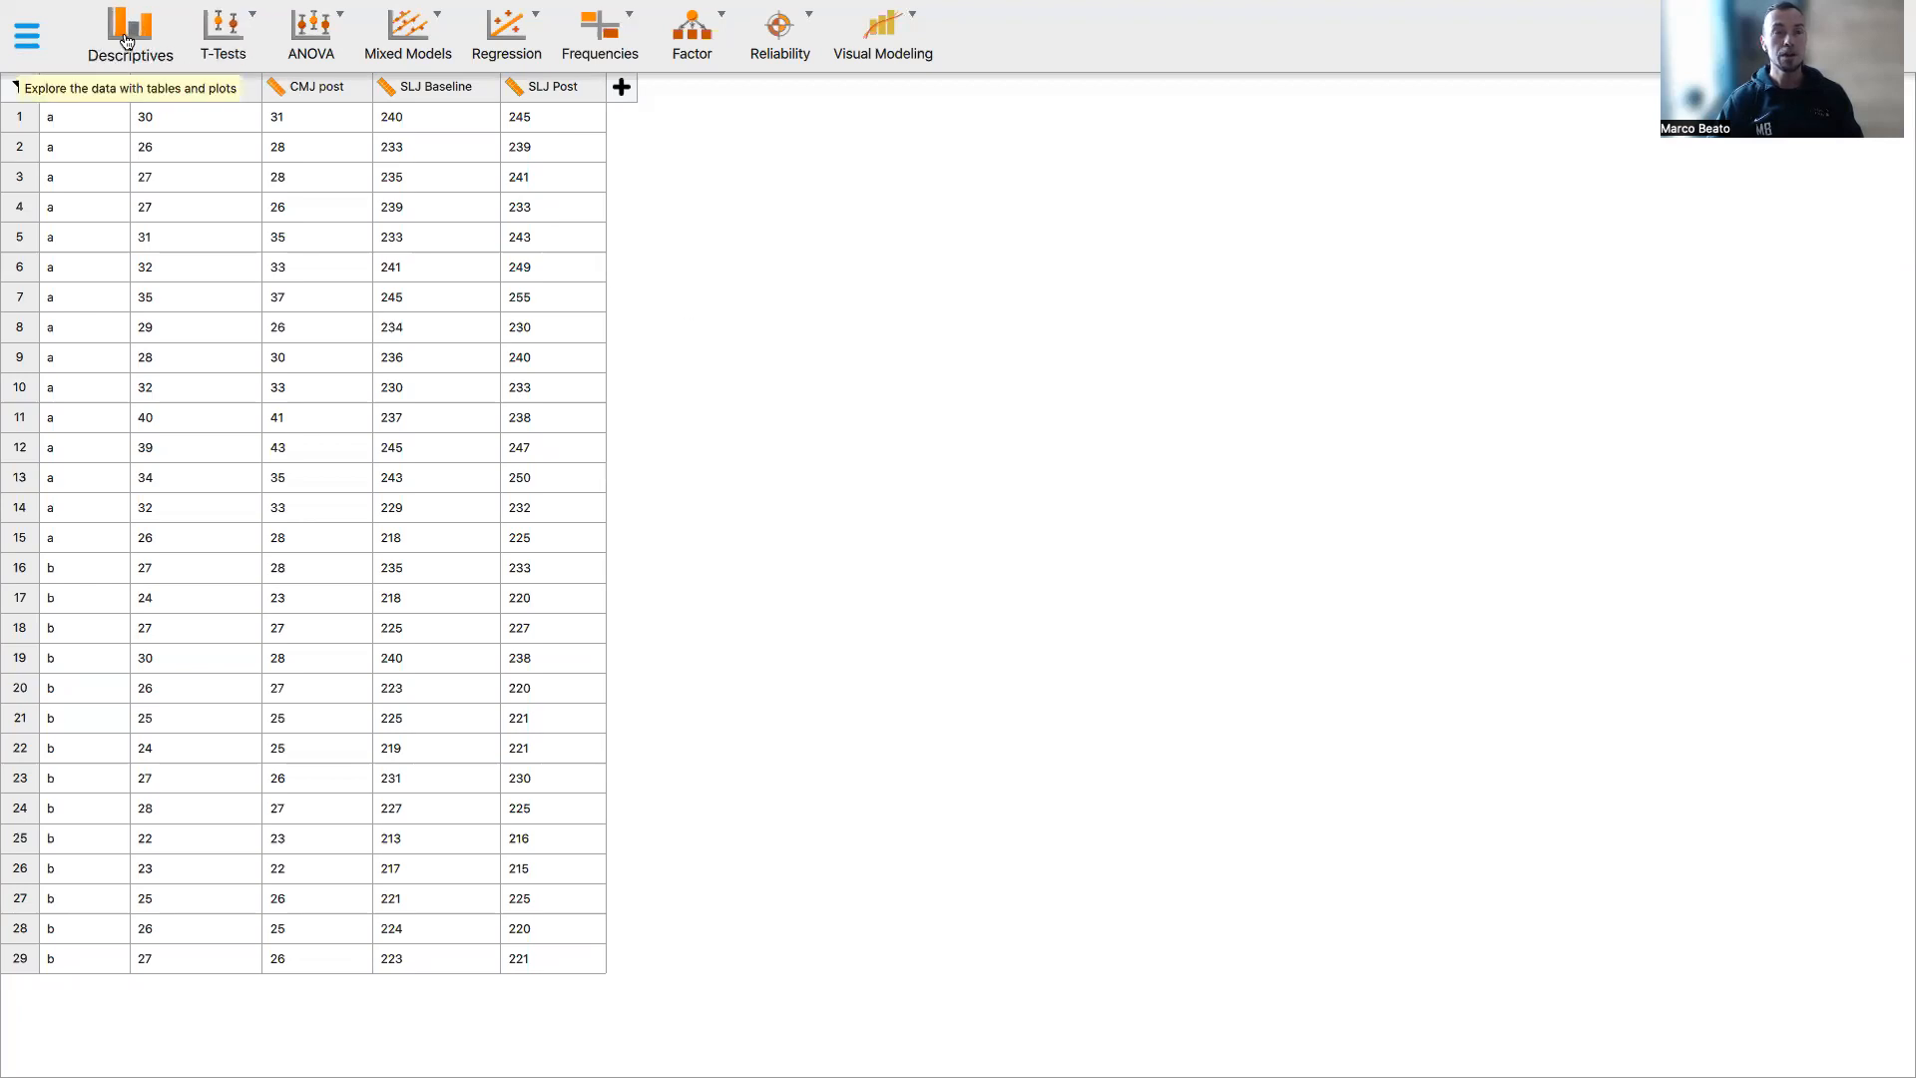
Browse the Descriptive Statistics analysis and its Statistics options
click(128, 26)
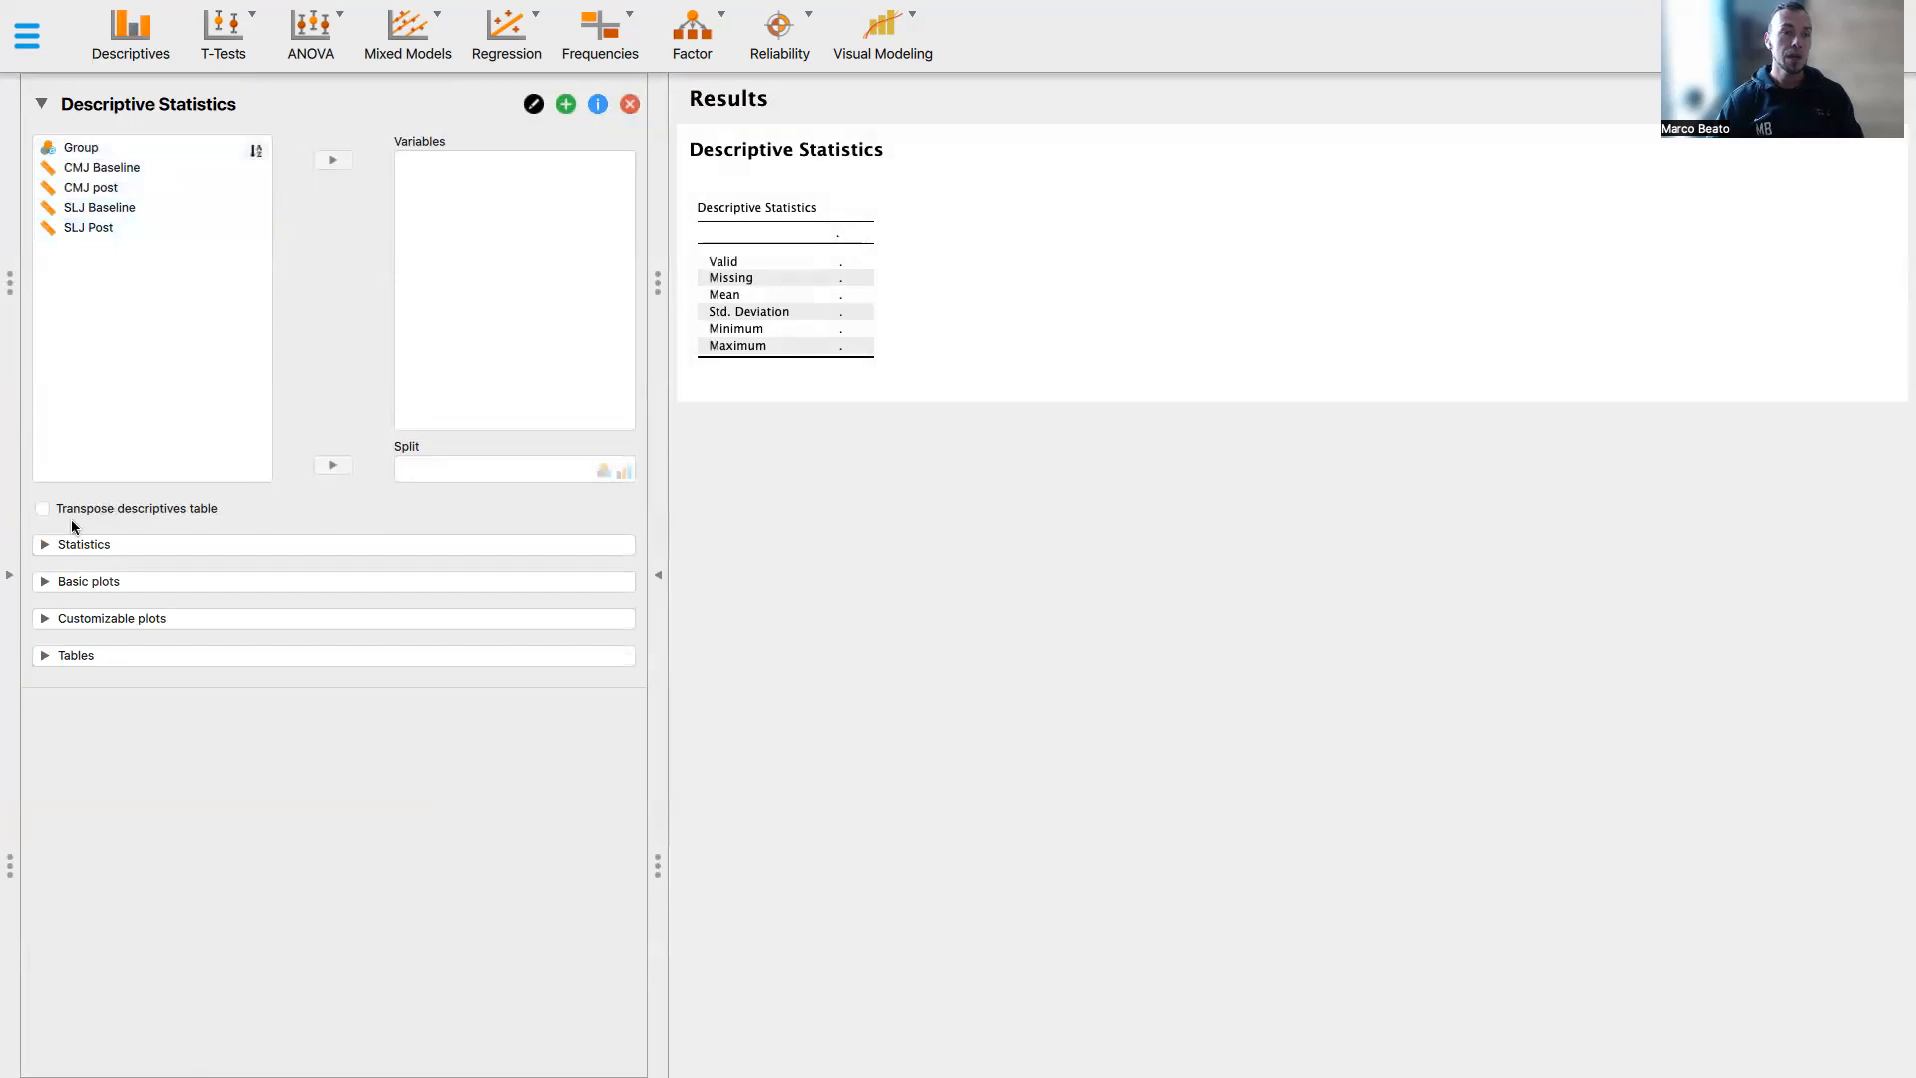
click(84, 543)
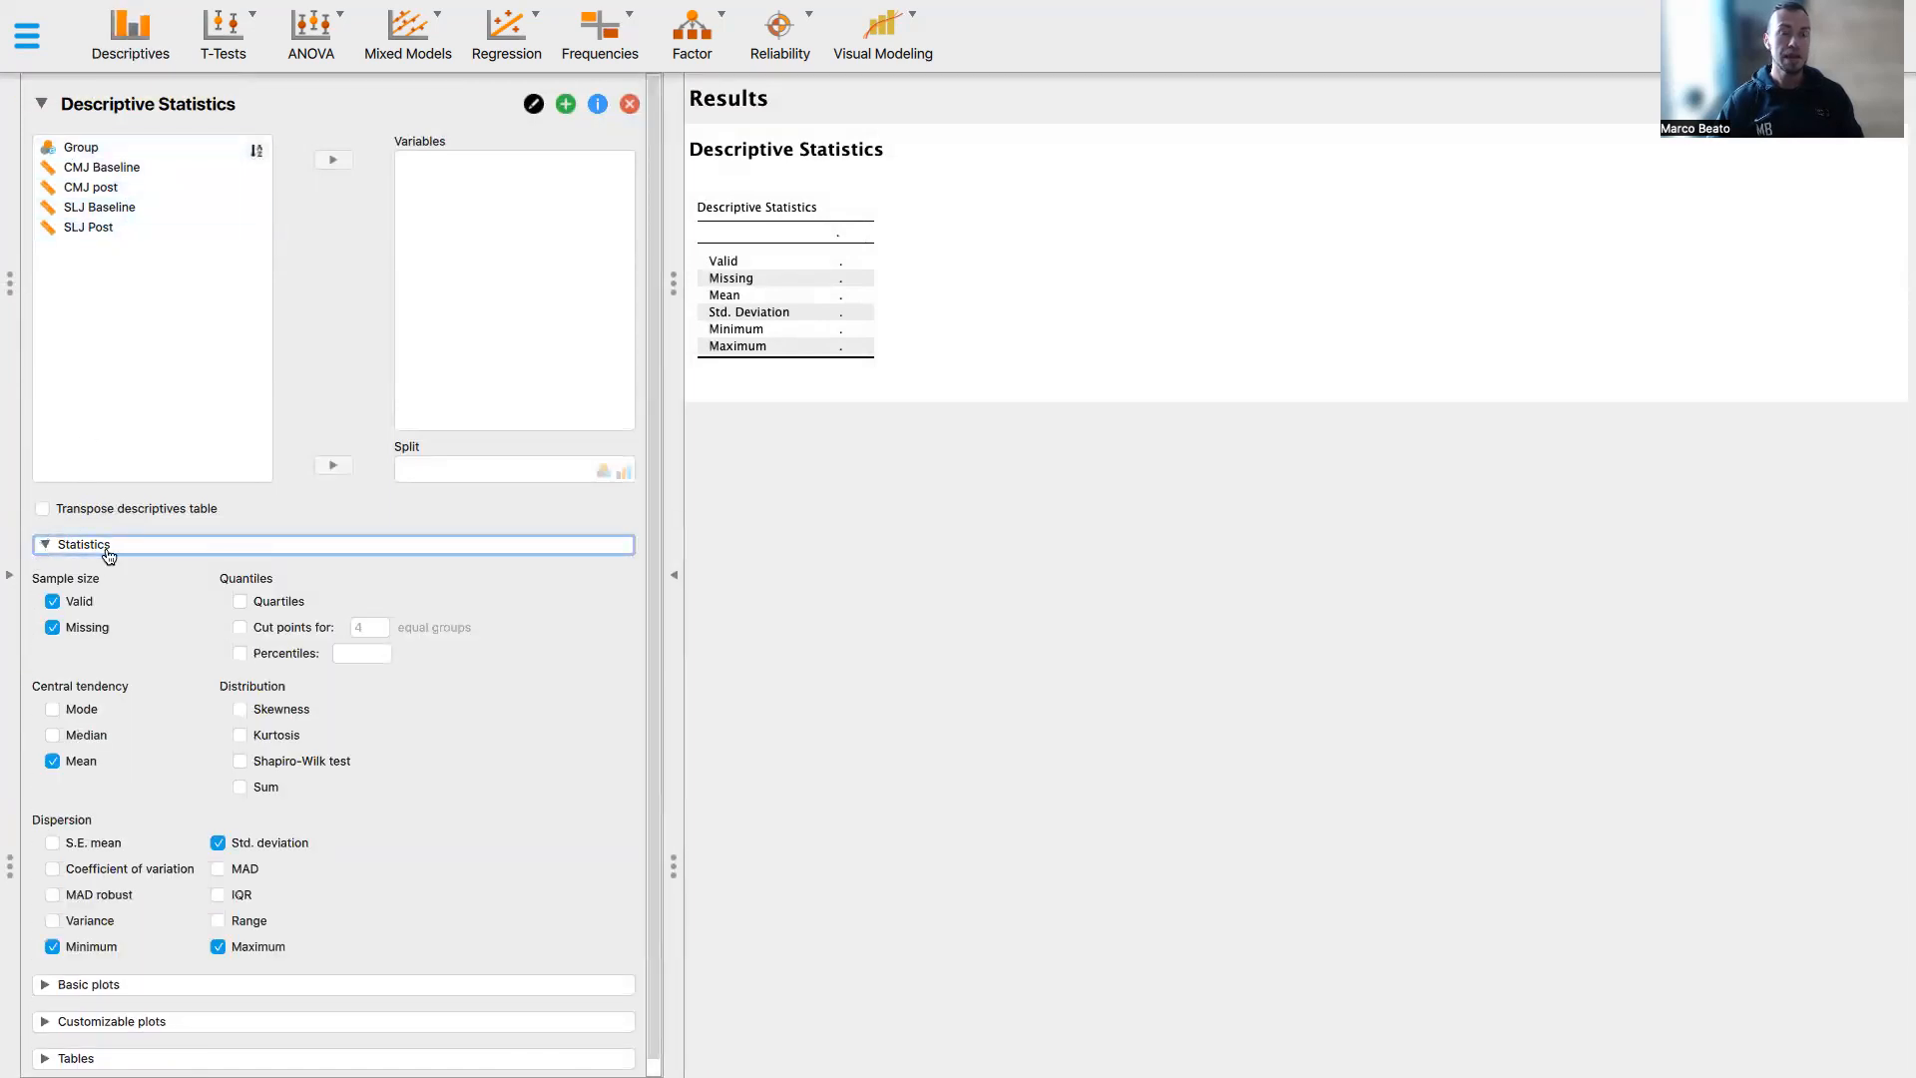
click(88, 227)
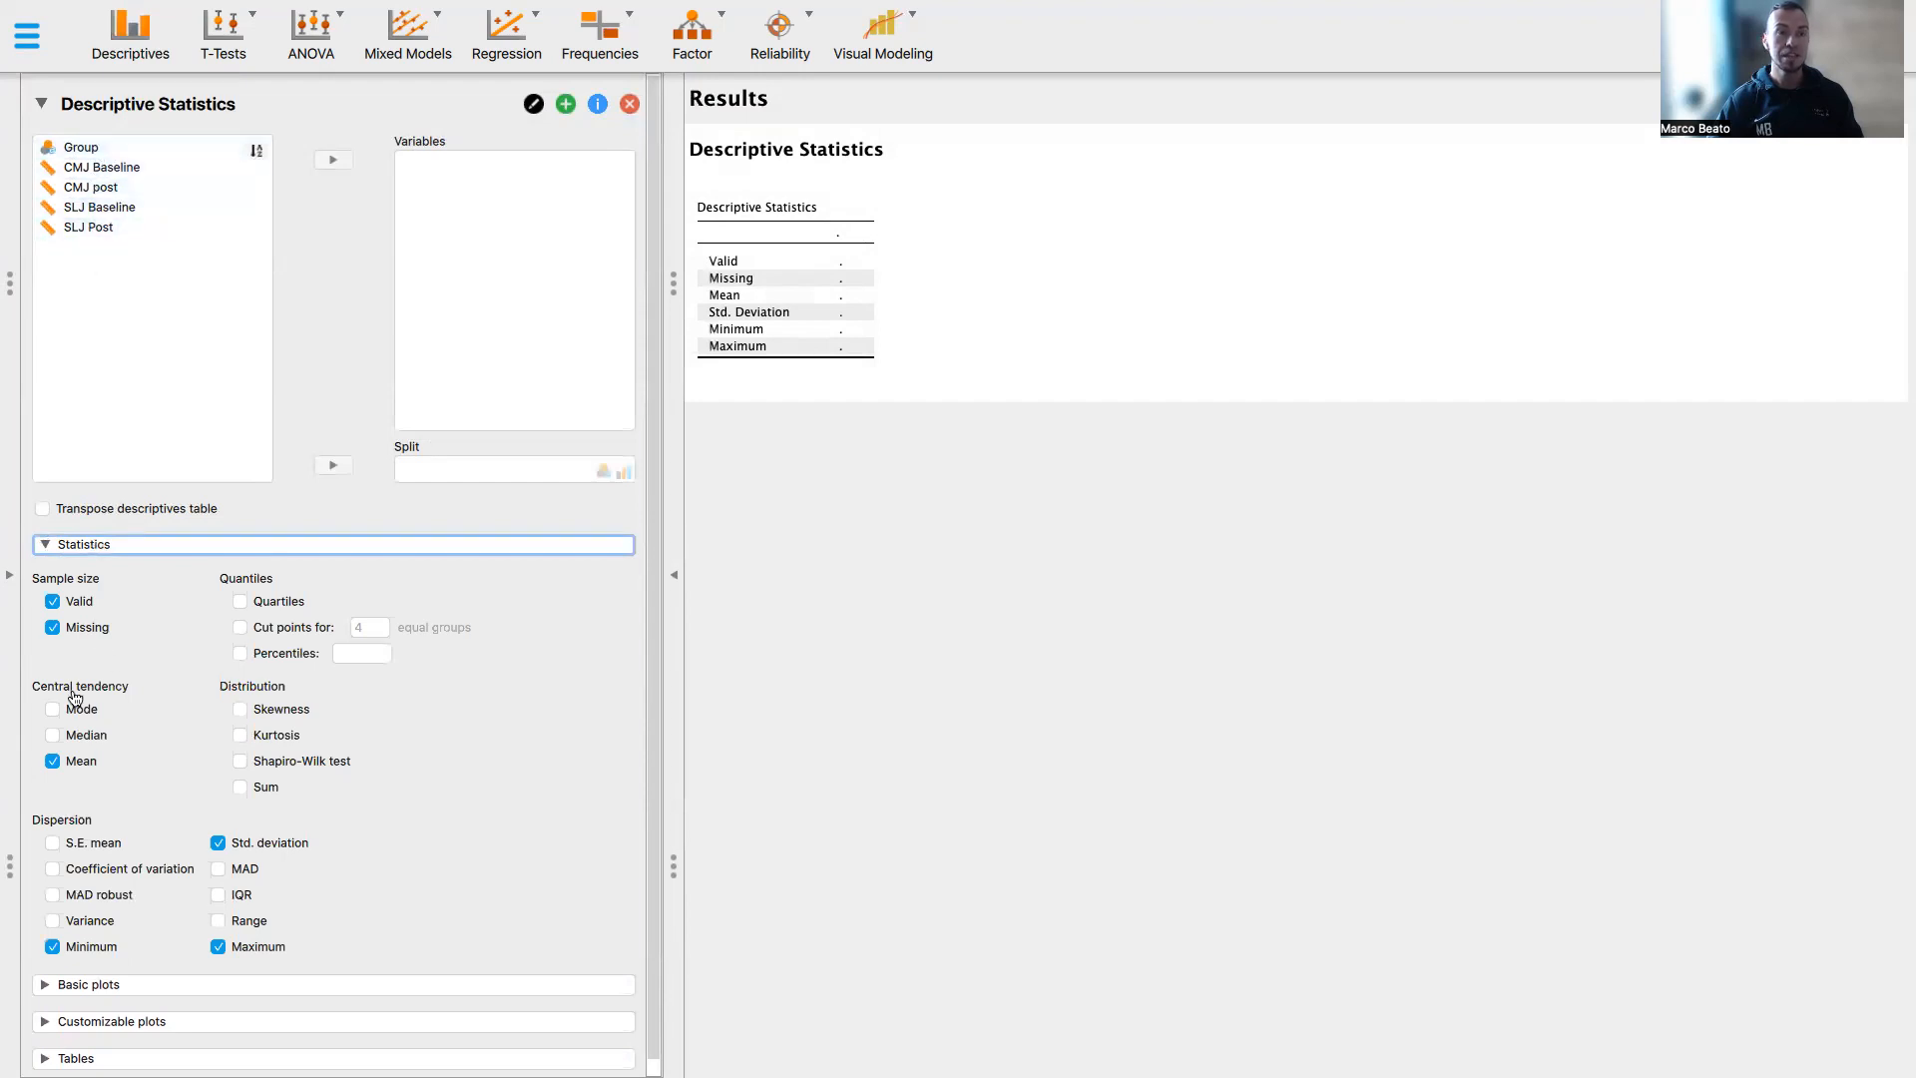
mouse_move(247, 707)
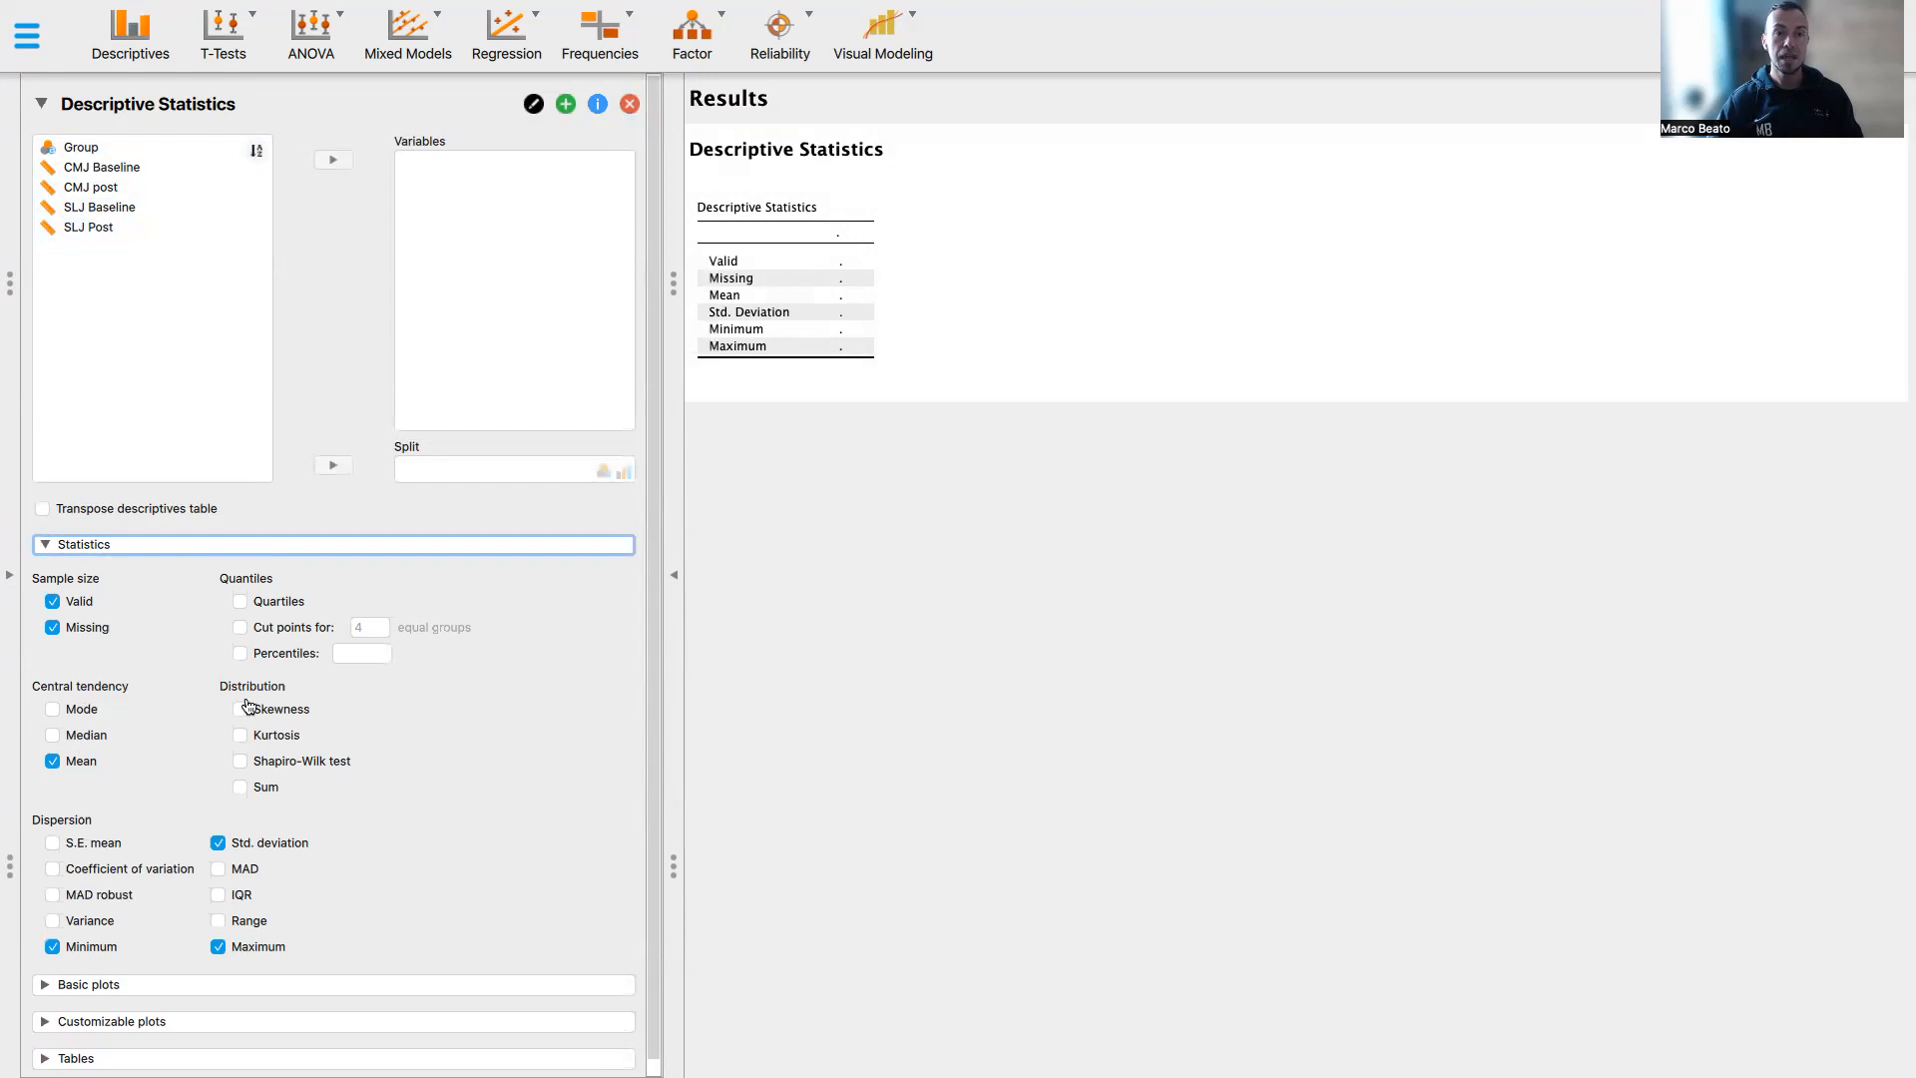
mouse_move(379, 617)
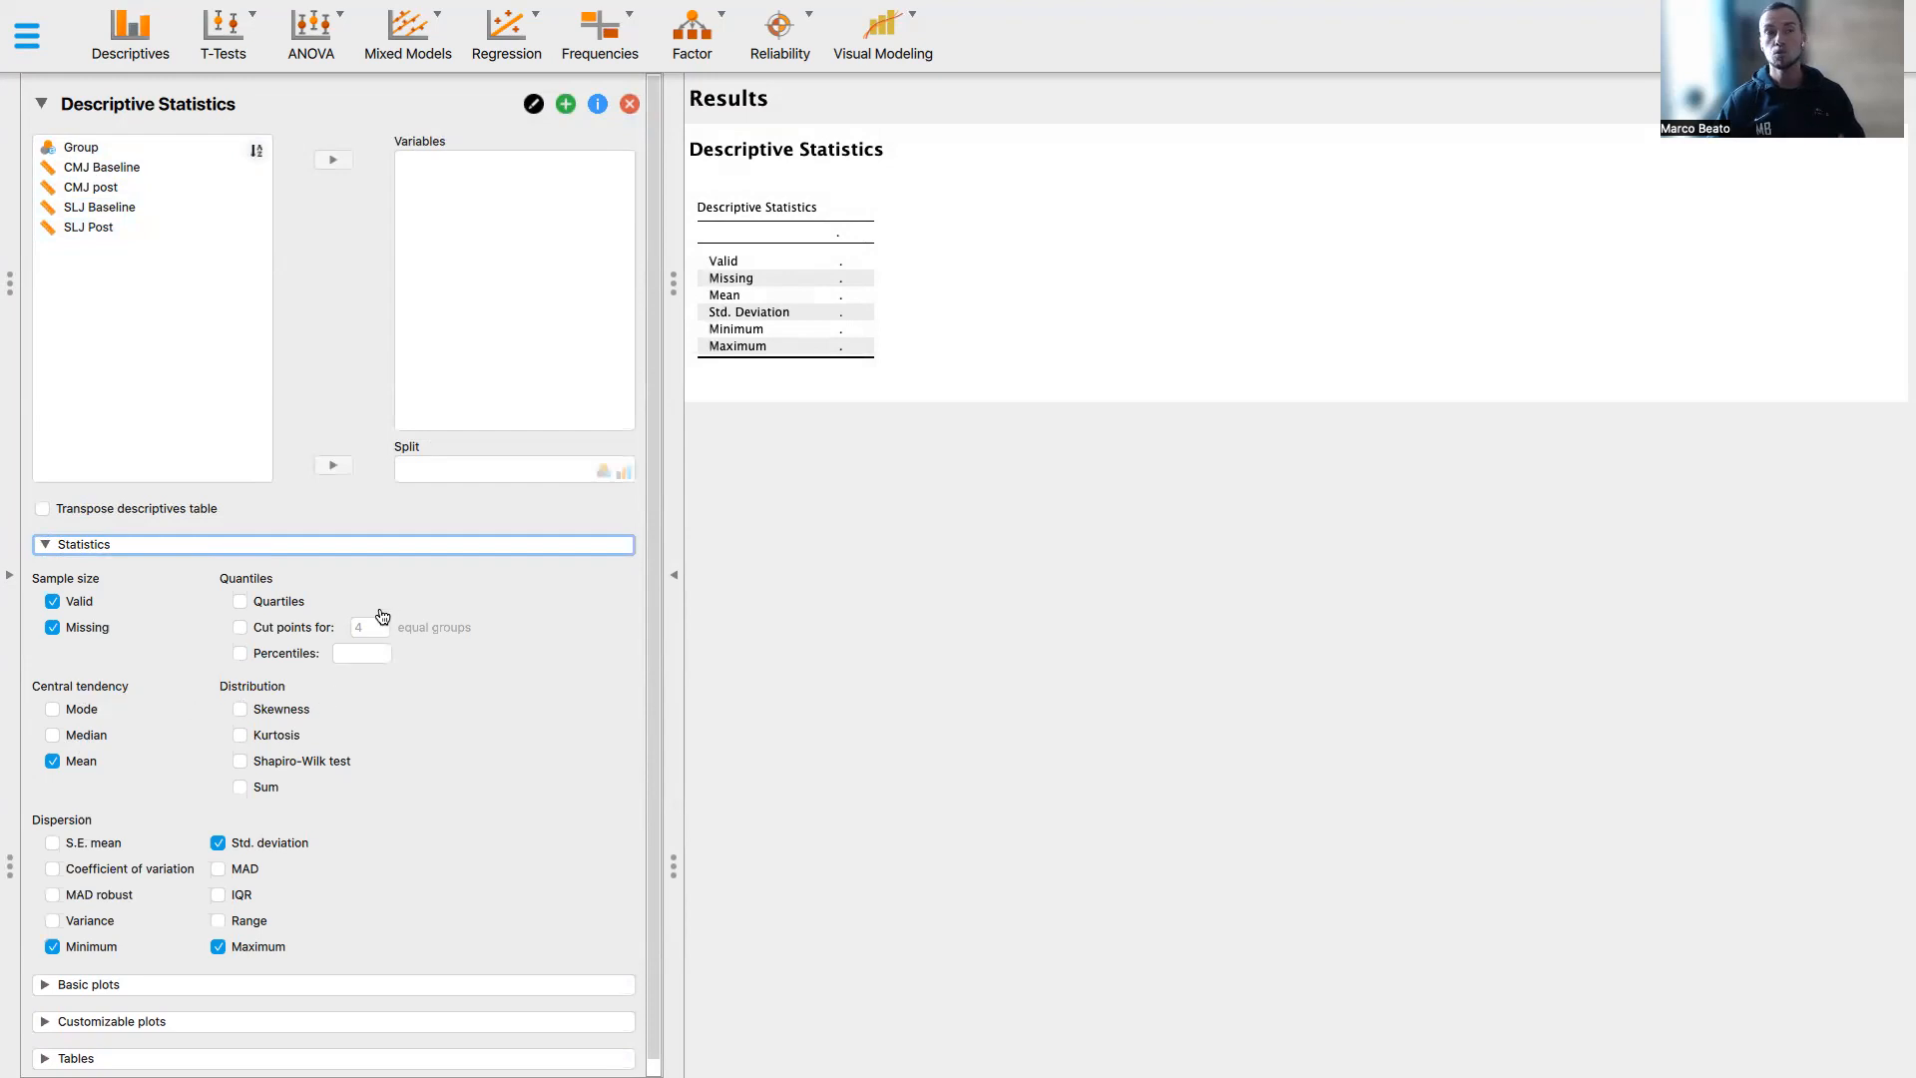
mouse_move(291, 377)
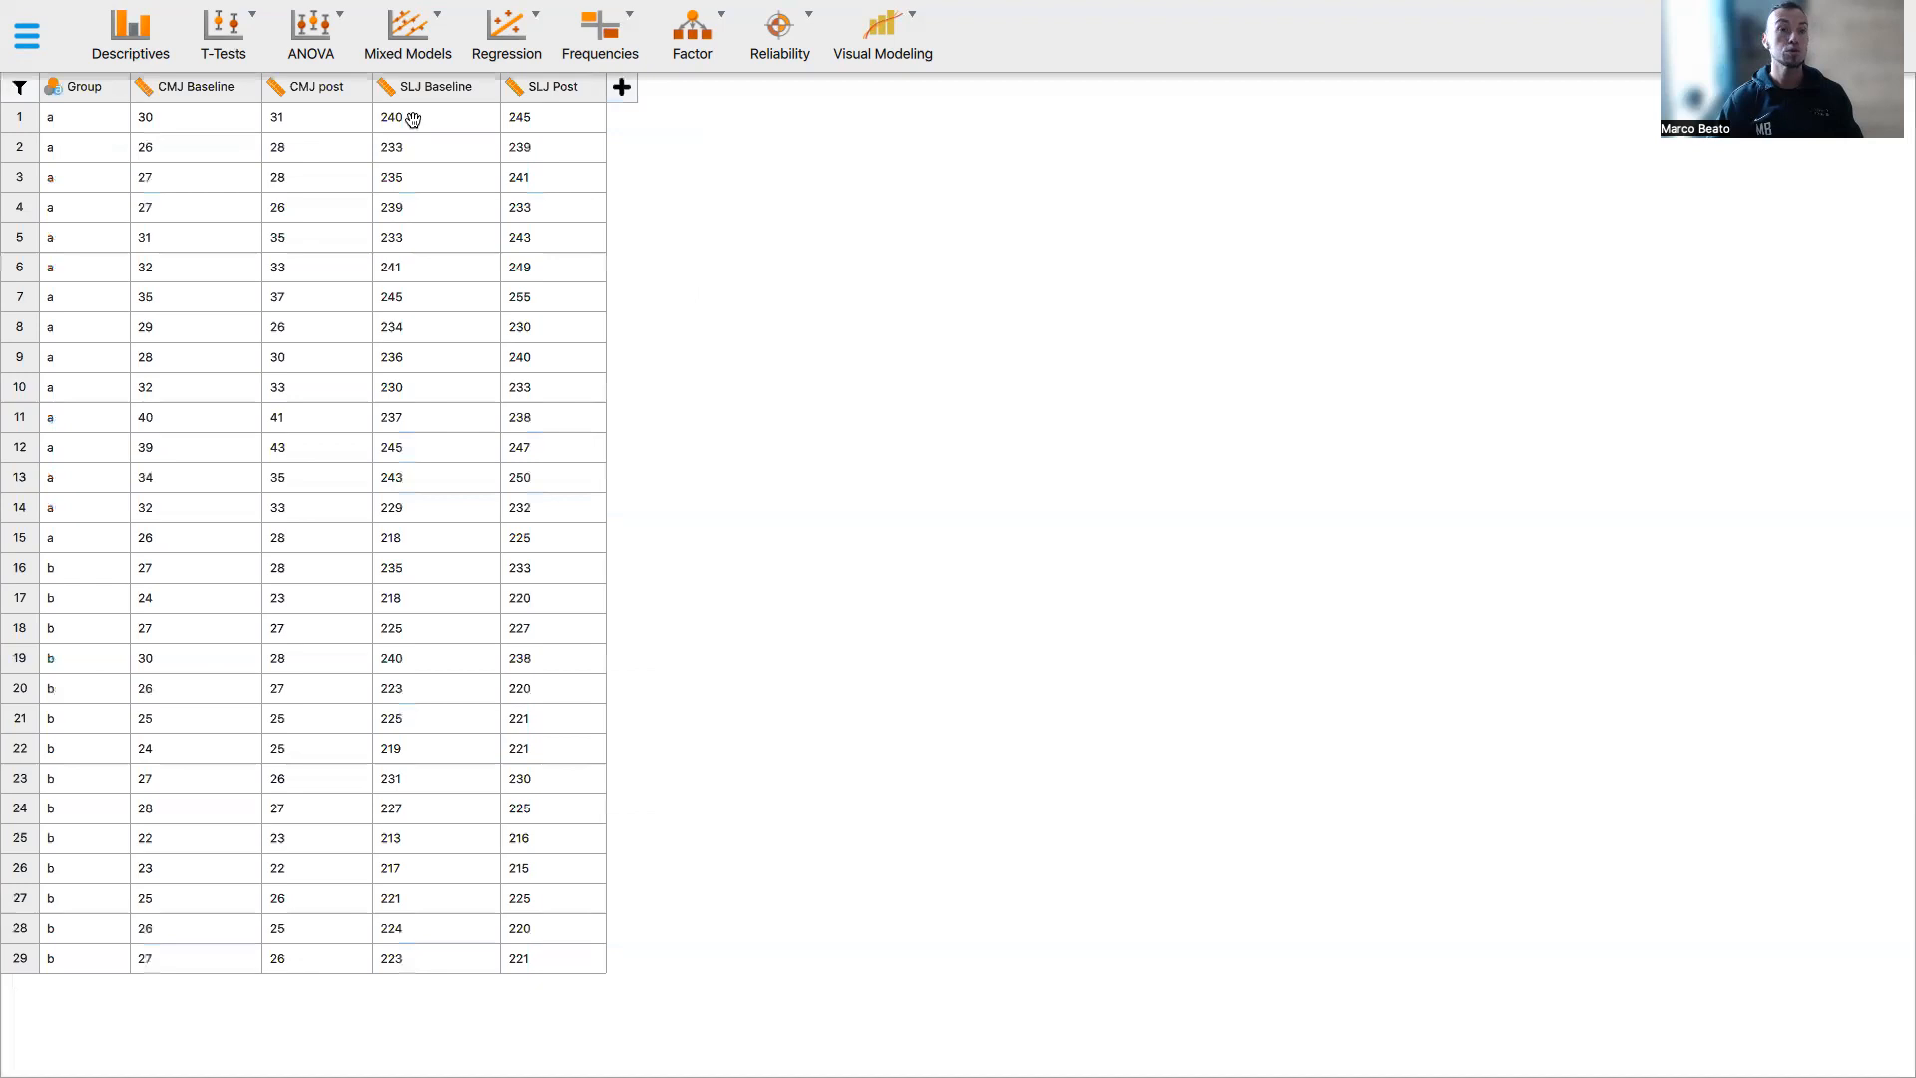
Run an Independent Samples T-Test with Group as grouping variable and SLJ Baseline as dependent variable
click(222, 33)
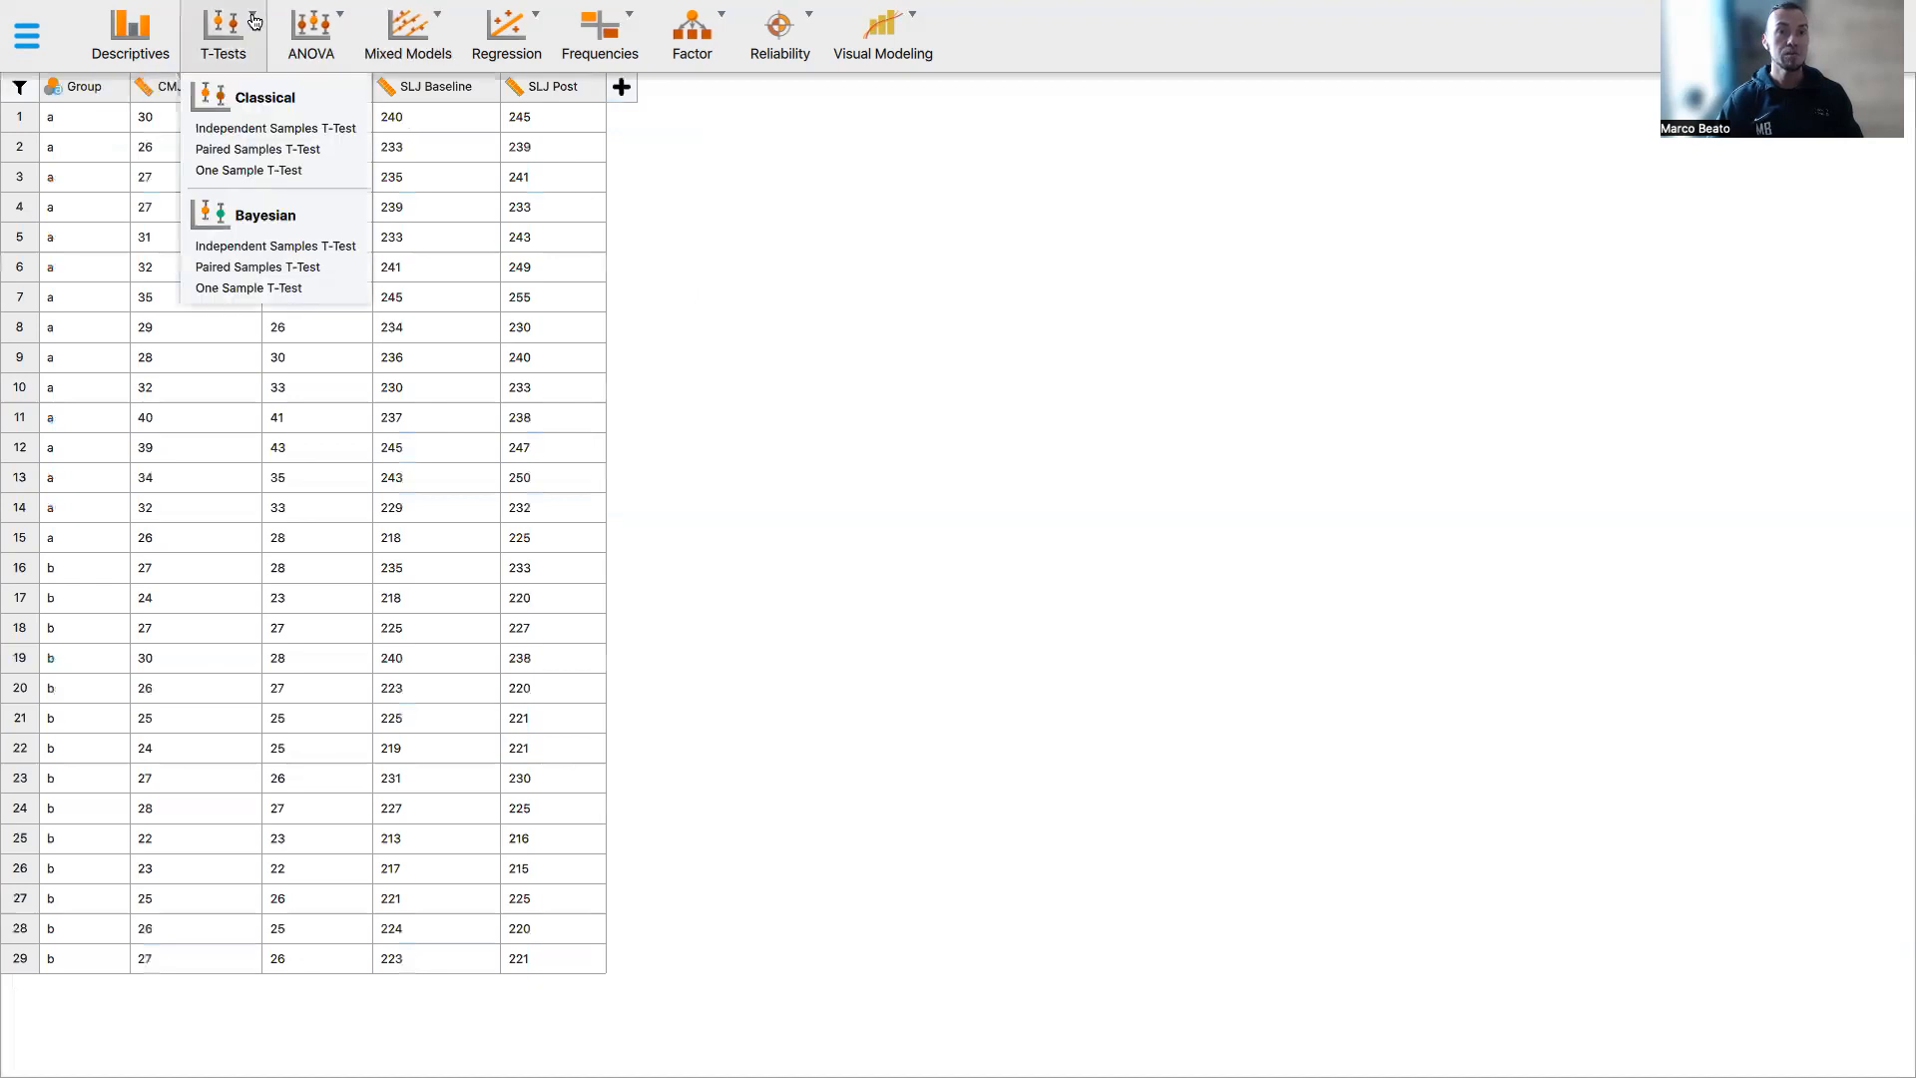
mouse_move(274, 128)
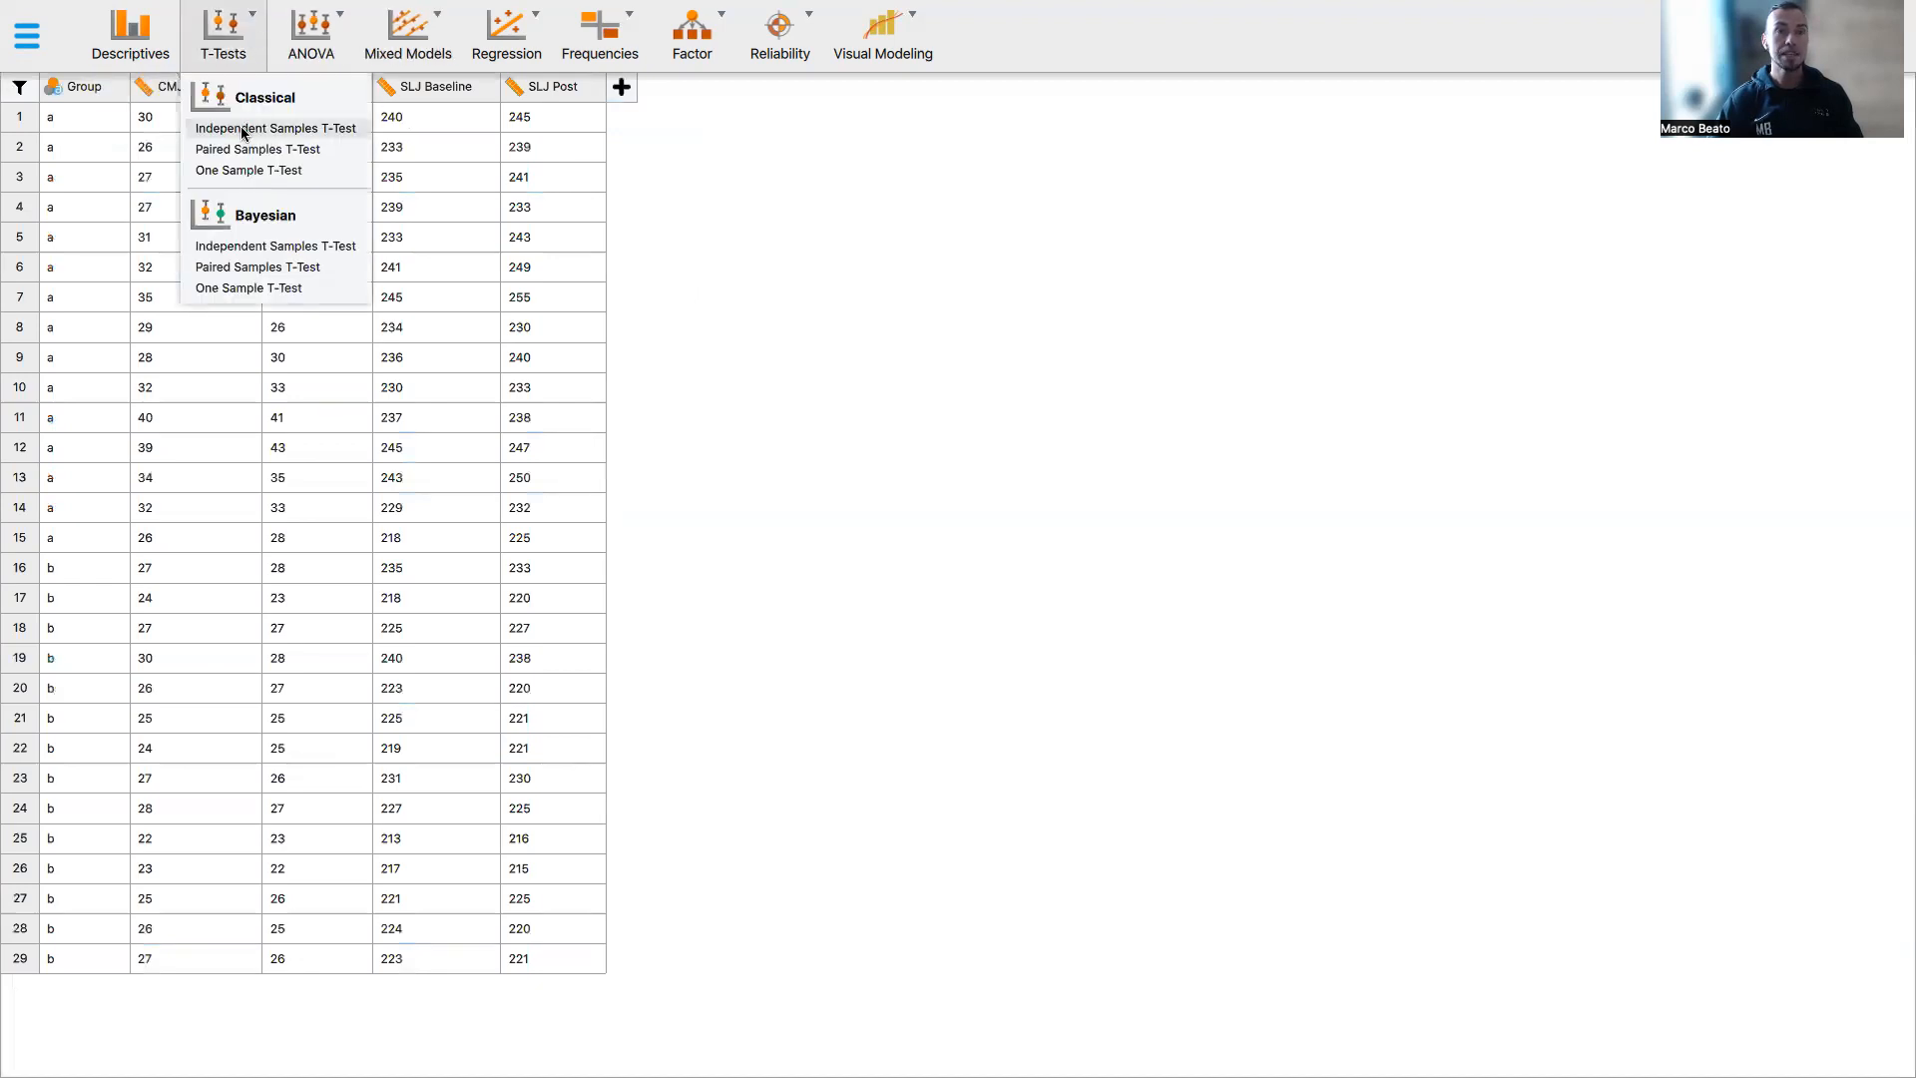
click(276, 128)
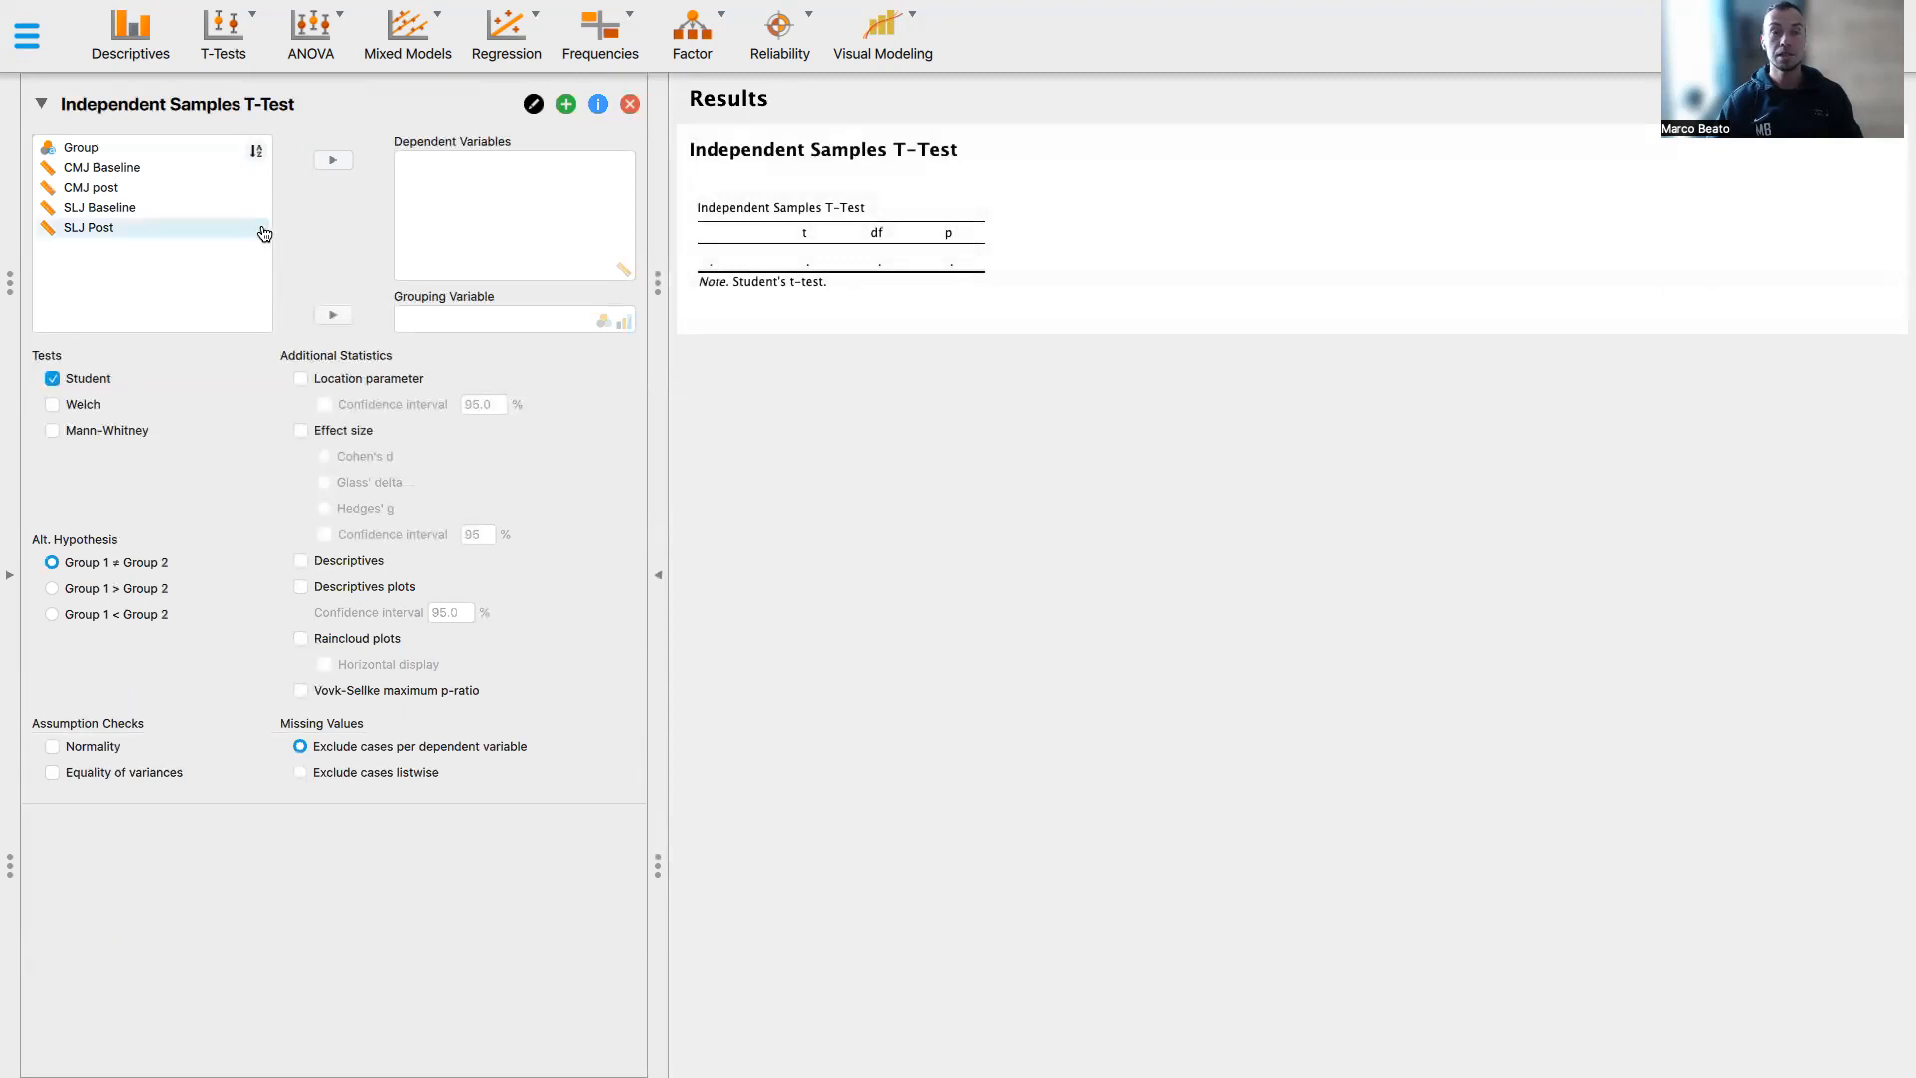
click(82, 146)
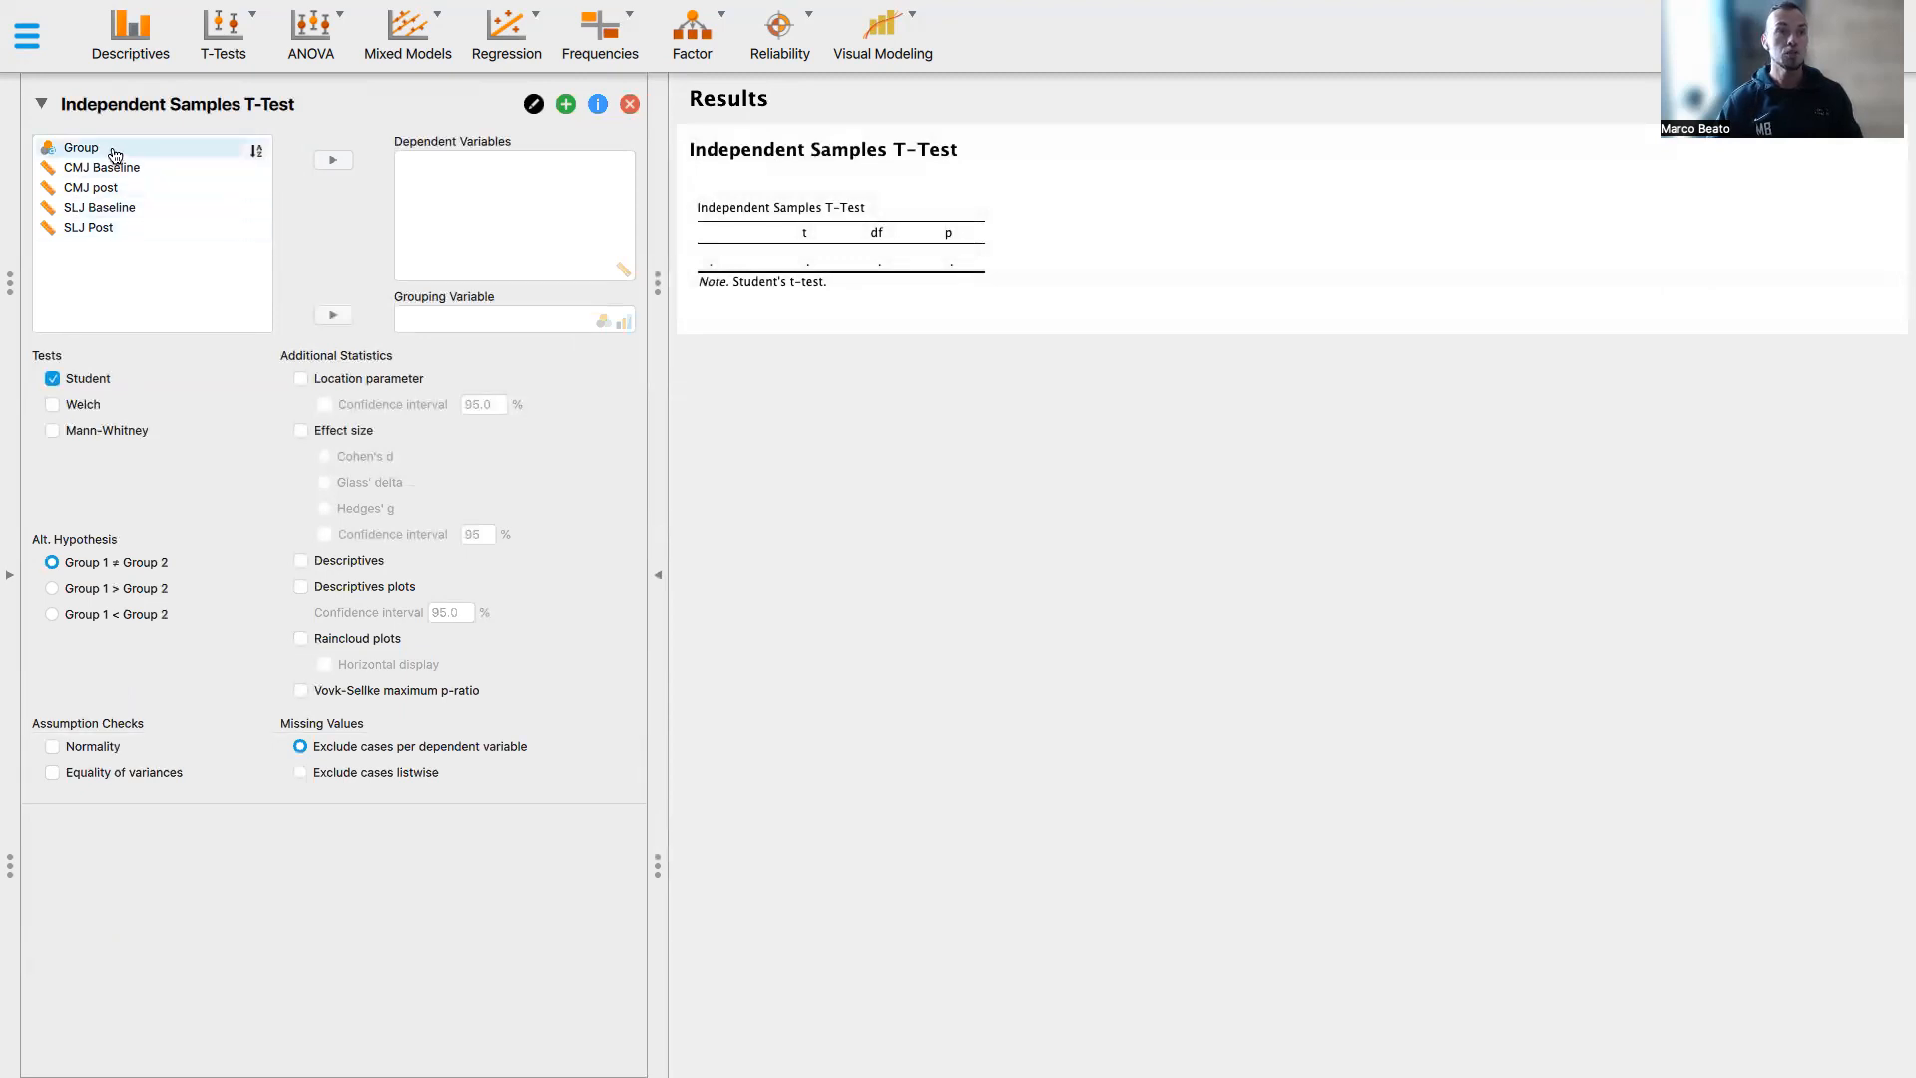
click(331, 319)
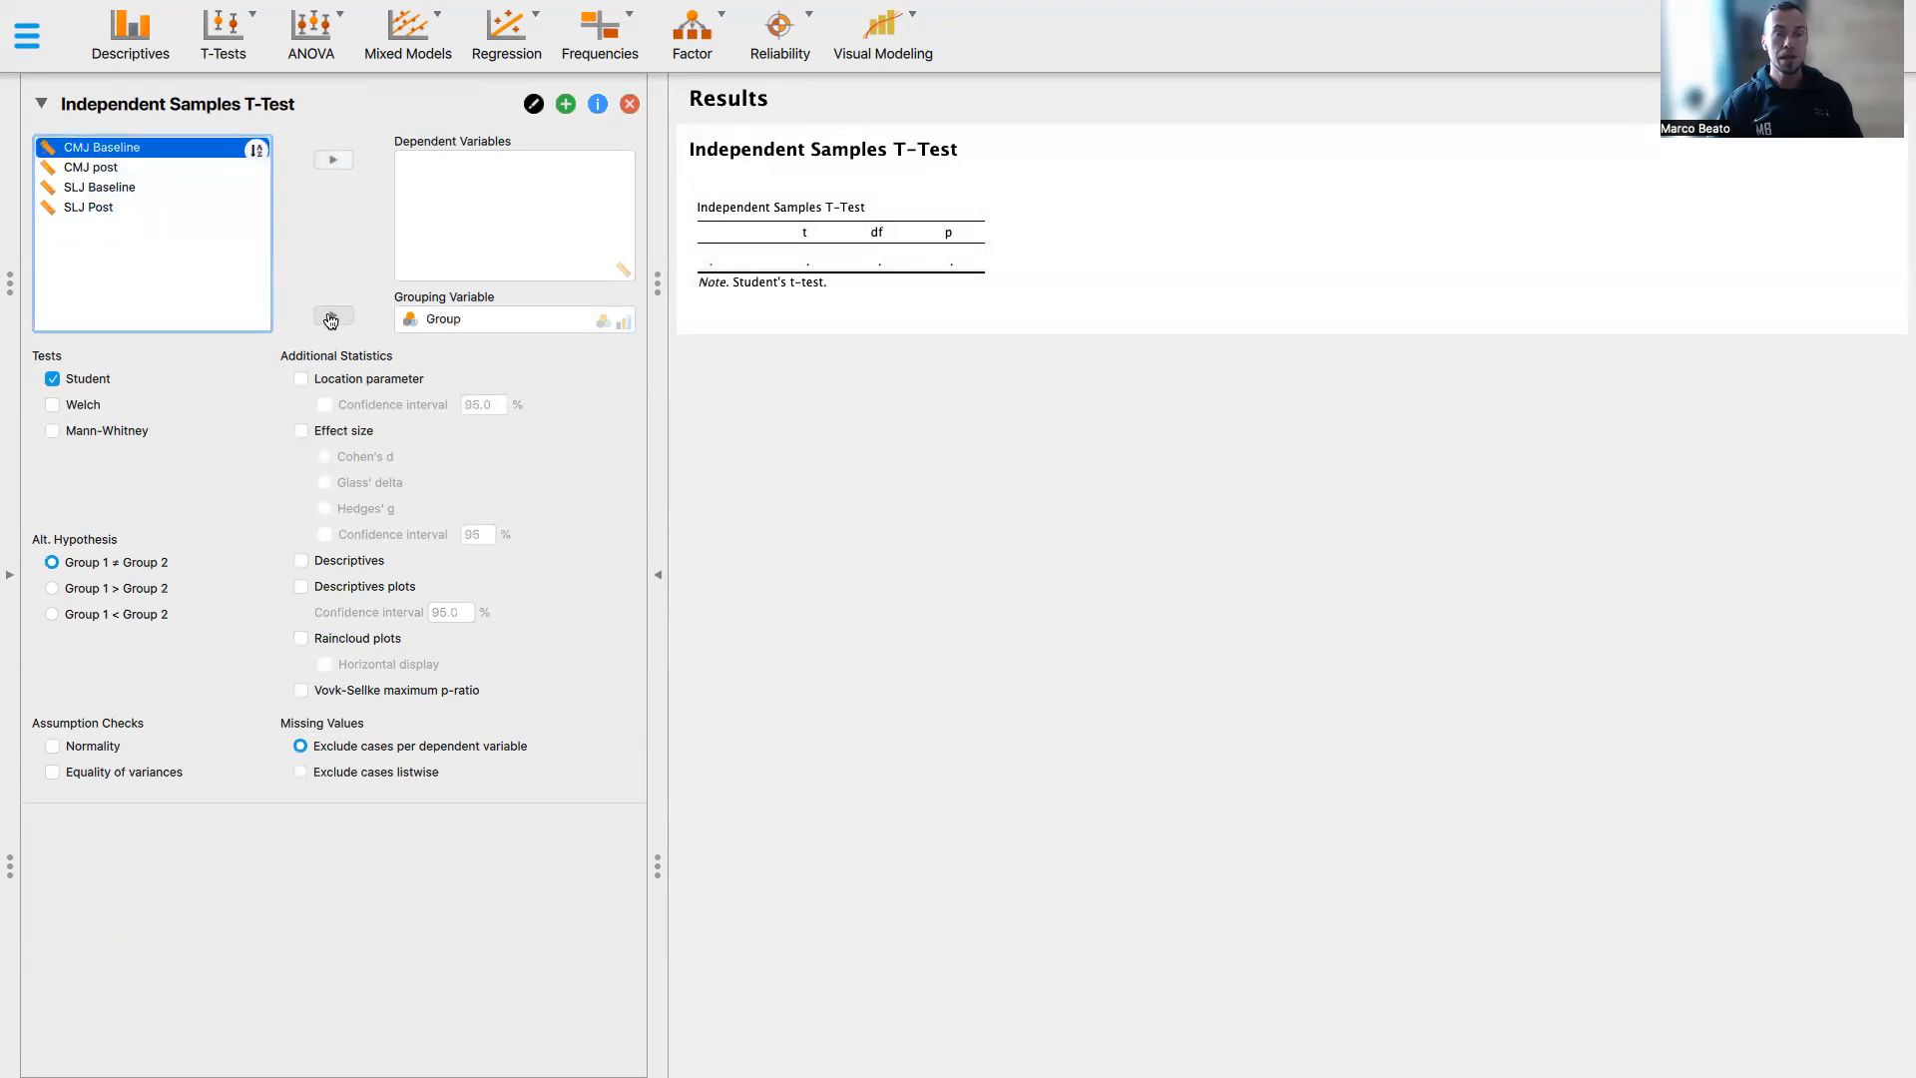
click(100, 187)
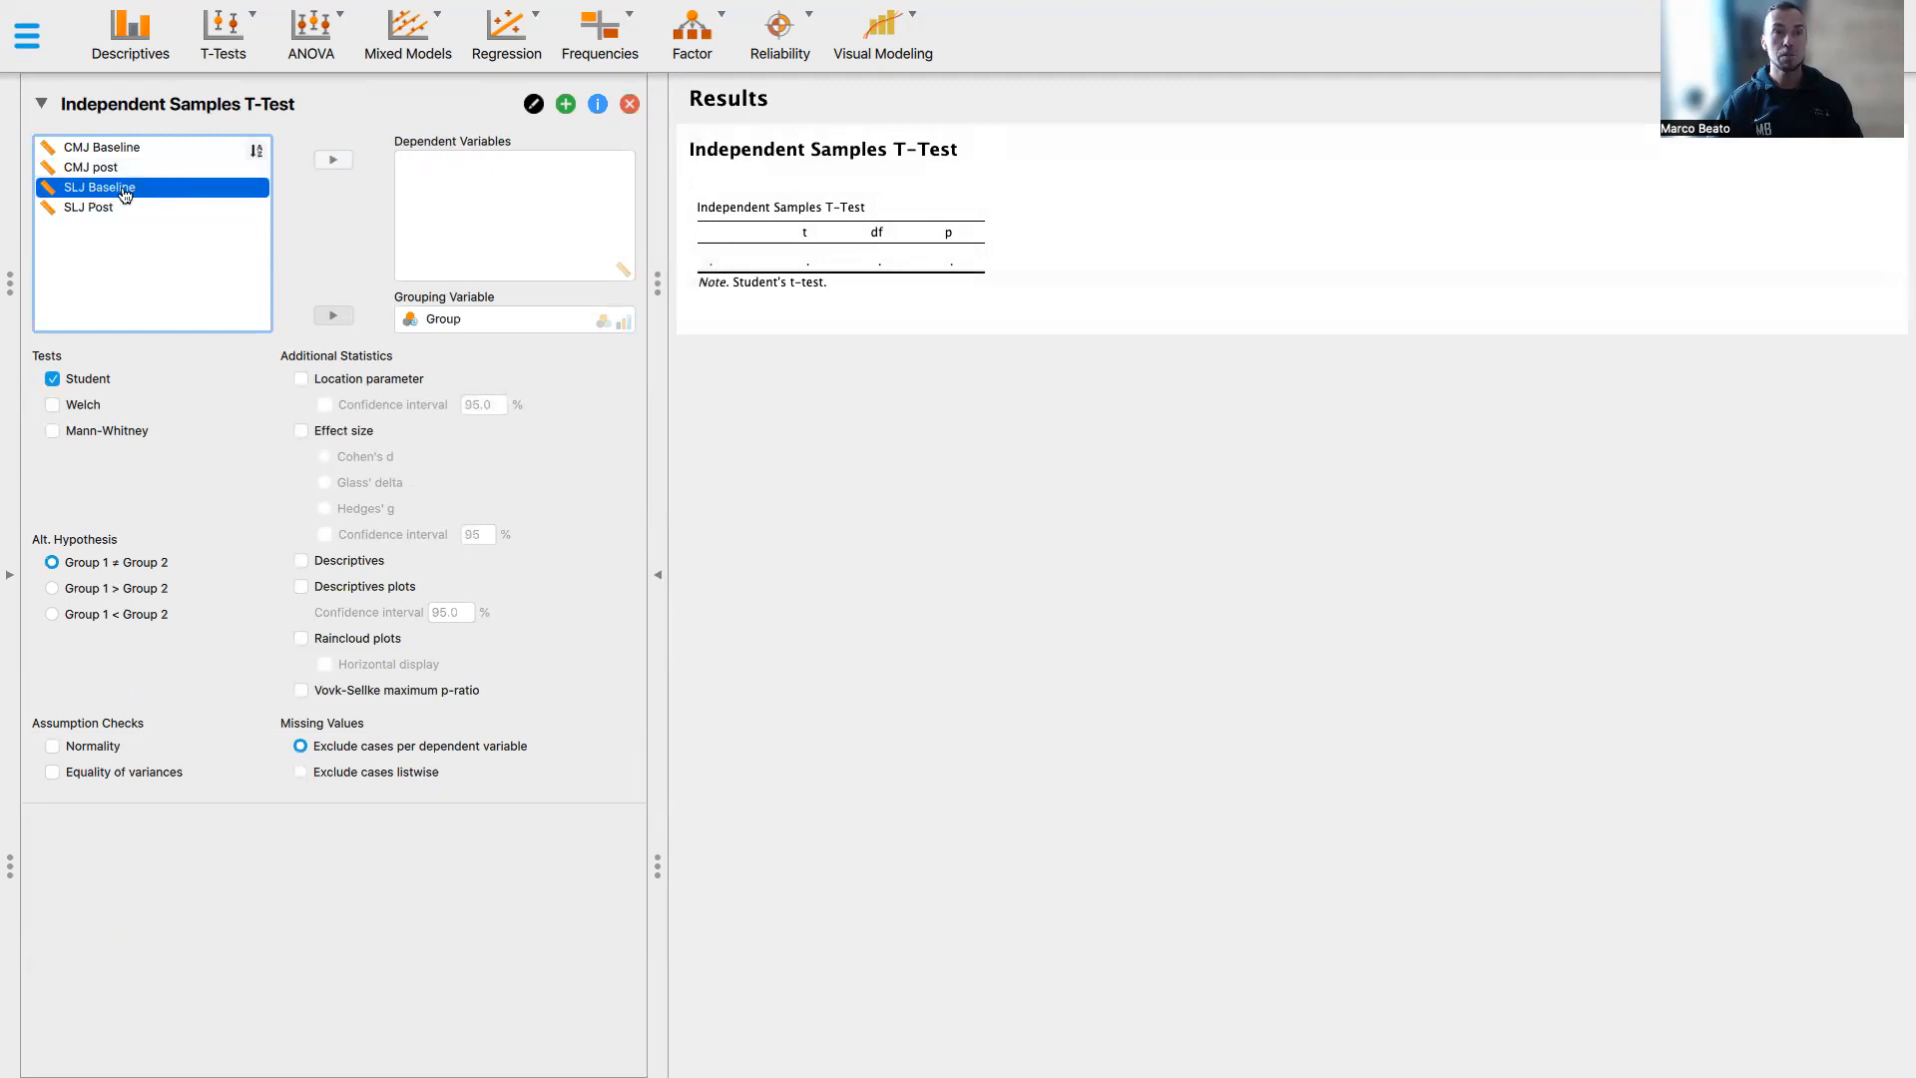
click(334, 160)
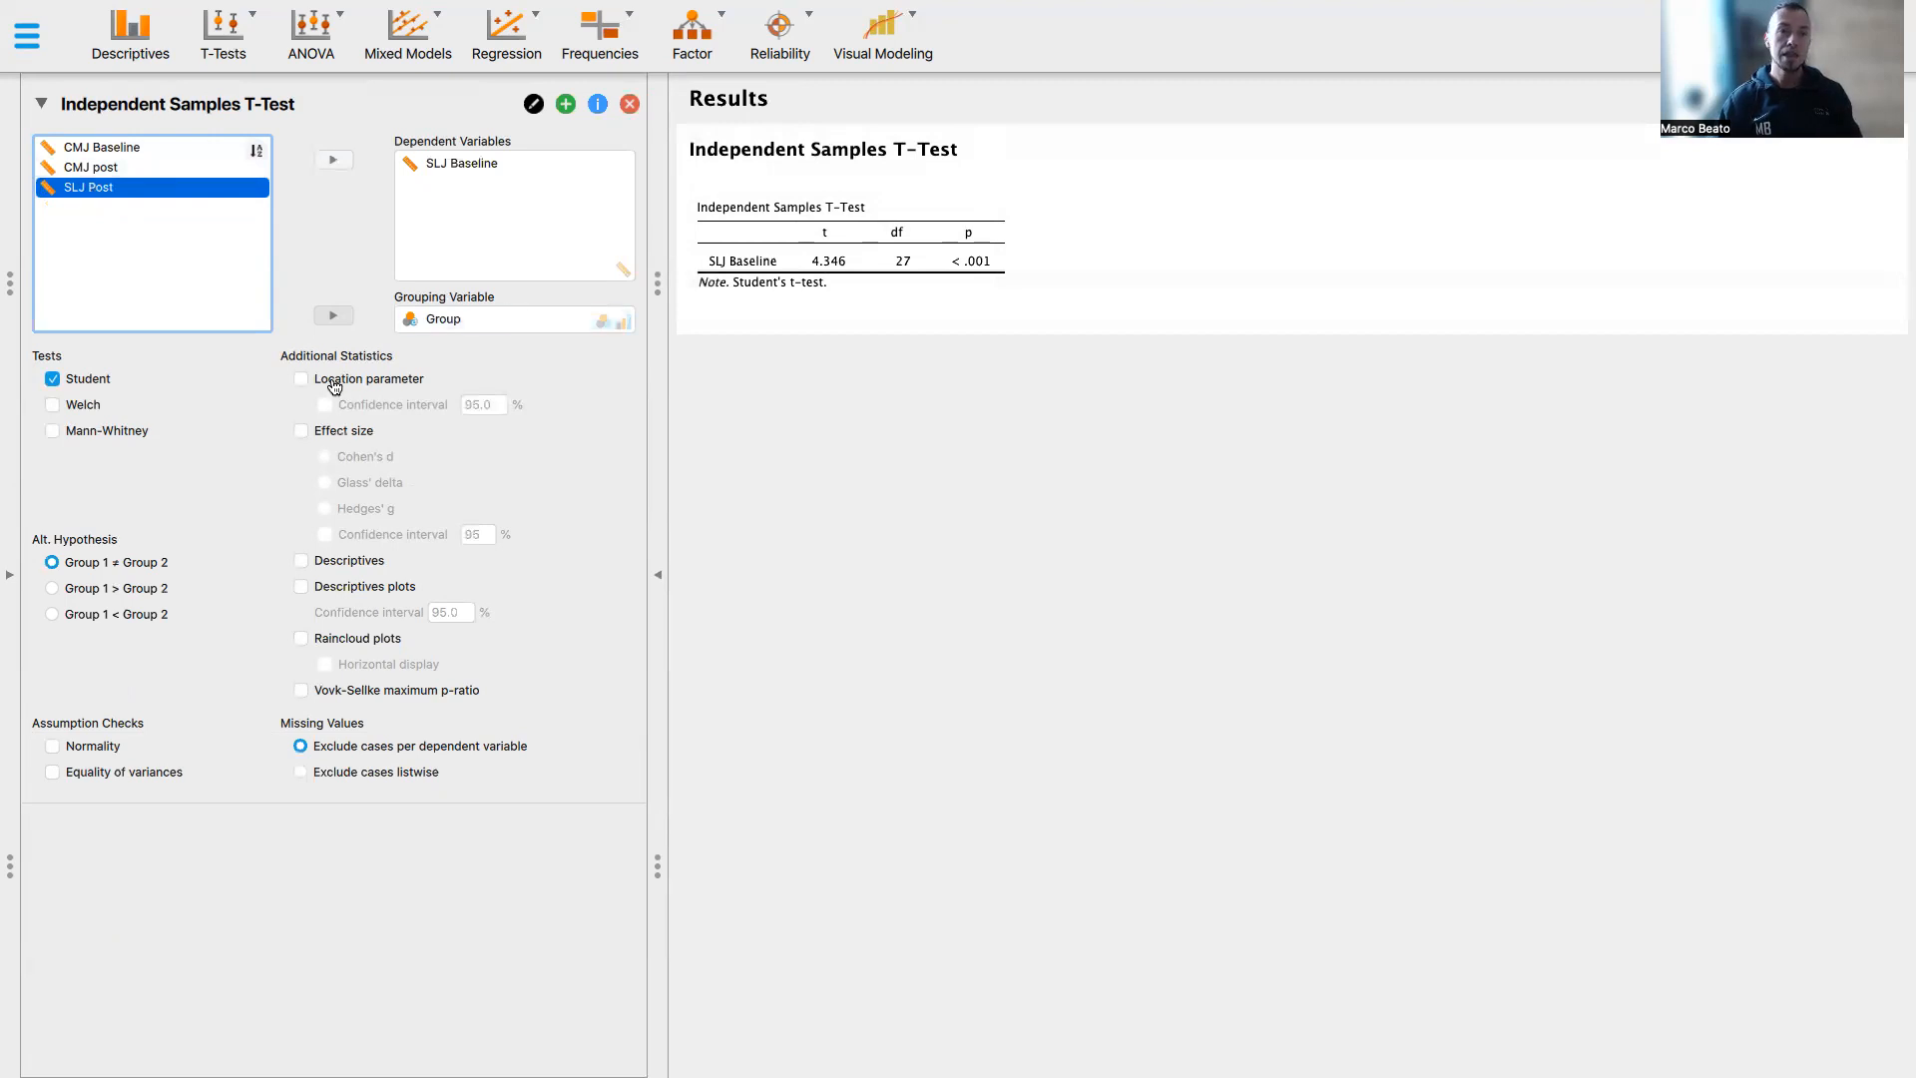
Add the mean difference with 95% CI, Cohen's d and group descriptives for SLJ Baseline
click(301, 380)
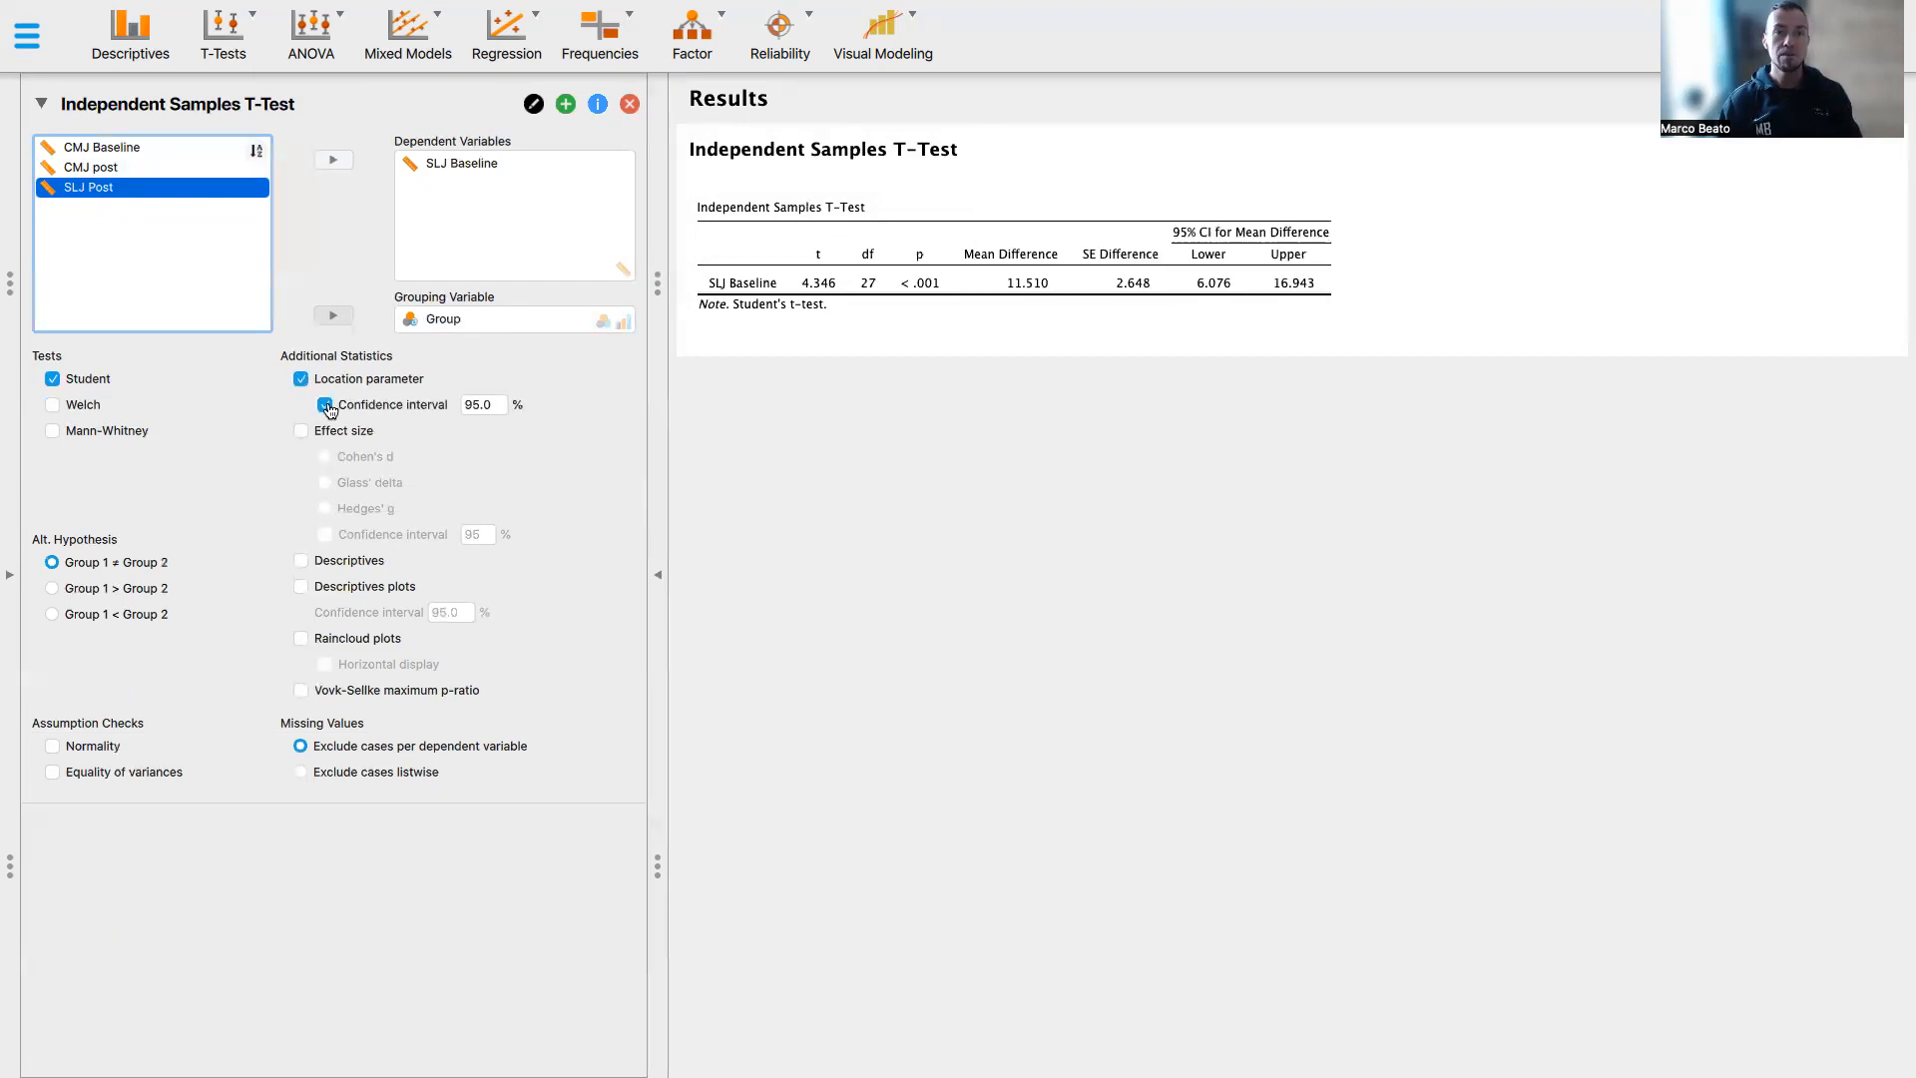
click(325, 405)
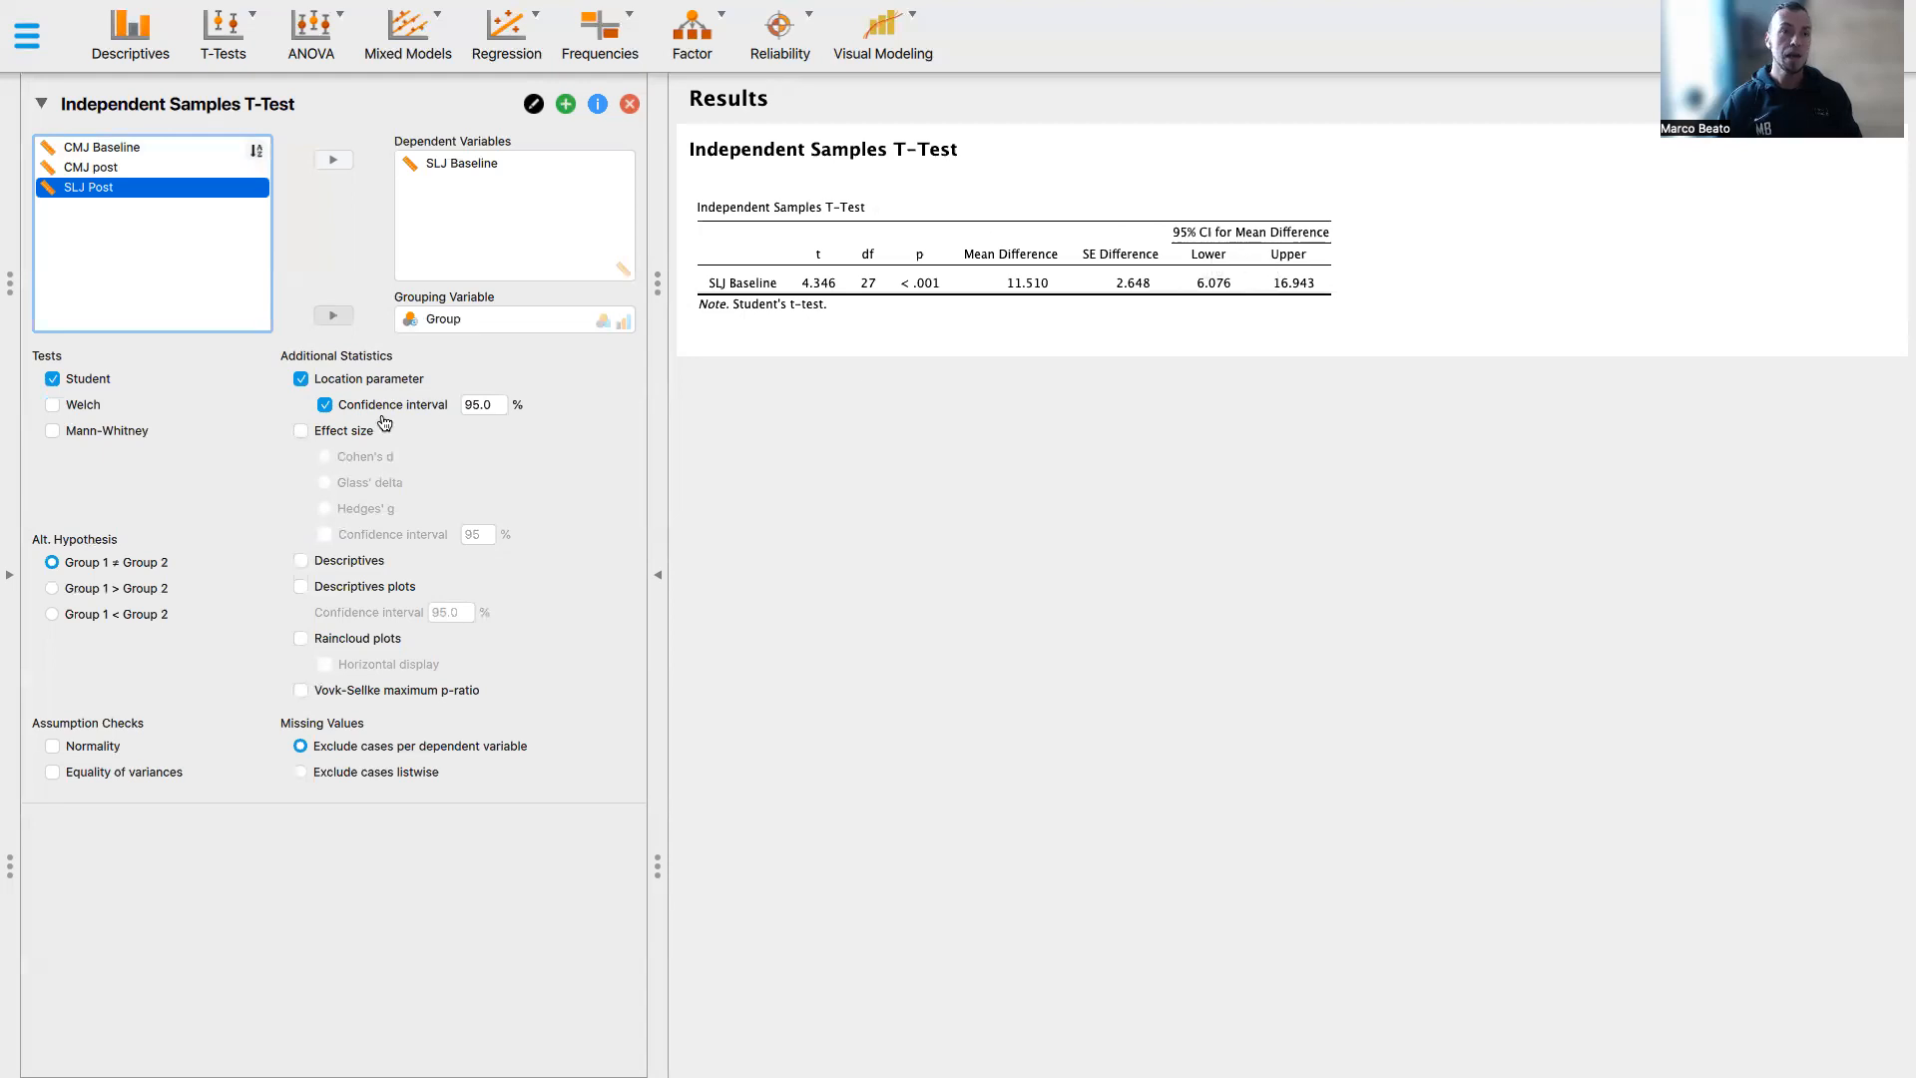
click(302, 431)
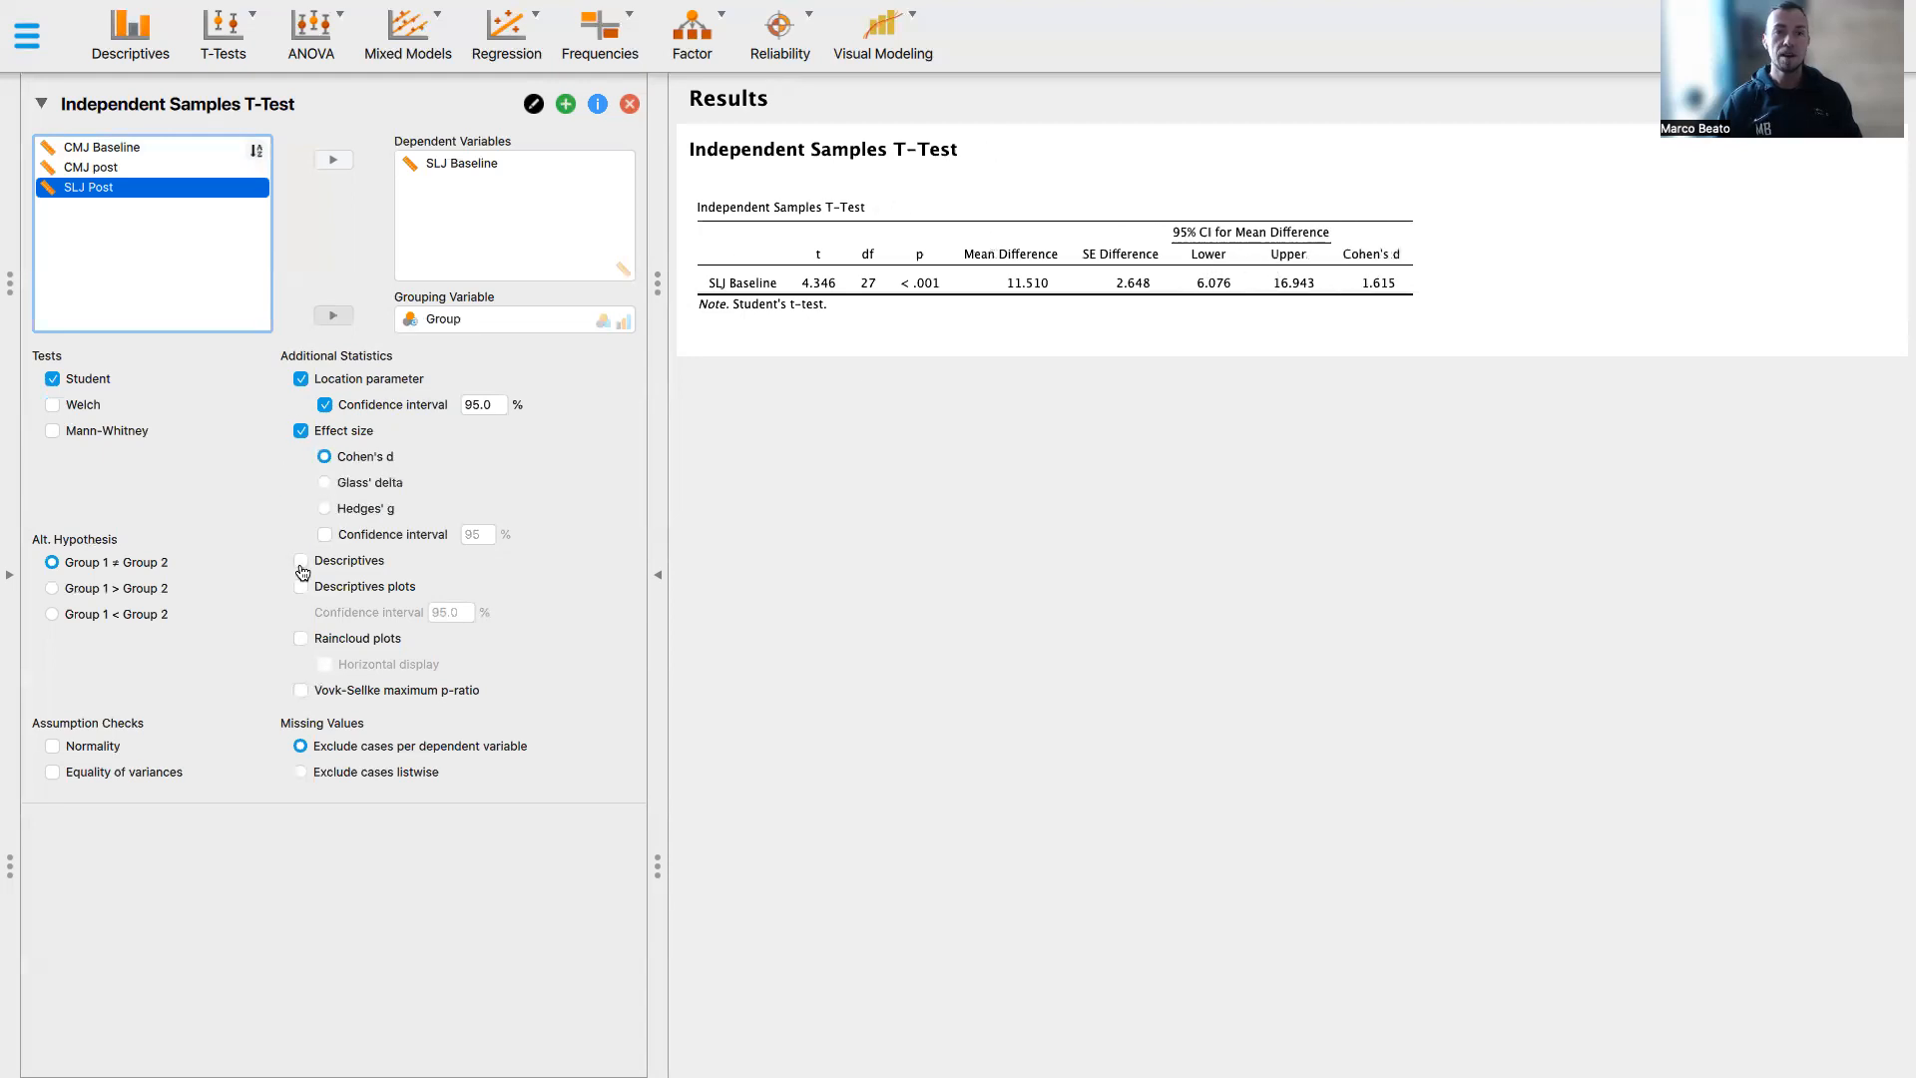
click(301, 559)
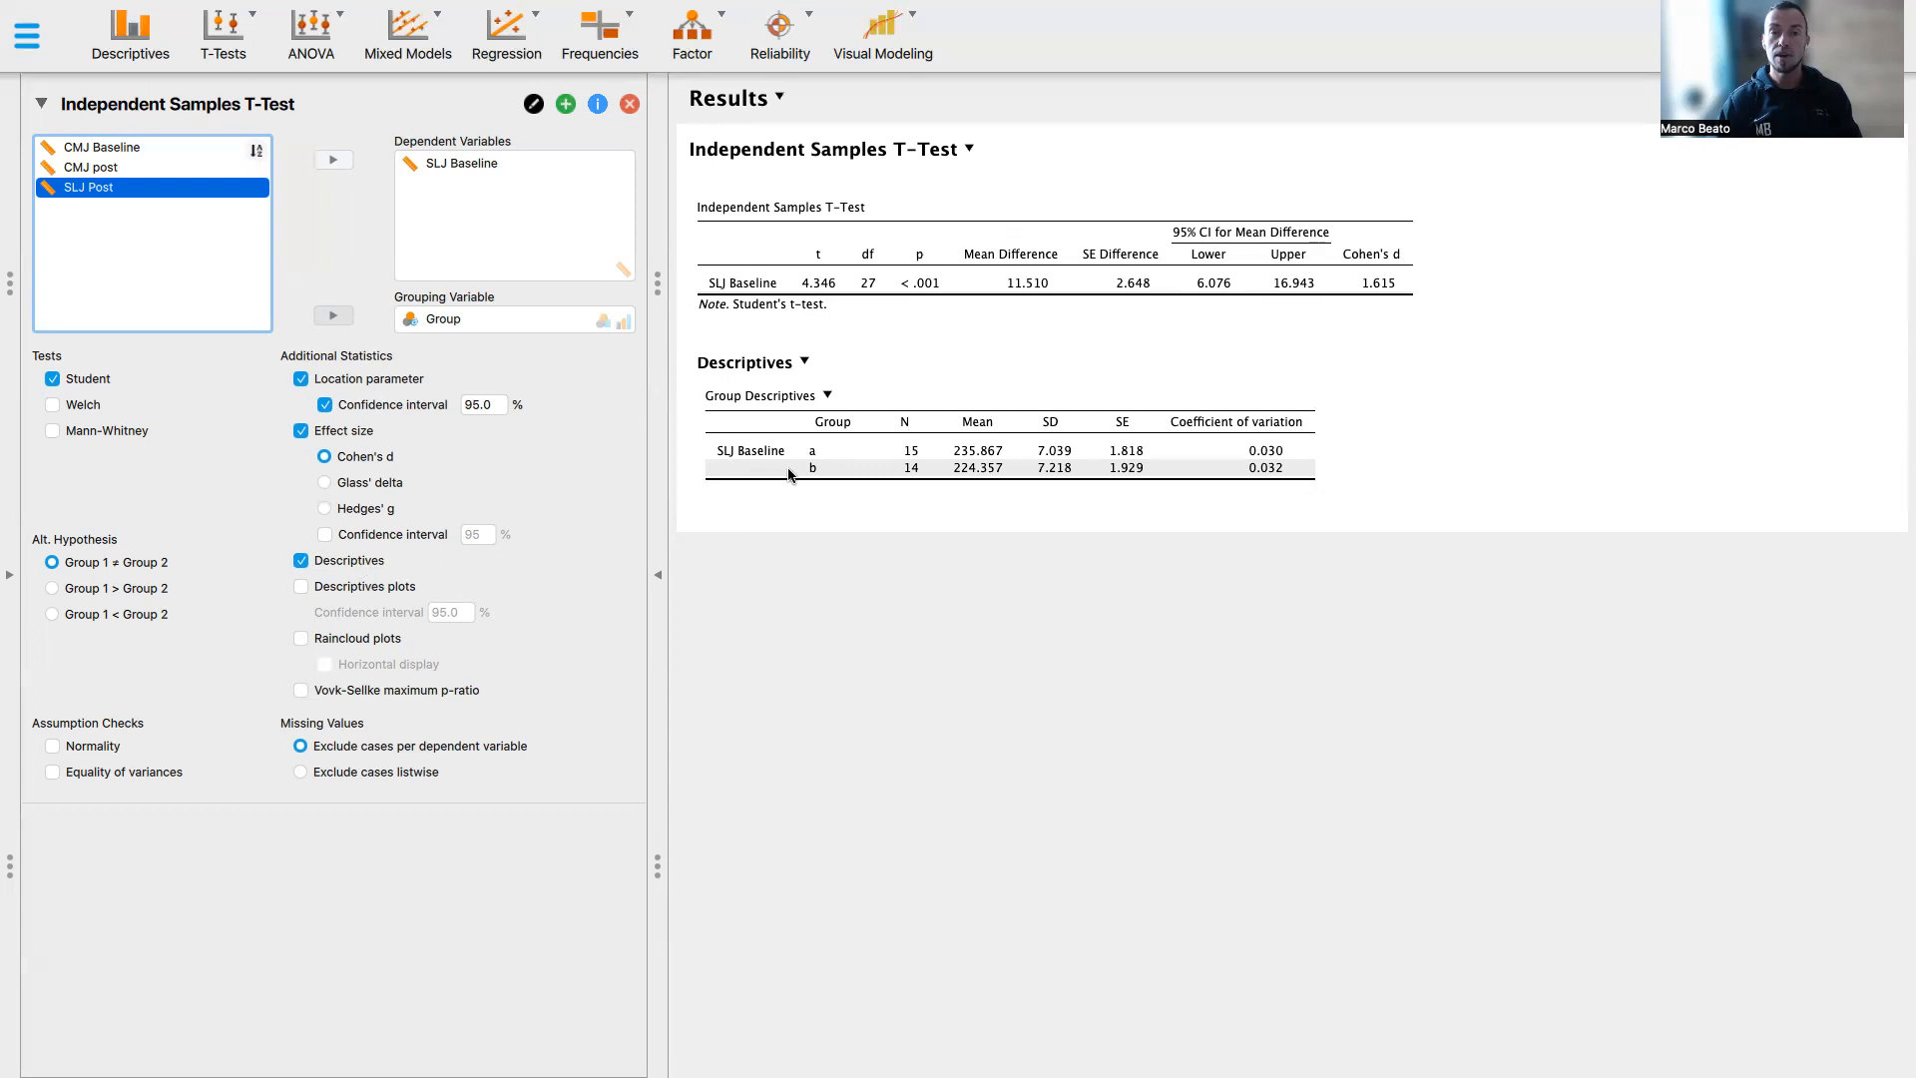
mouse_move(986, 443)
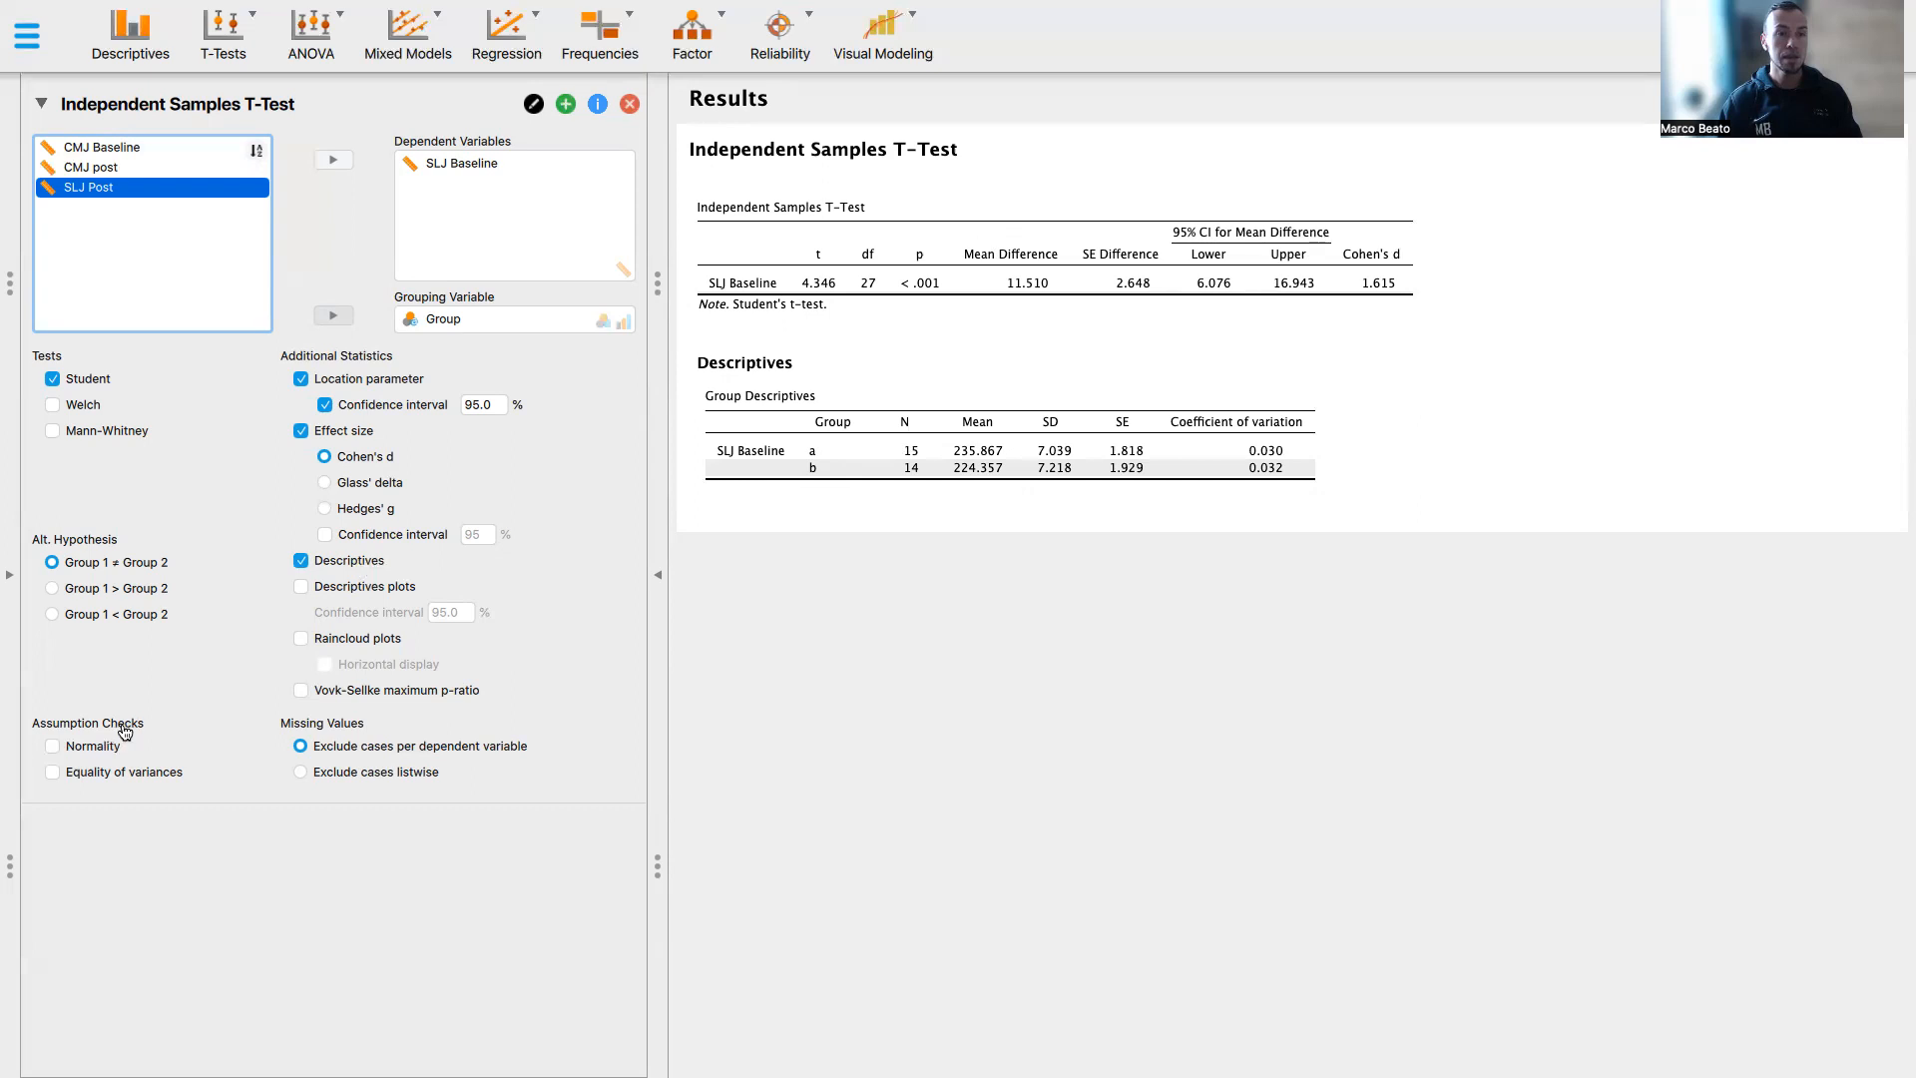
Add Shapiro-Wilk normality and Levene's equality-of-variances checks for SLJ Baseline
click(52, 744)
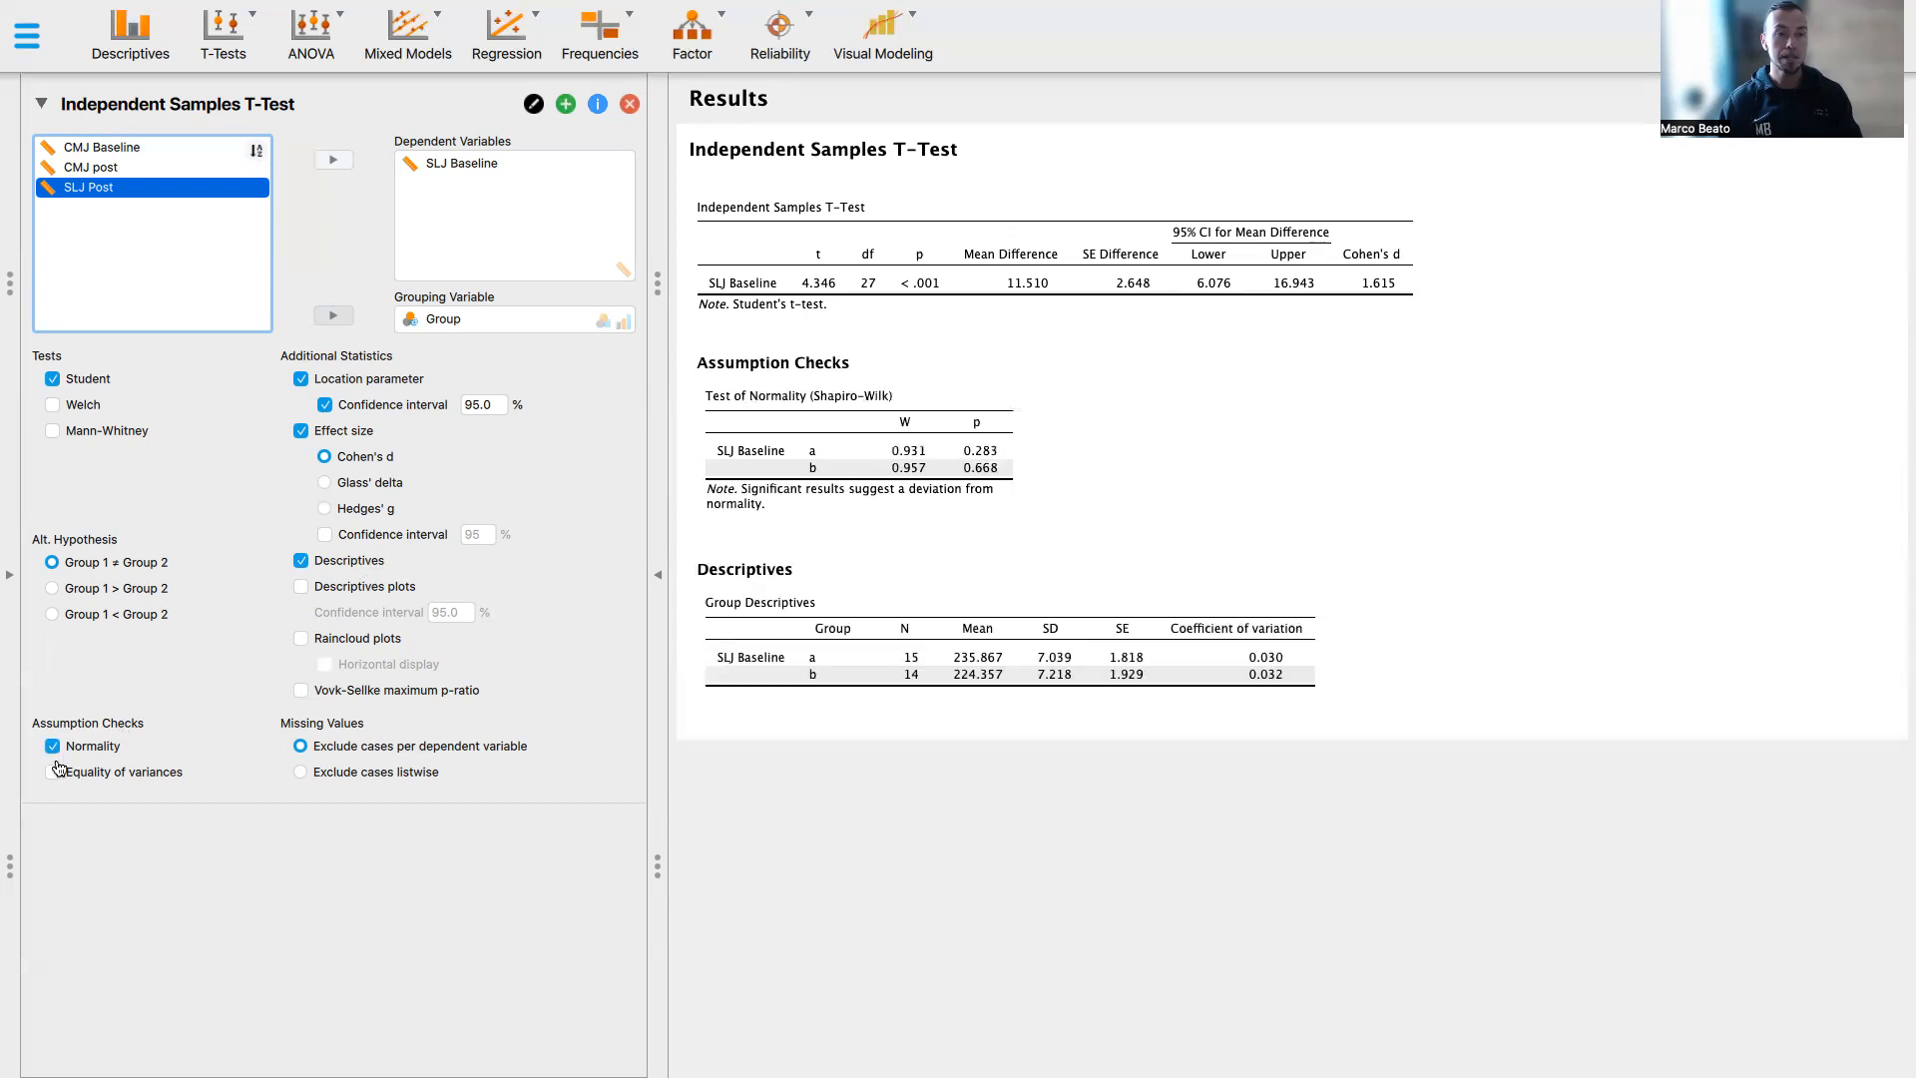
click(52, 771)
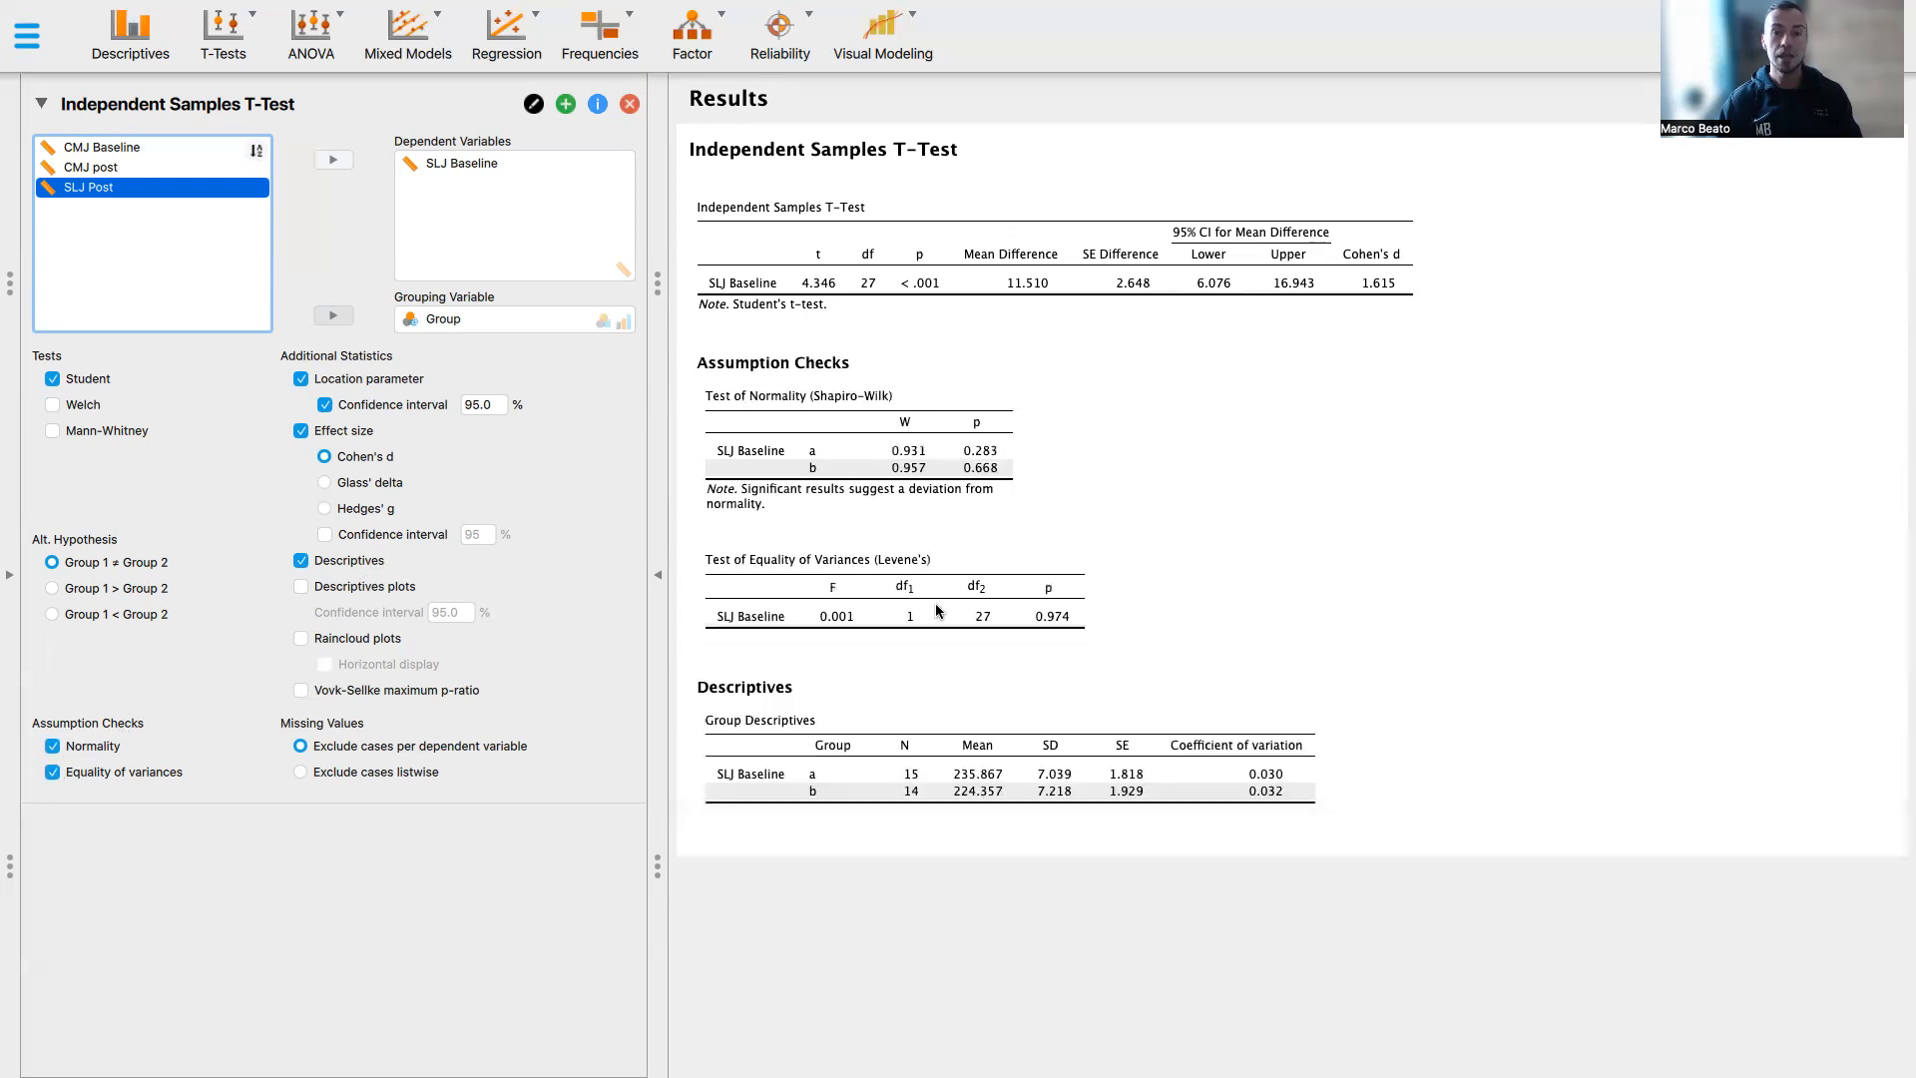
mouse_move(1126, 667)
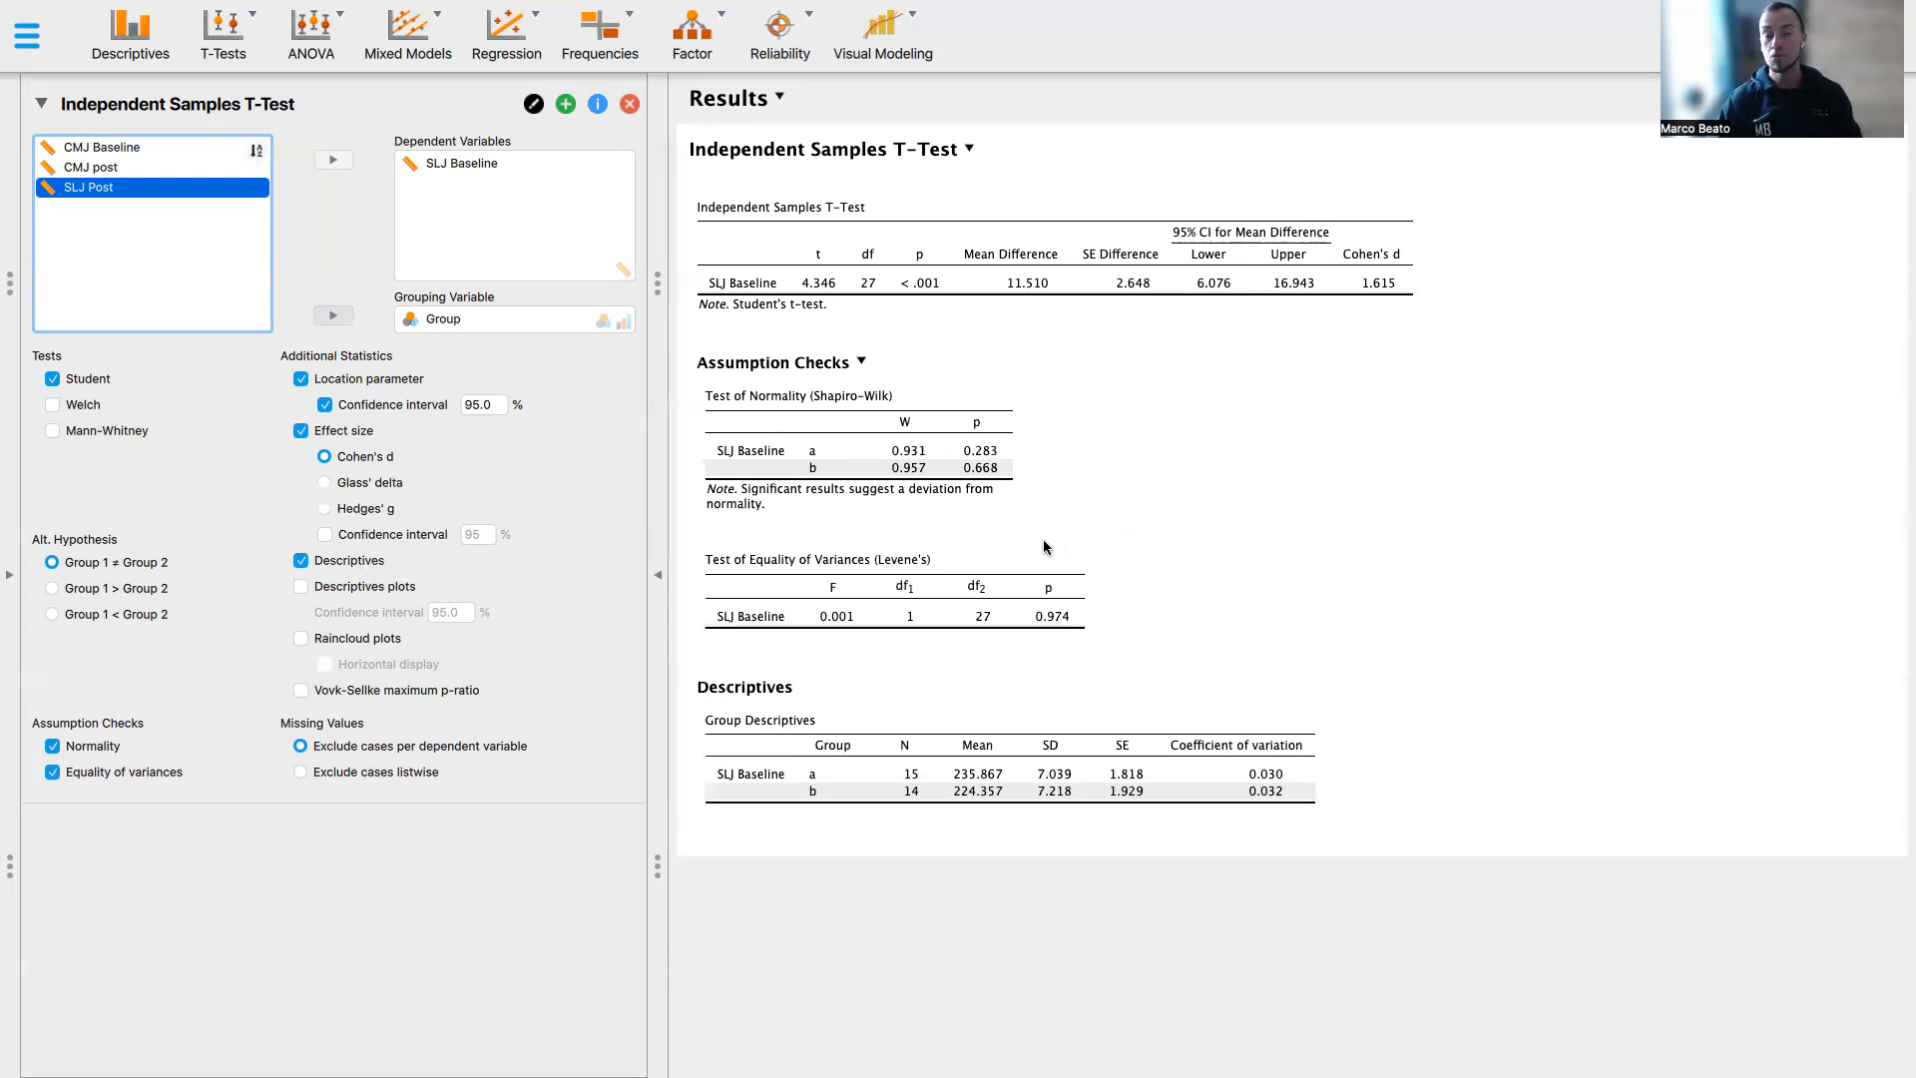
mouse_move(852, 401)
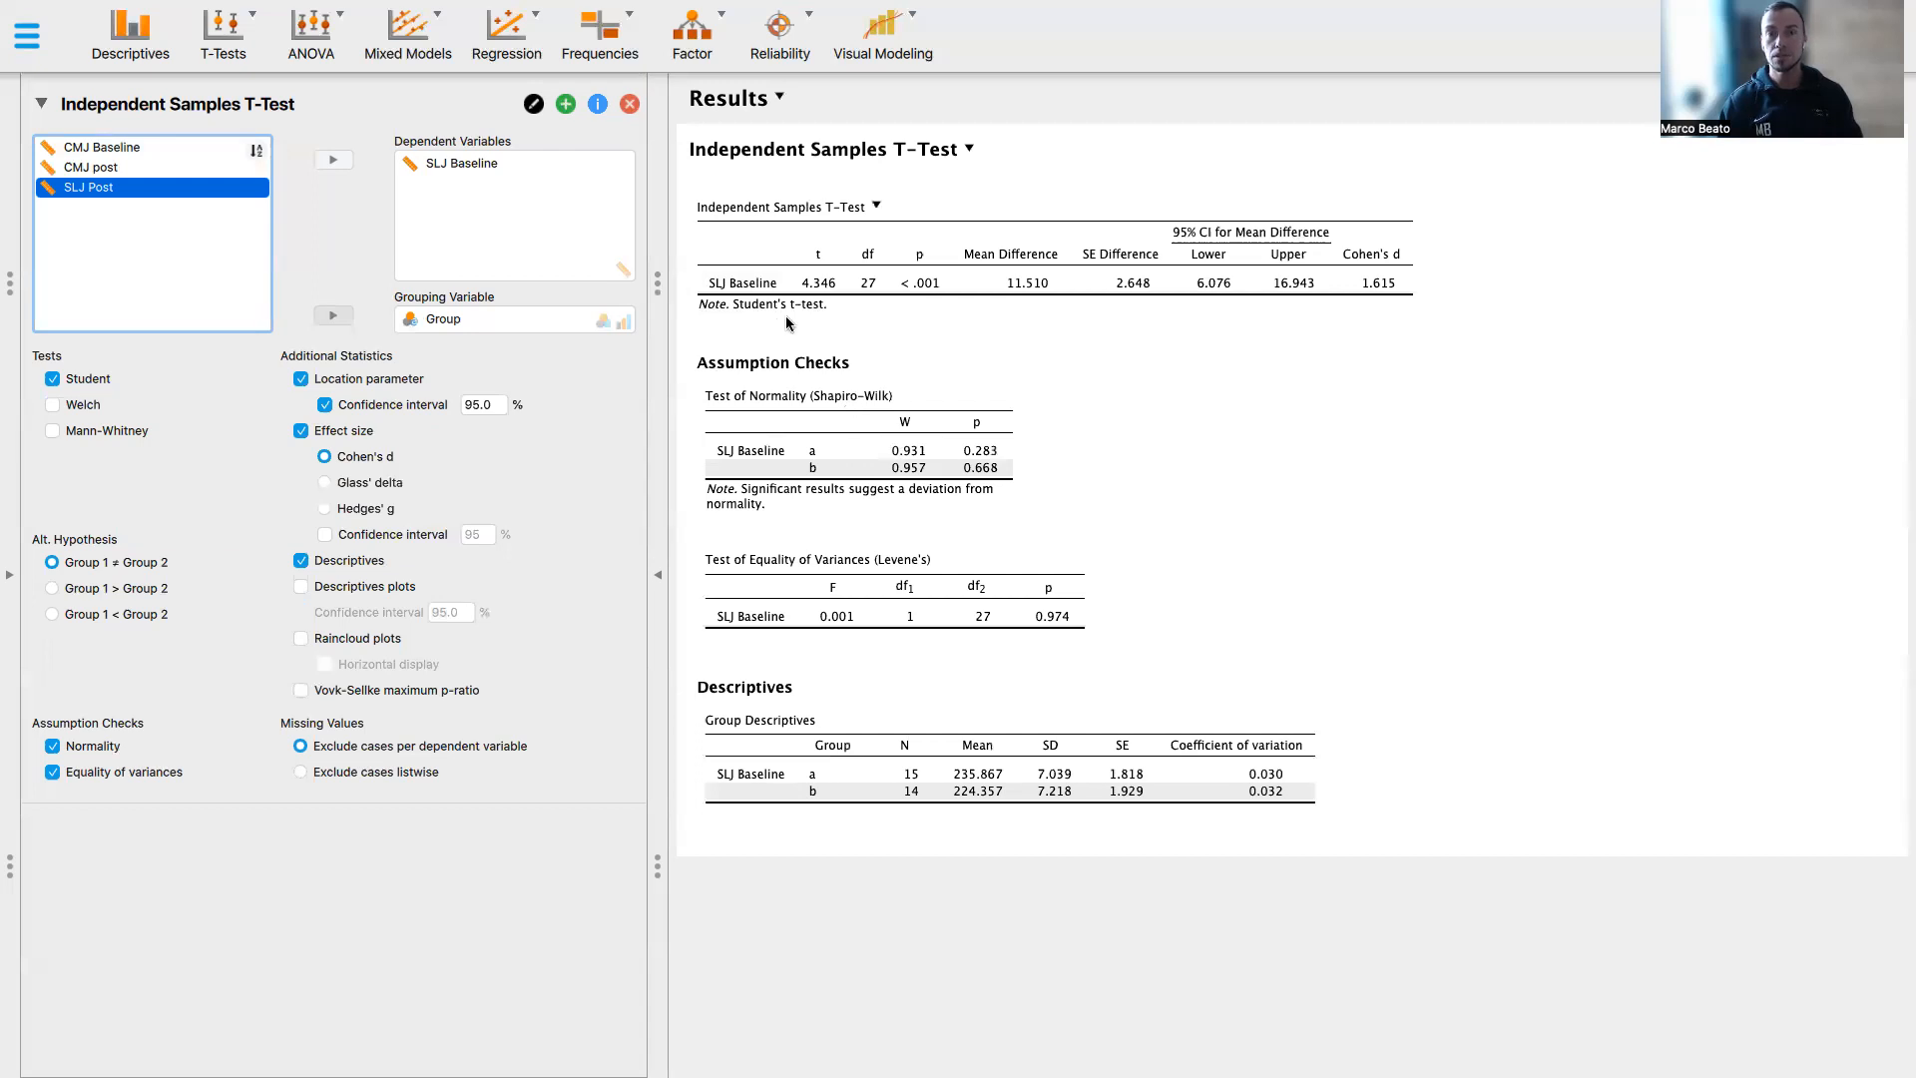
mouse_move(820, 319)
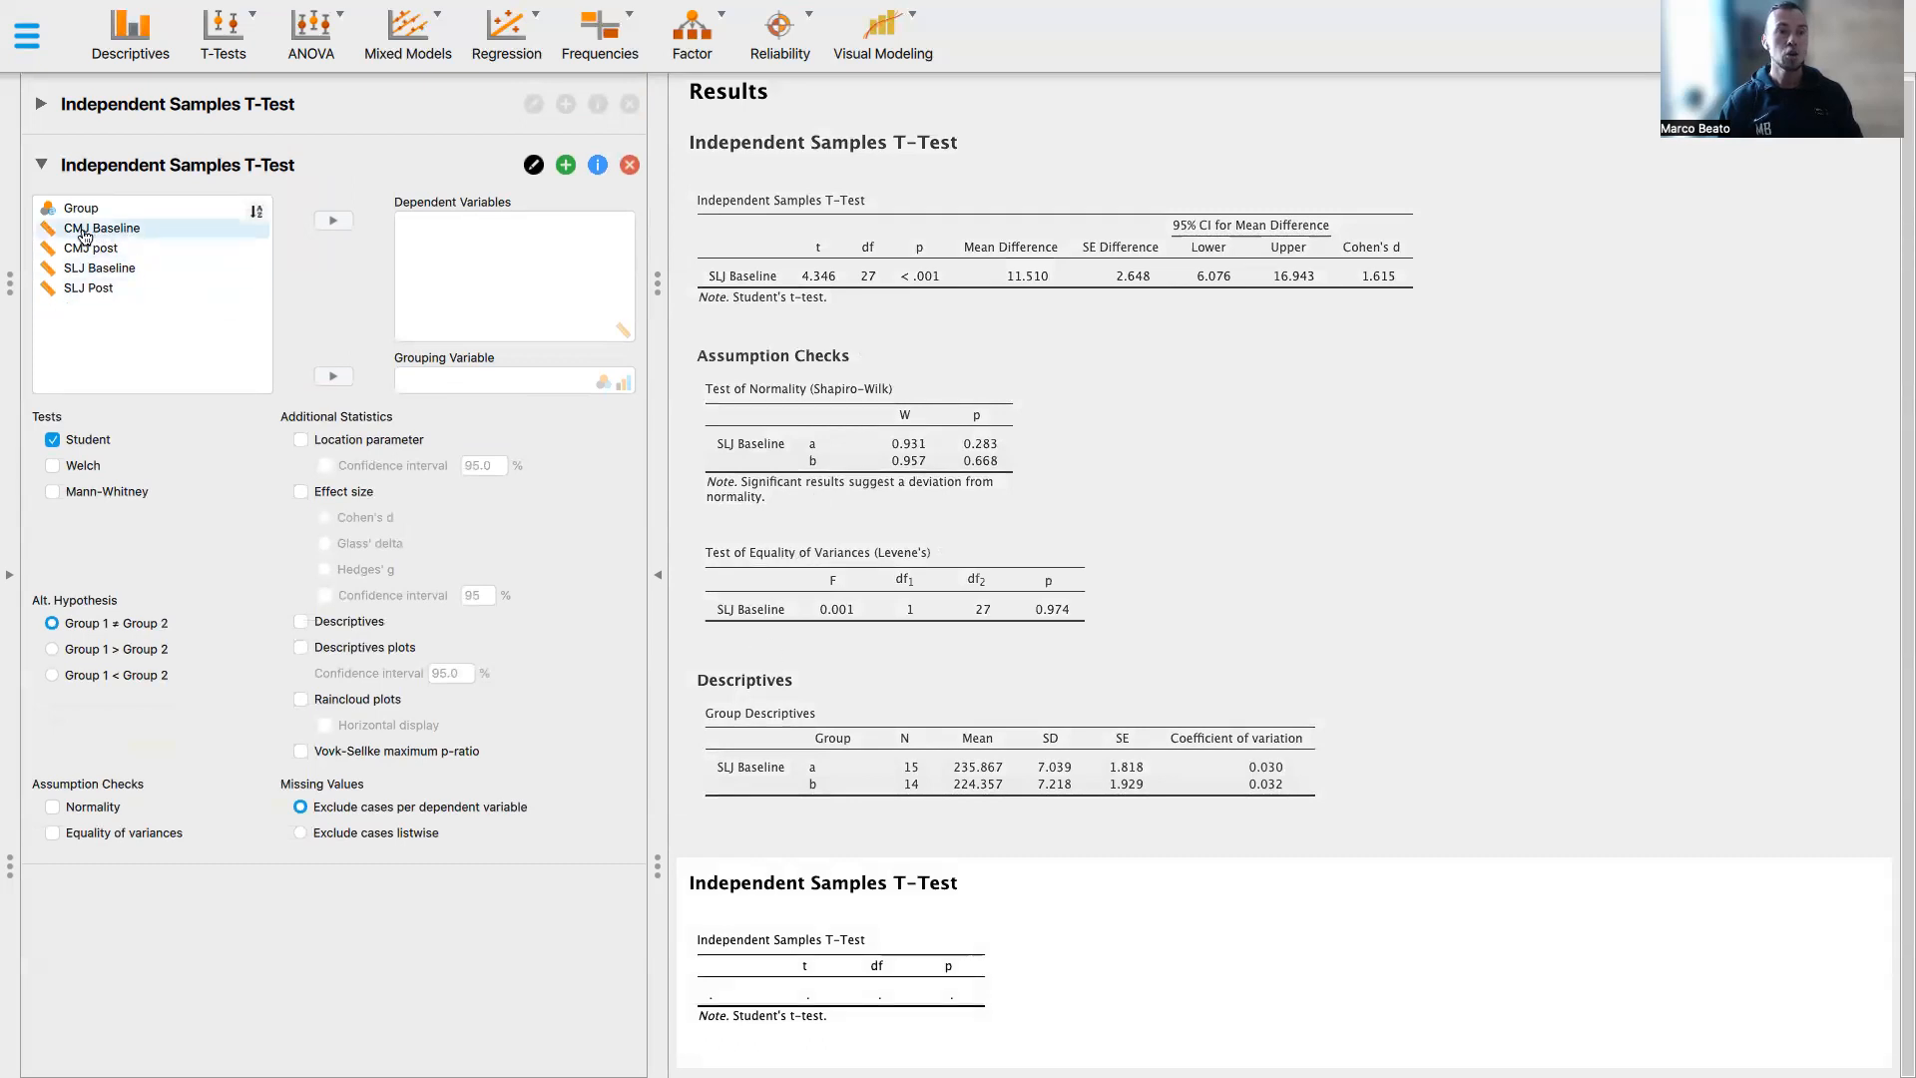
Set CMJ Baseline as dependent variable and Group as grouping variable in the second t-test
click(102, 227)
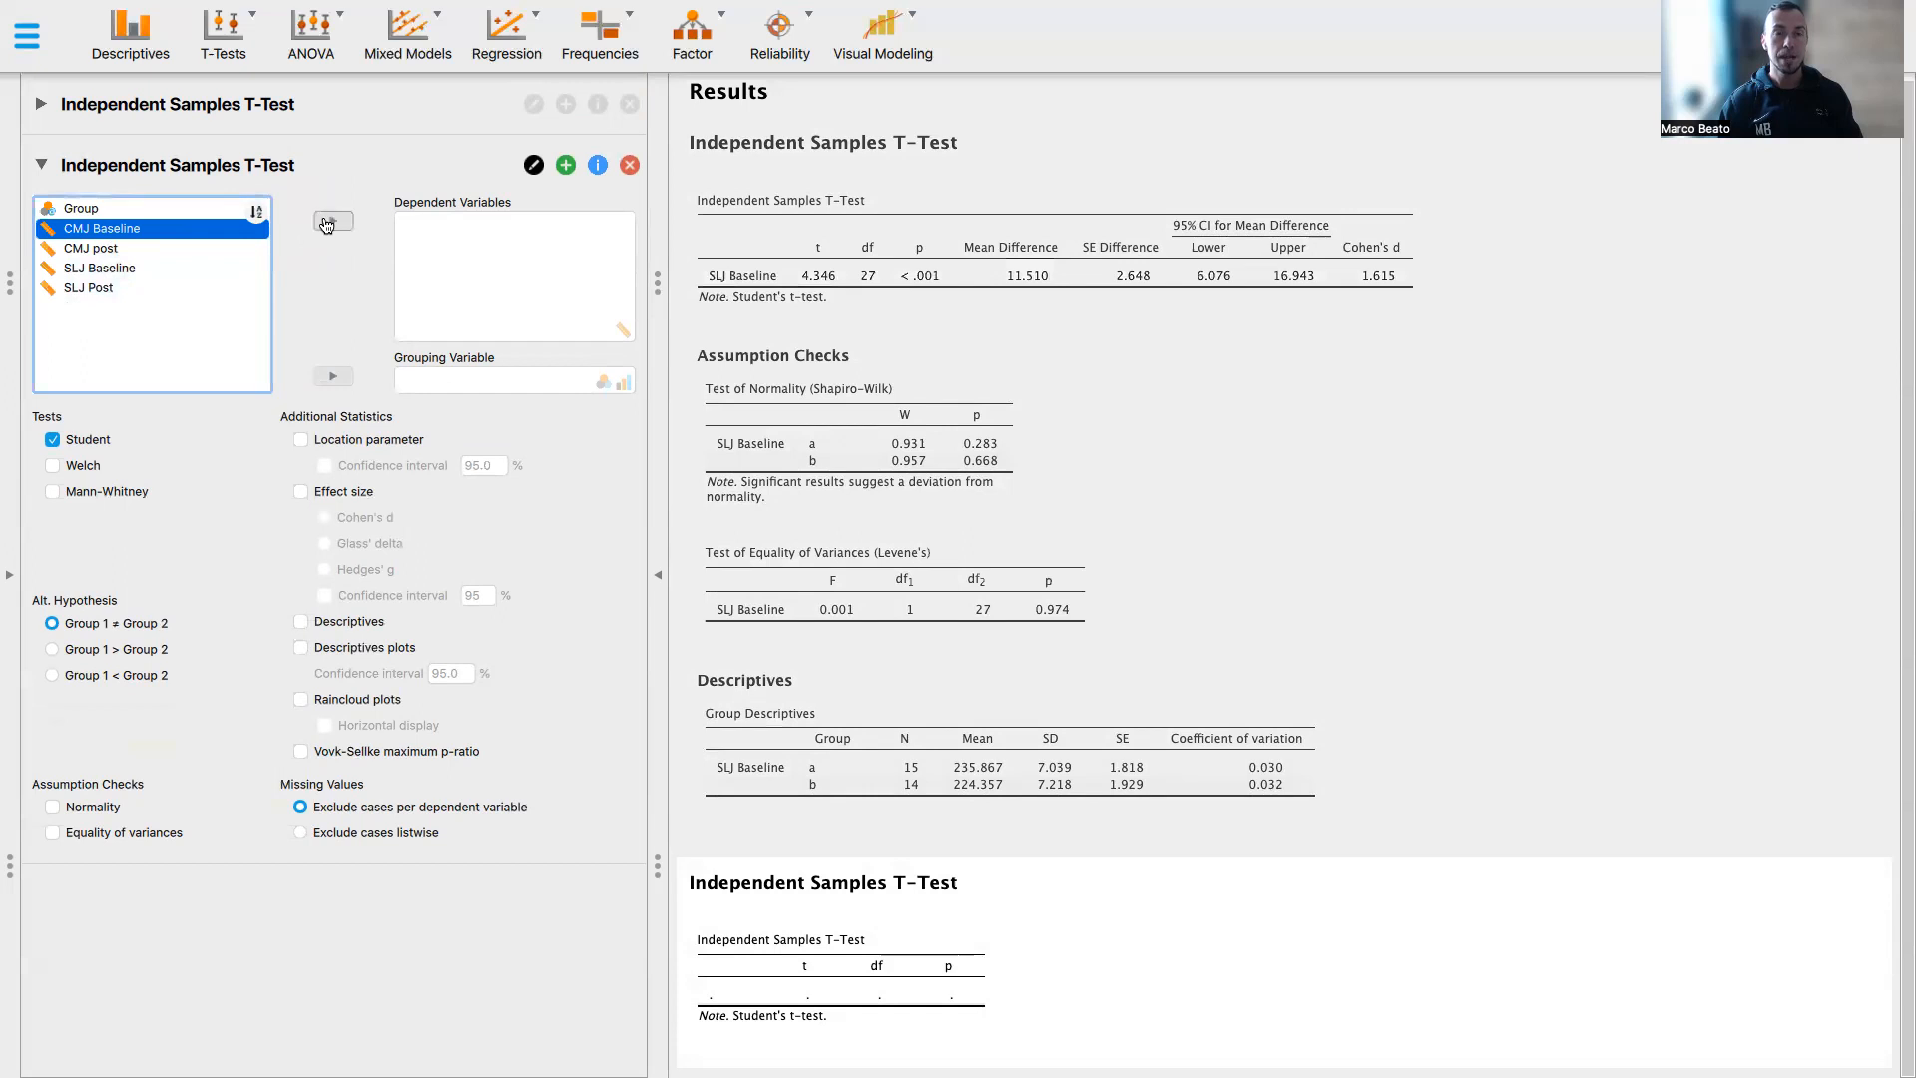
click(333, 222)
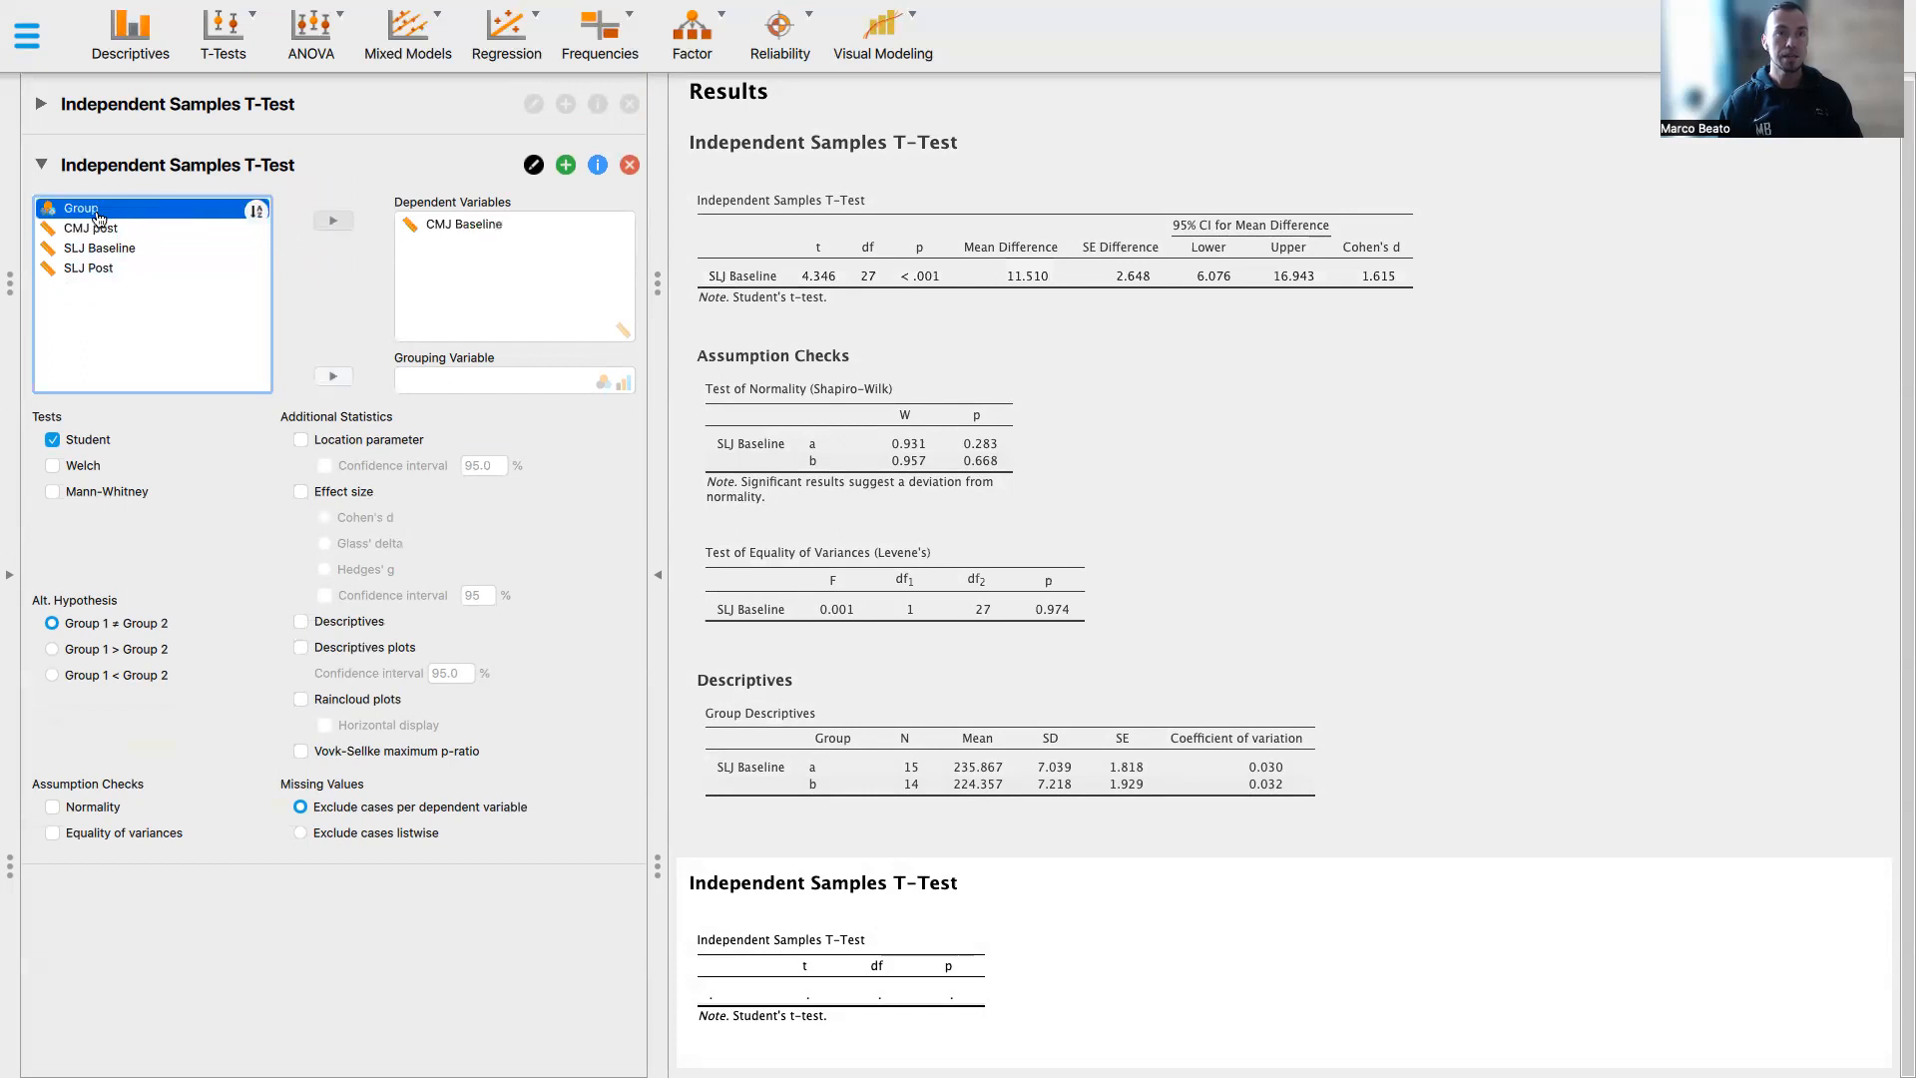
click(334, 375)
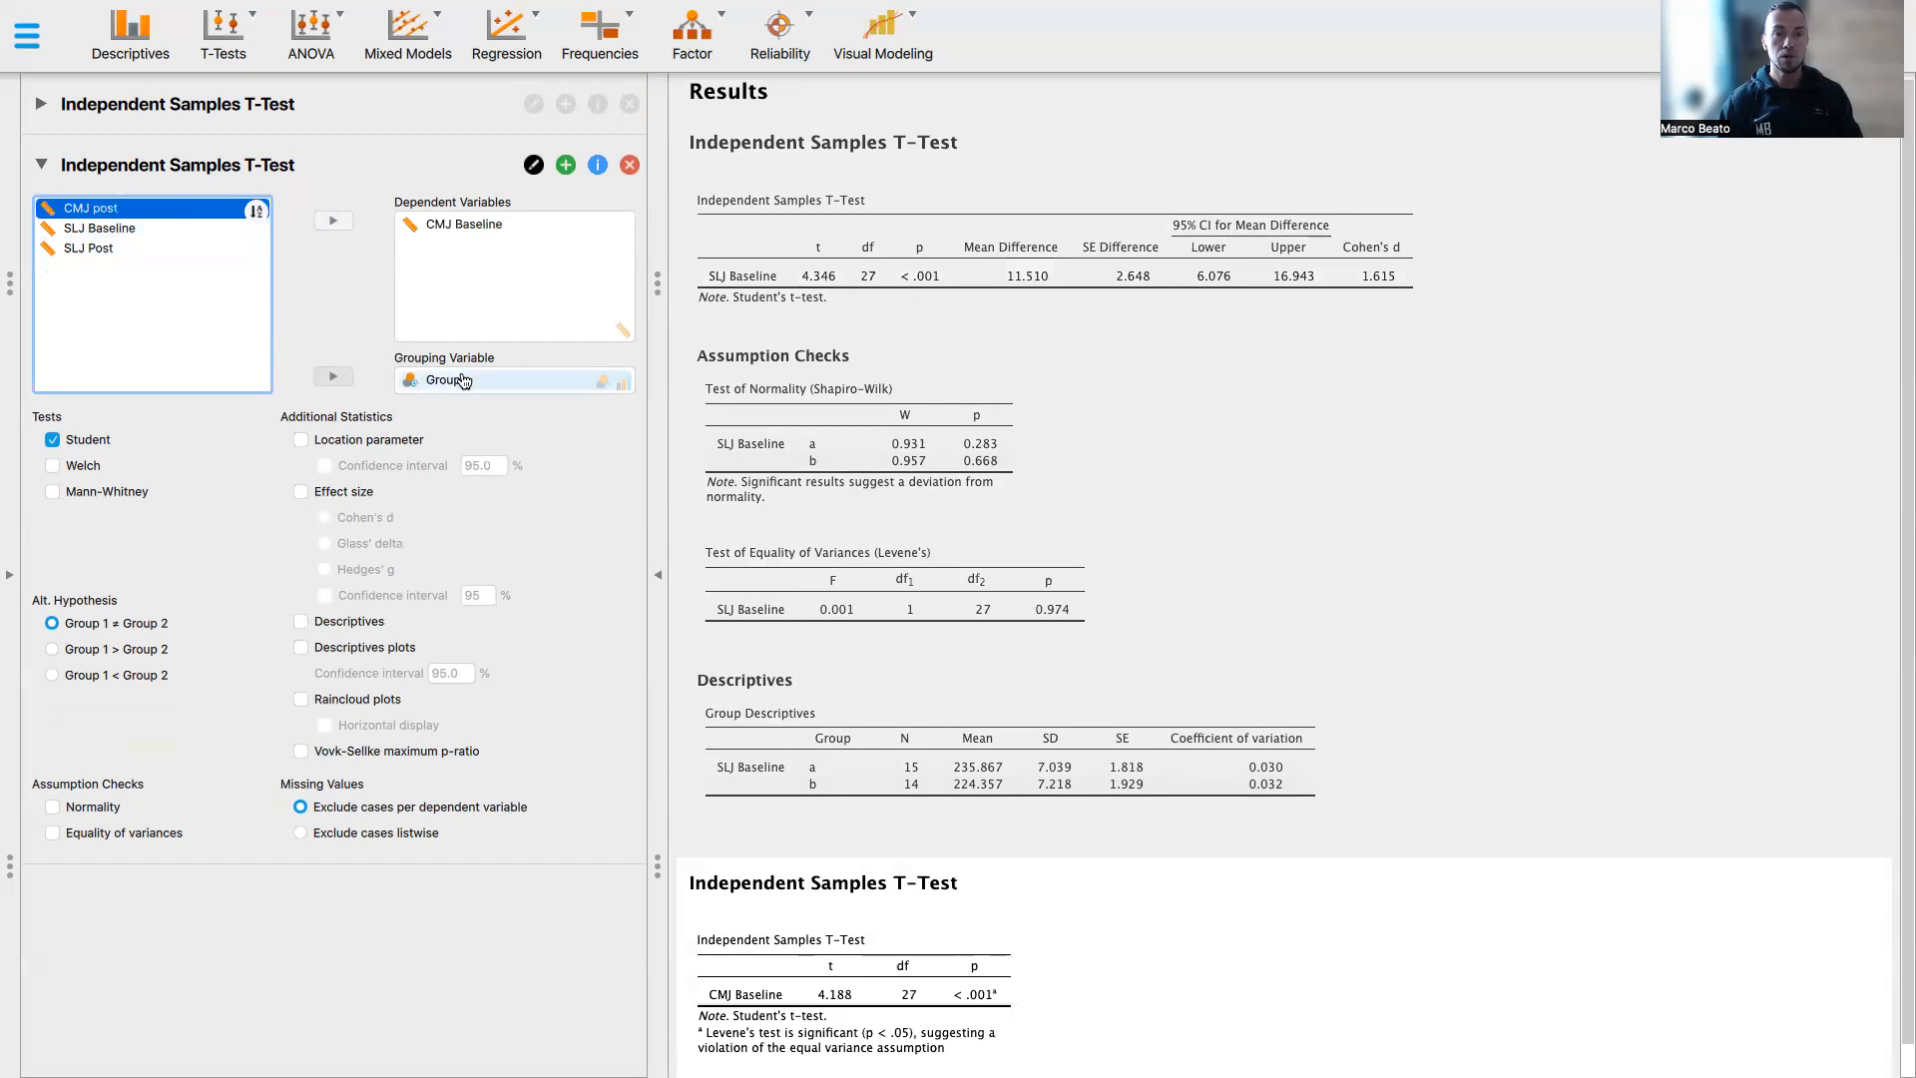
scroll(up, 3)
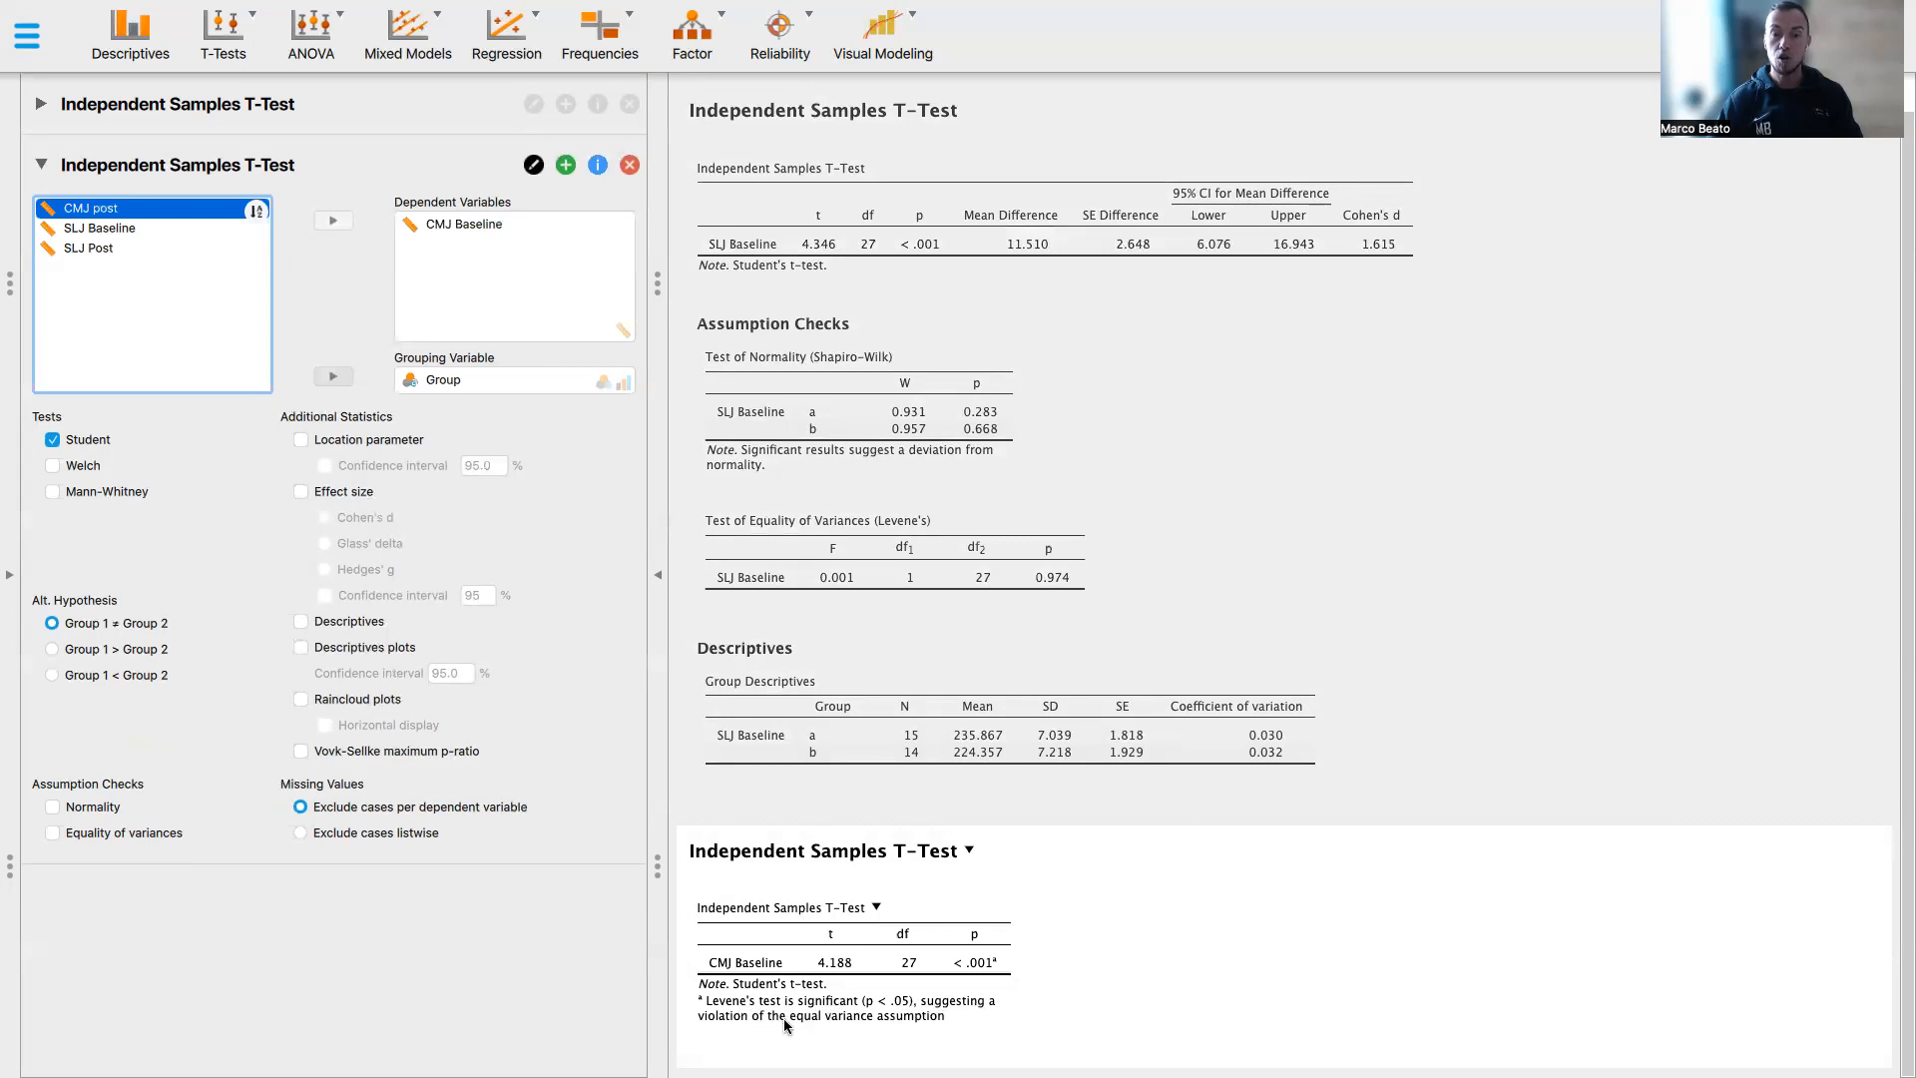
mouse_move(928, 1024)
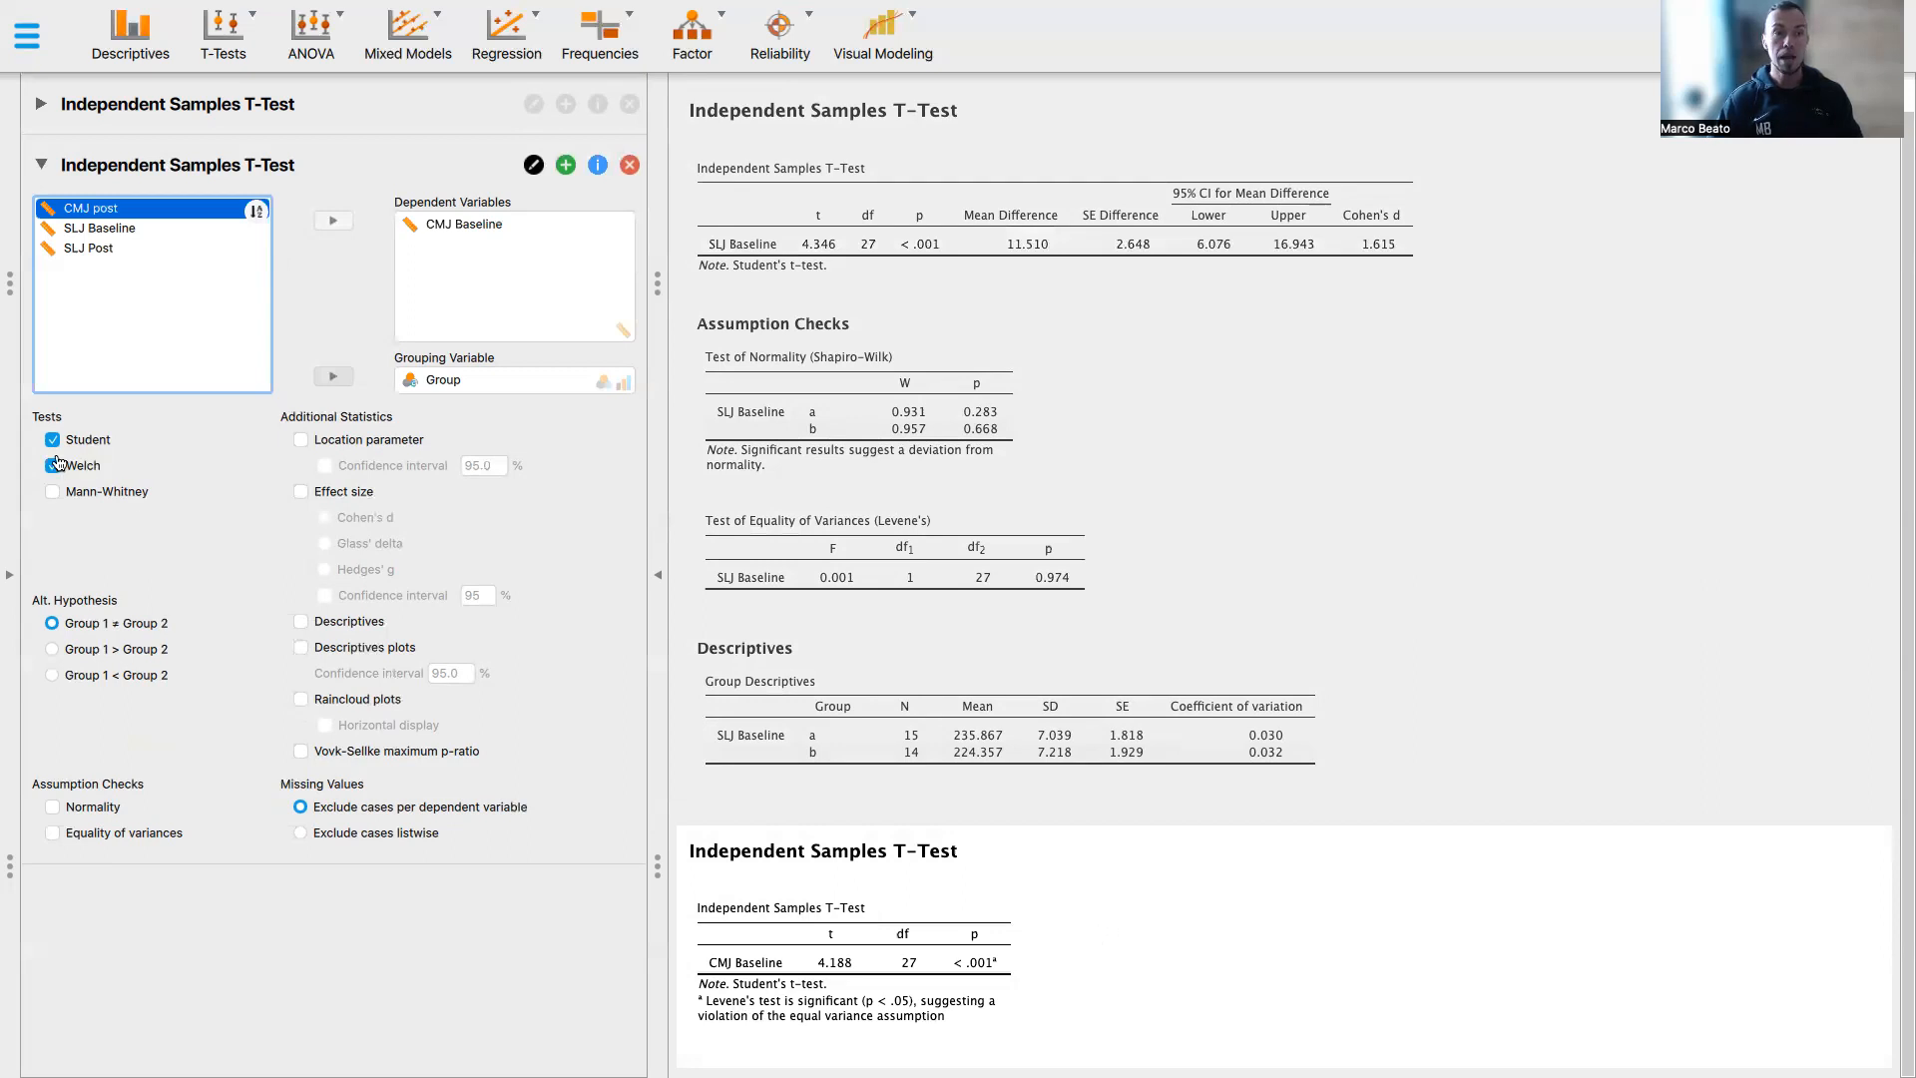
Switch CMJ Baseline to Welch's test and add the Shapiro-Wilk normality check
click(52, 465)
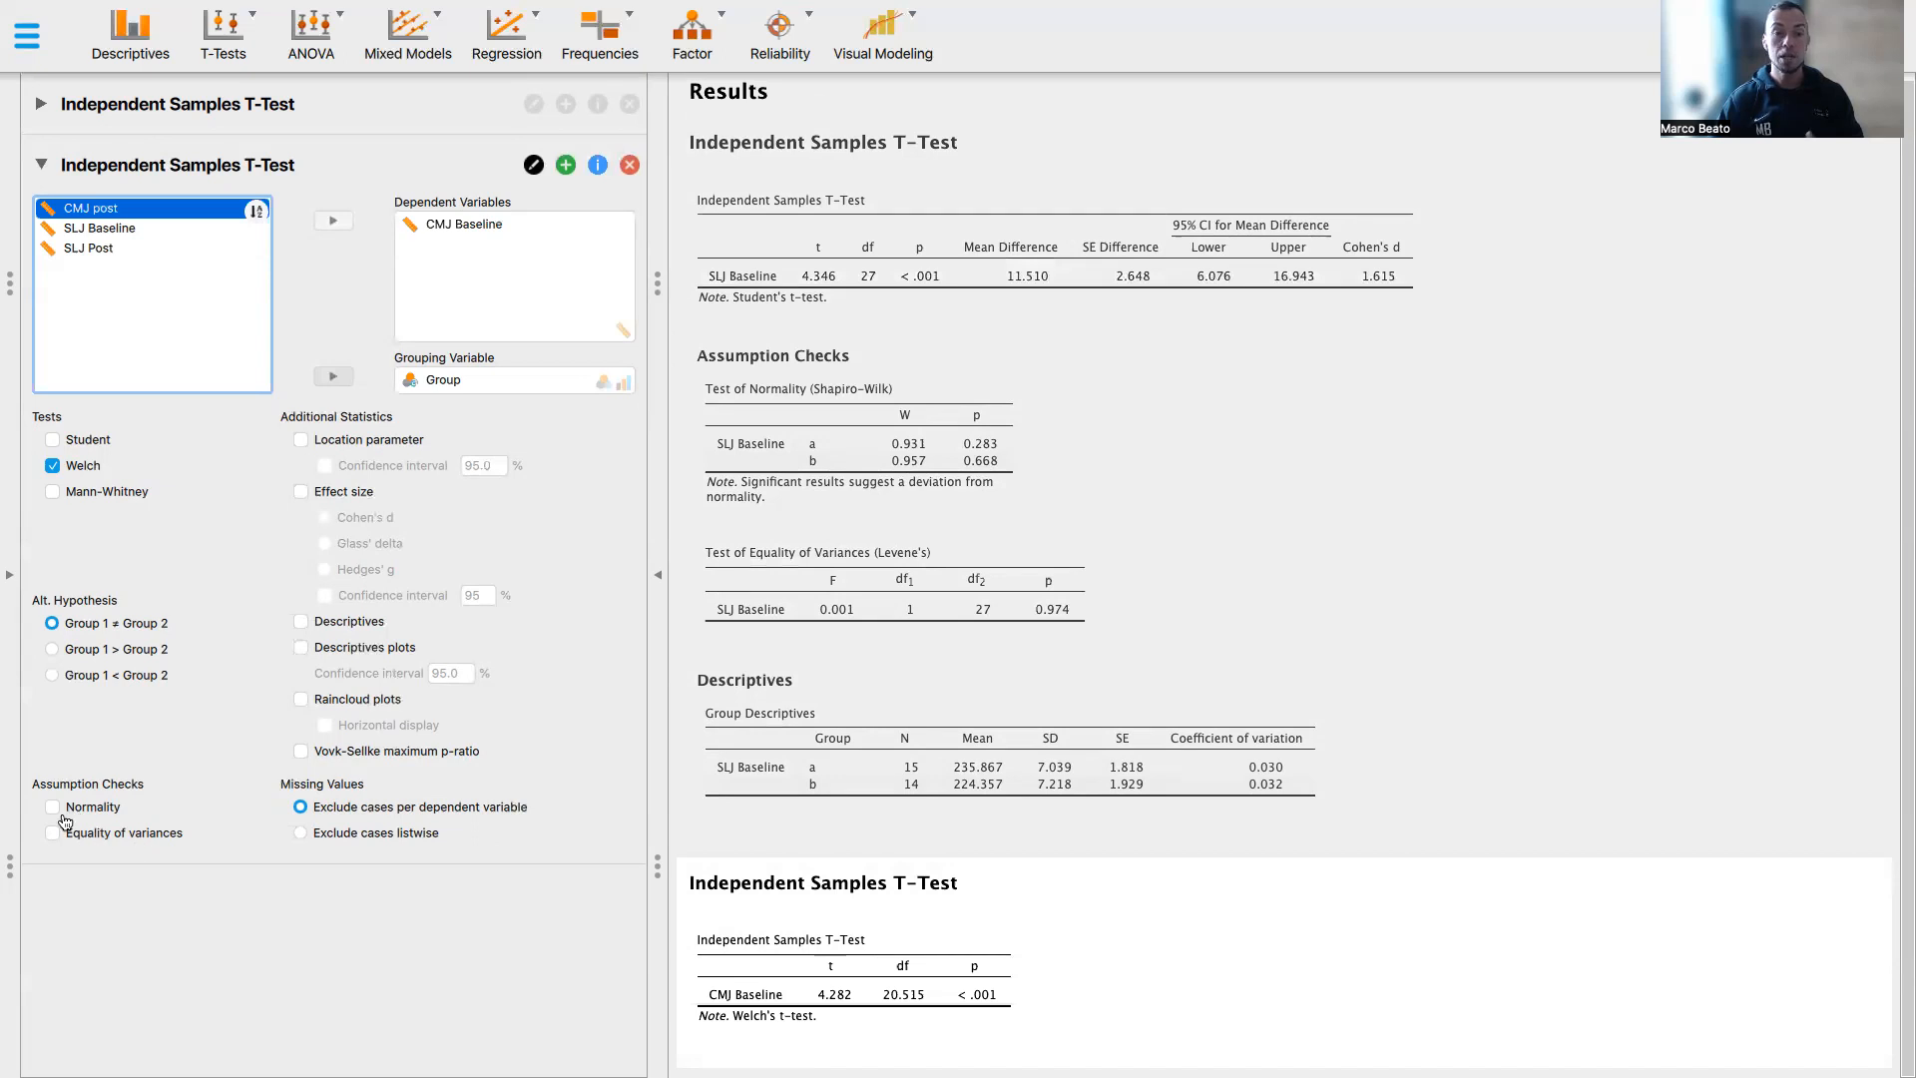
click(52, 833)
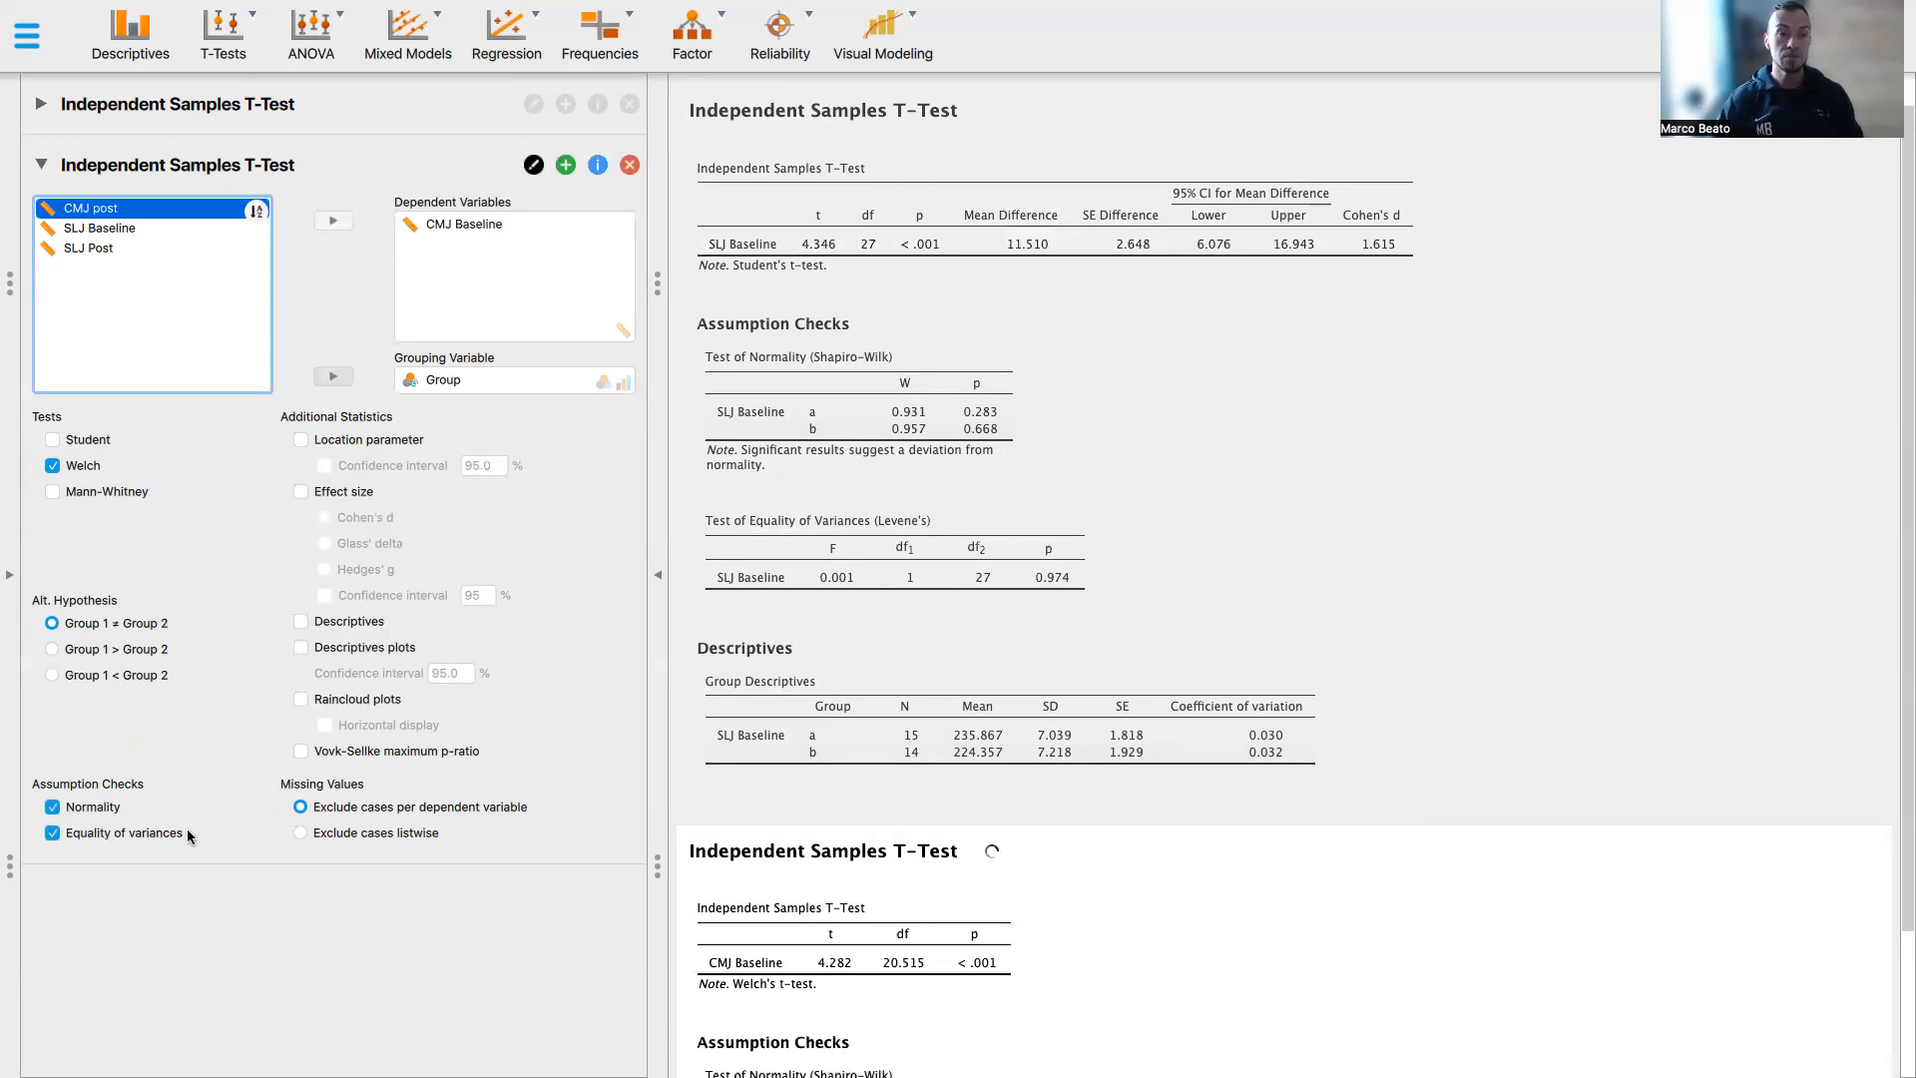
scroll(down, 3)
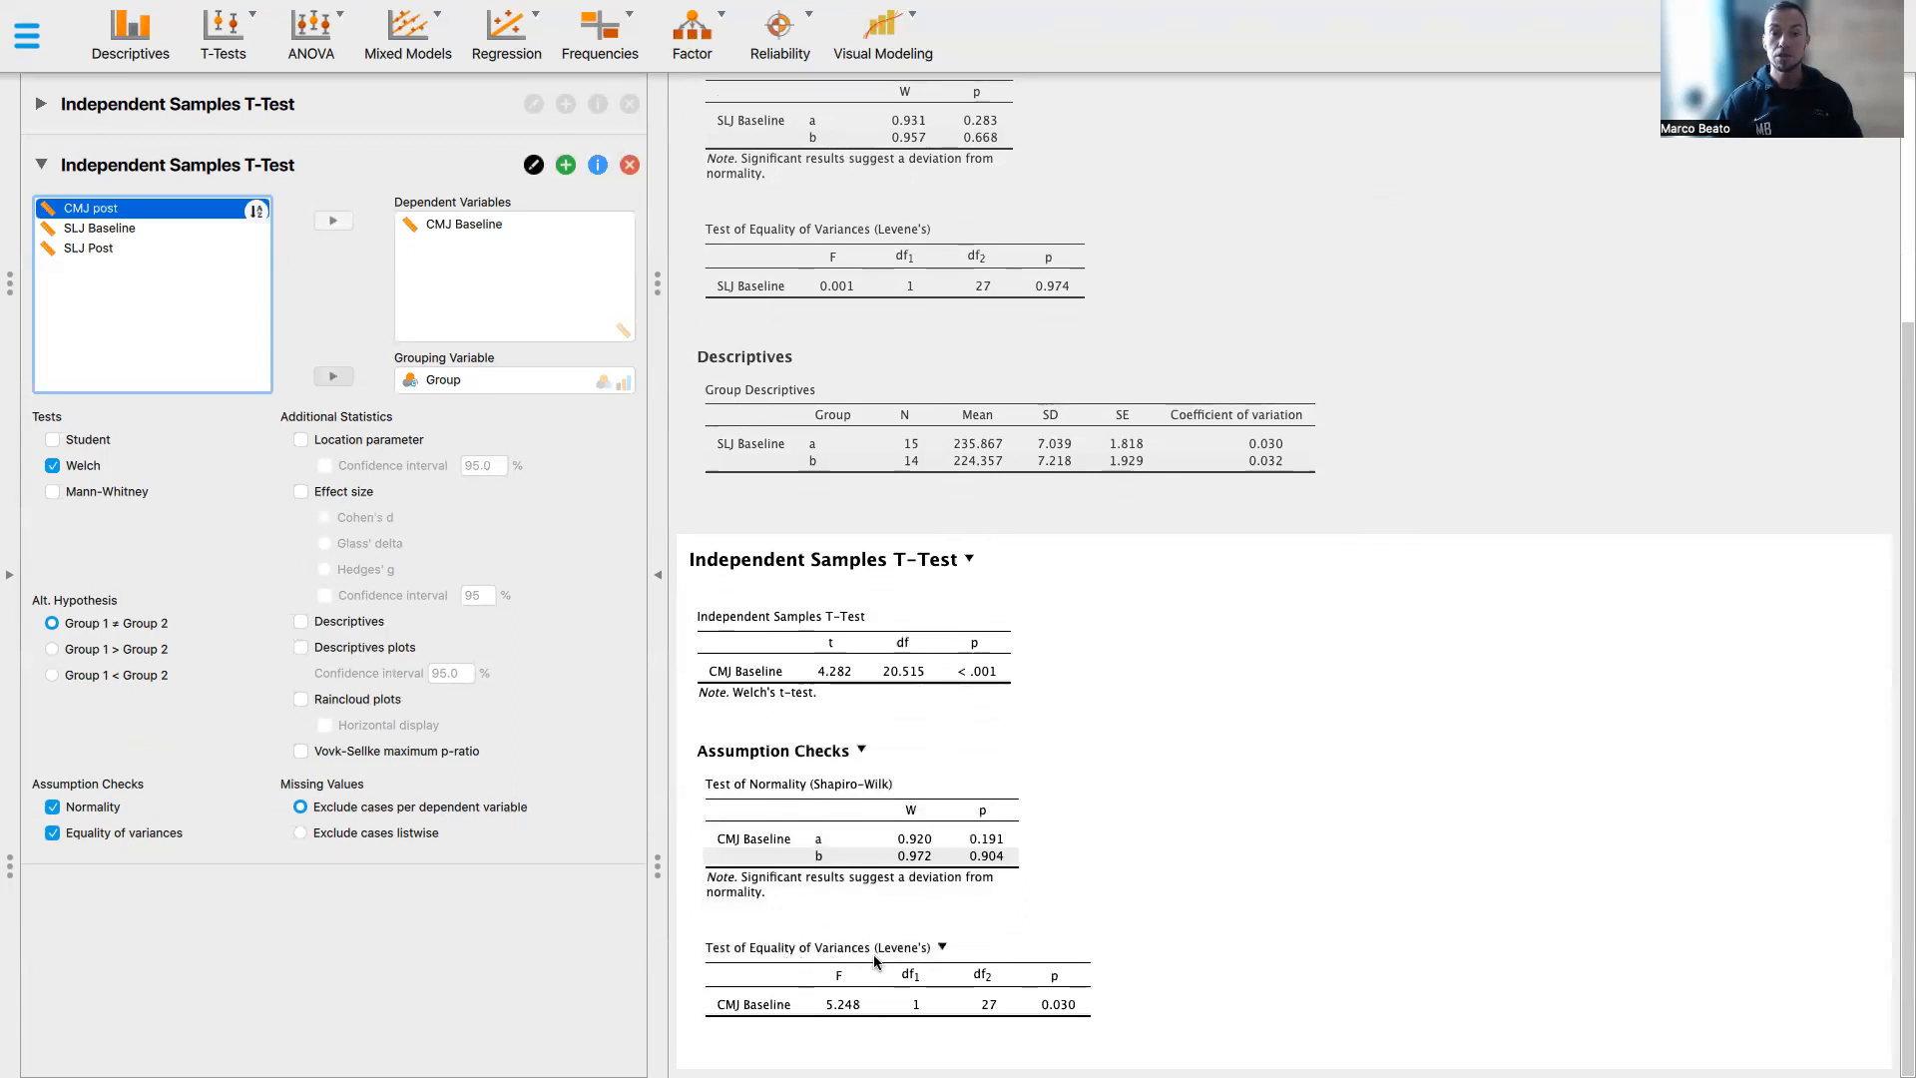
mouse_move(1054, 1010)
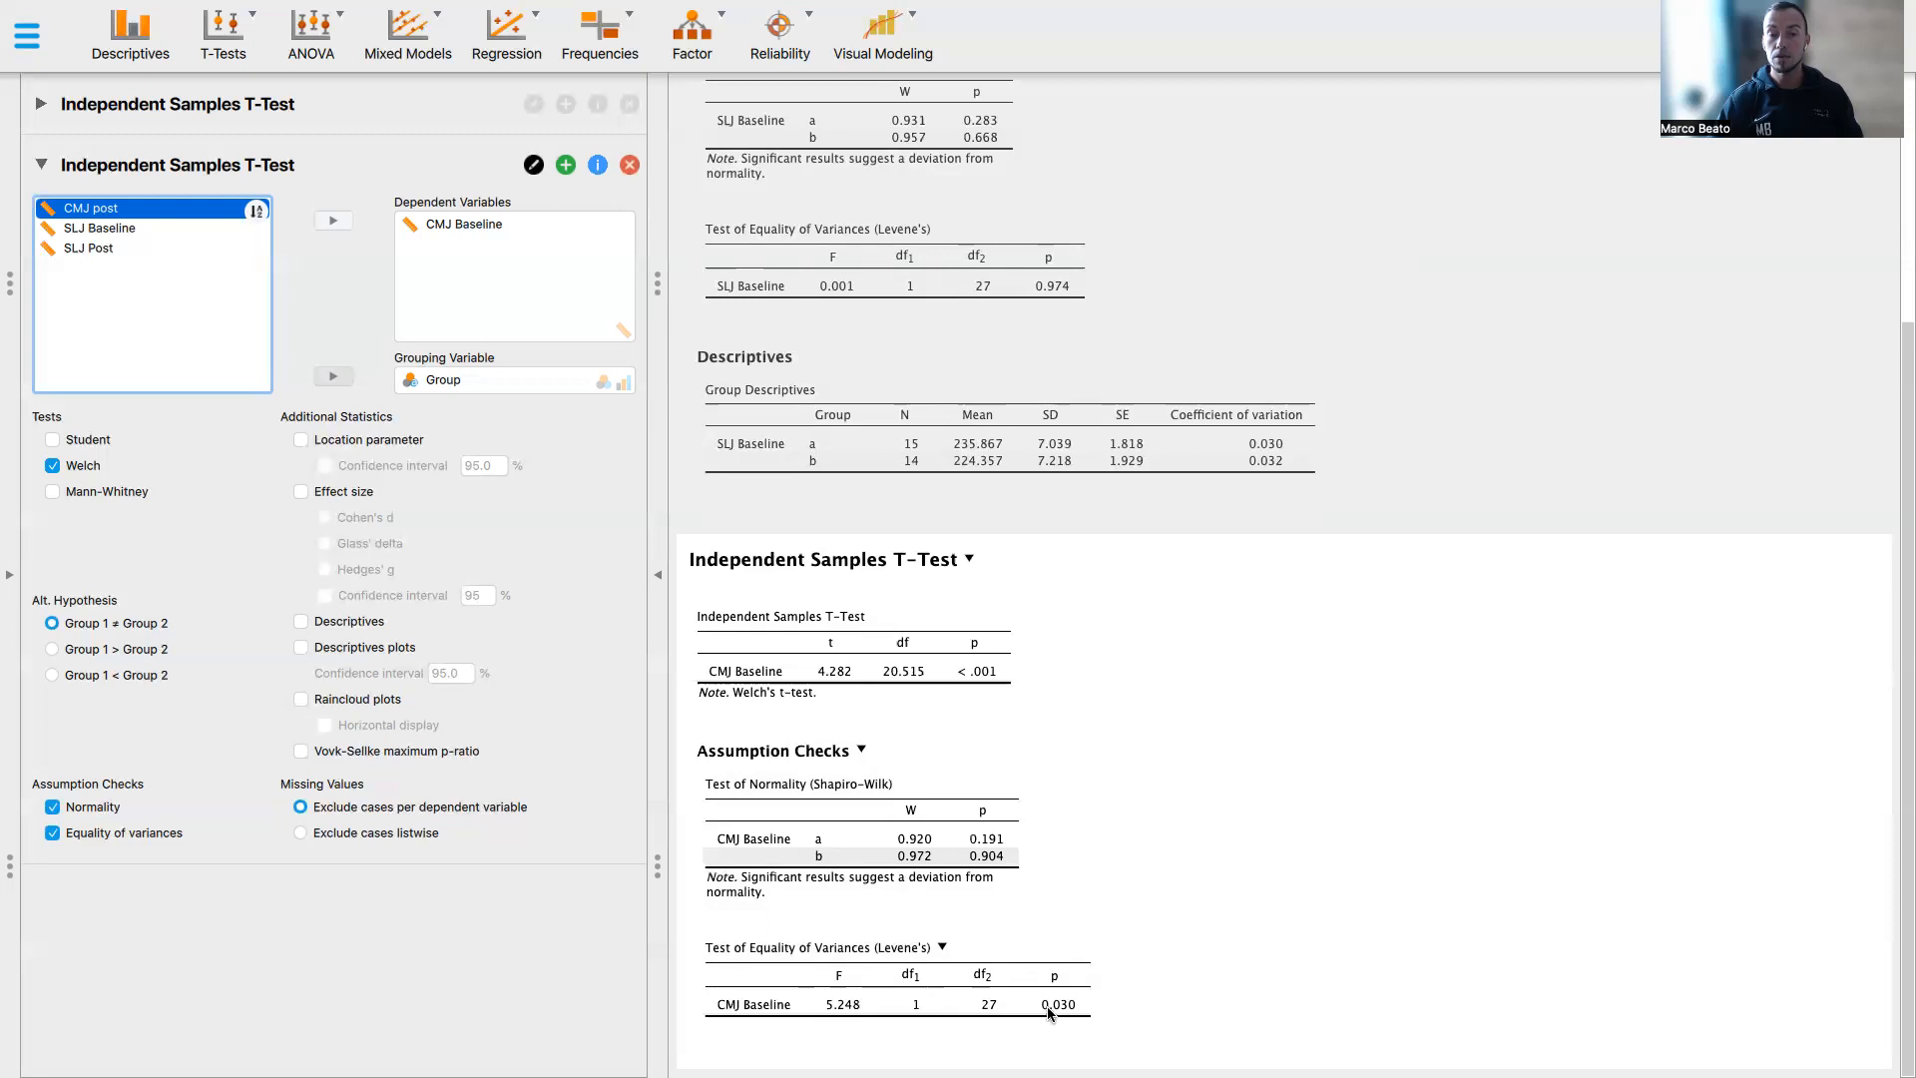
mouse_move(1064, 1012)
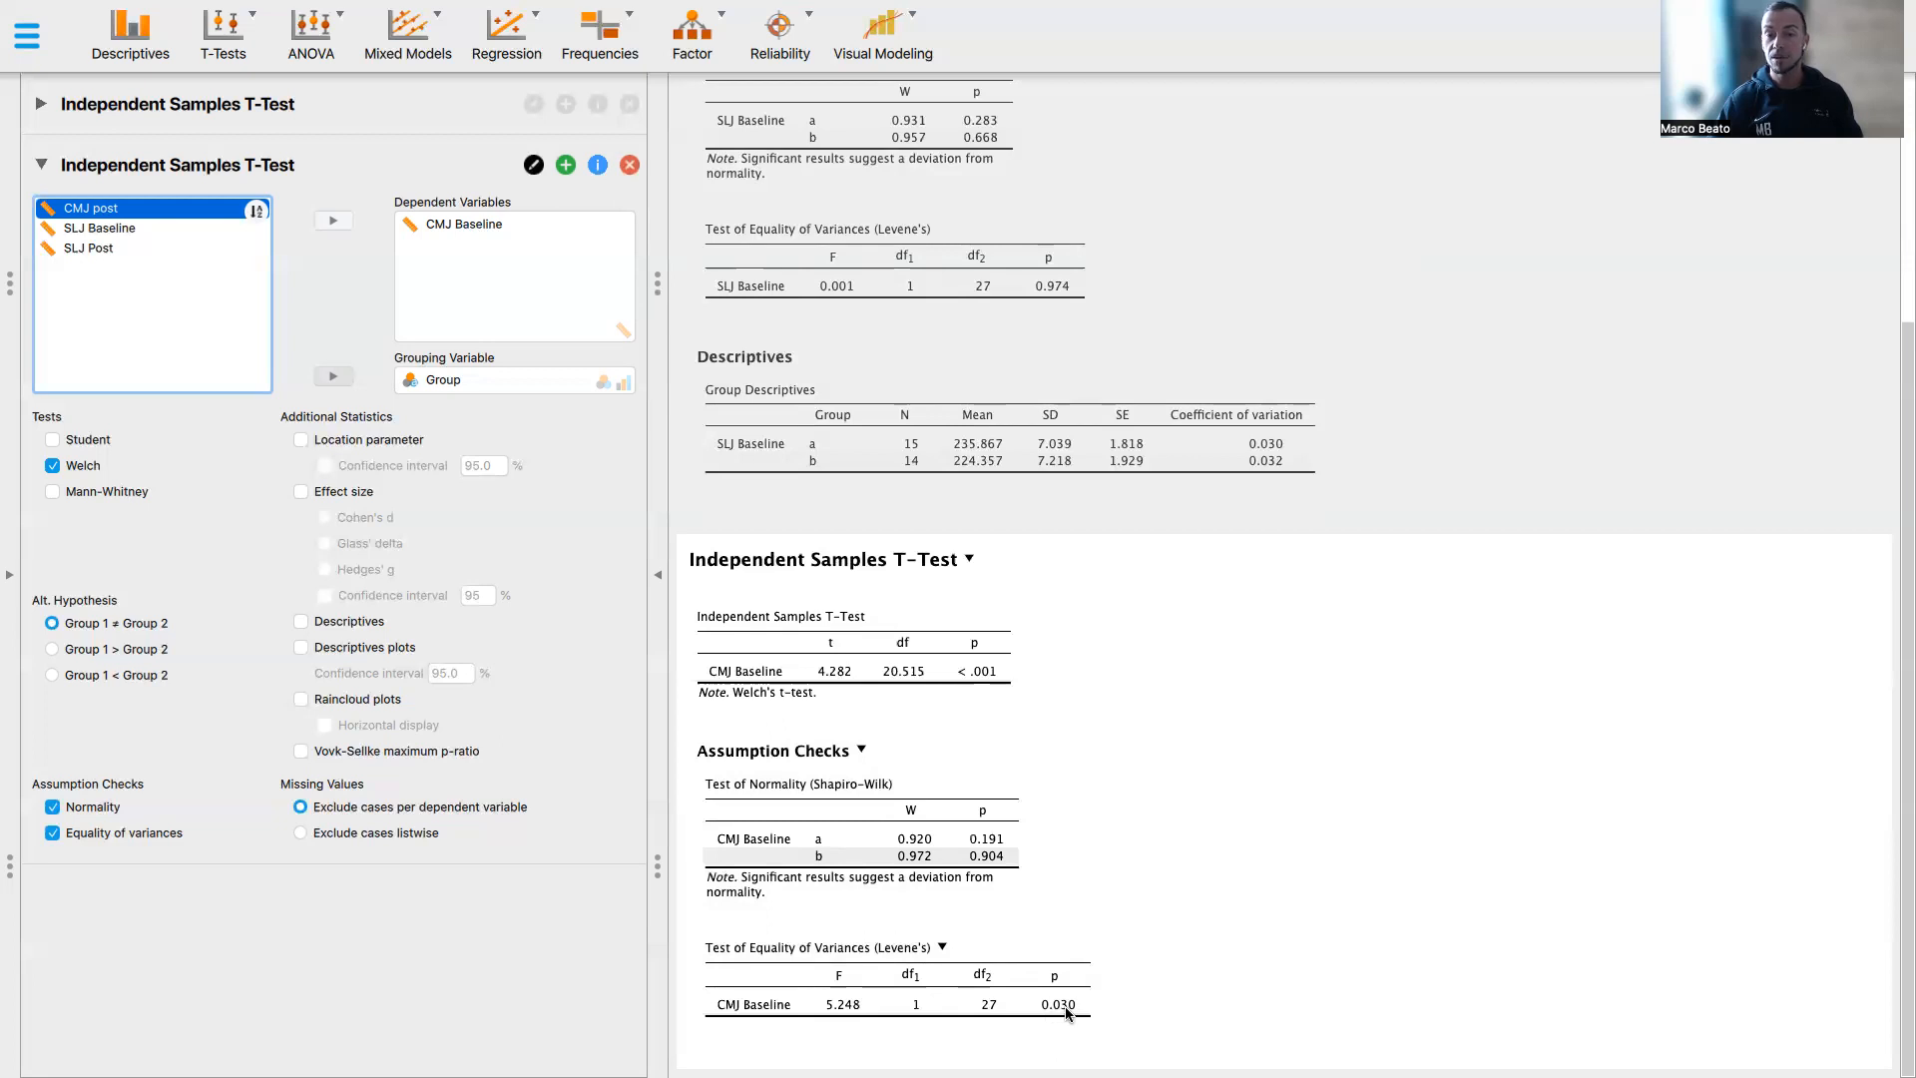
mouse_move(1060, 1014)
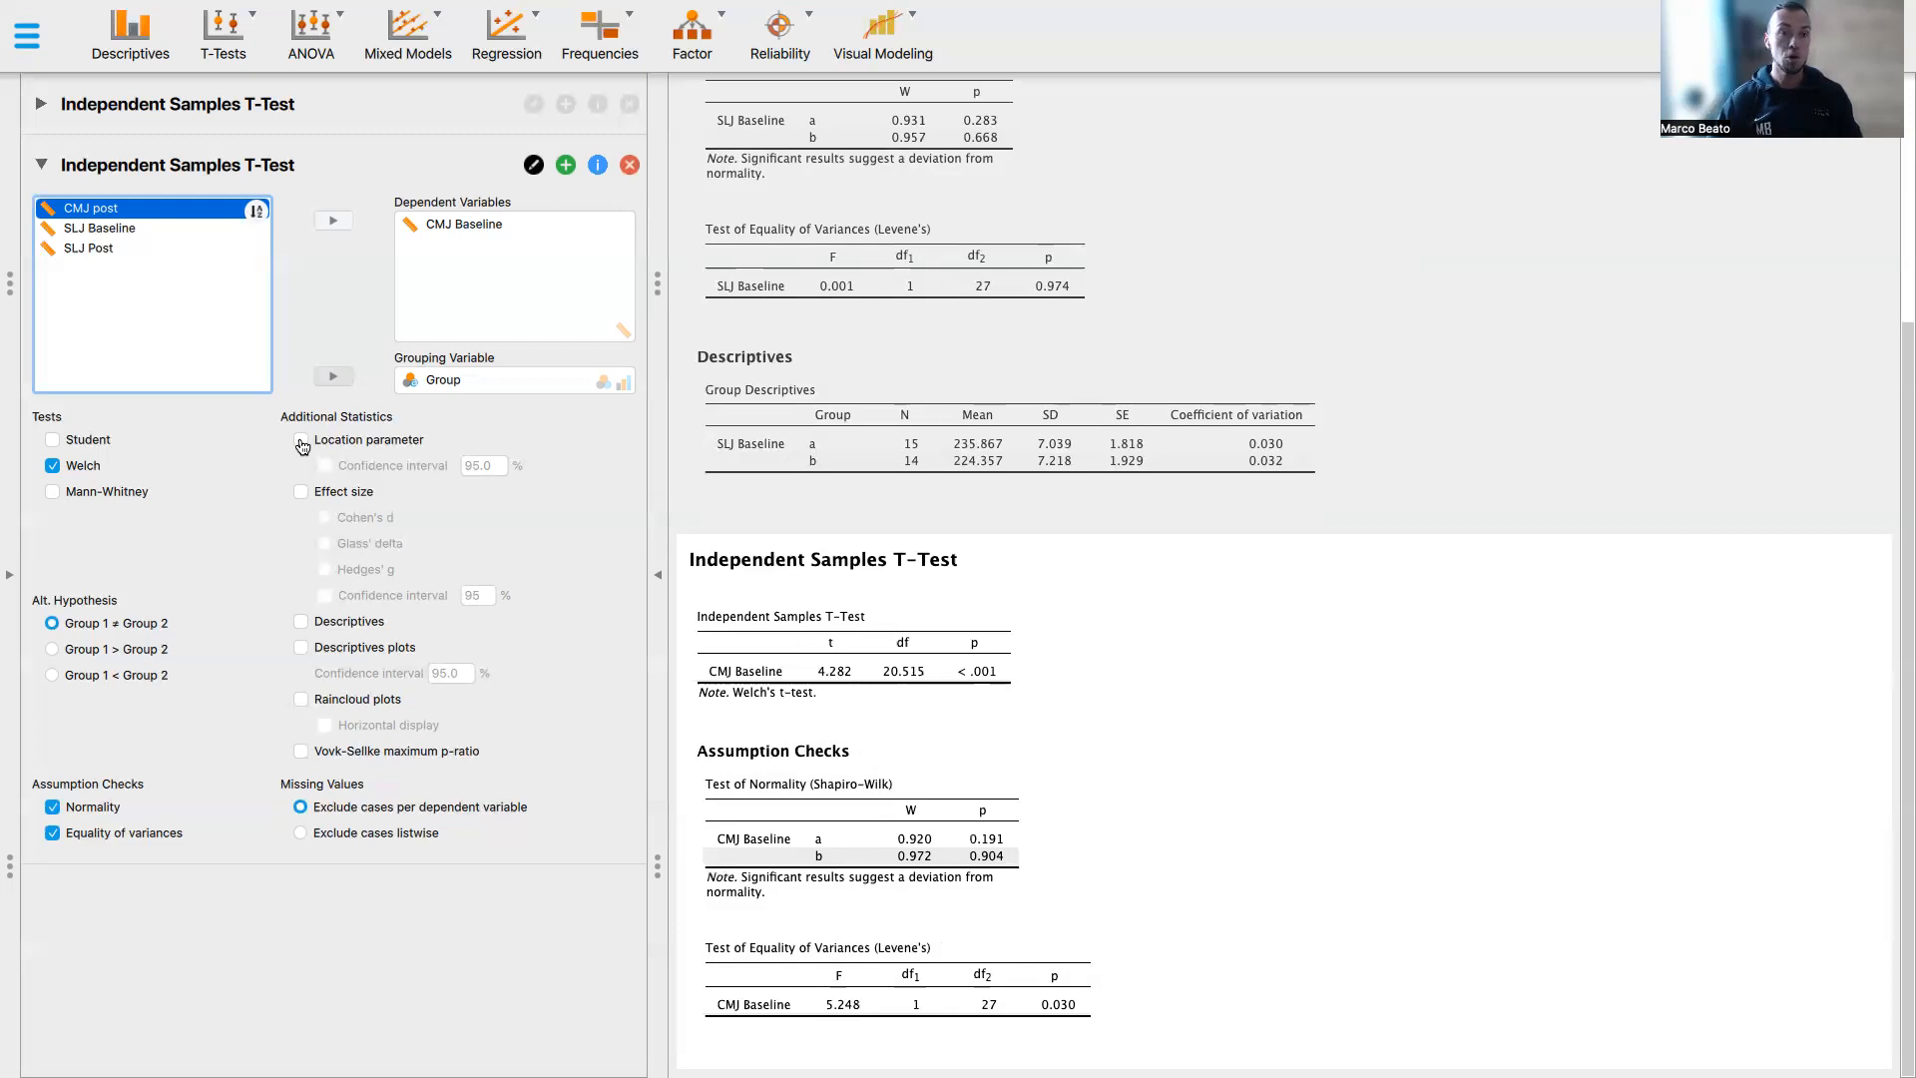
Add the mean difference and its 95% confidence interval to the Welch CMJ Baseline results
click(301, 439)
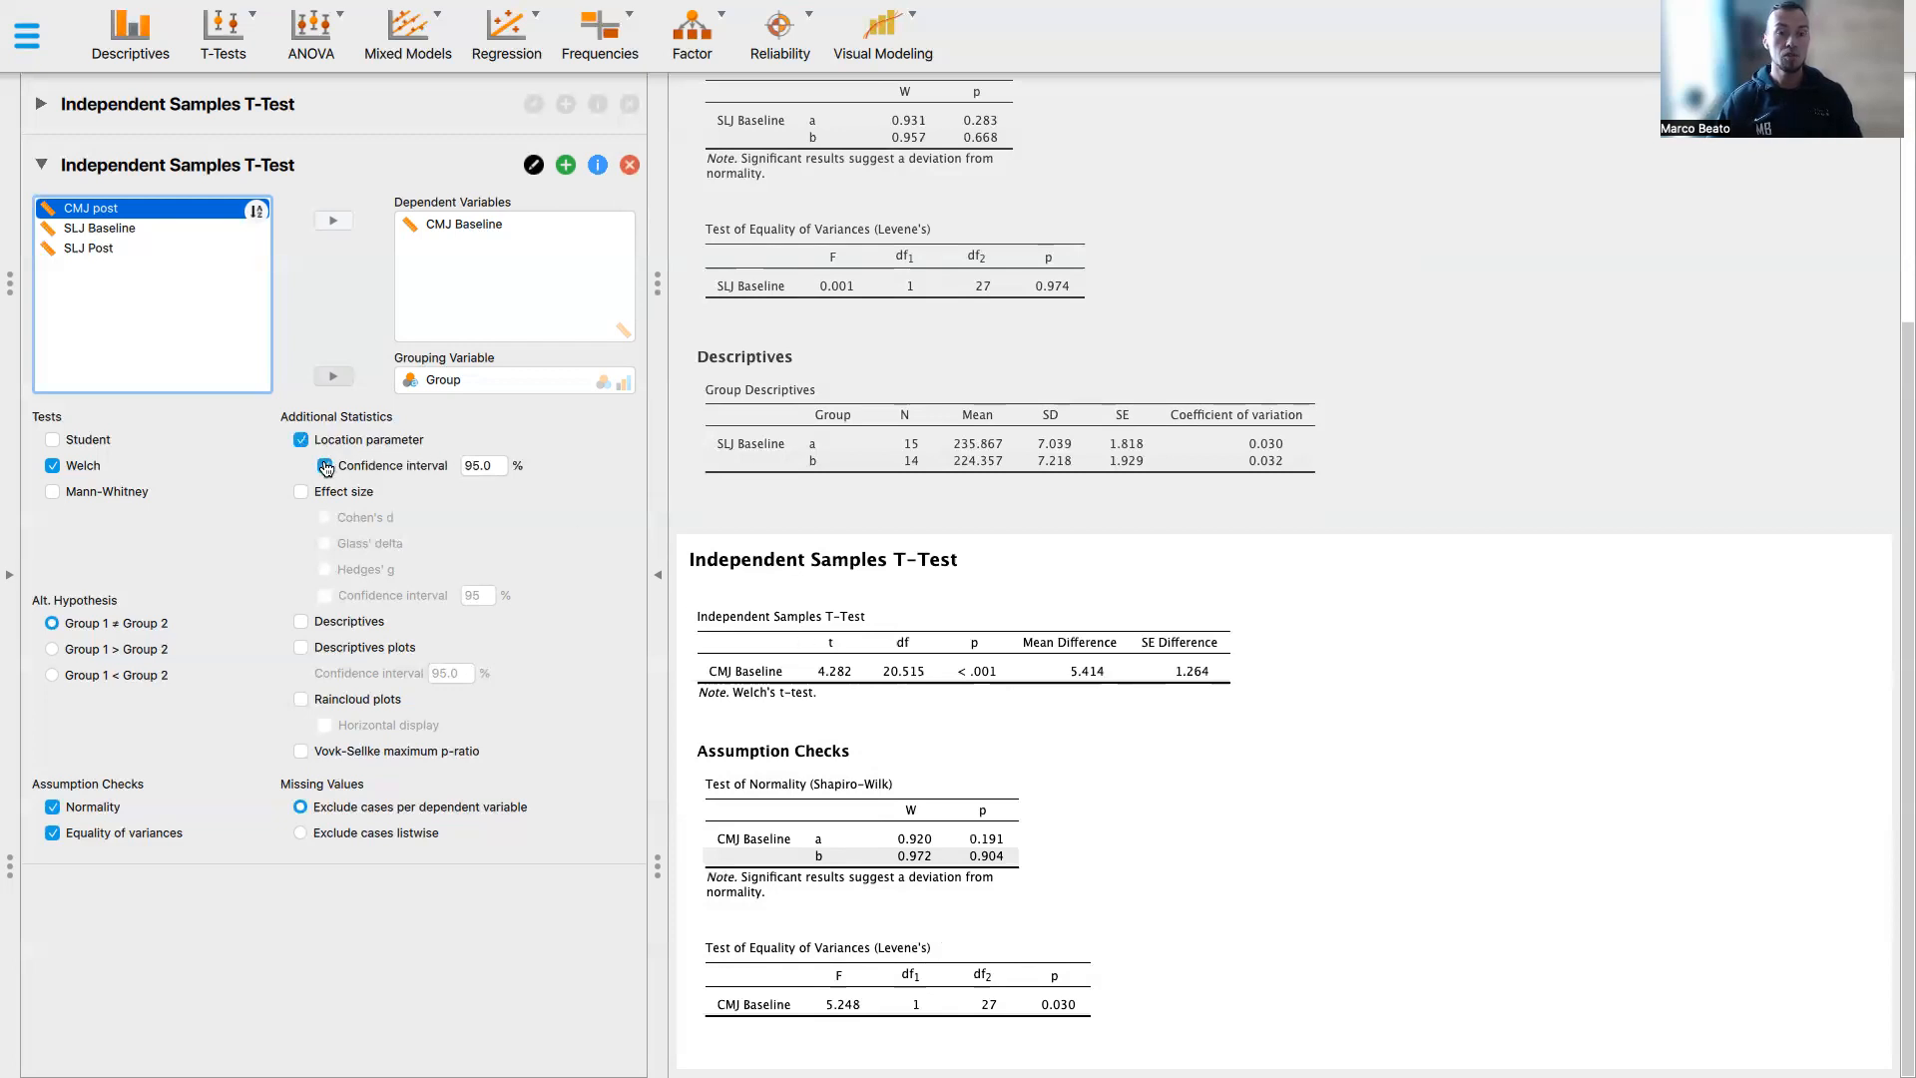
click(302, 491)
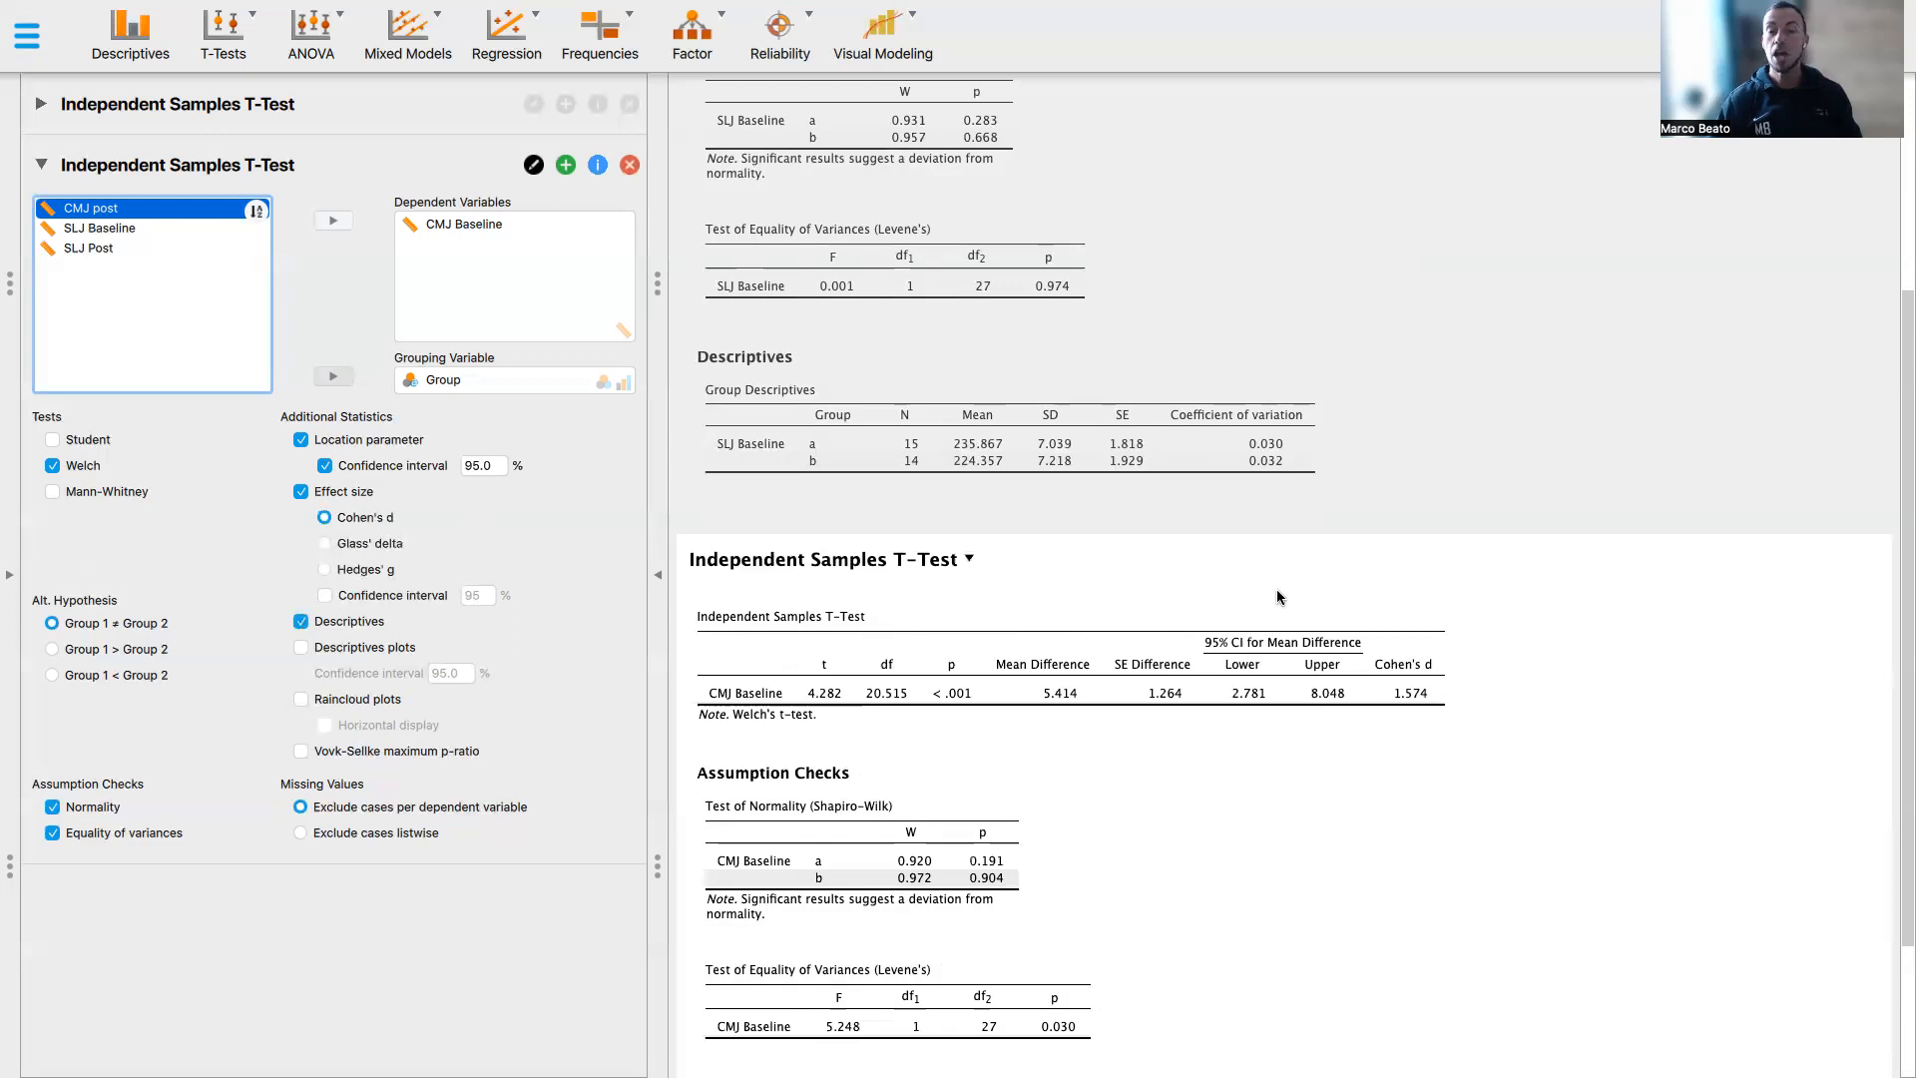
scroll(down, 3)
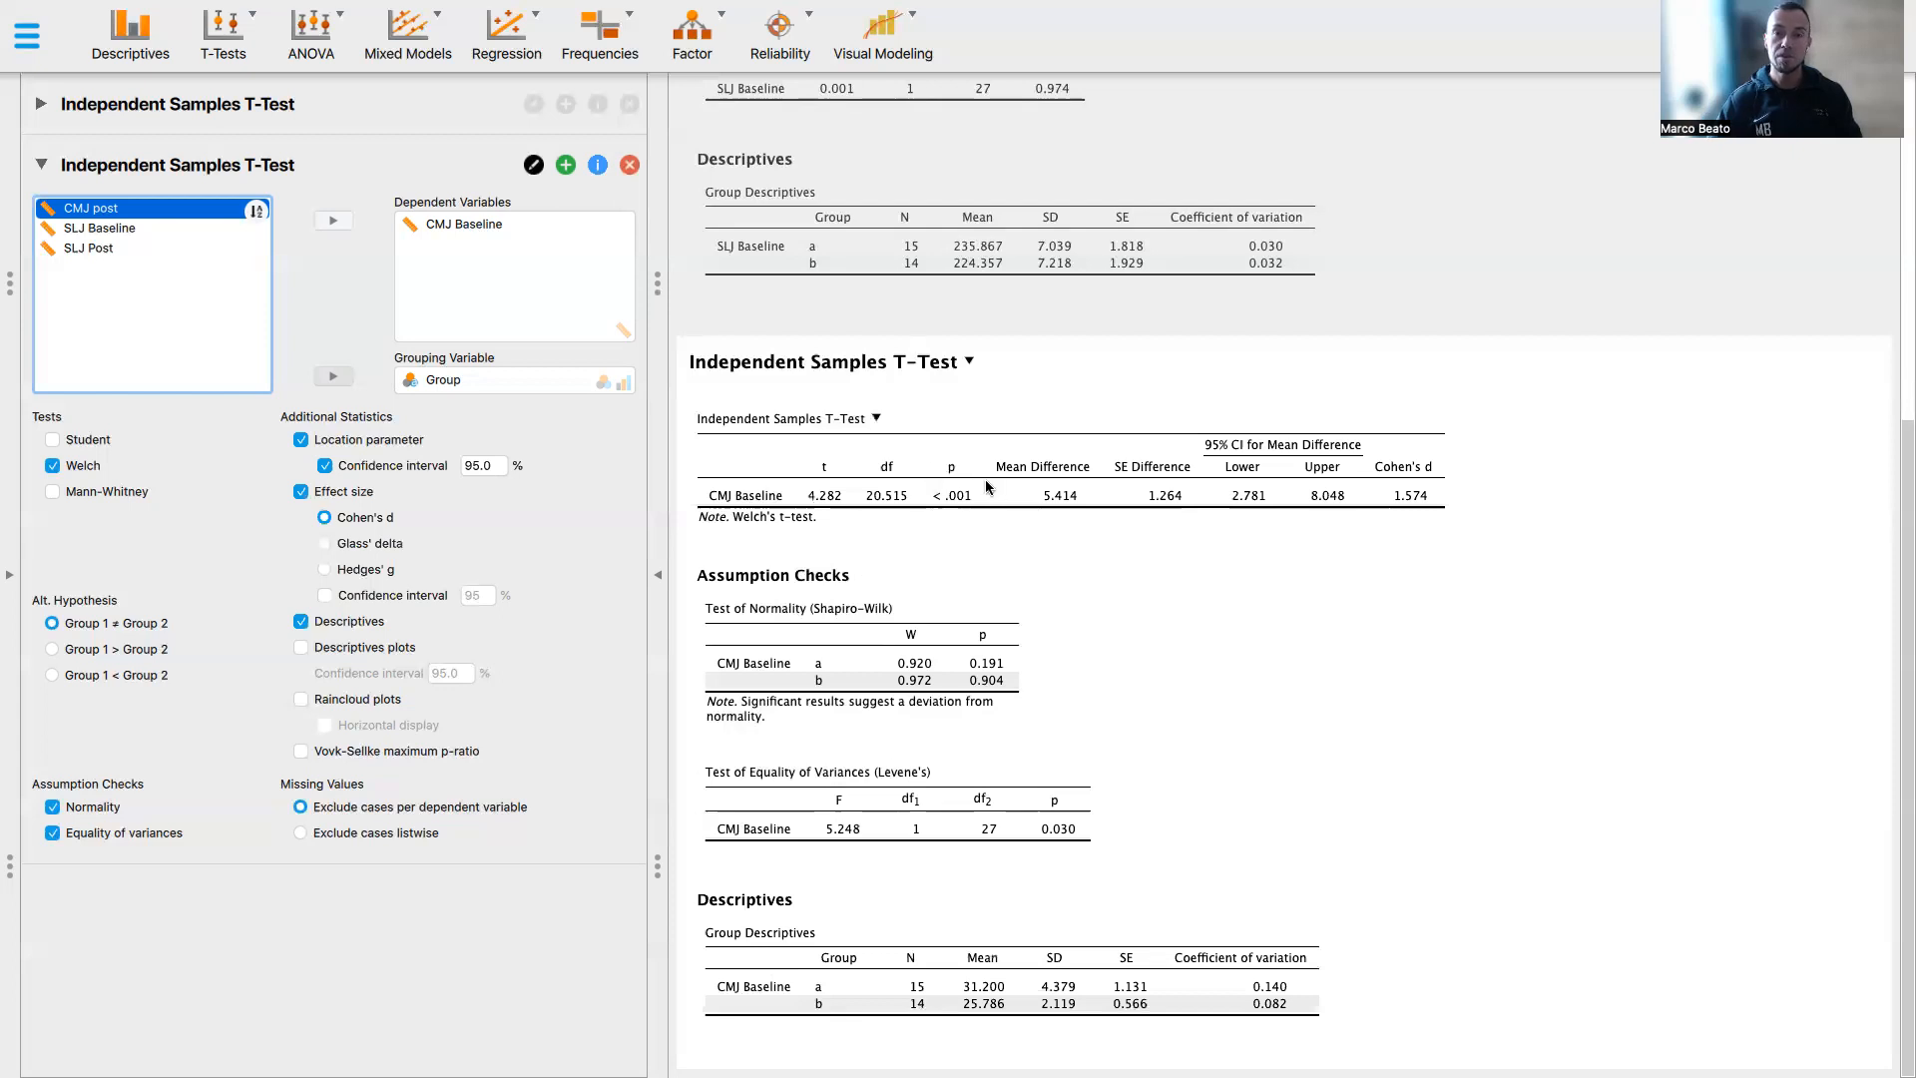
mouse_move(1282, 493)
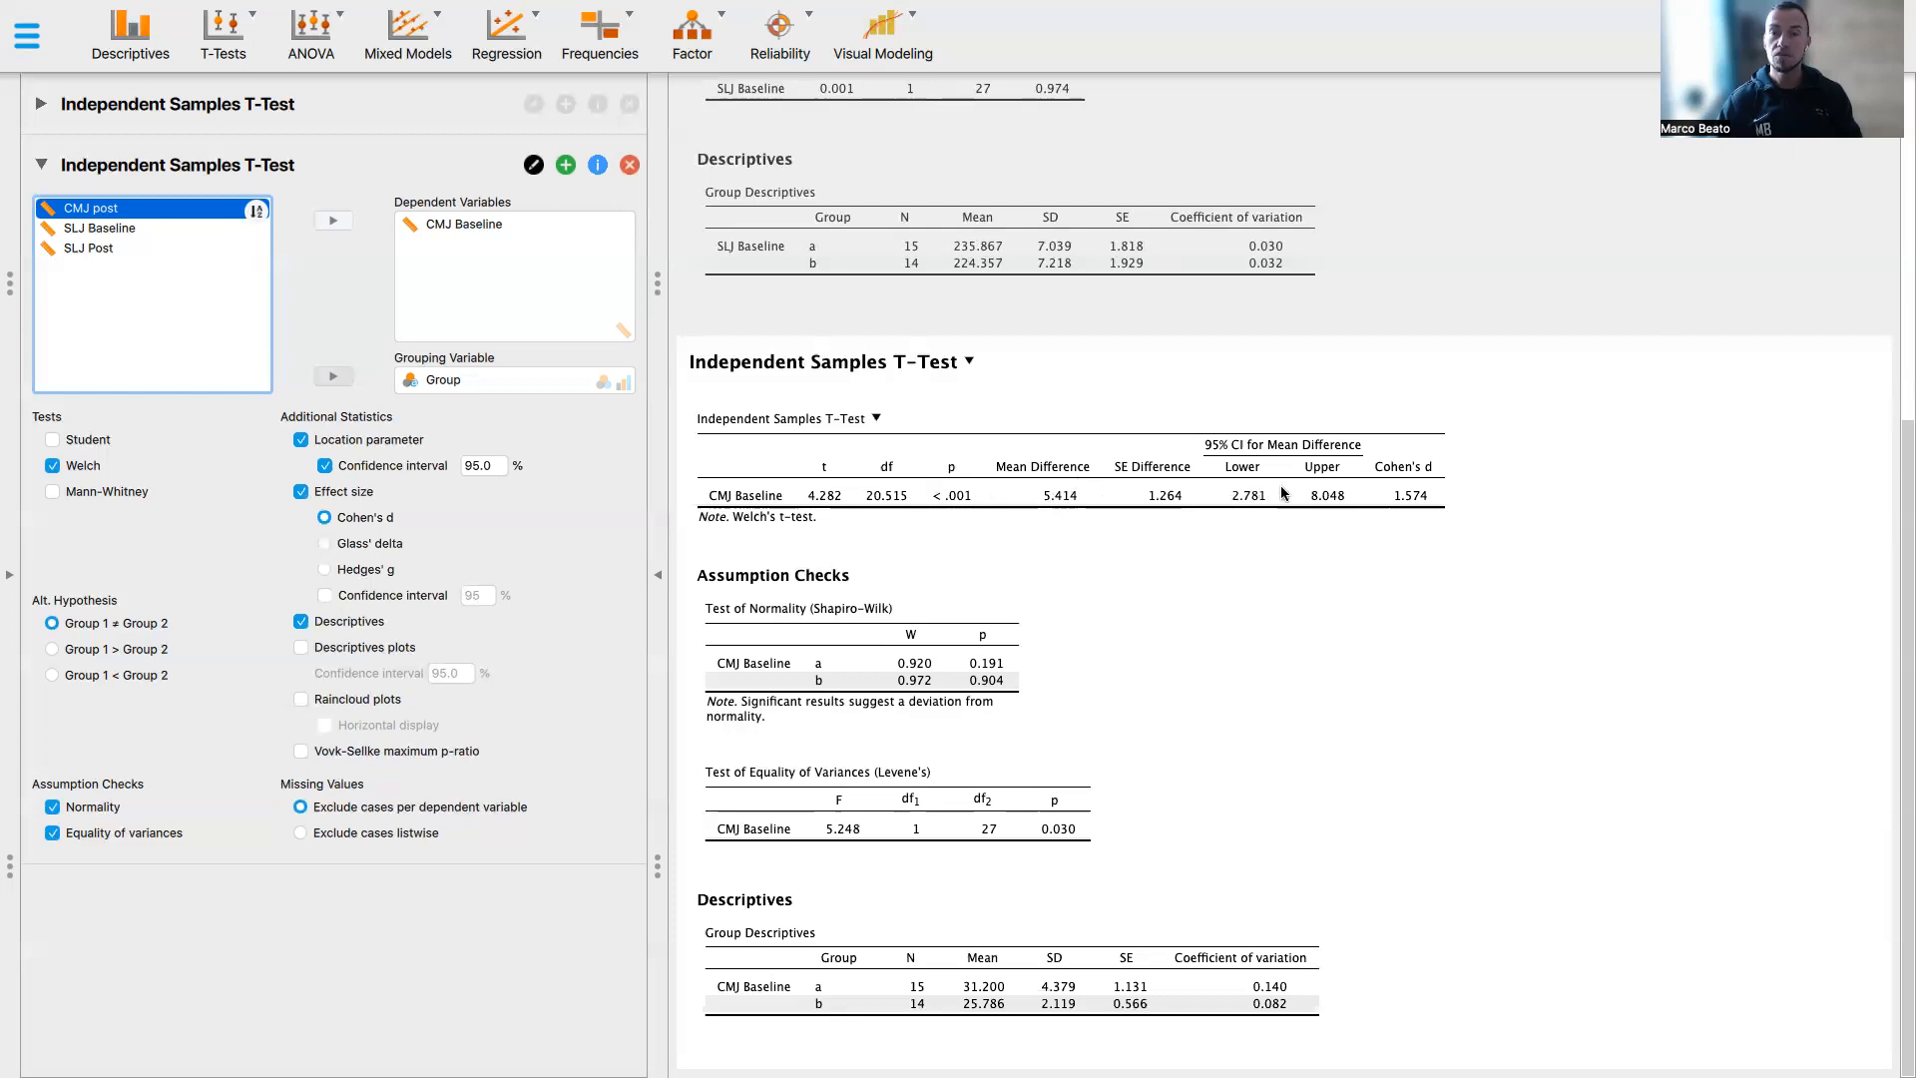
mouse_move(1323, 487)
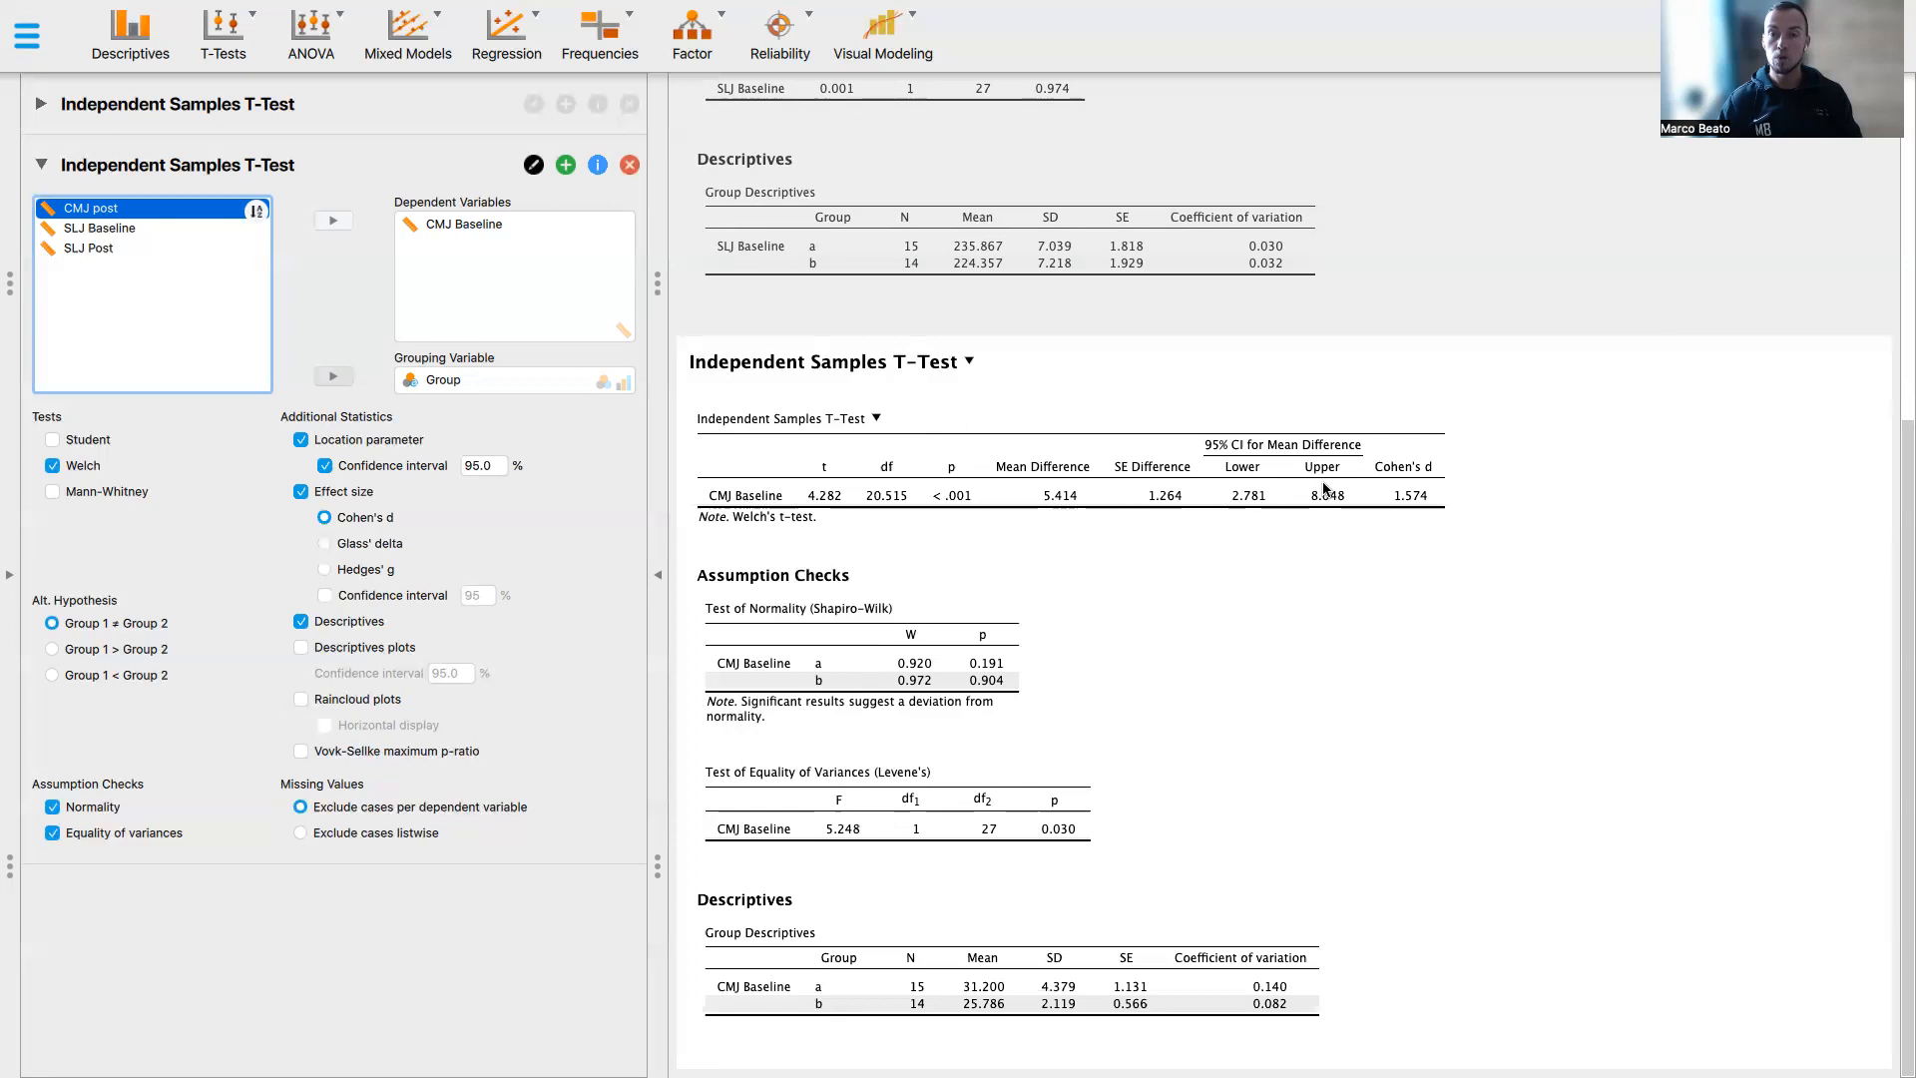
mouse_move(1457, 505)
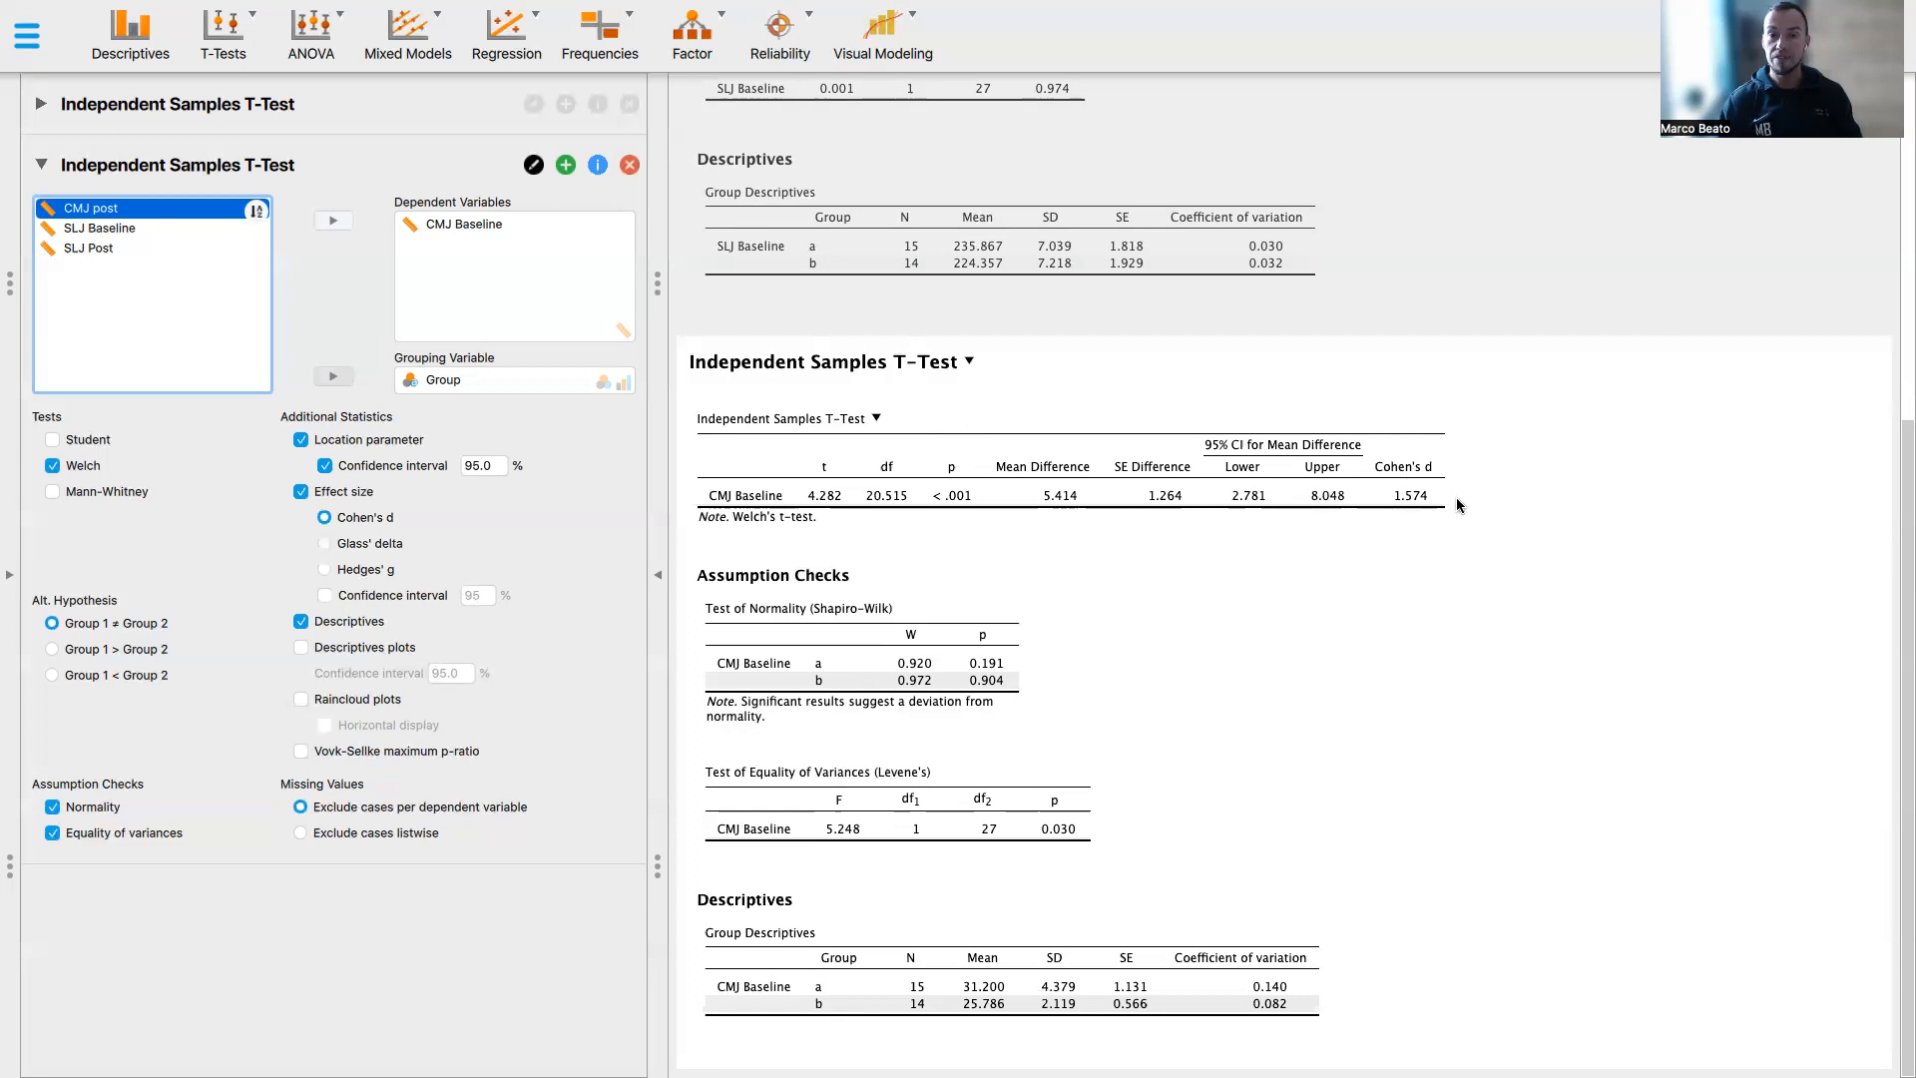
mouse_move(714, 535)
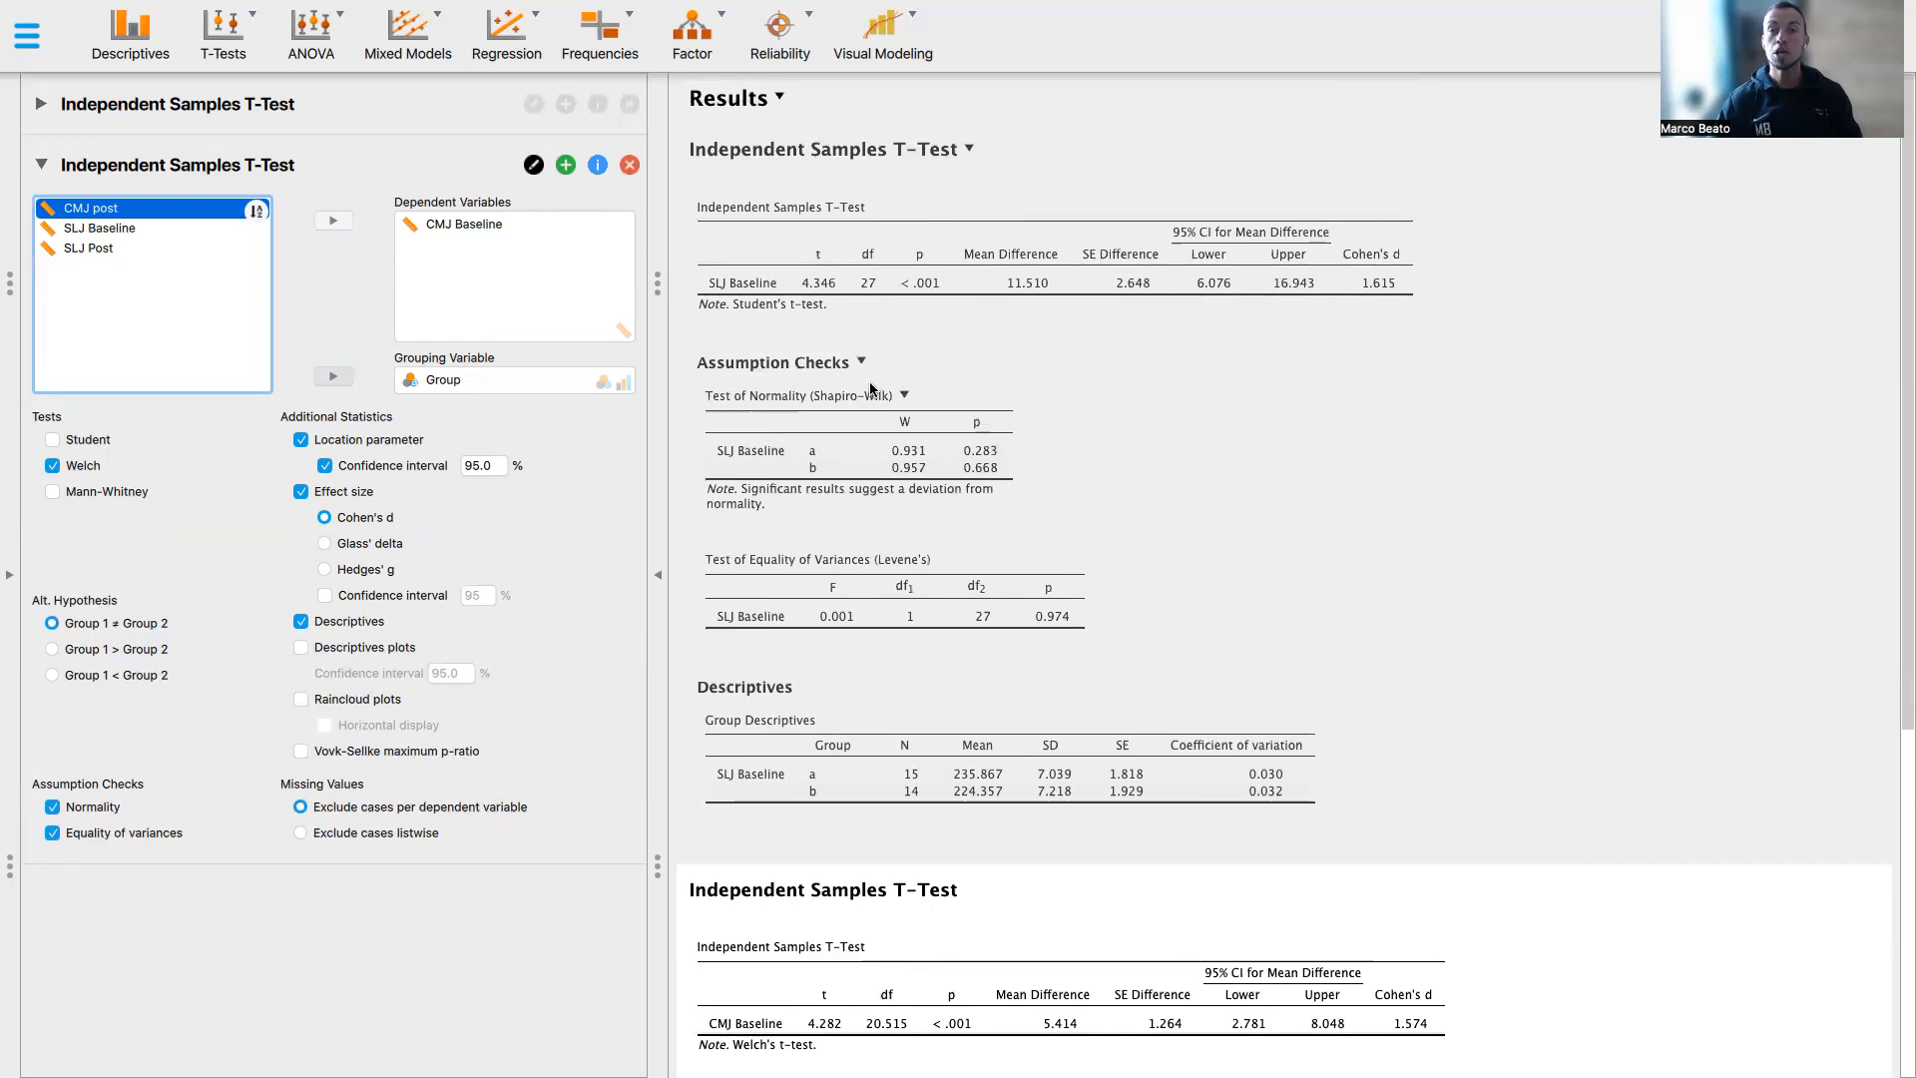
mouse_move(950, 389)
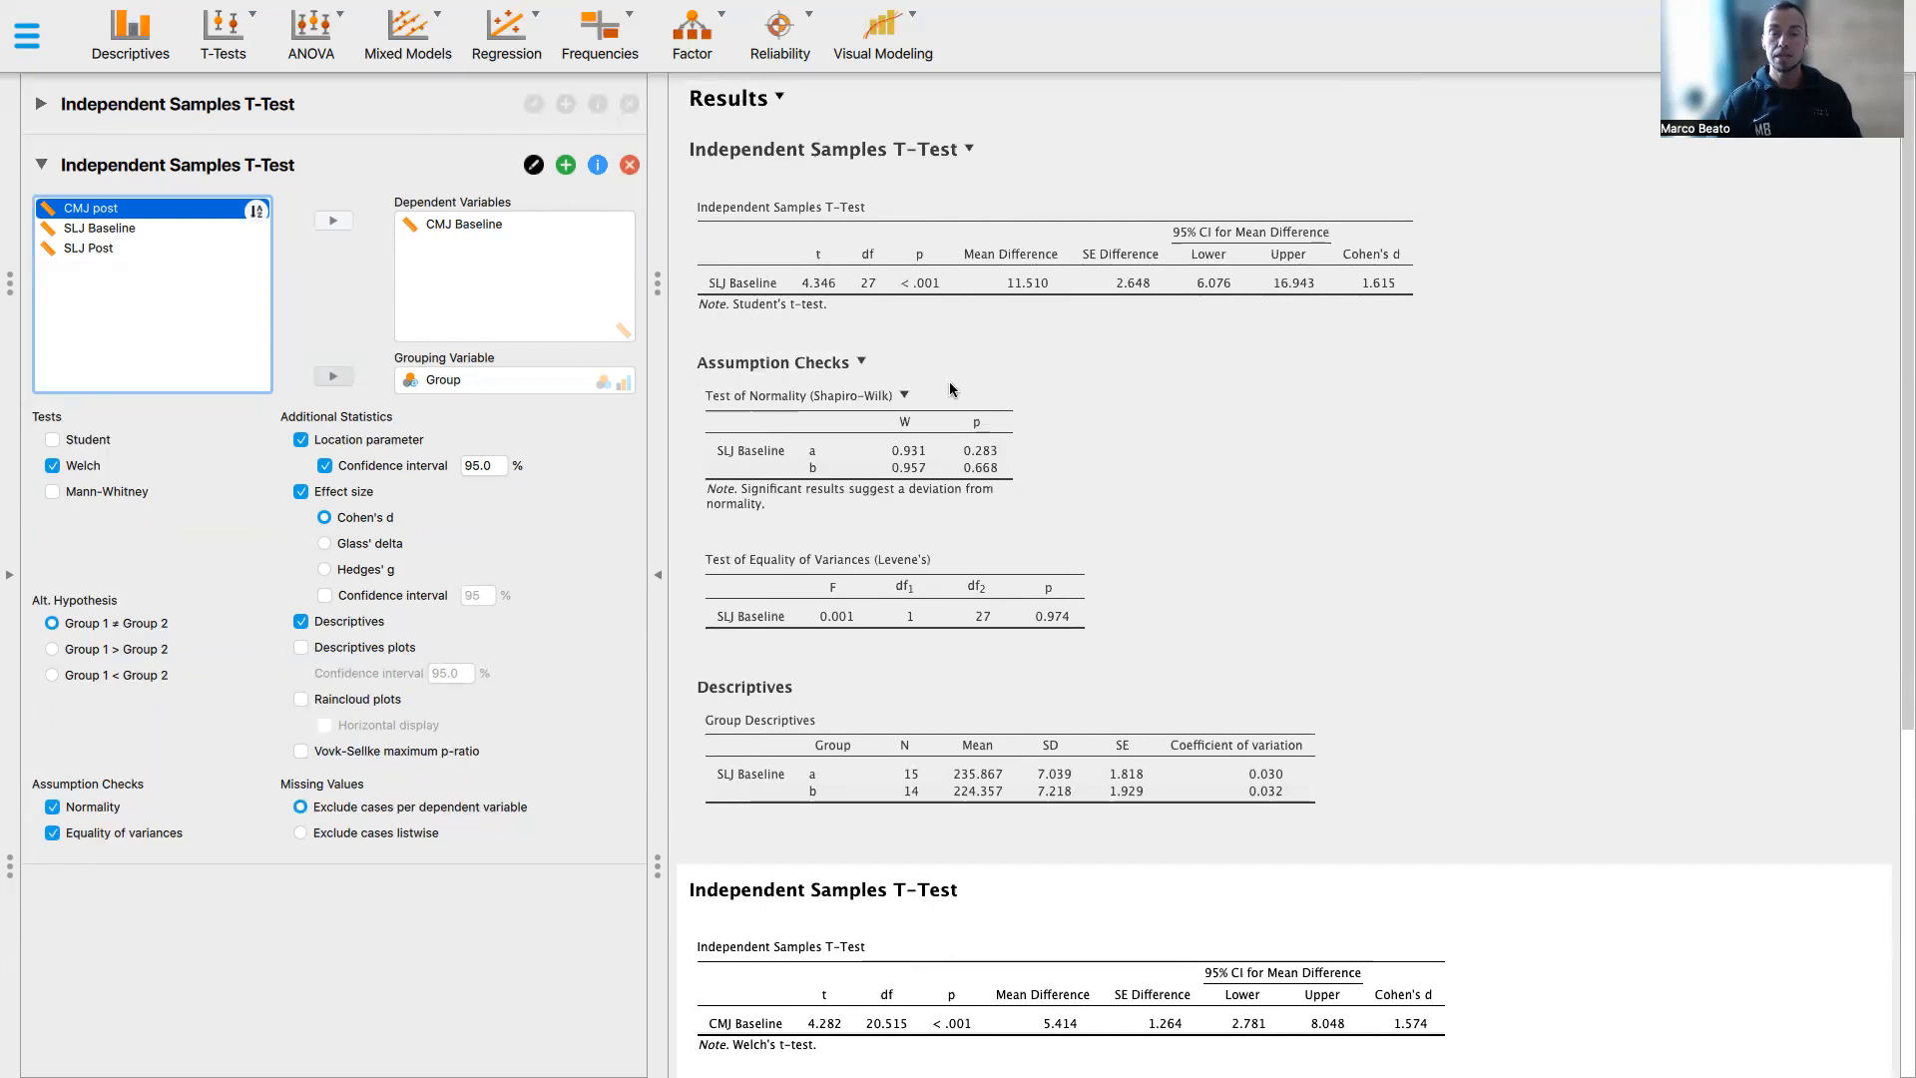
mouse_move(922, 363)
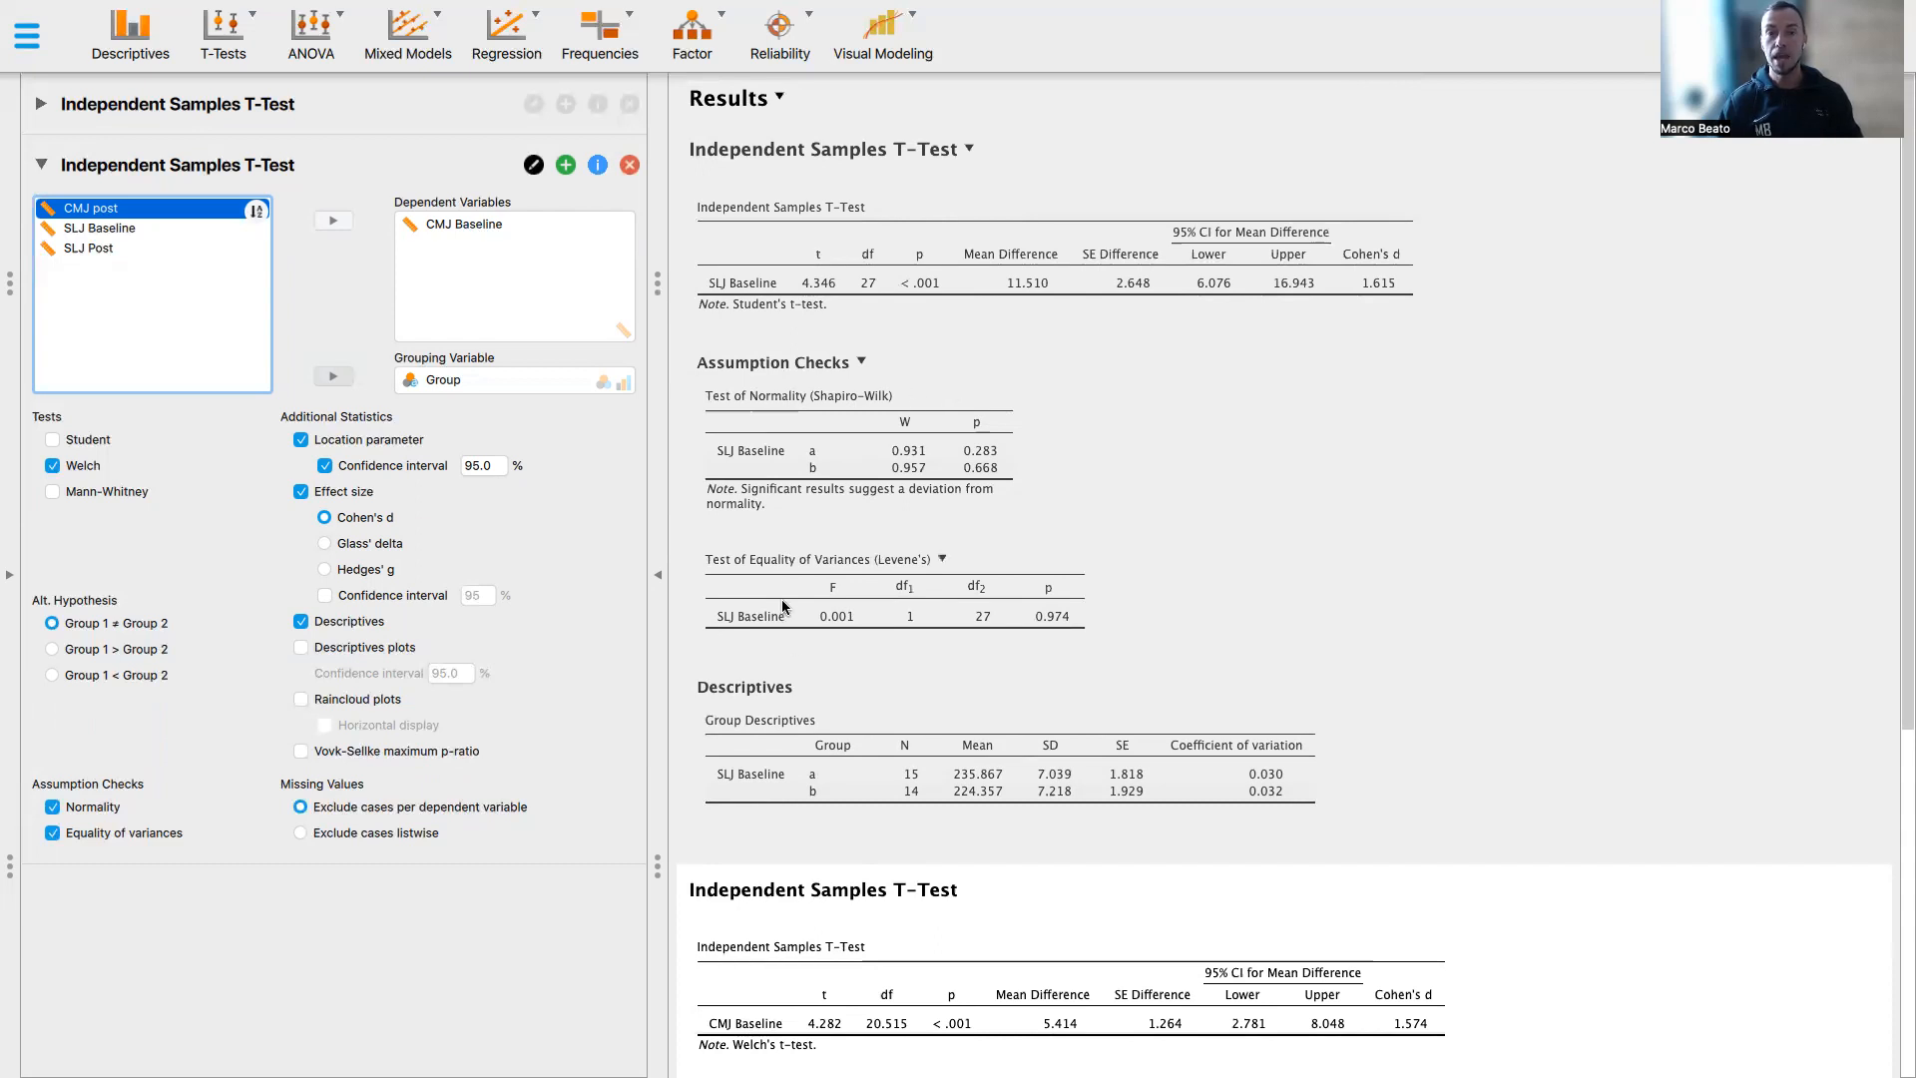
scroll(down, 3)
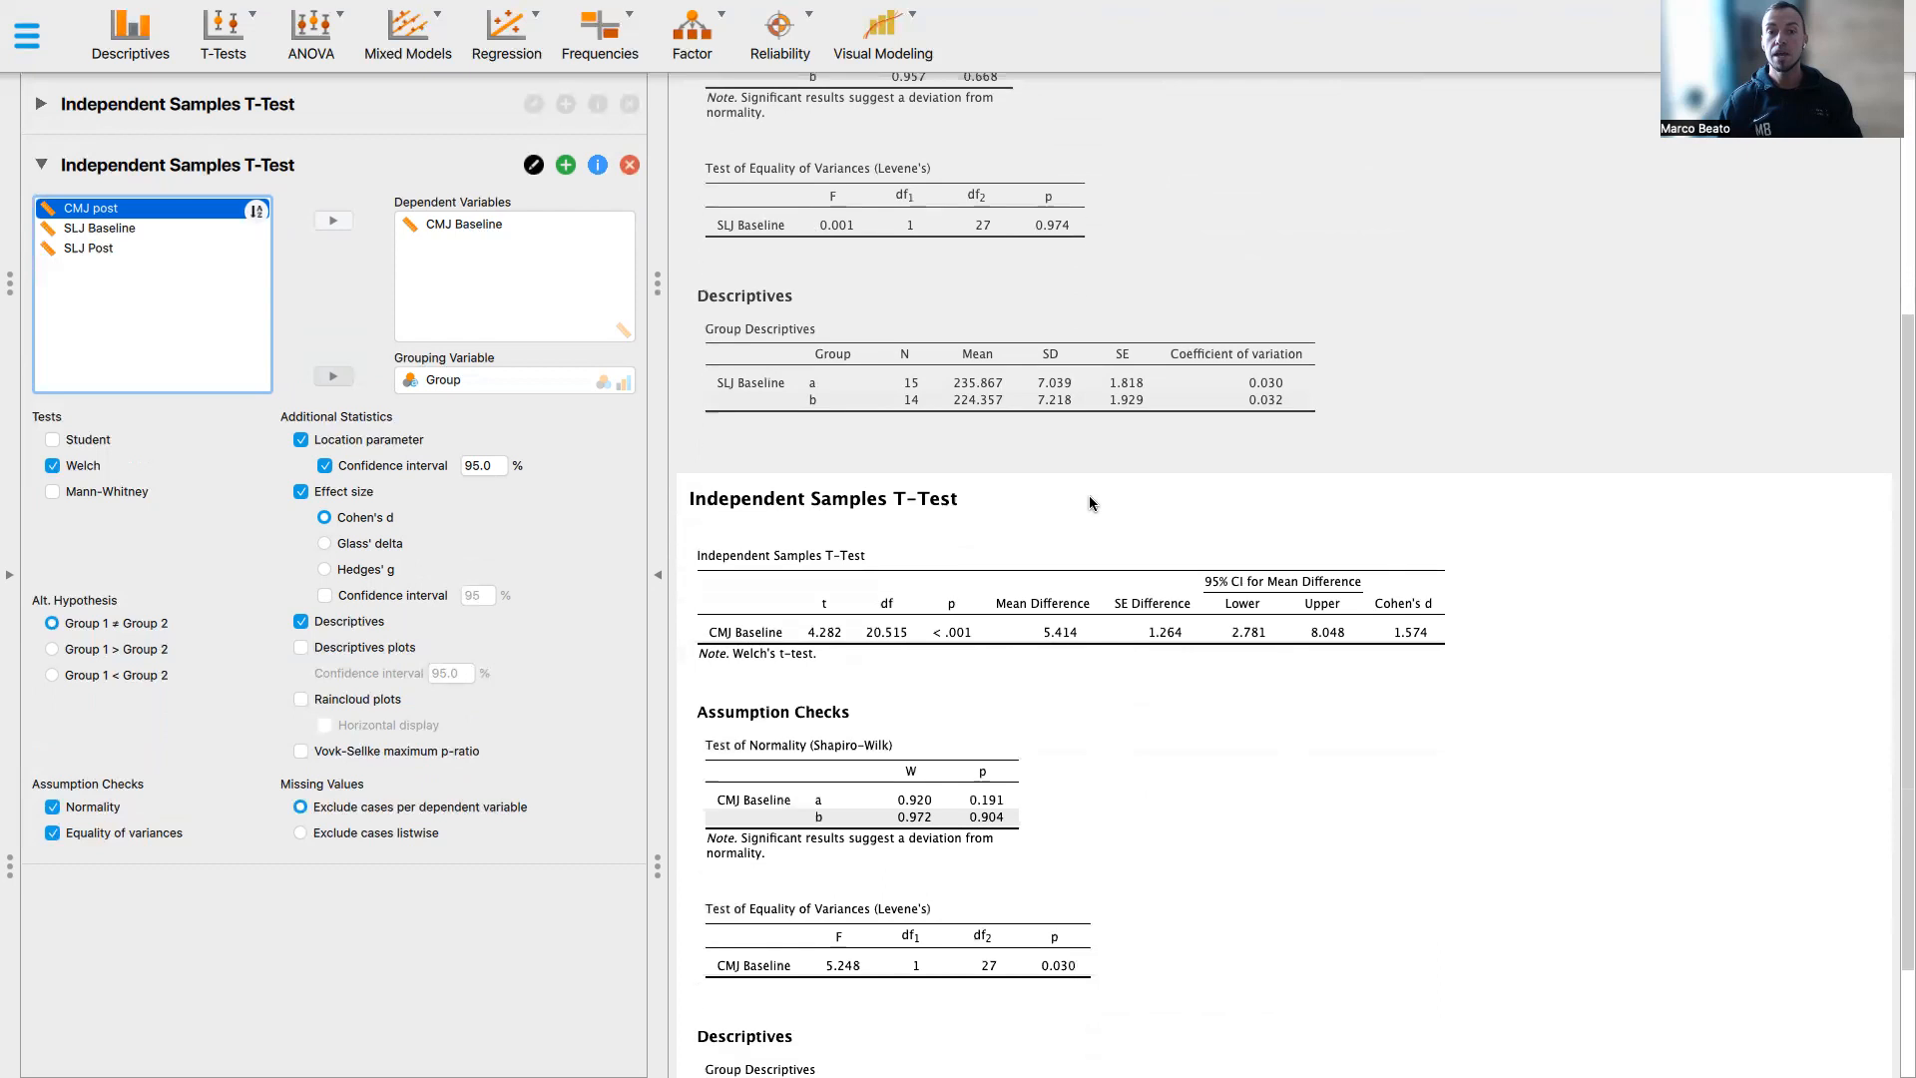
scroll(down, 3)
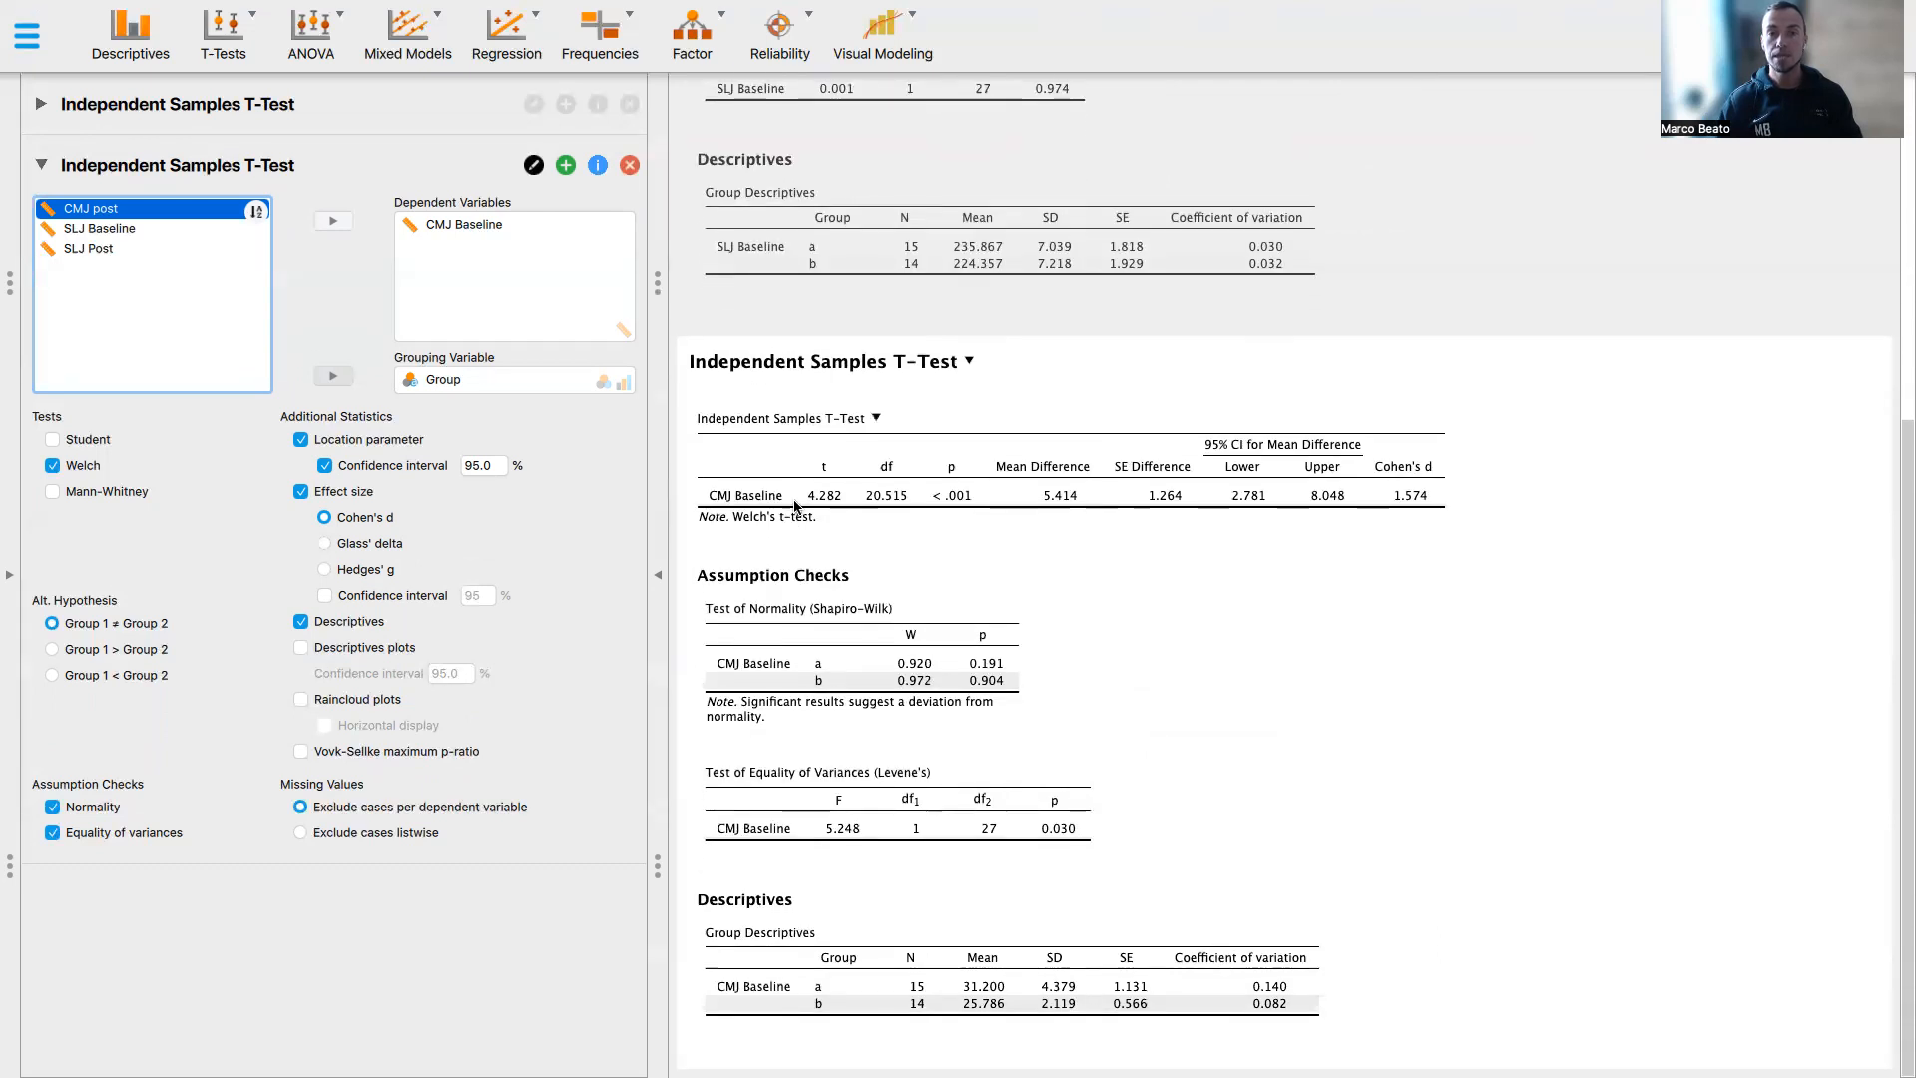
mouse_move(743, 437)
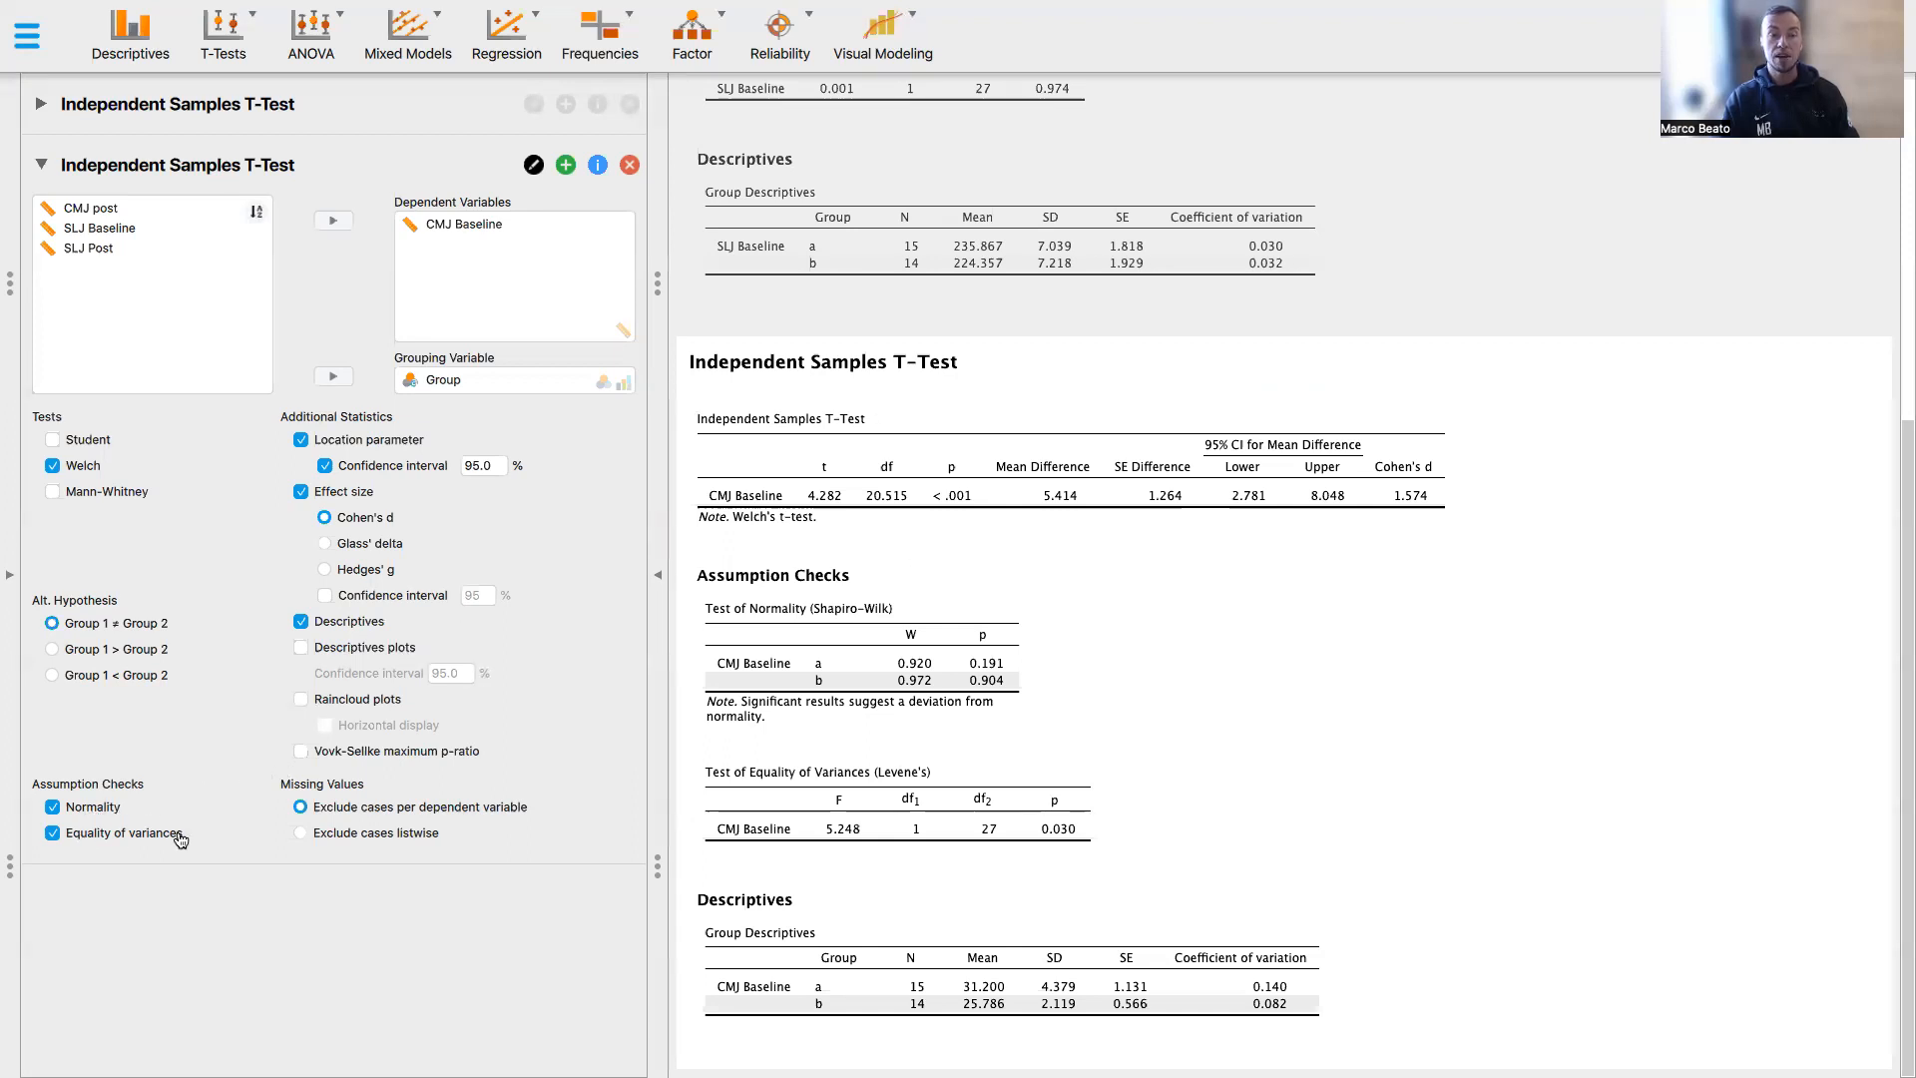
mouse_move(247, 758)
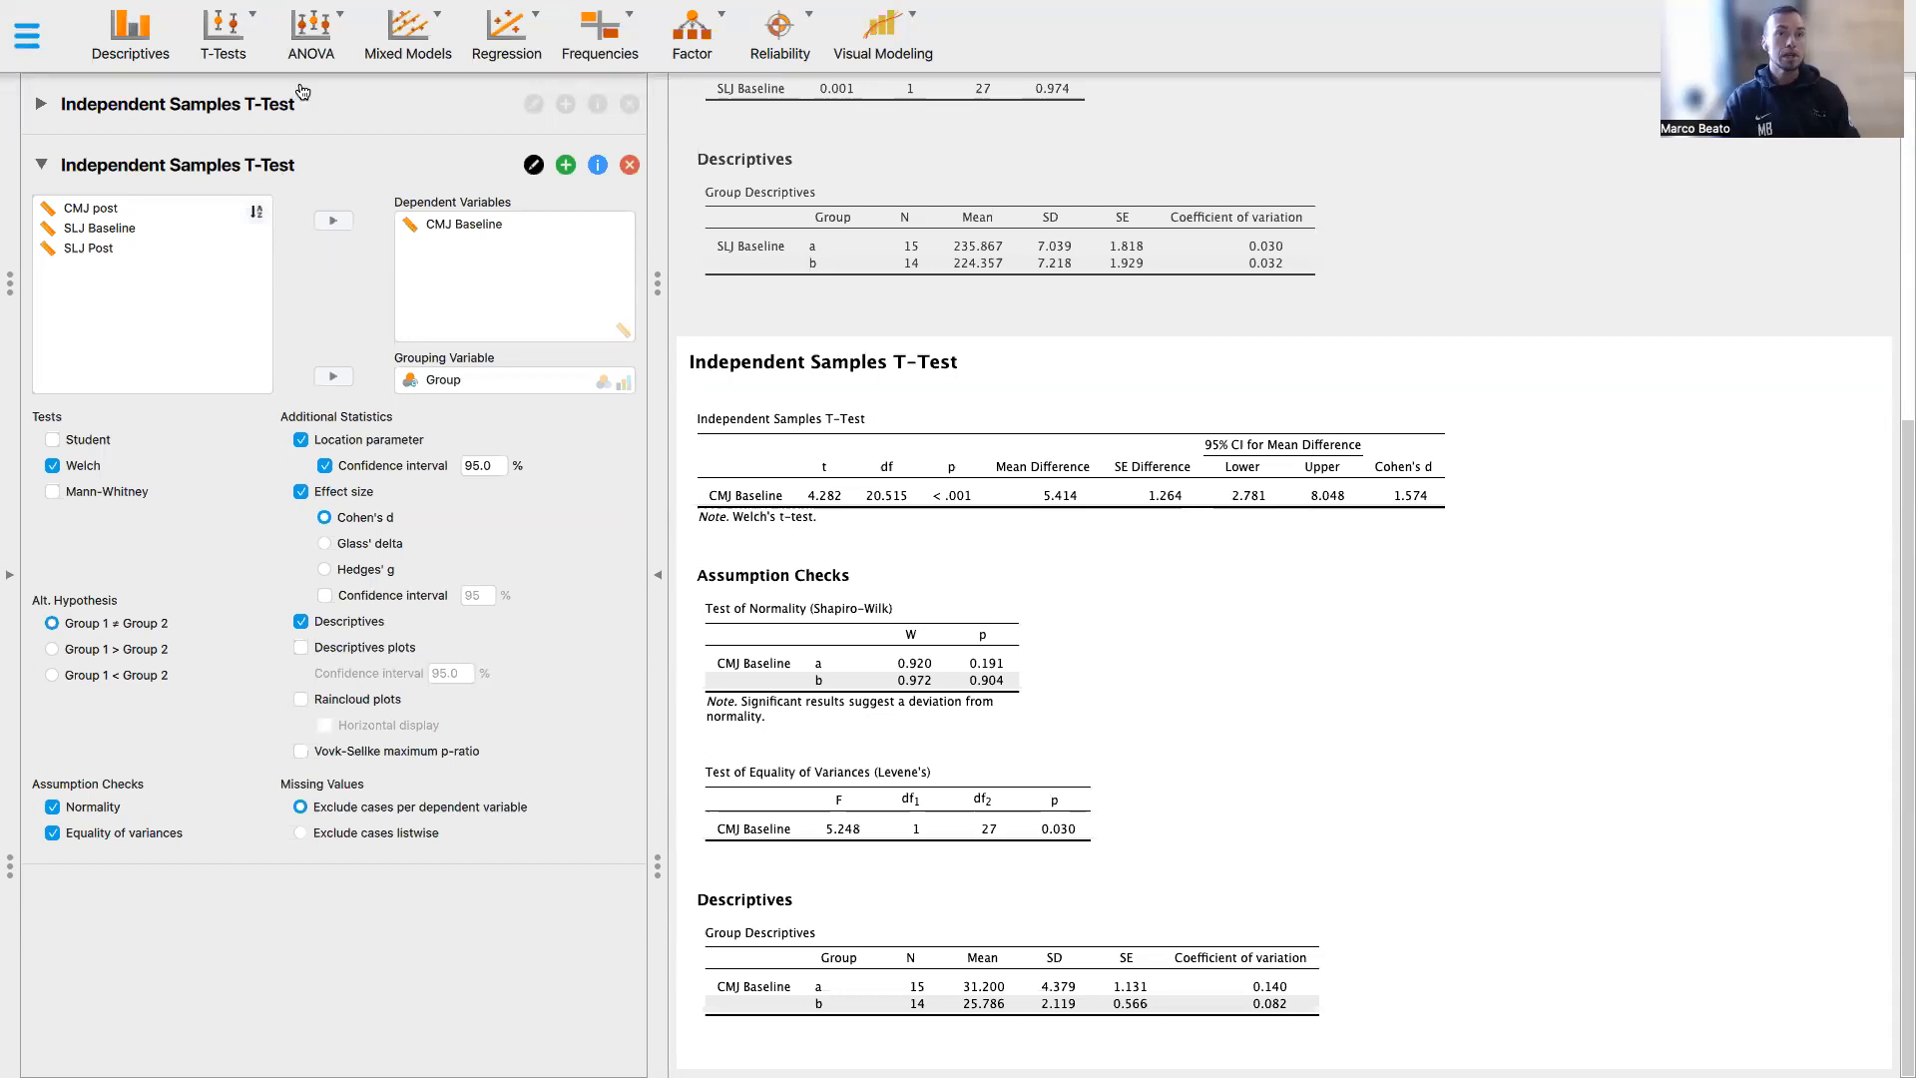
Start a third Independent Samples T-Test and turn off Student's test for CMJ post
click(224, 34)
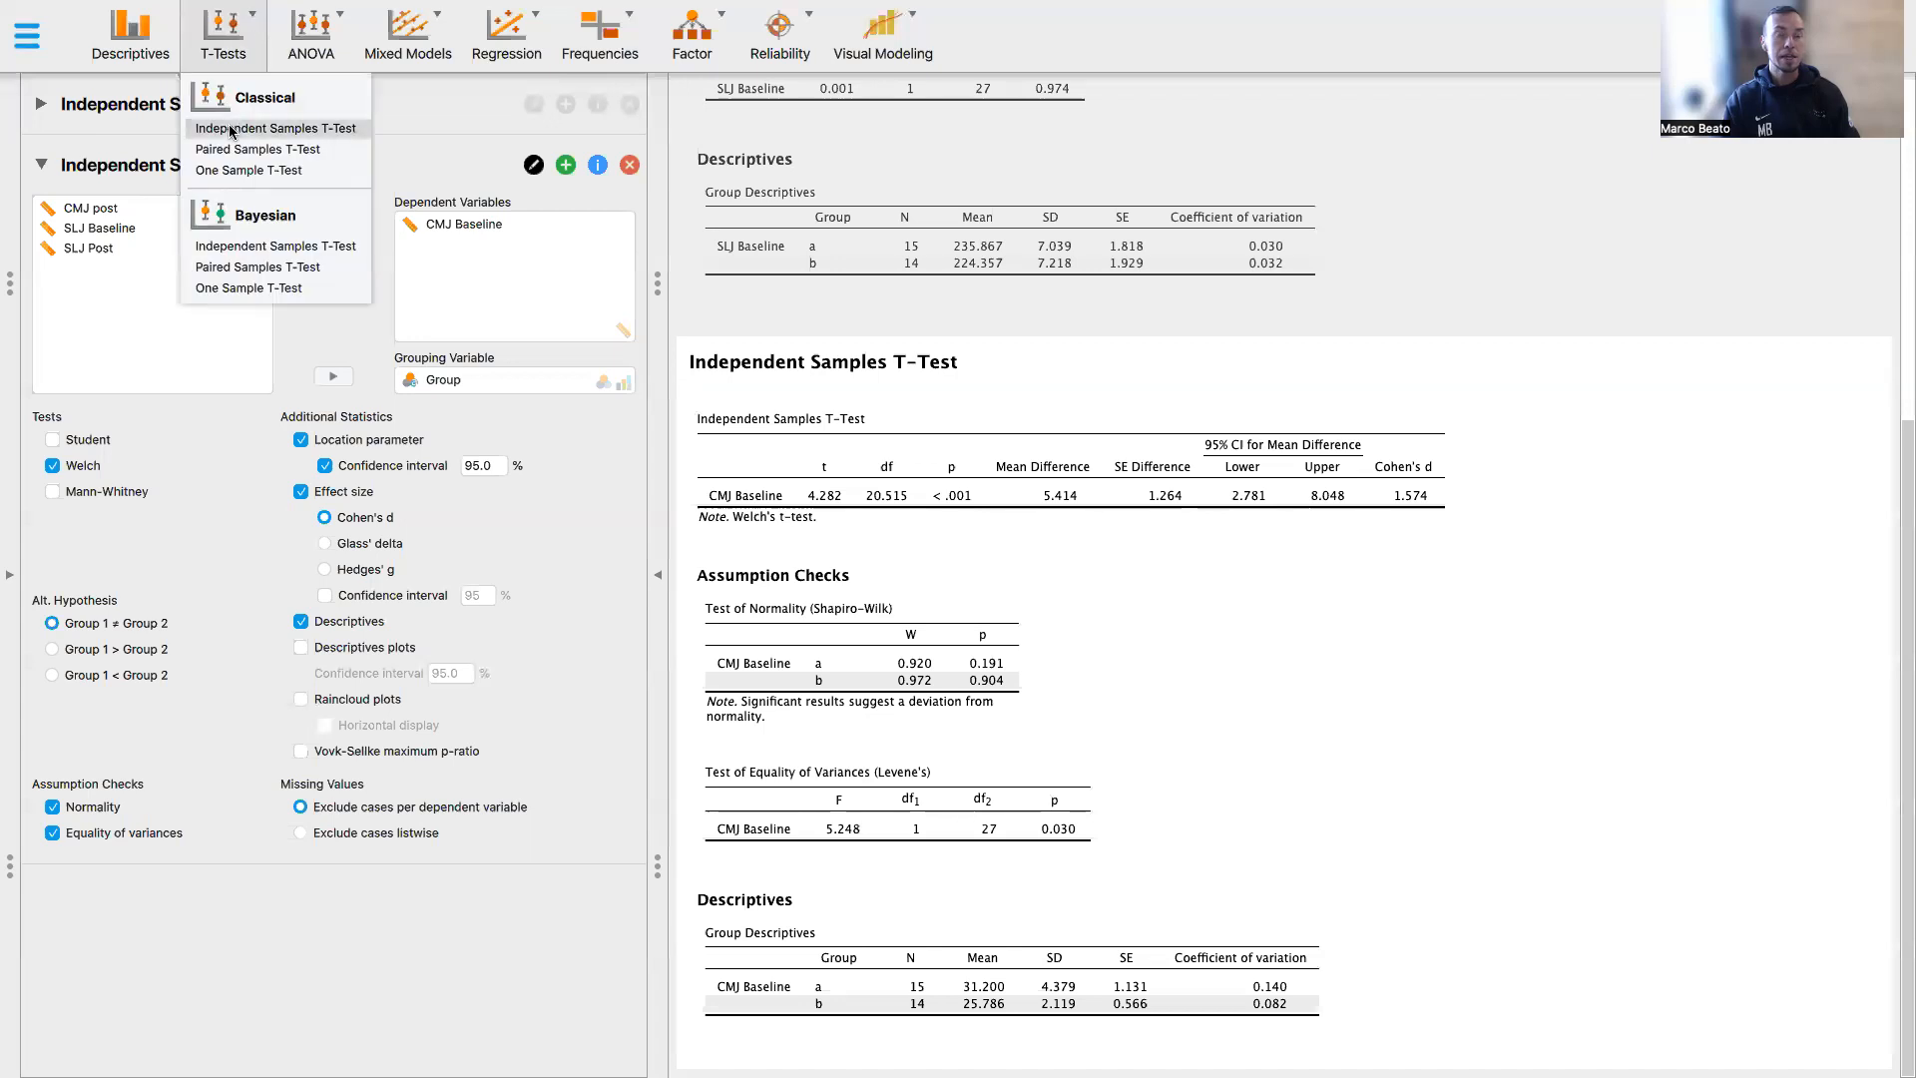
click(273, 128)
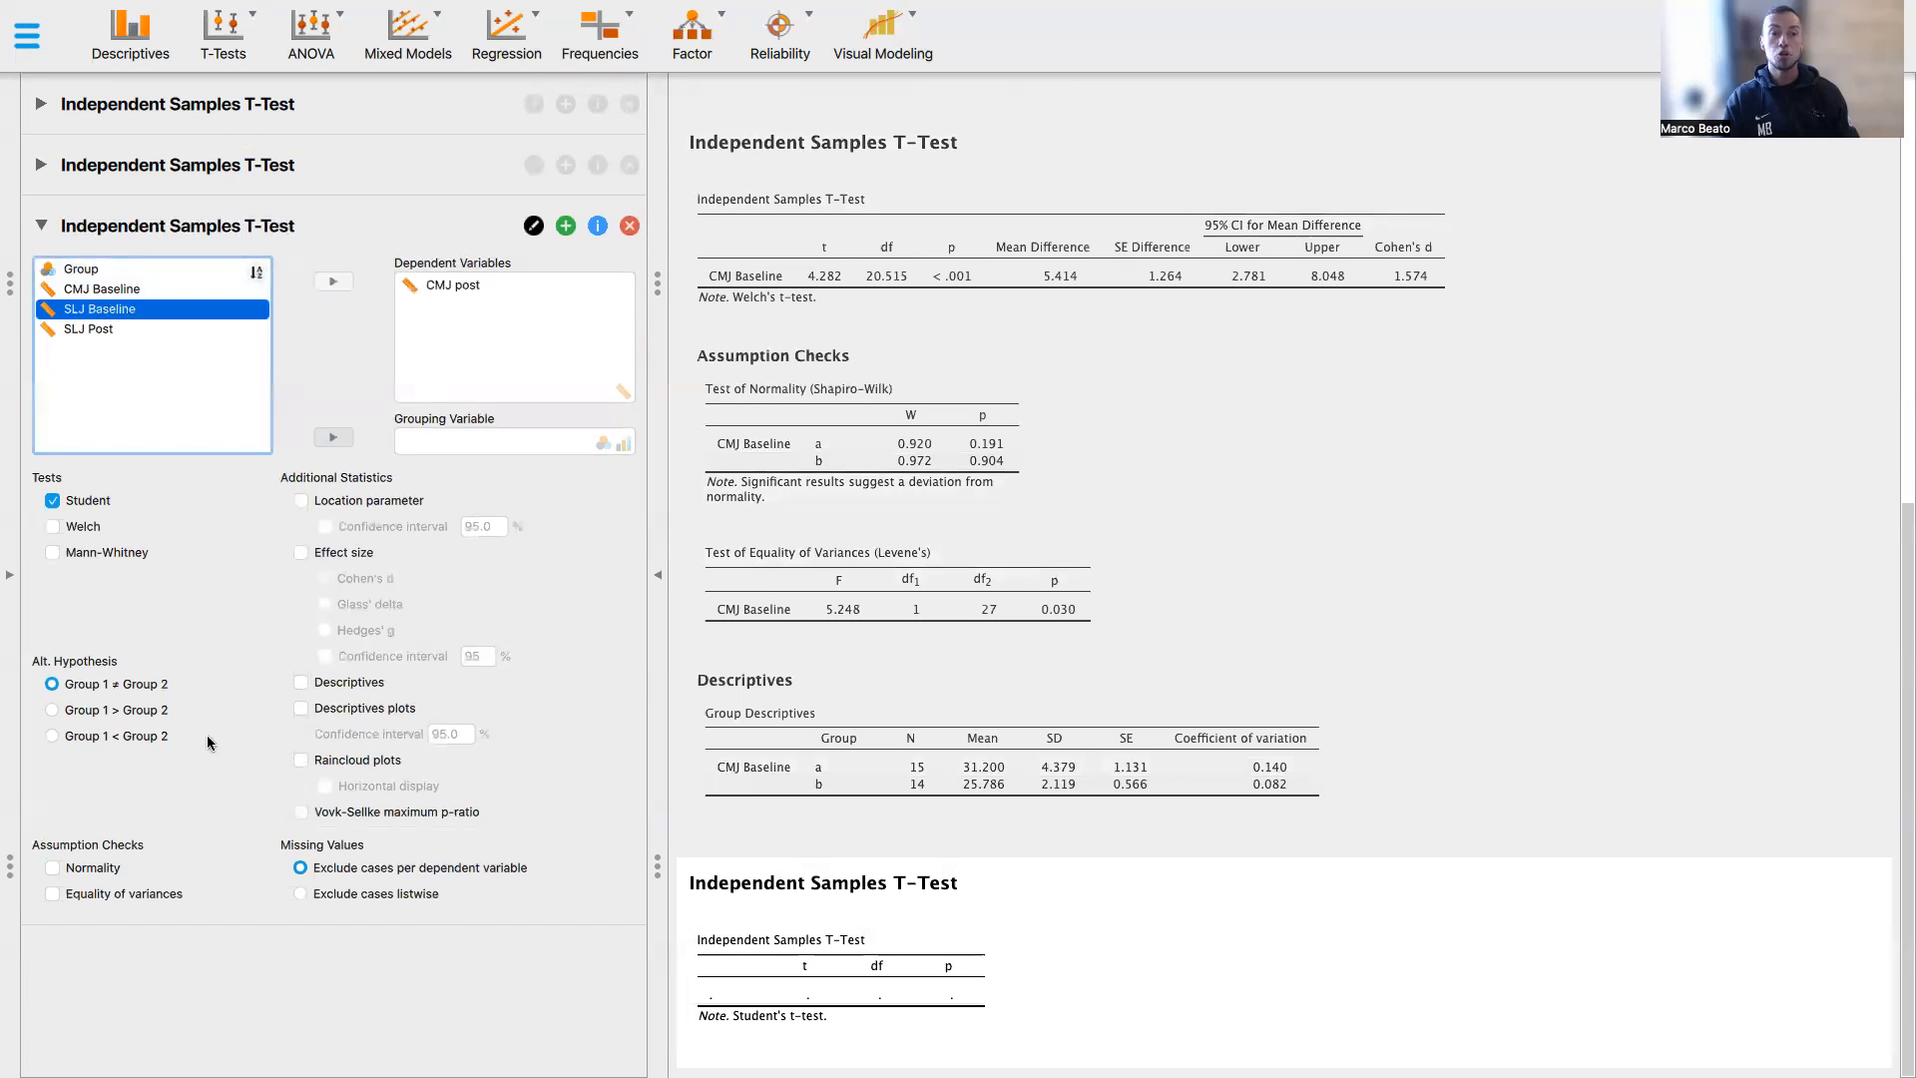
mouse_move(130, 930)
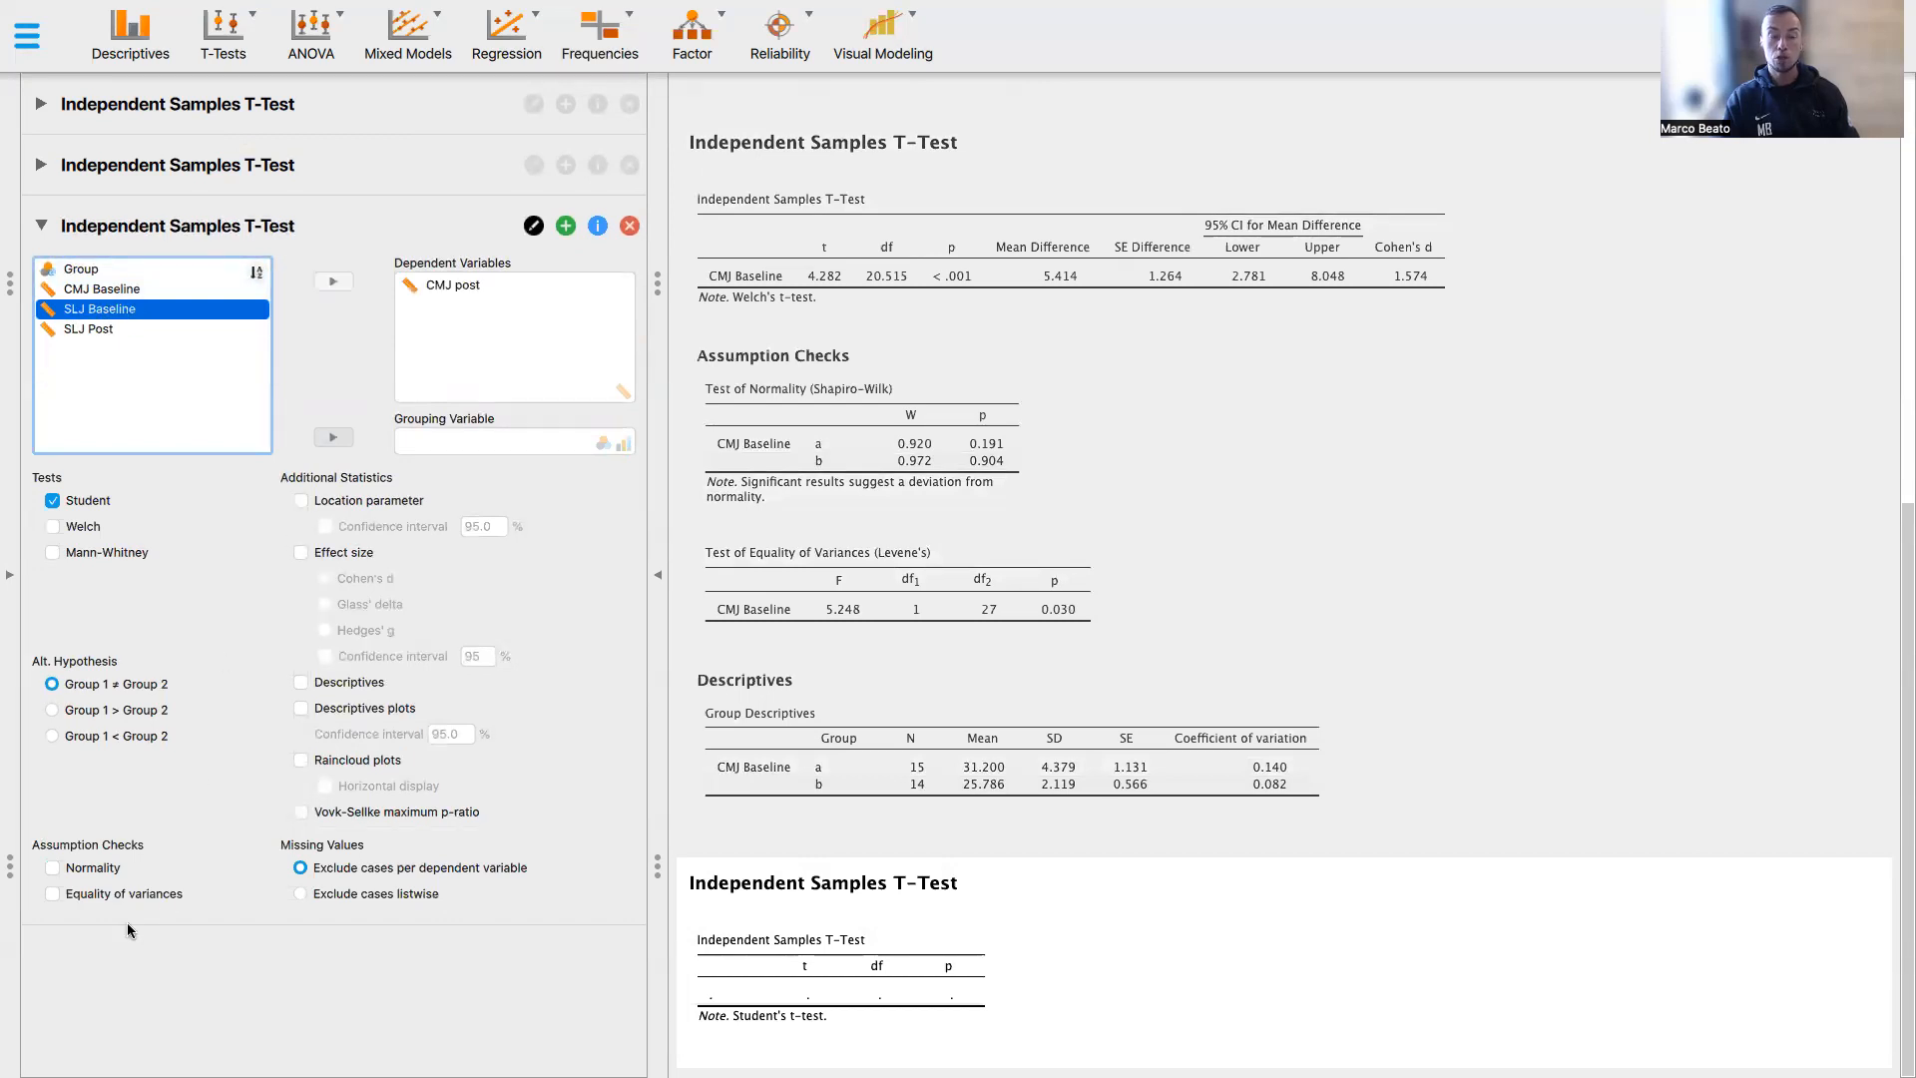
mouse_move(134, 910)
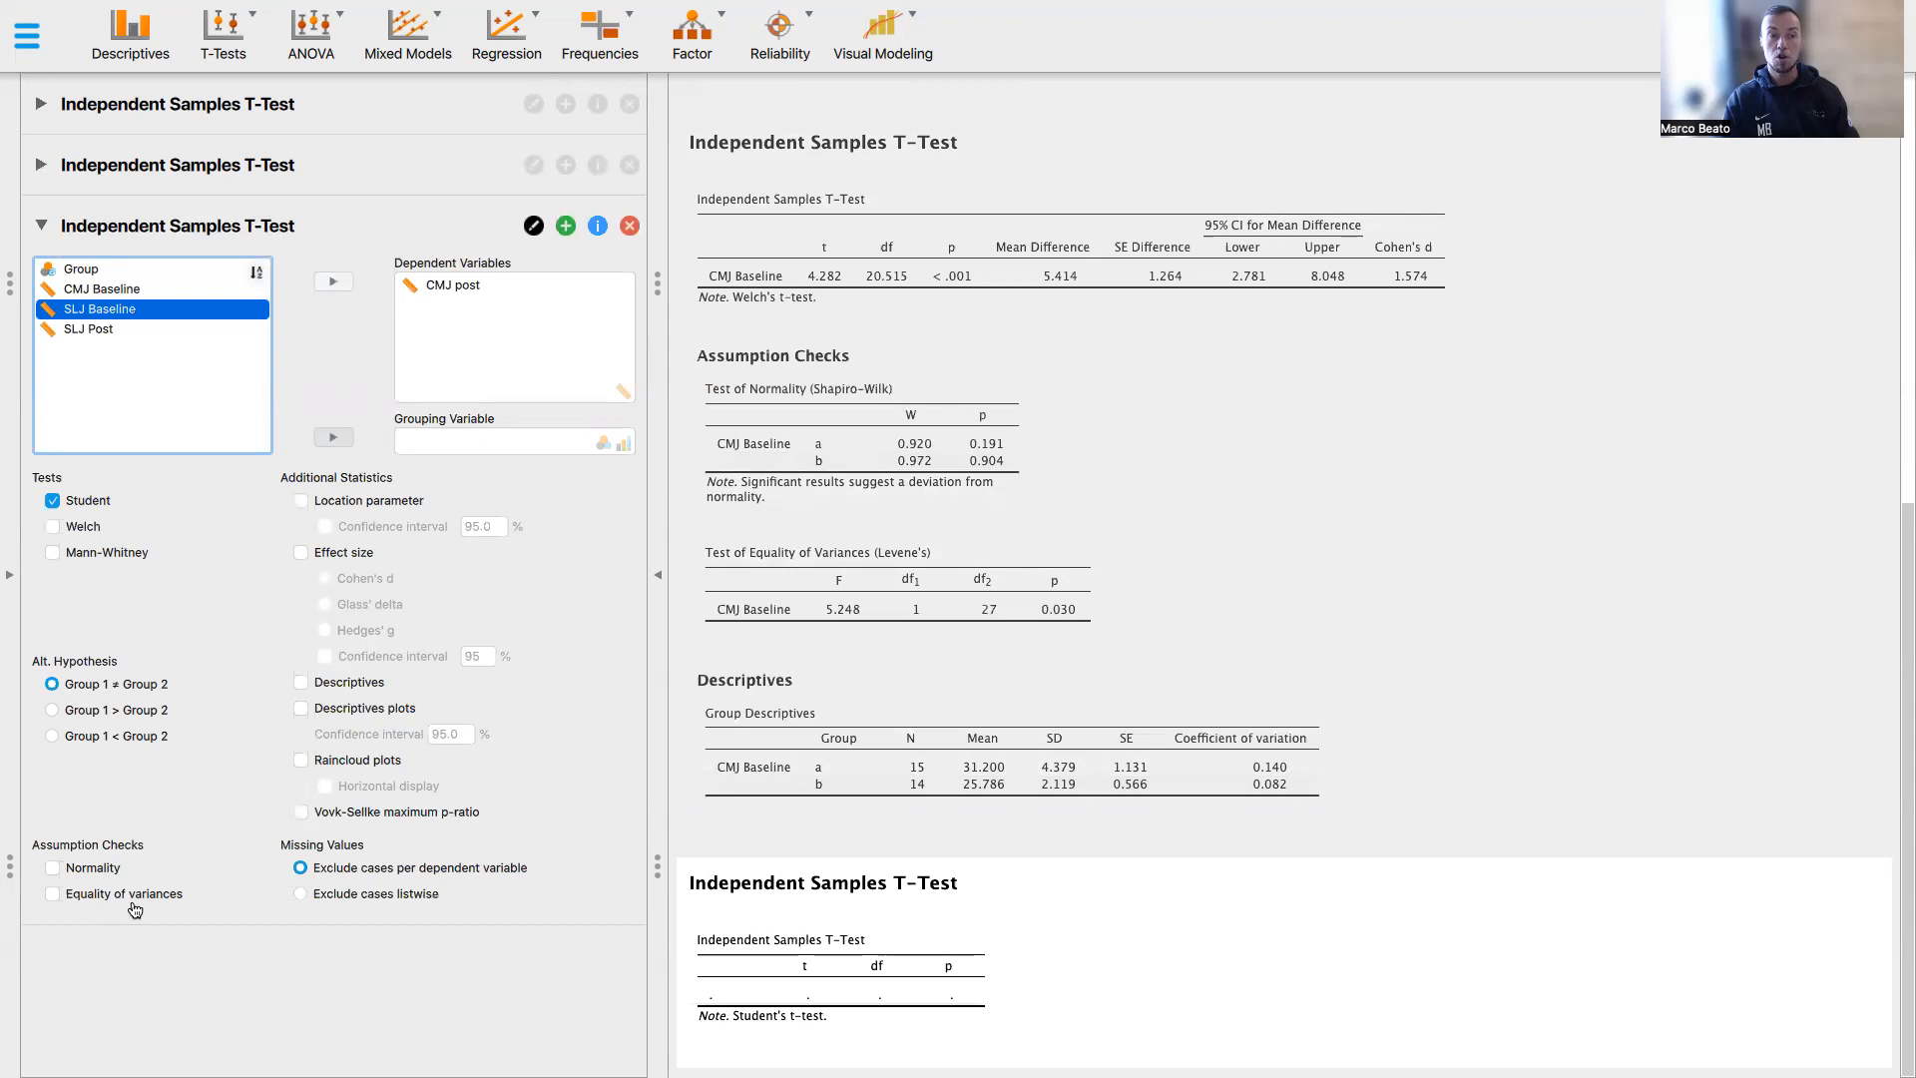
mouse_move(160, 910)
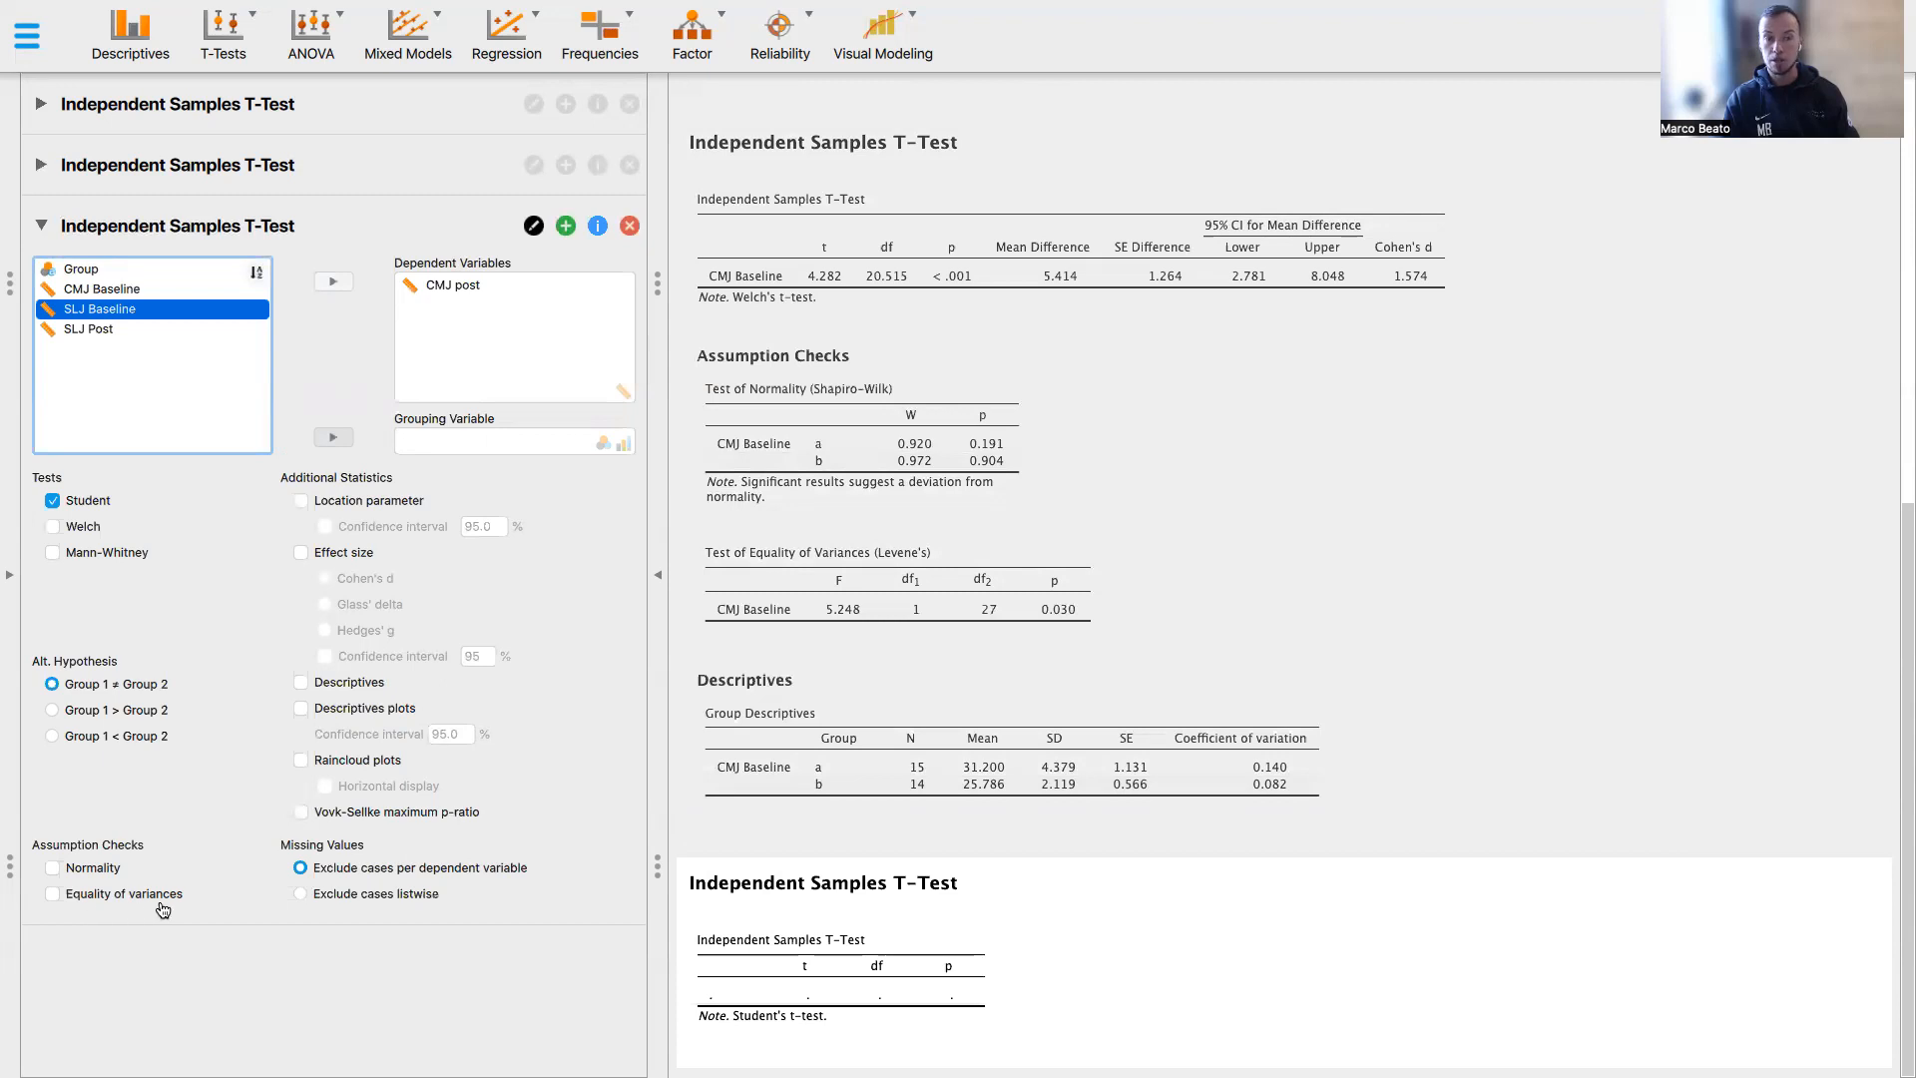
click(82, 269)
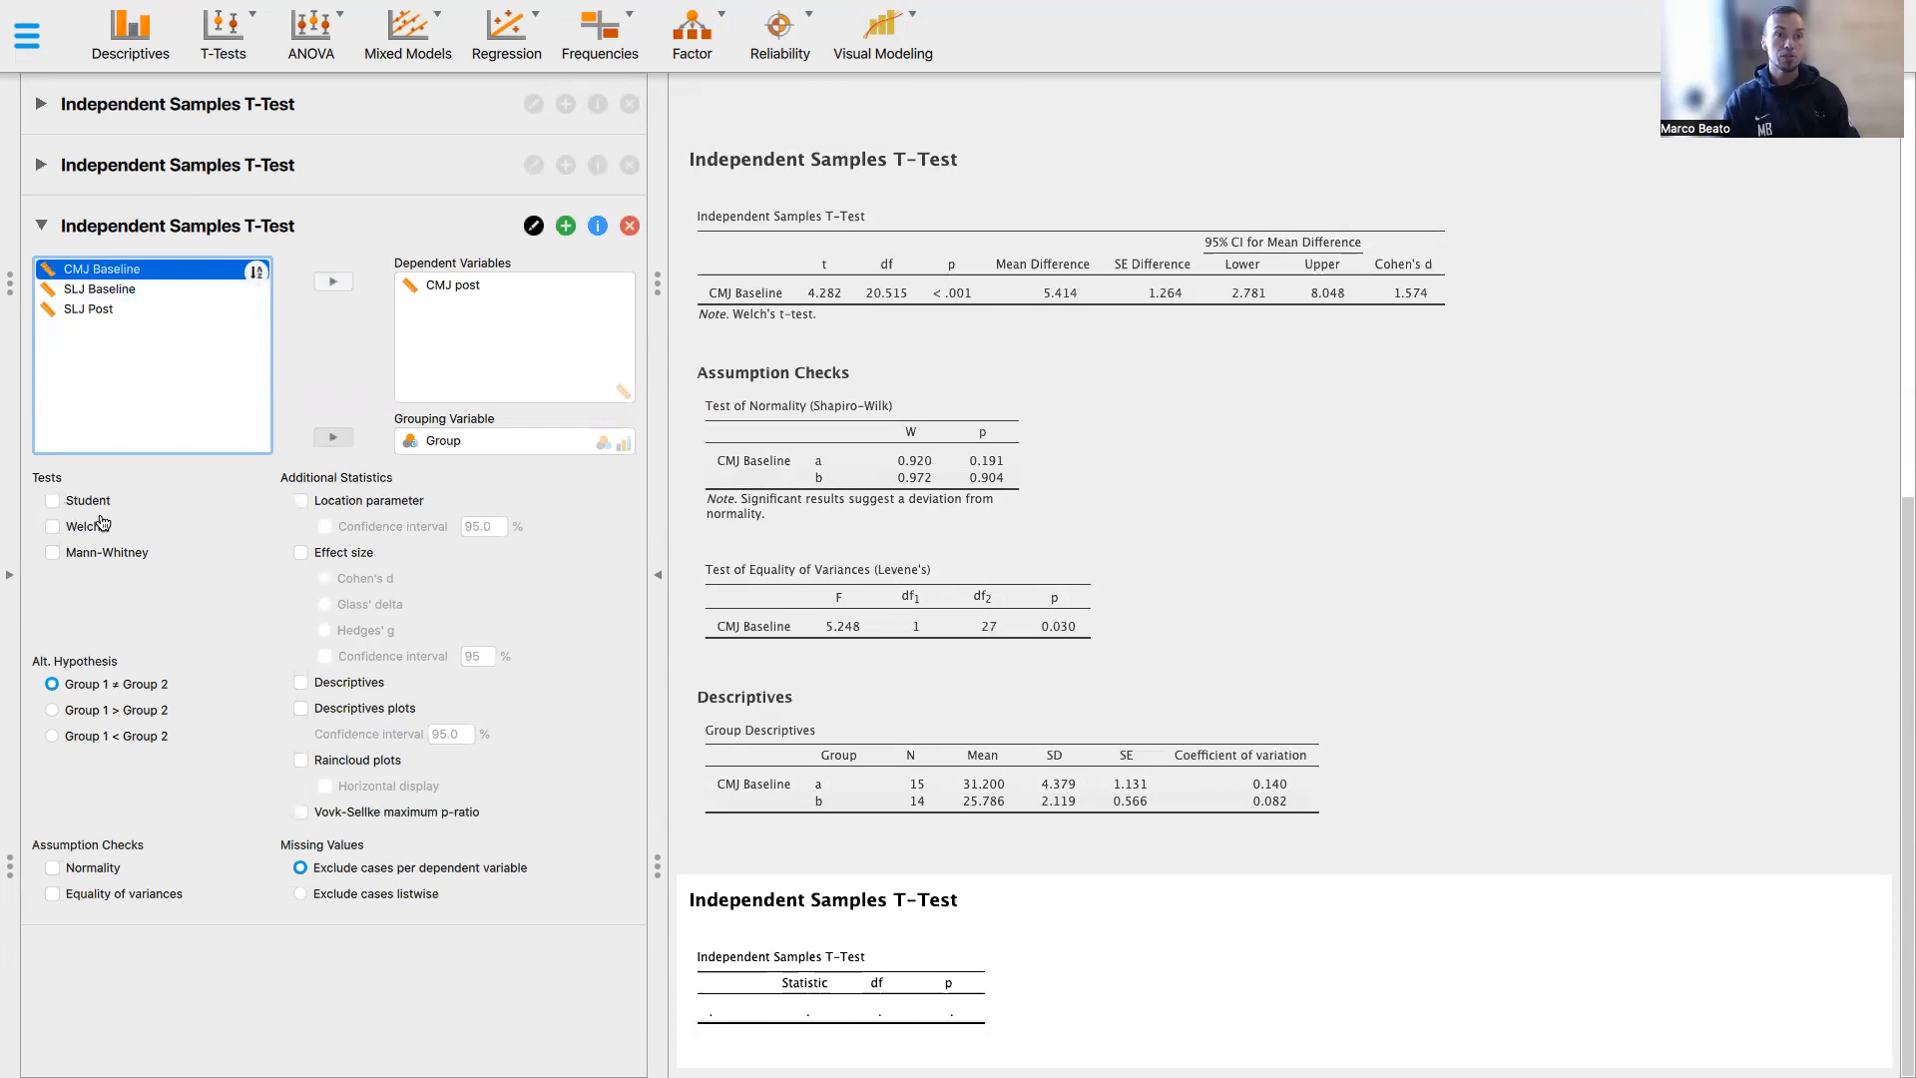
mouse_move(54, 559)
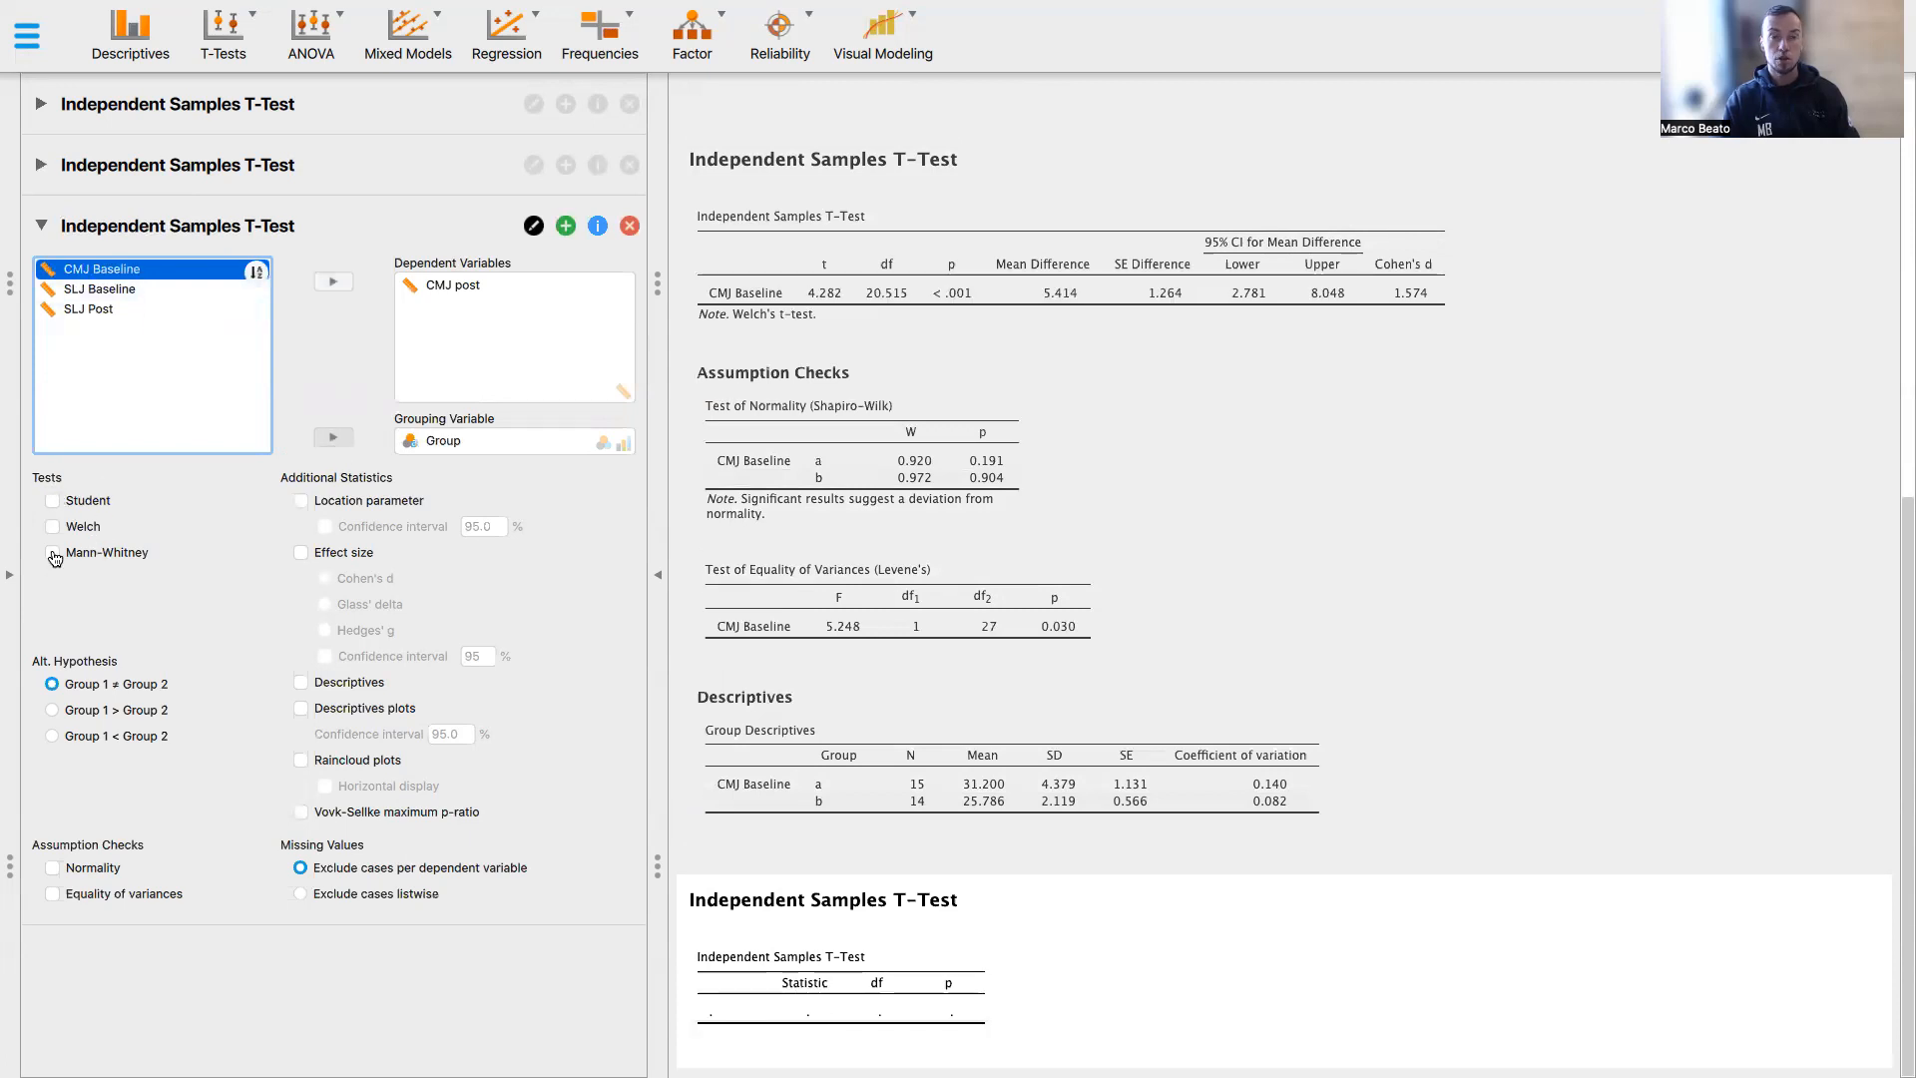
Use Mann-Whitney for CMJ post with Hodges-Lehmann estimate, 95% CI and rank-biserial effect size
click(54, 551)
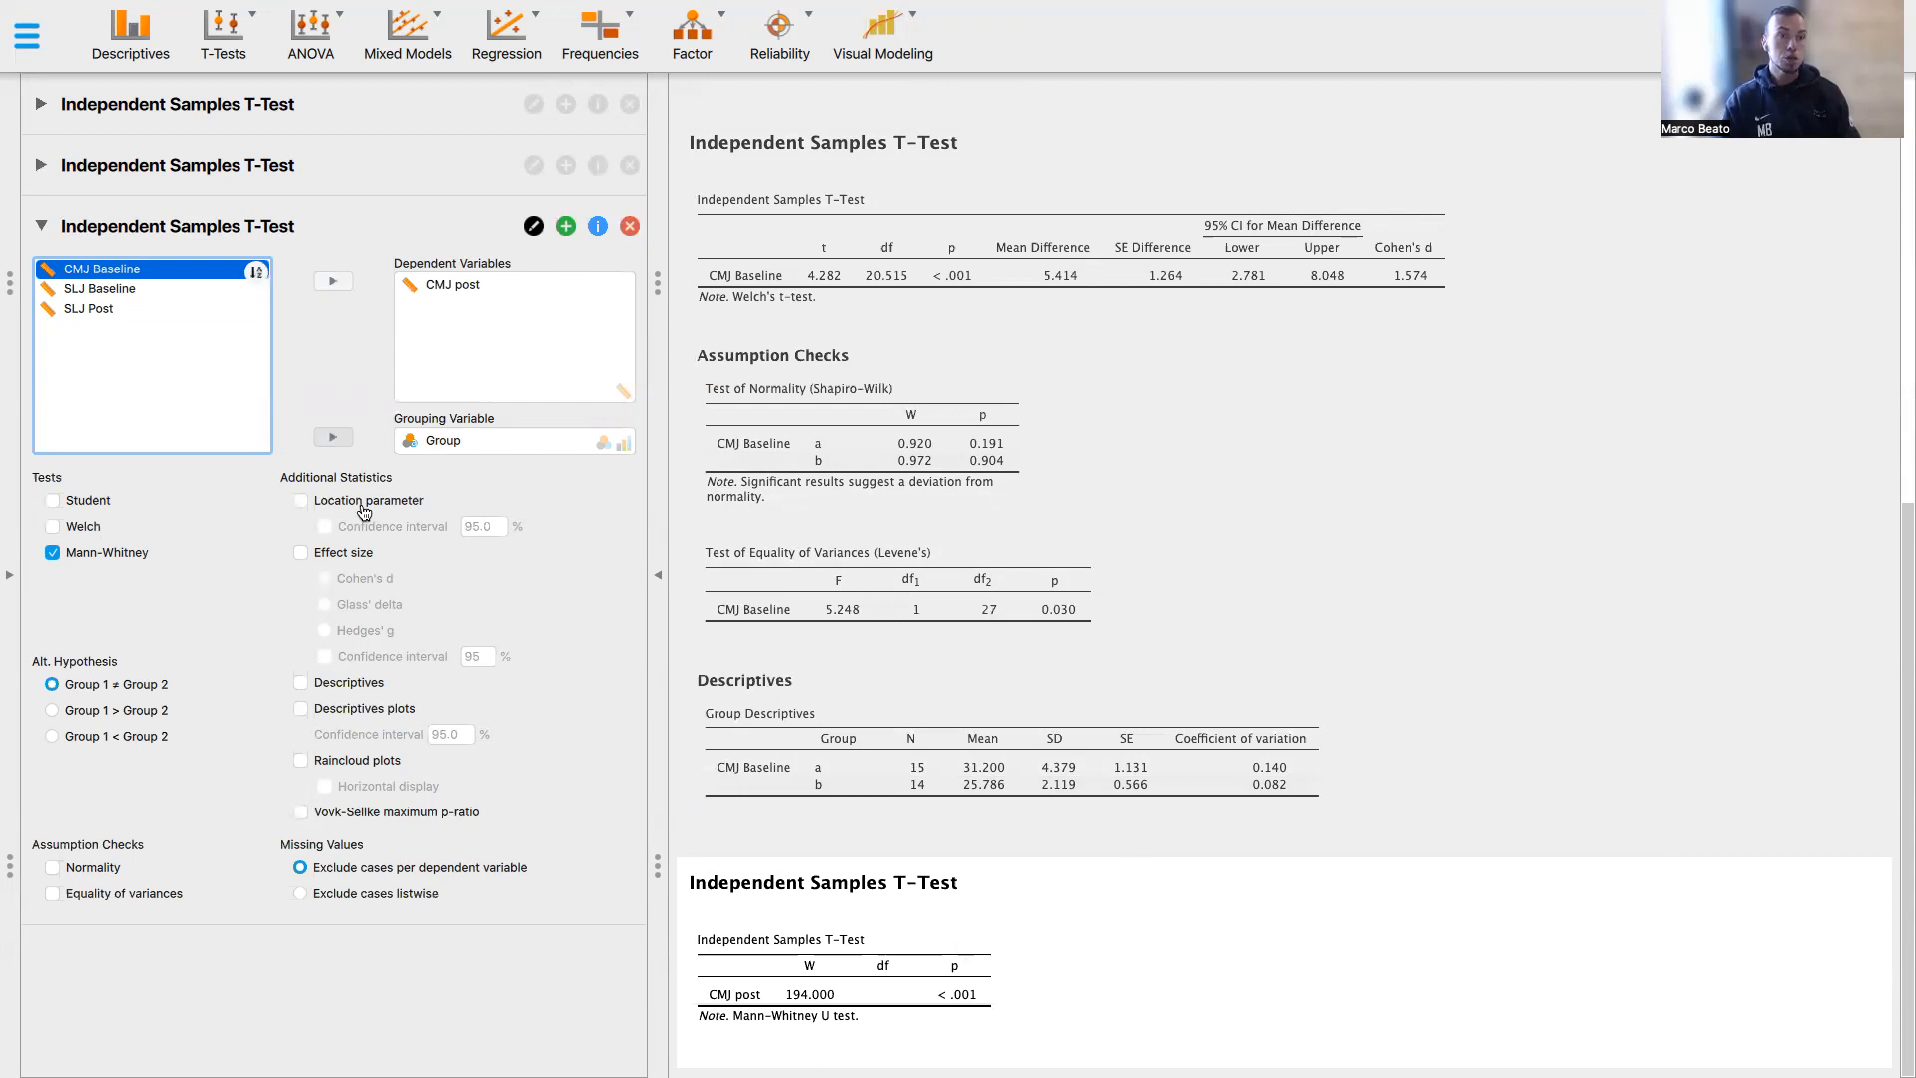
click(302, 501)
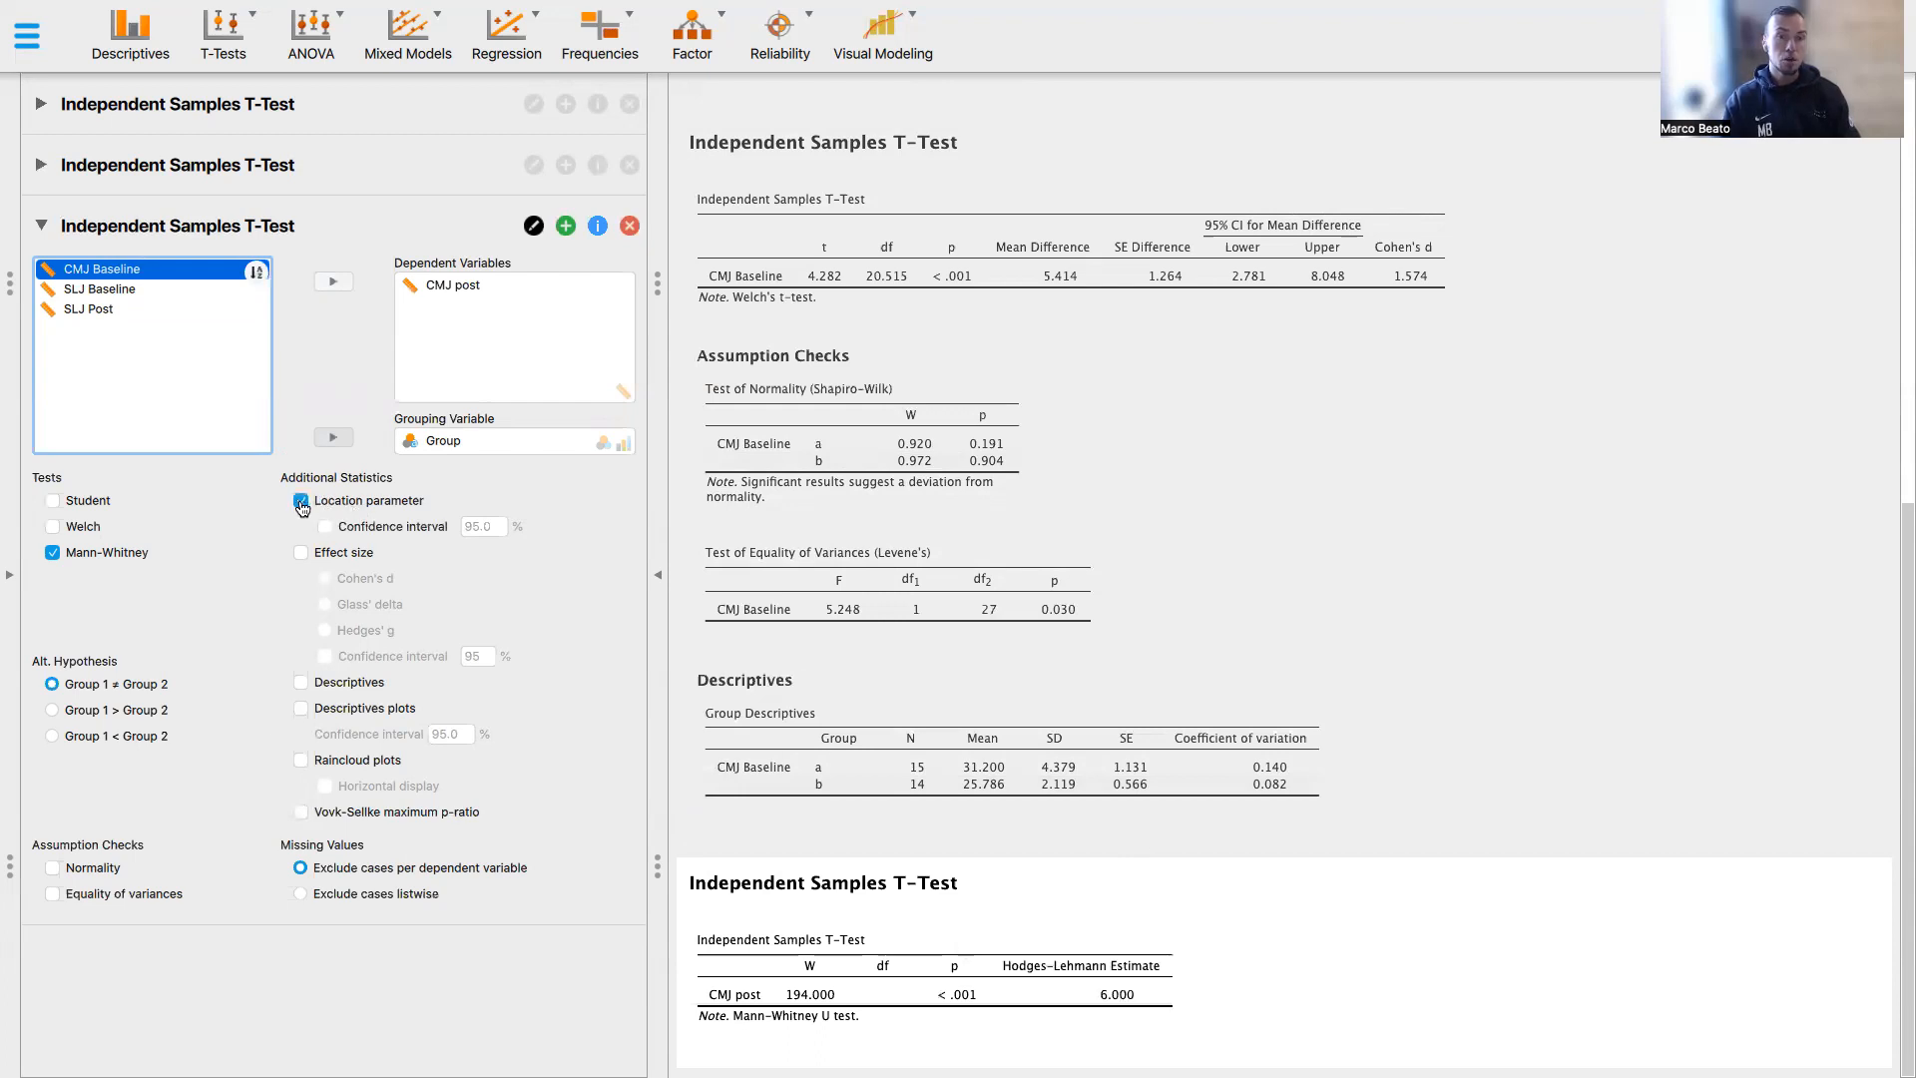
click(323, 525)
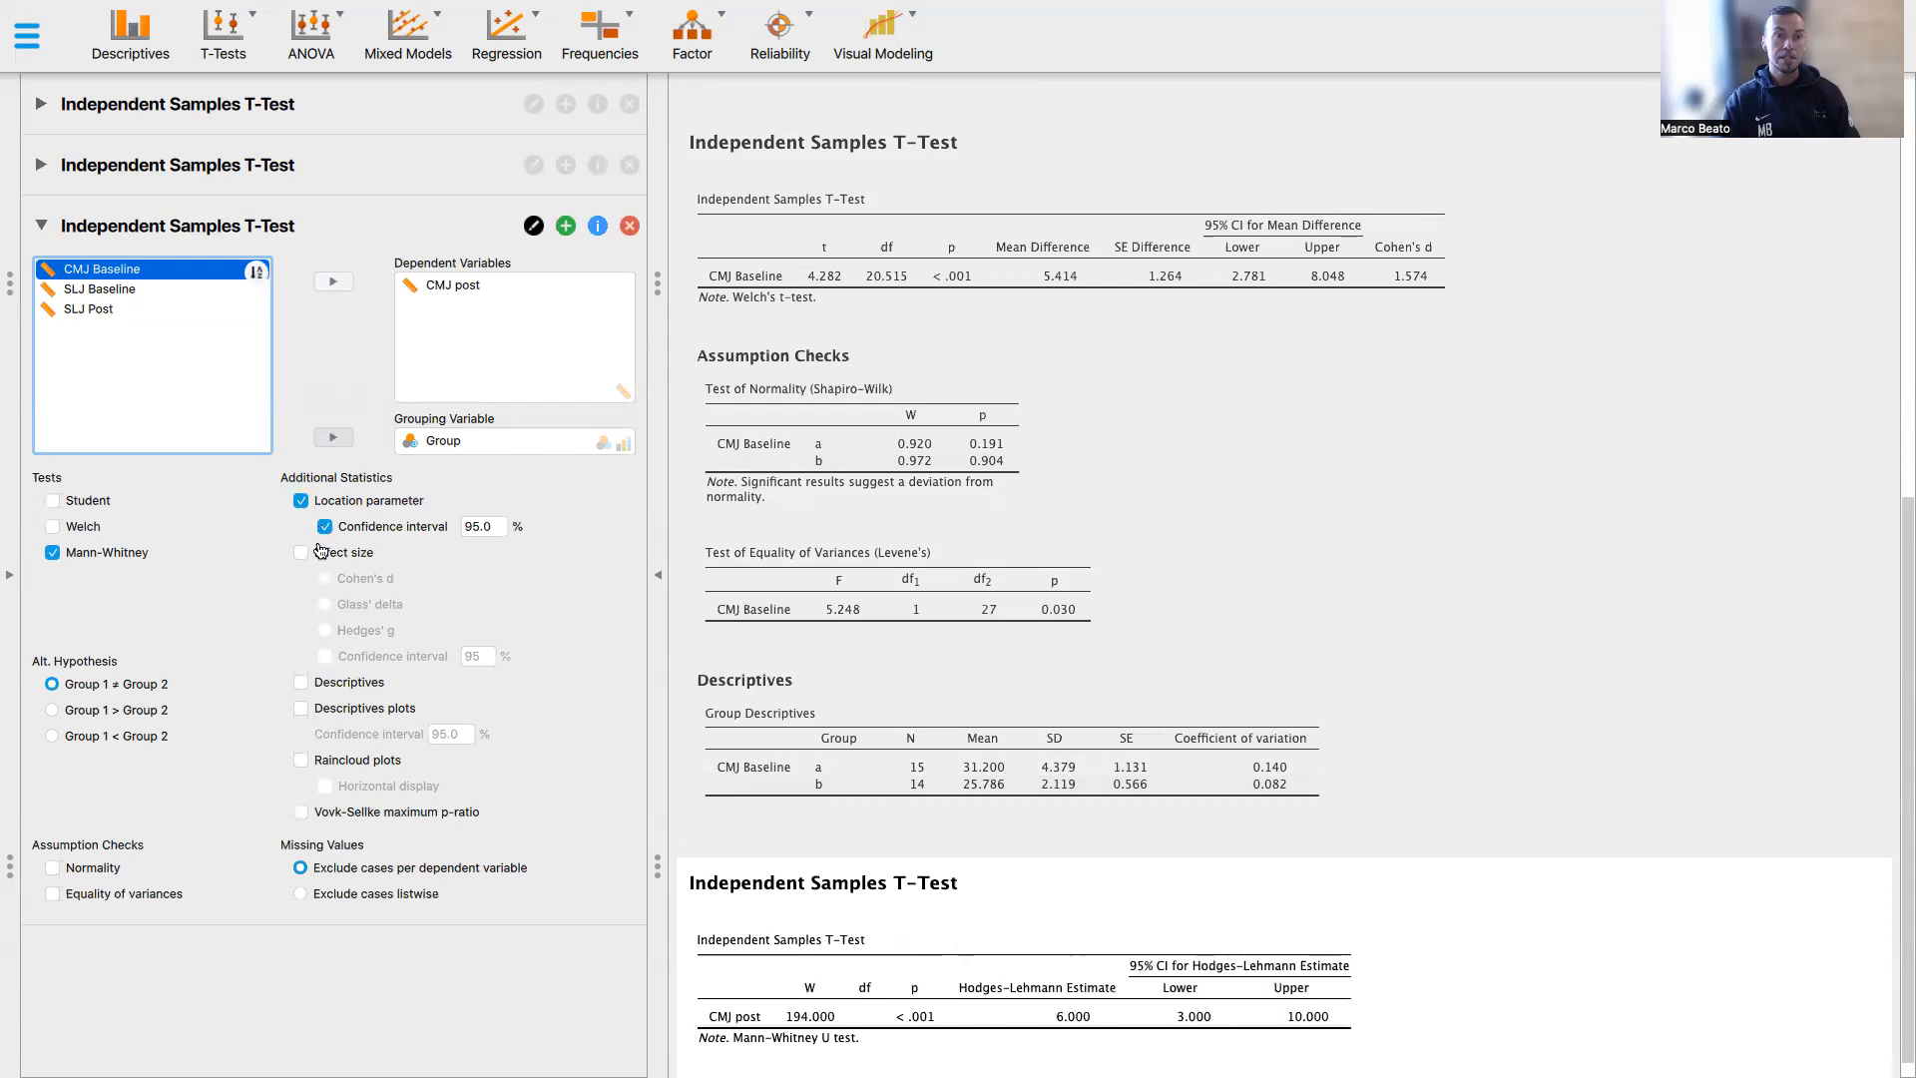
click(302, 551)
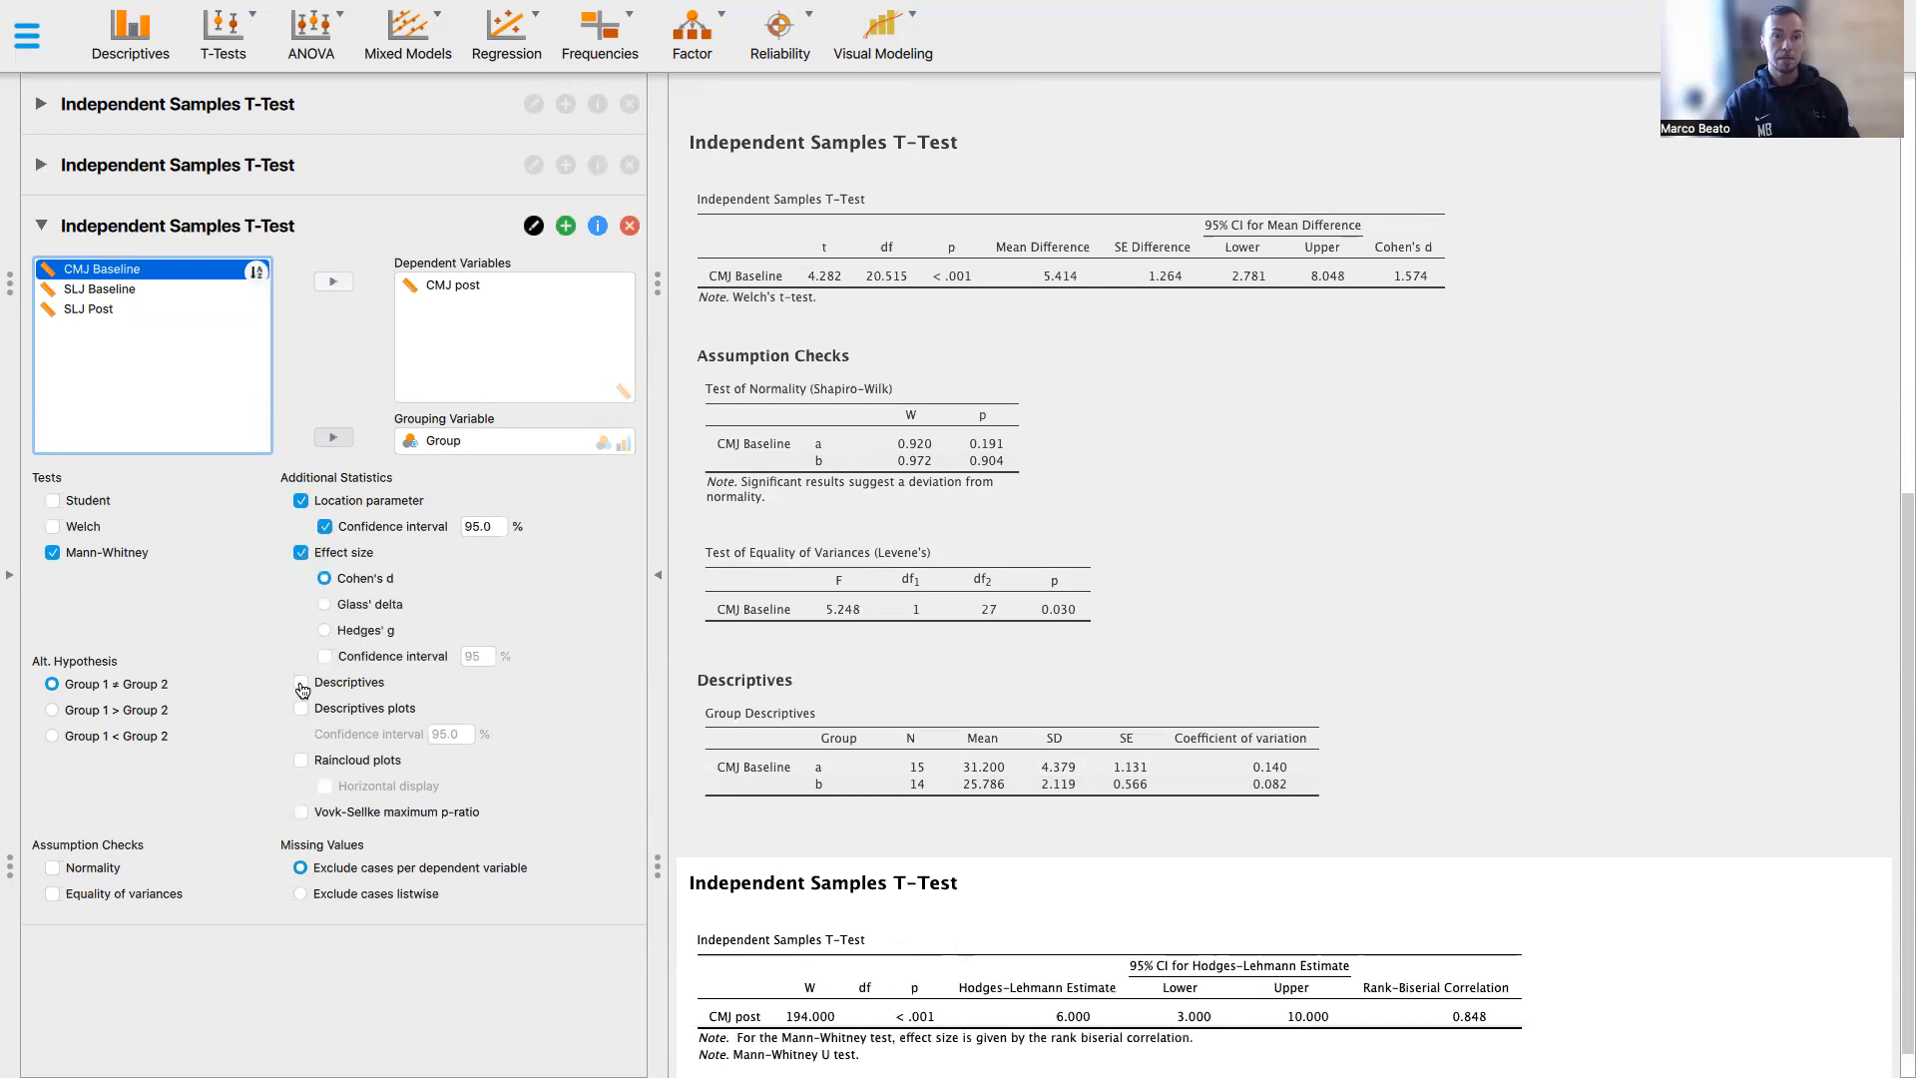
Scroll through the output to review the Mann-Whitney and descriptives tables
scroll(down, 3)
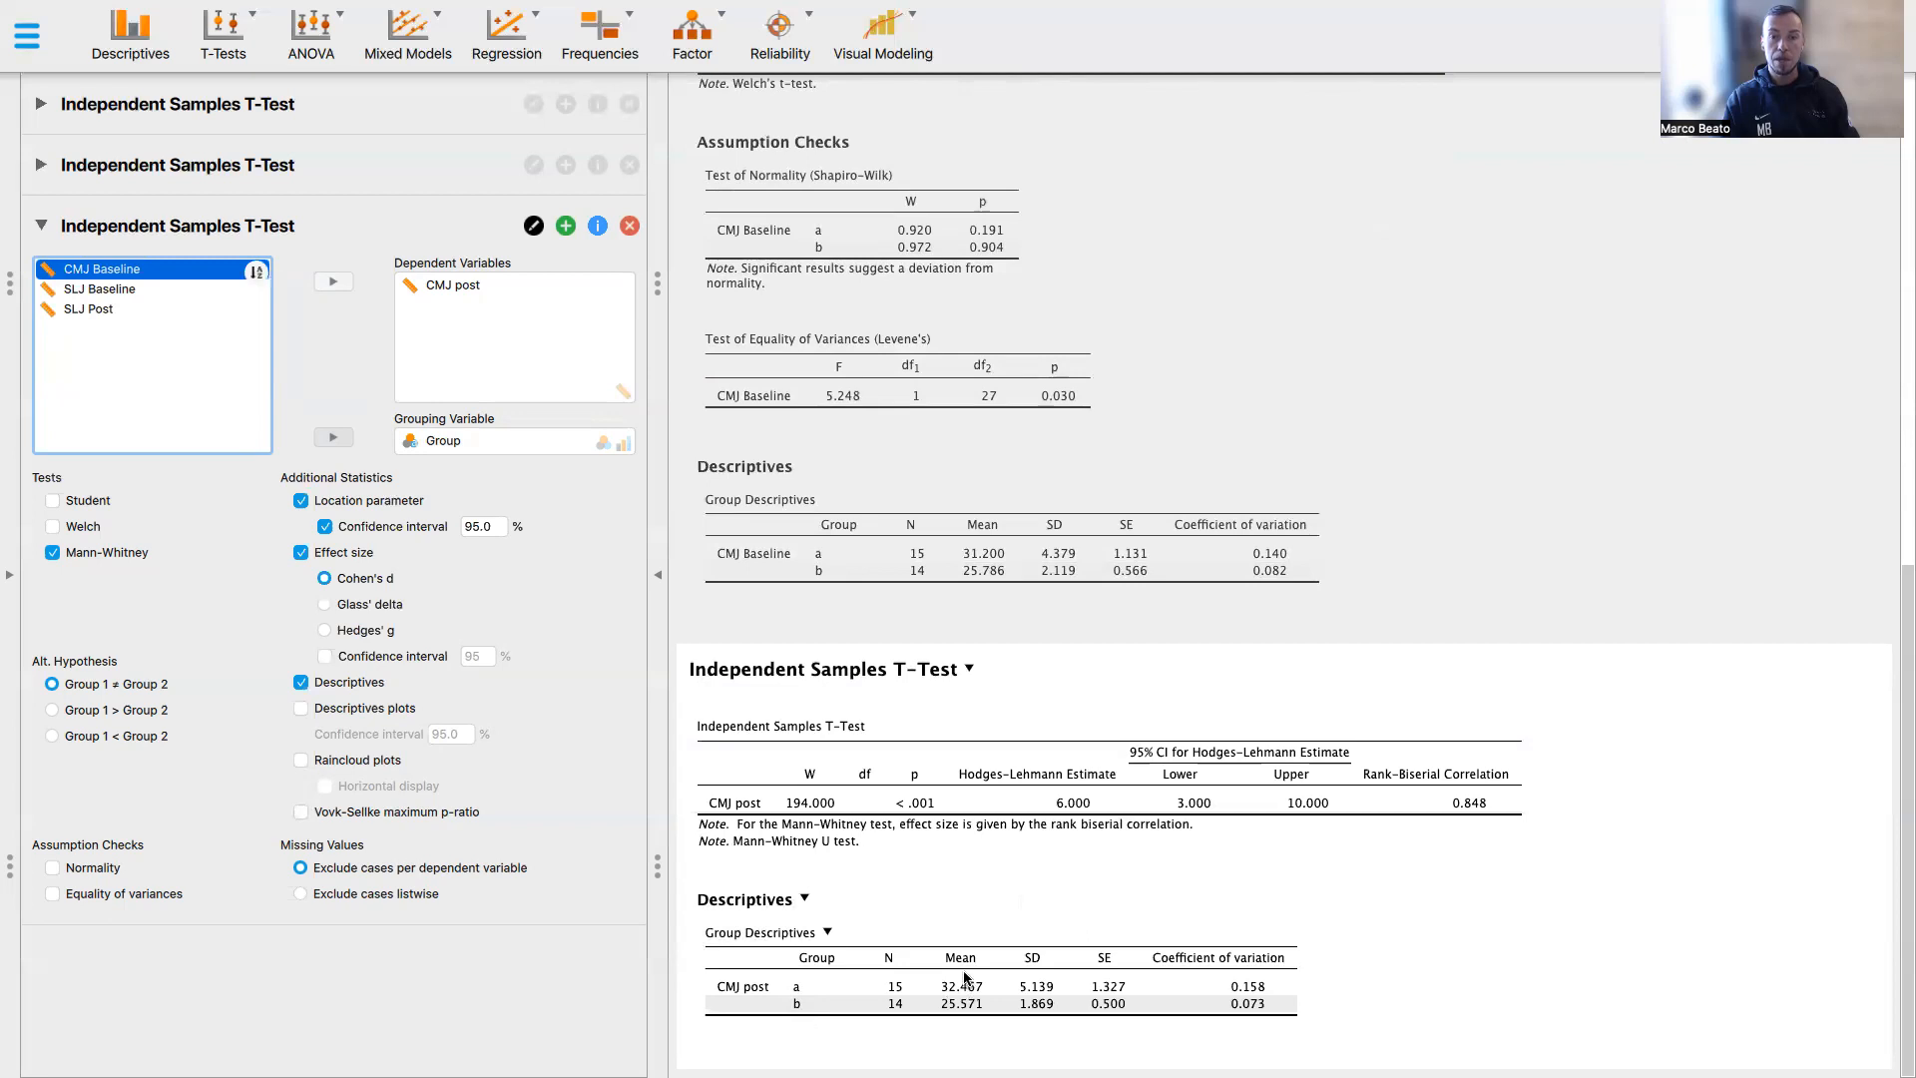
mouse_move(974, 1026)
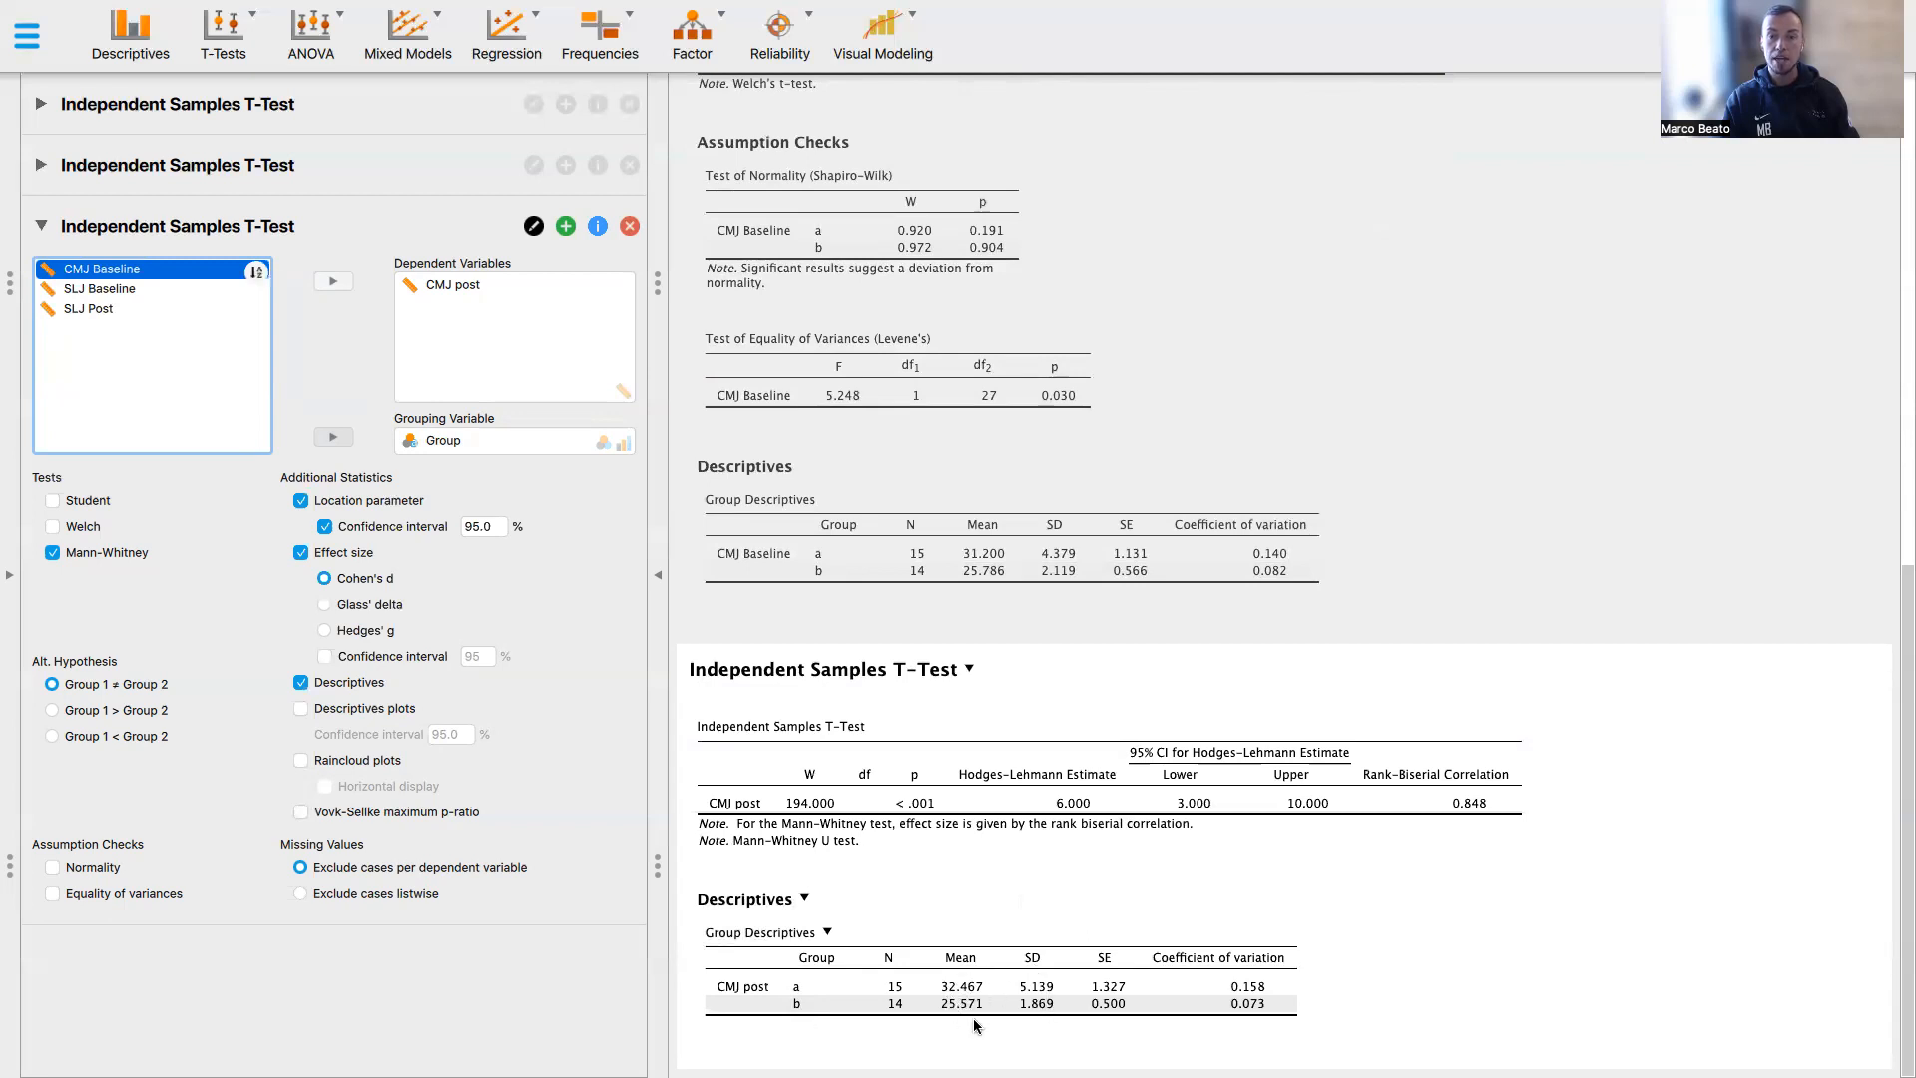
mouse_move(974, 1000)
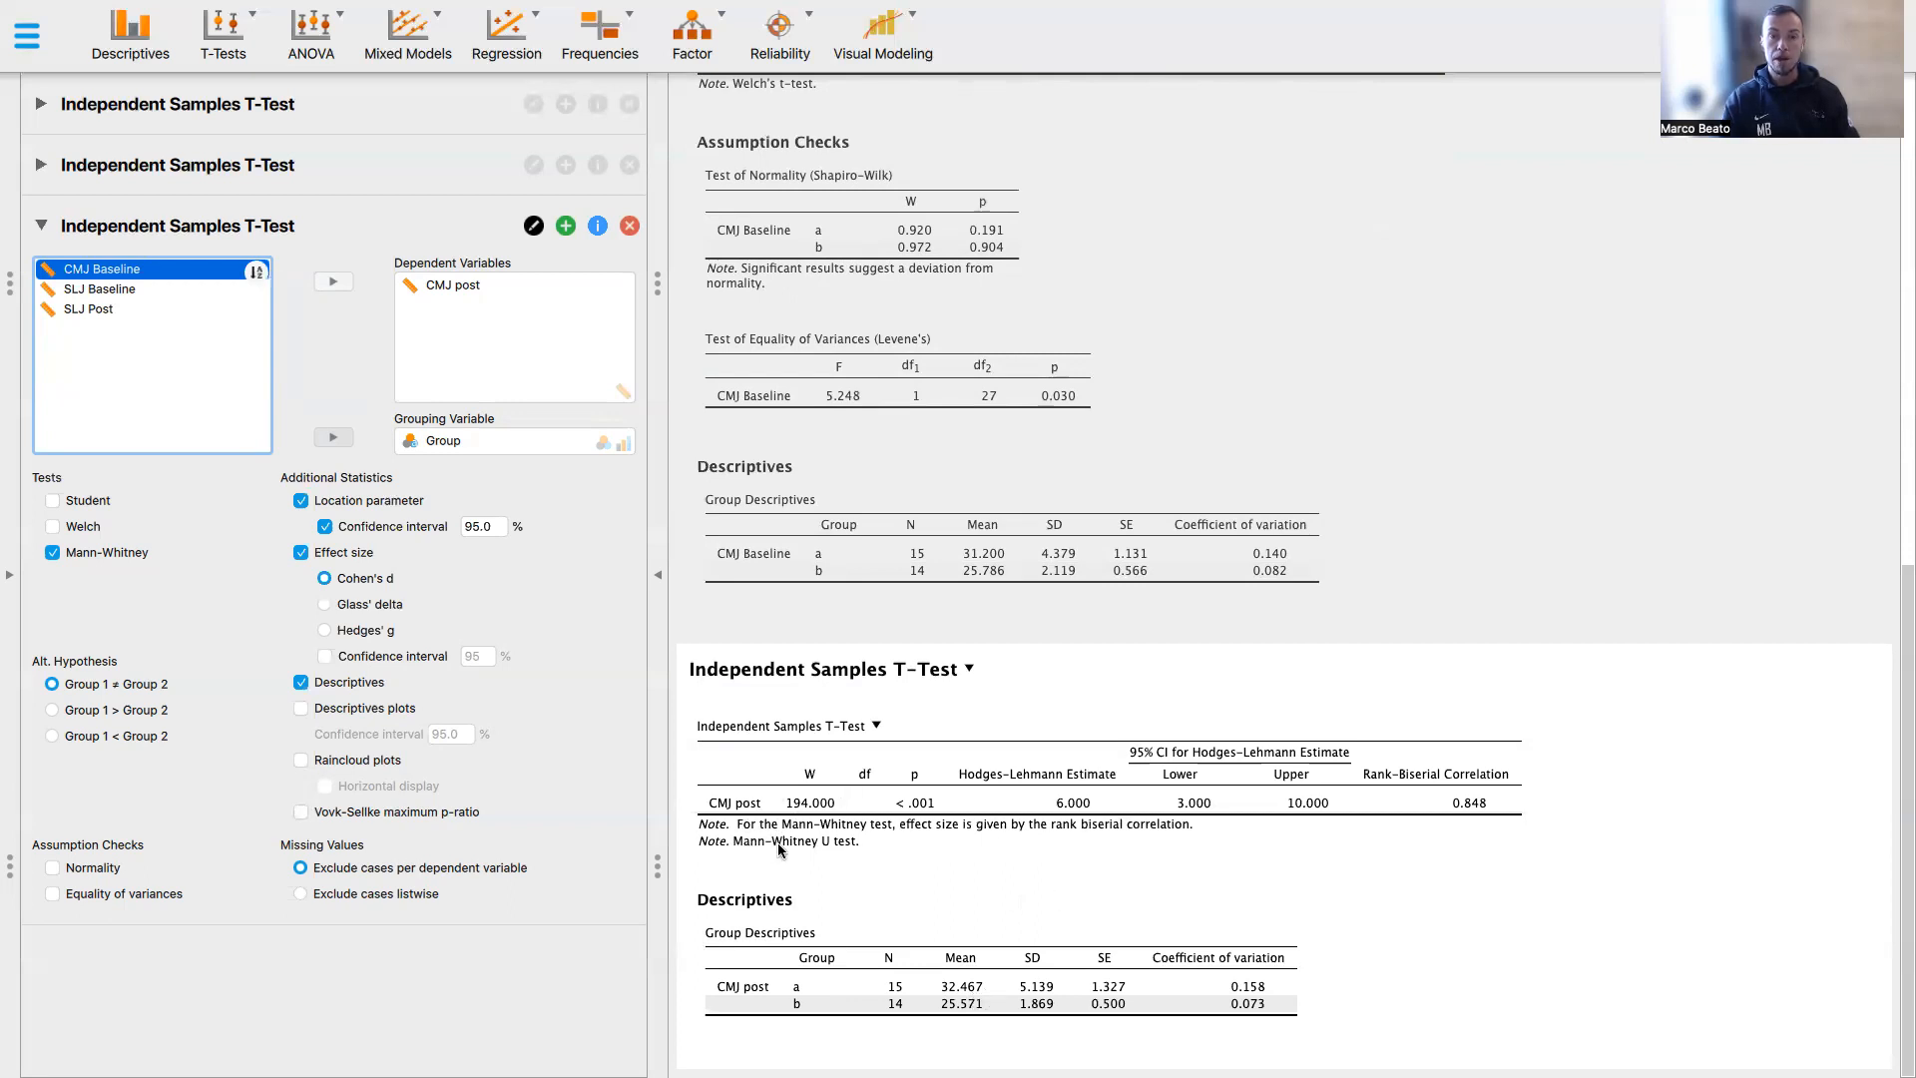
mouse_move(966, 826)
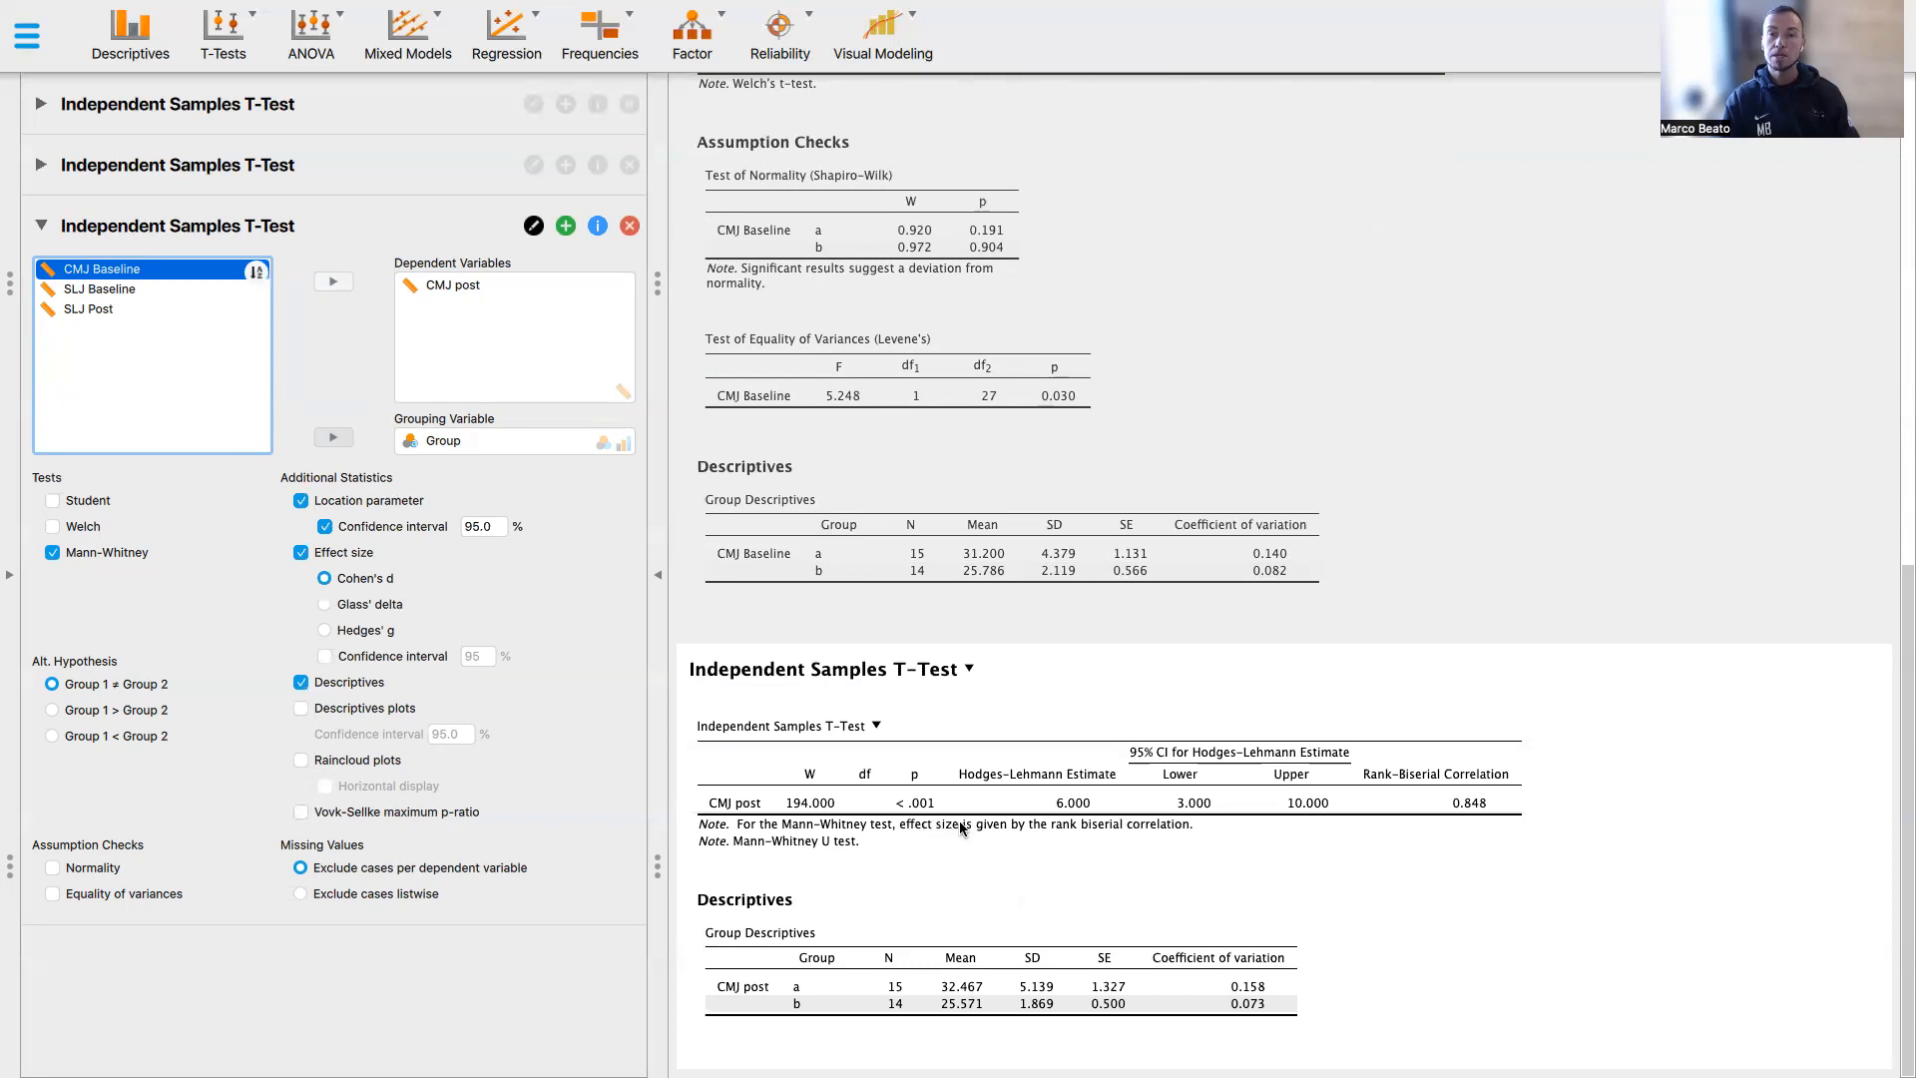
mouse_move(1010, 789)
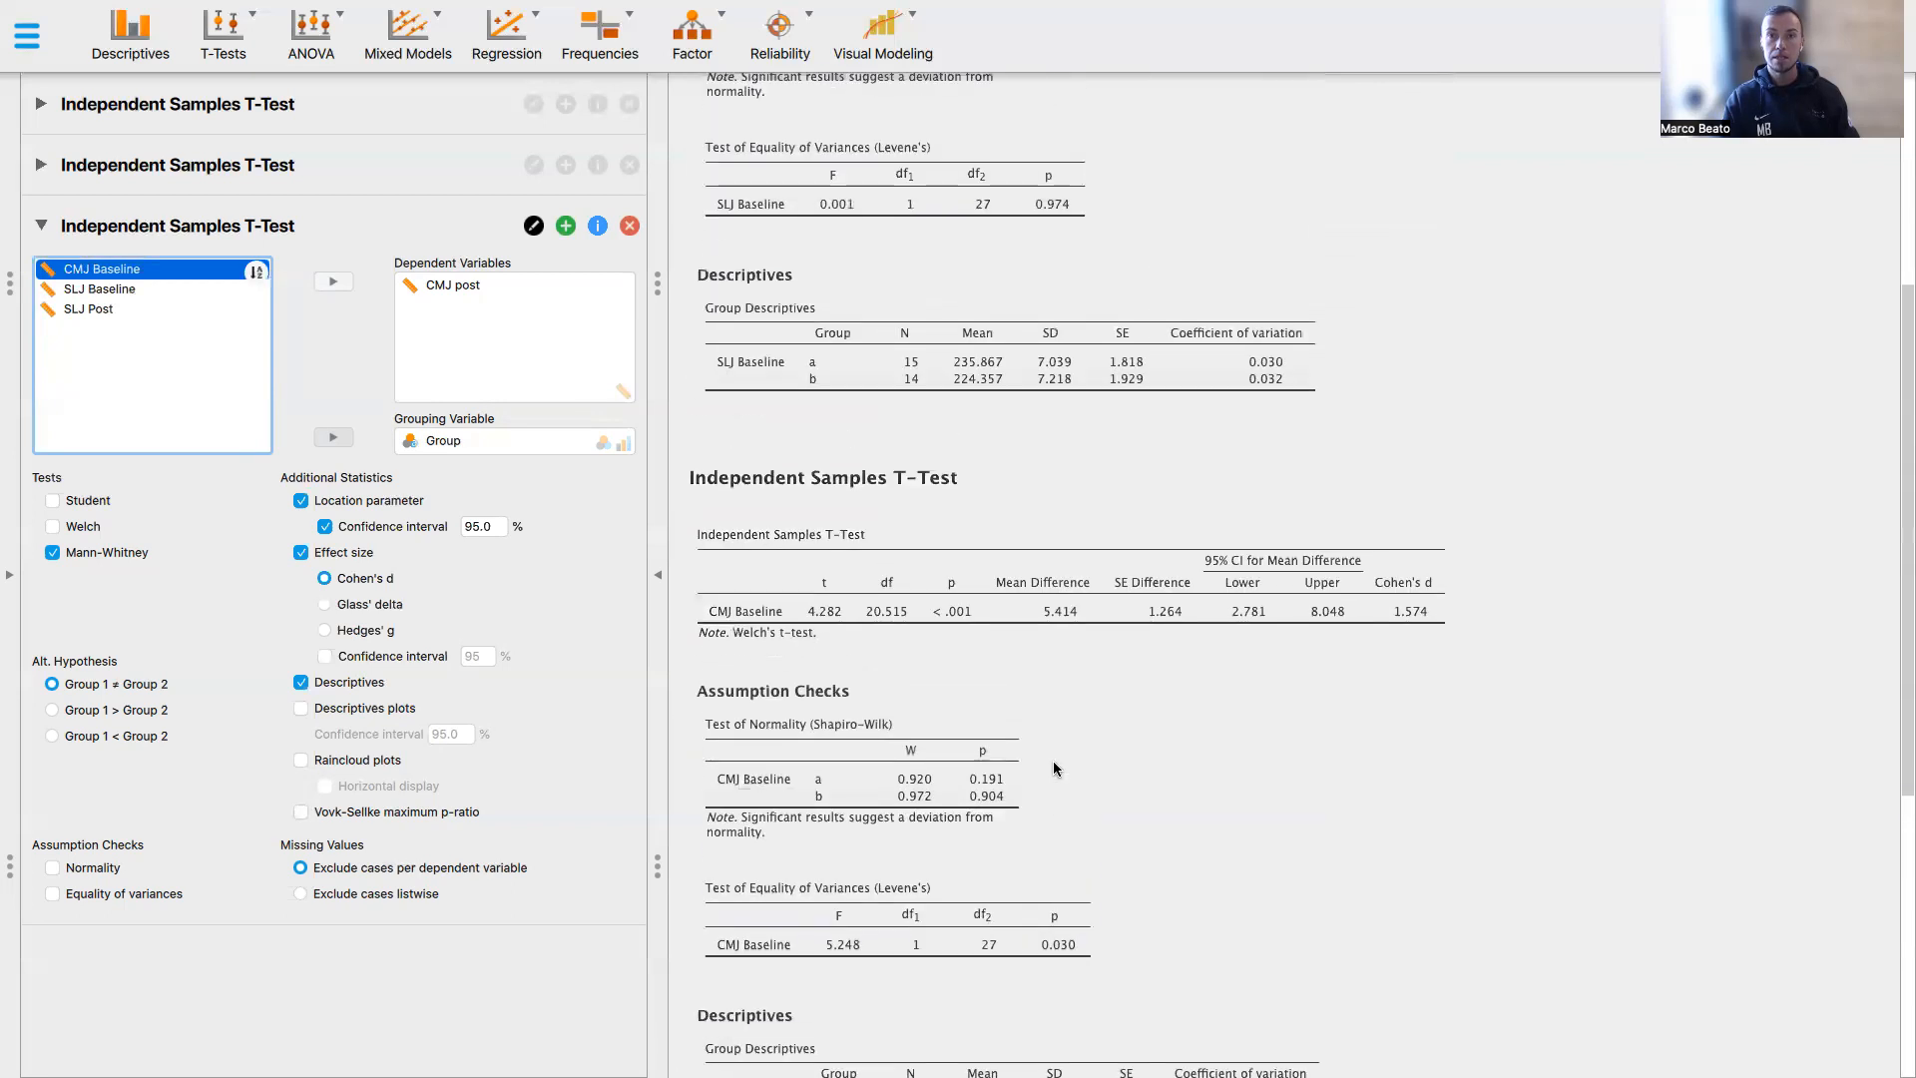
scroll(down, 3)
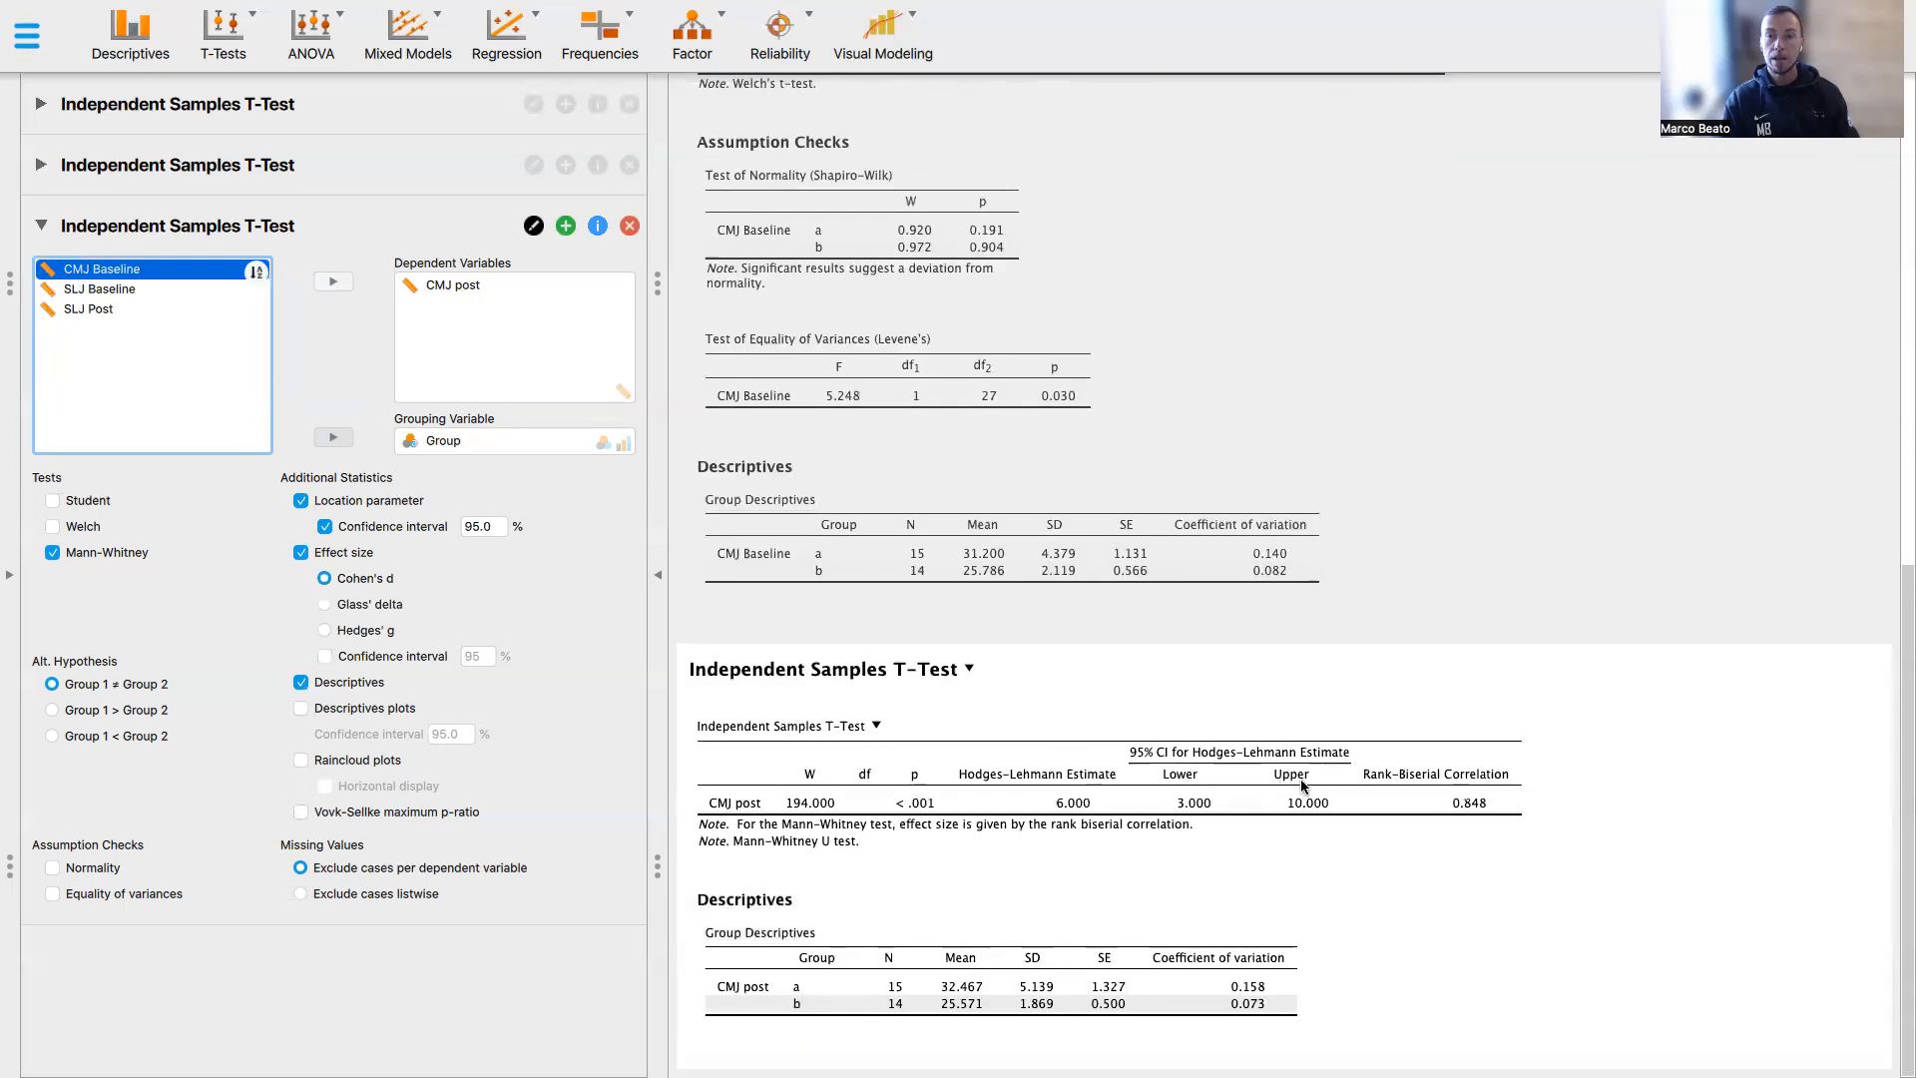
mouse_move(1196, 760)
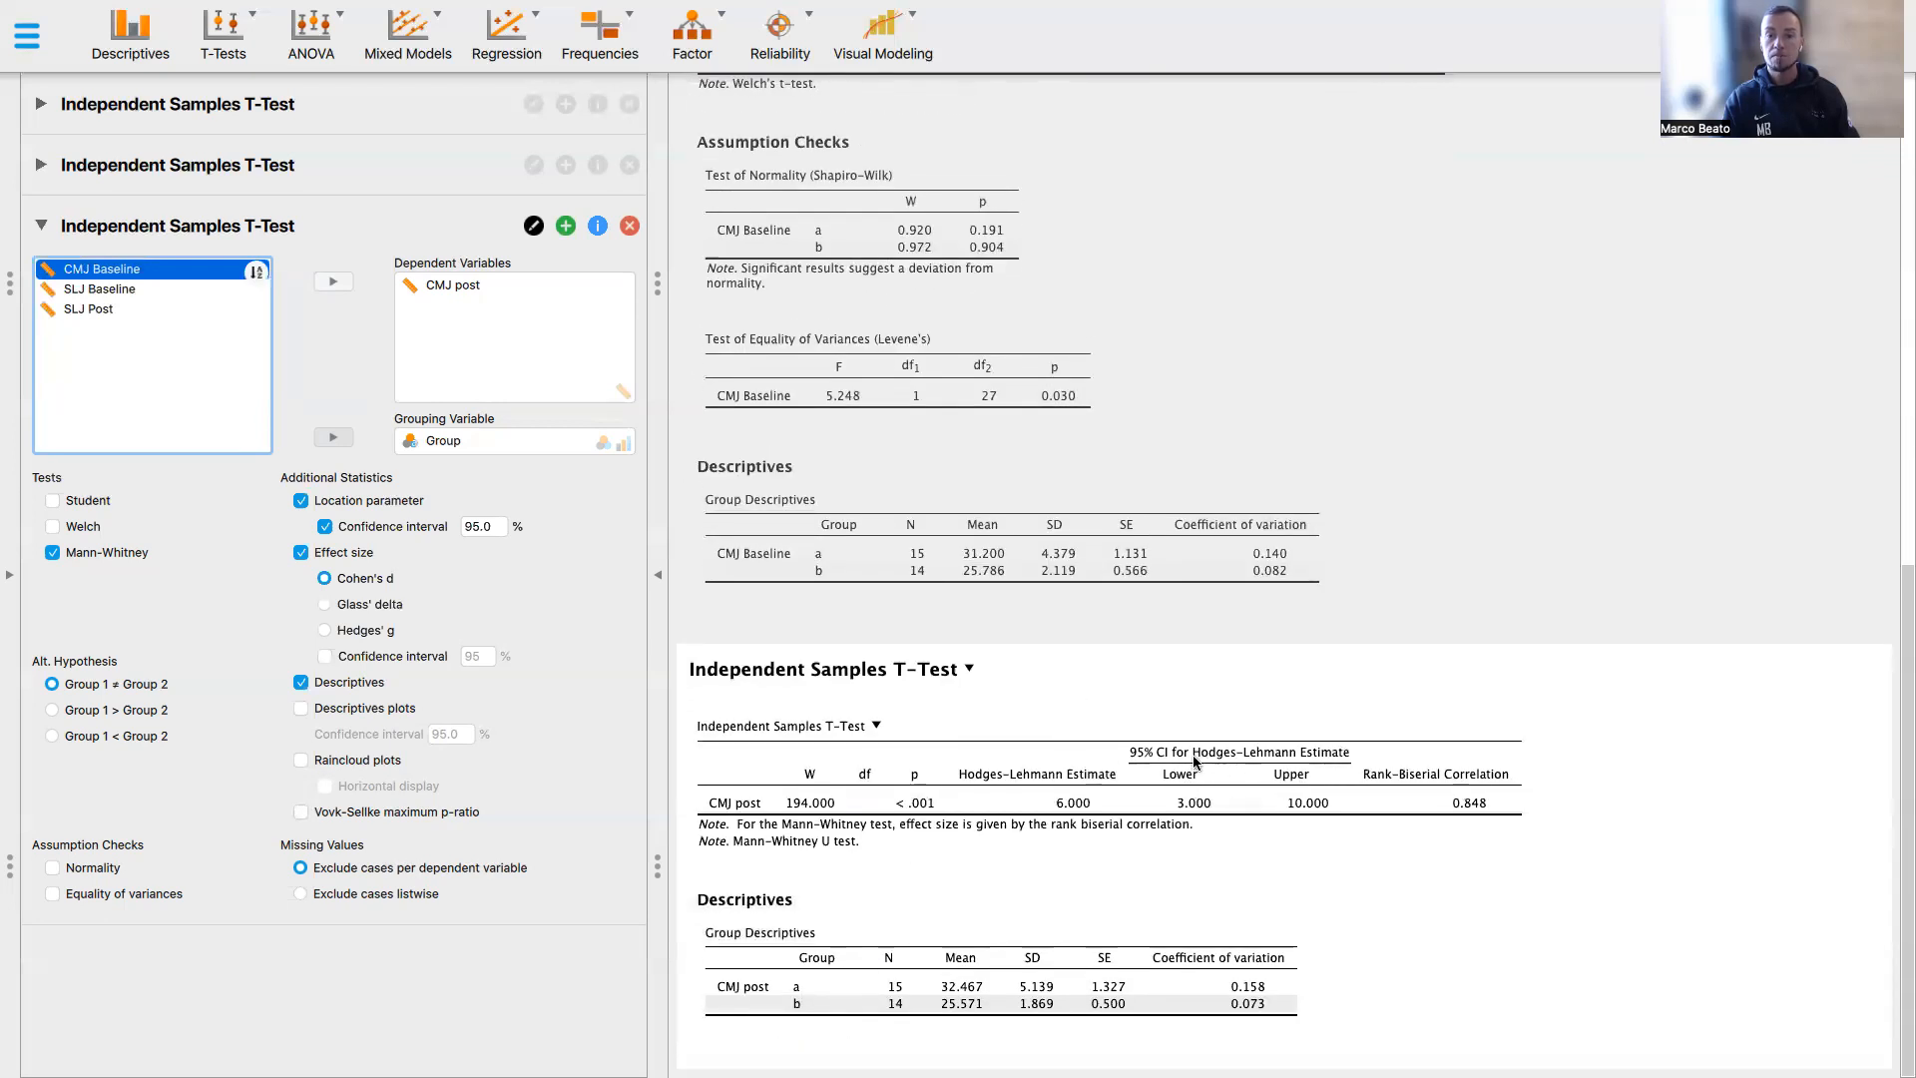
mouse_move(1322, 761)
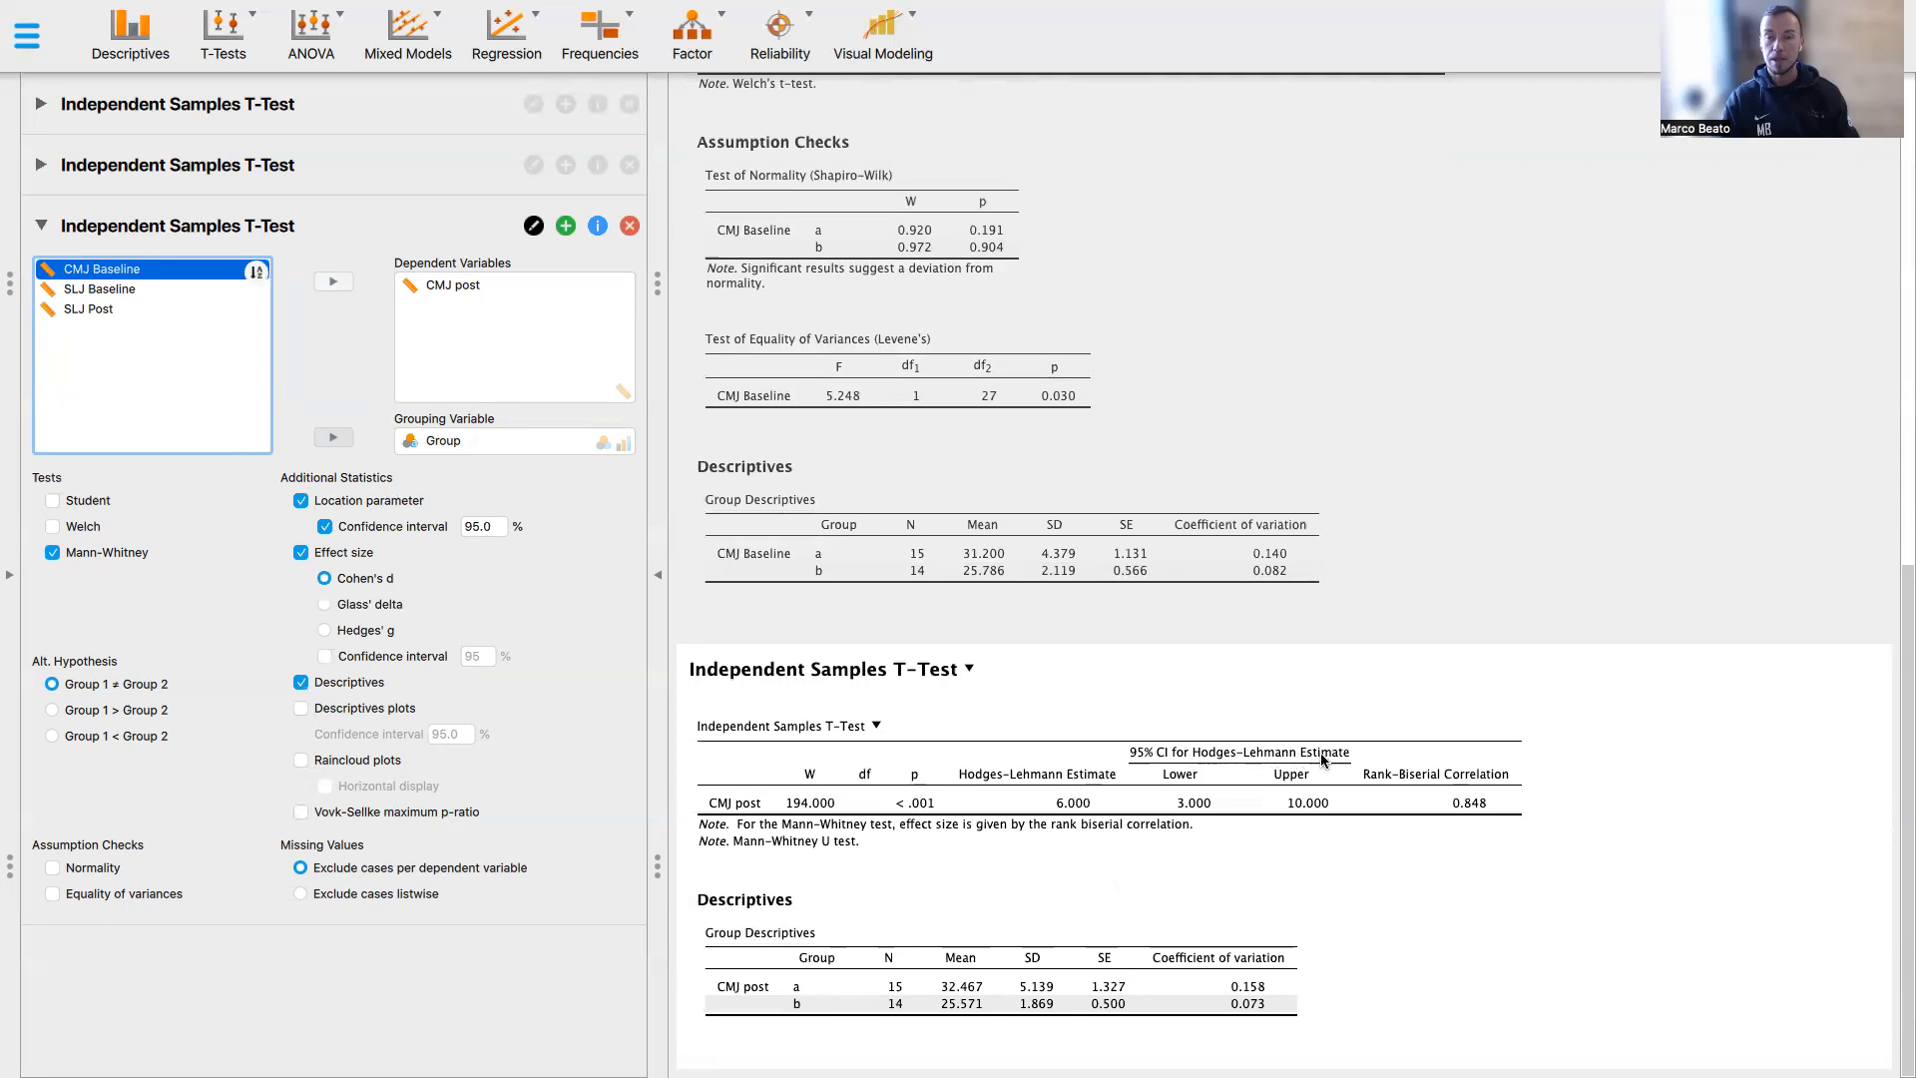
scroll(up, 3)
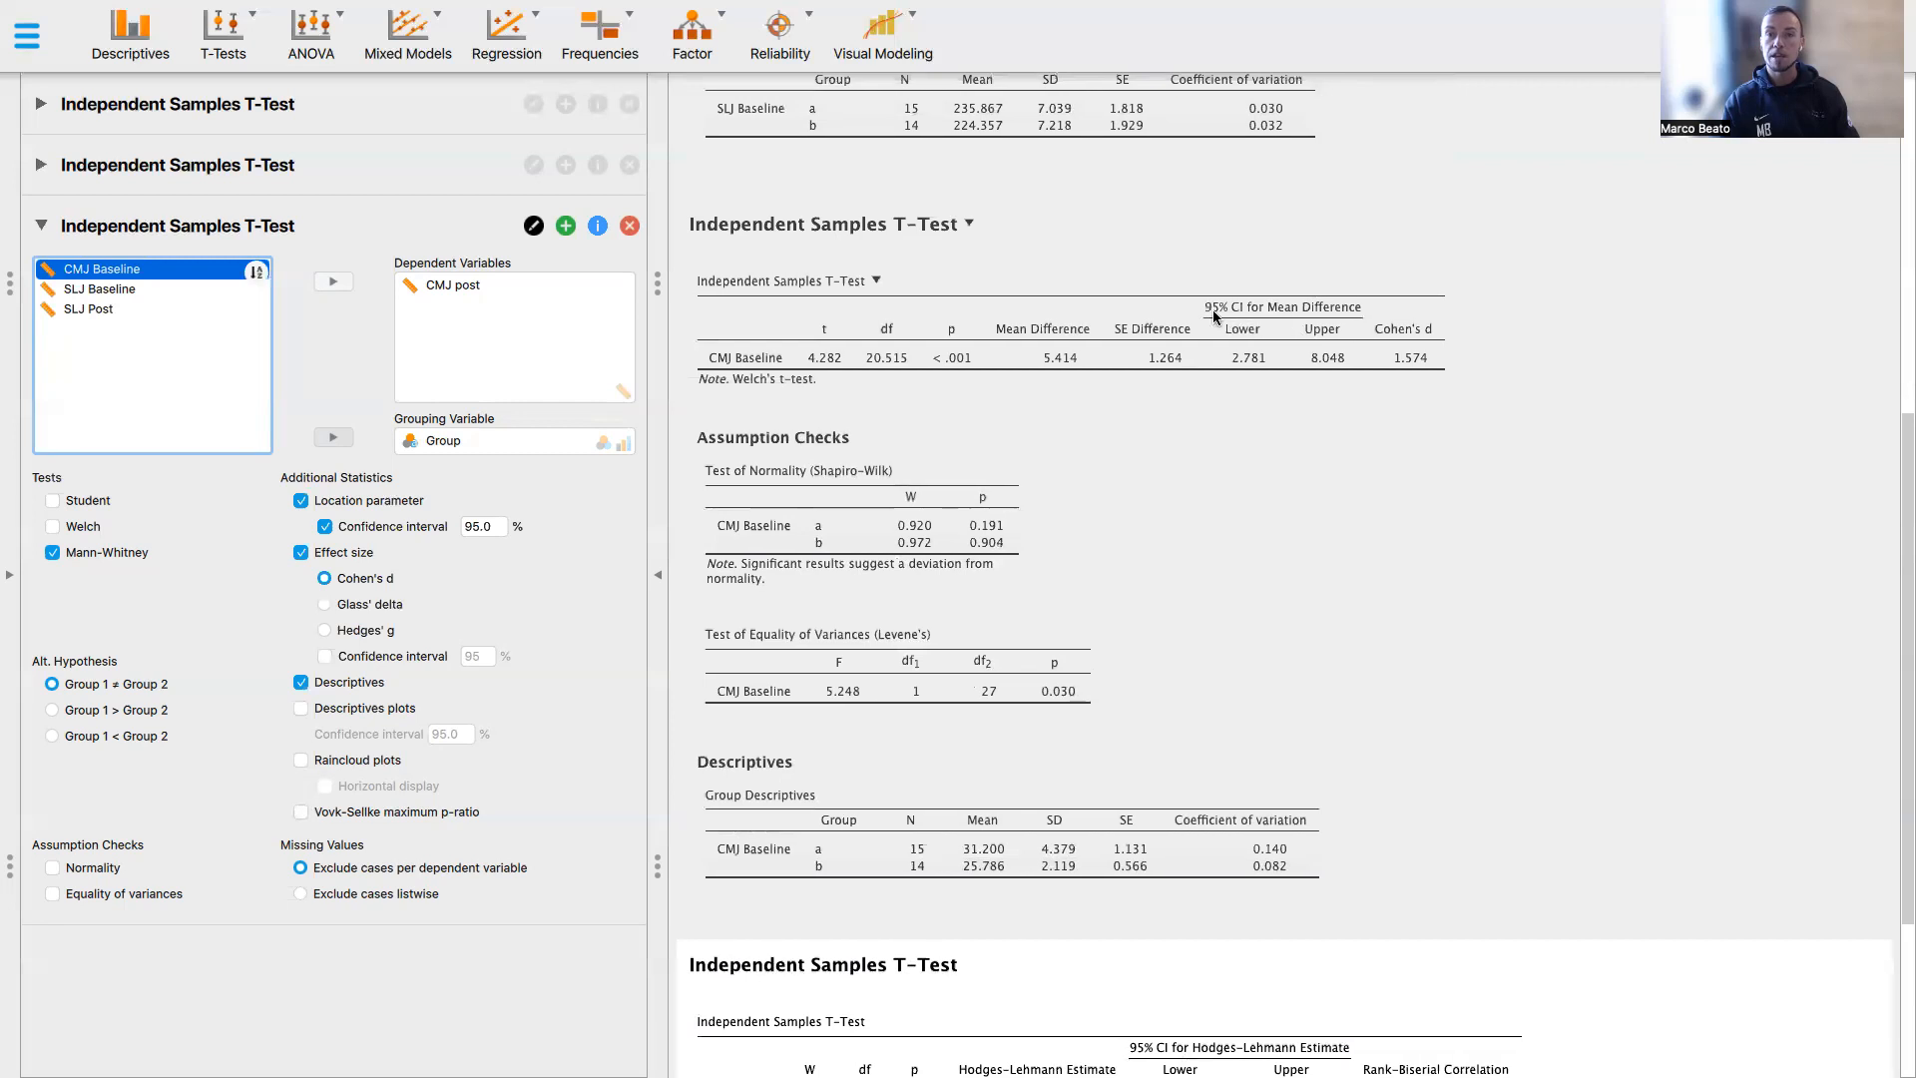
mouse_move(1322, 318)
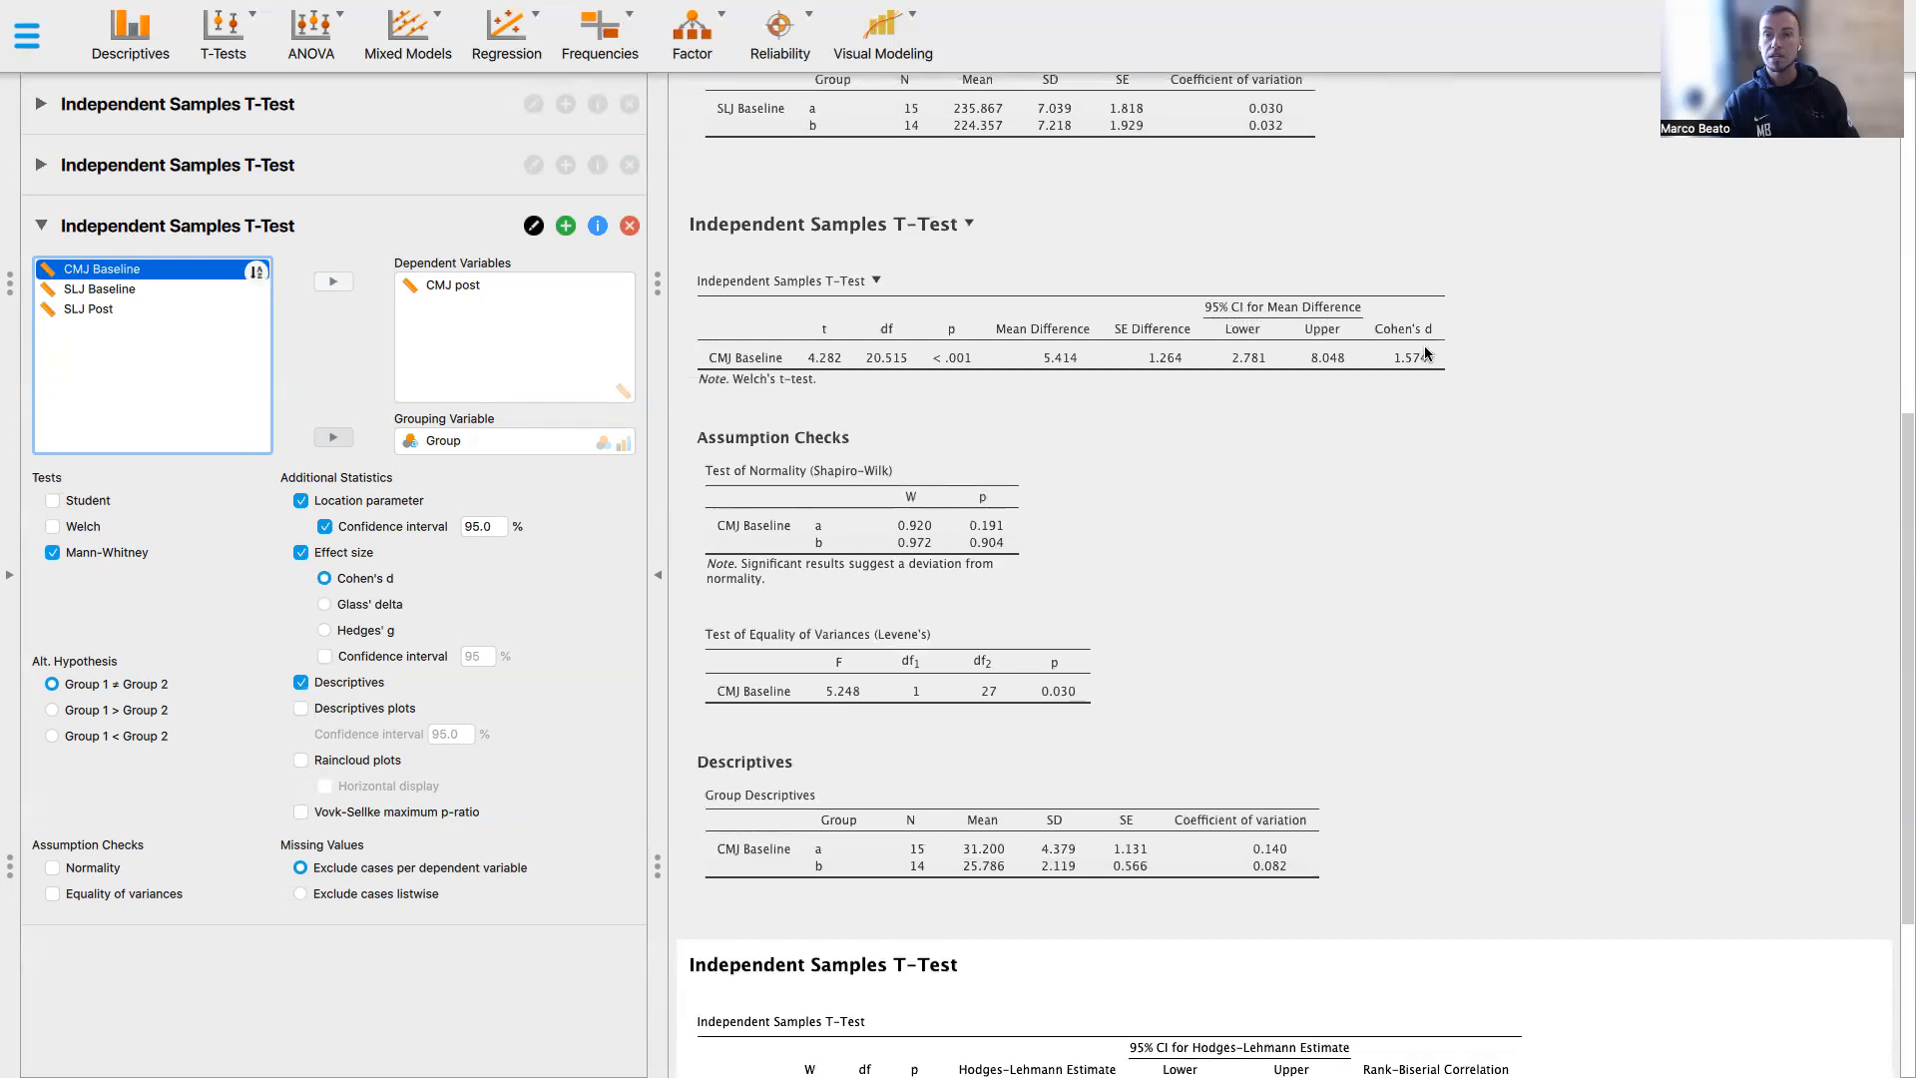
mouse_move(1445, 398)
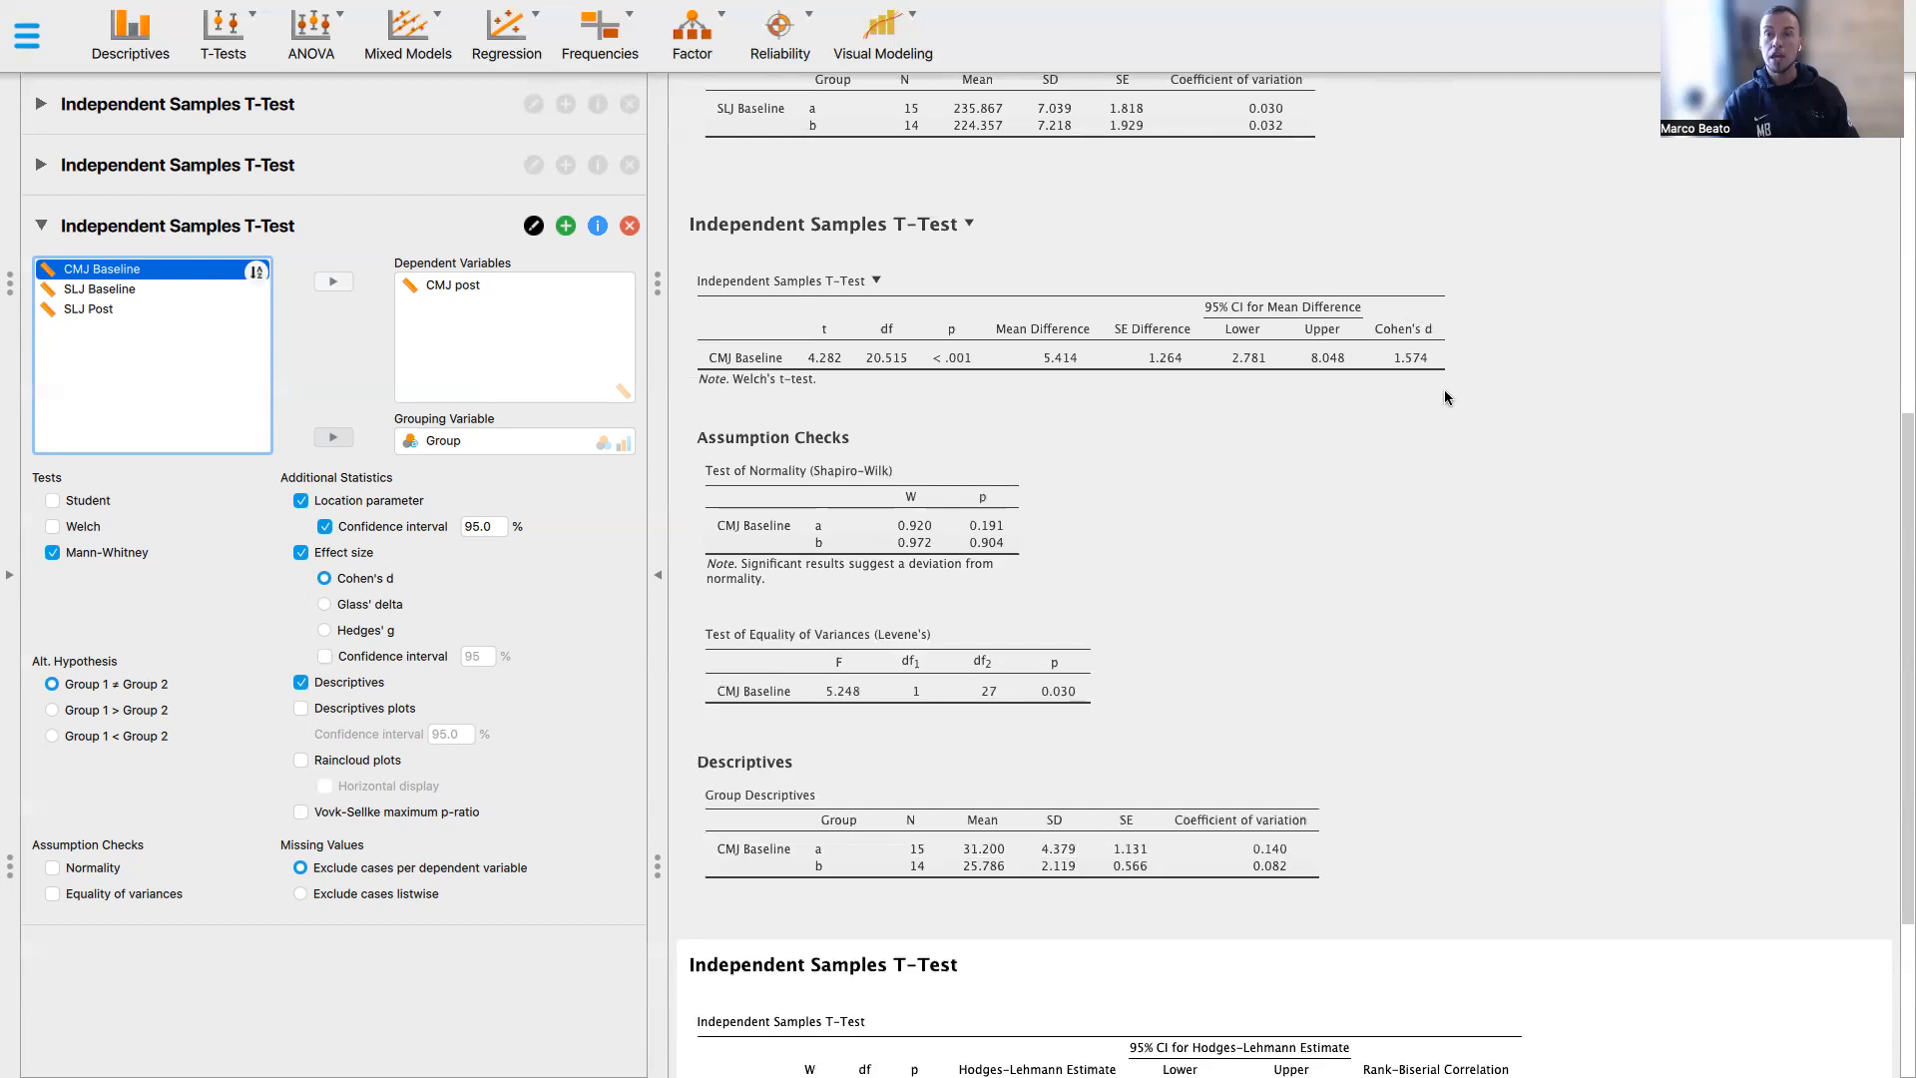
scroll(up, 3)
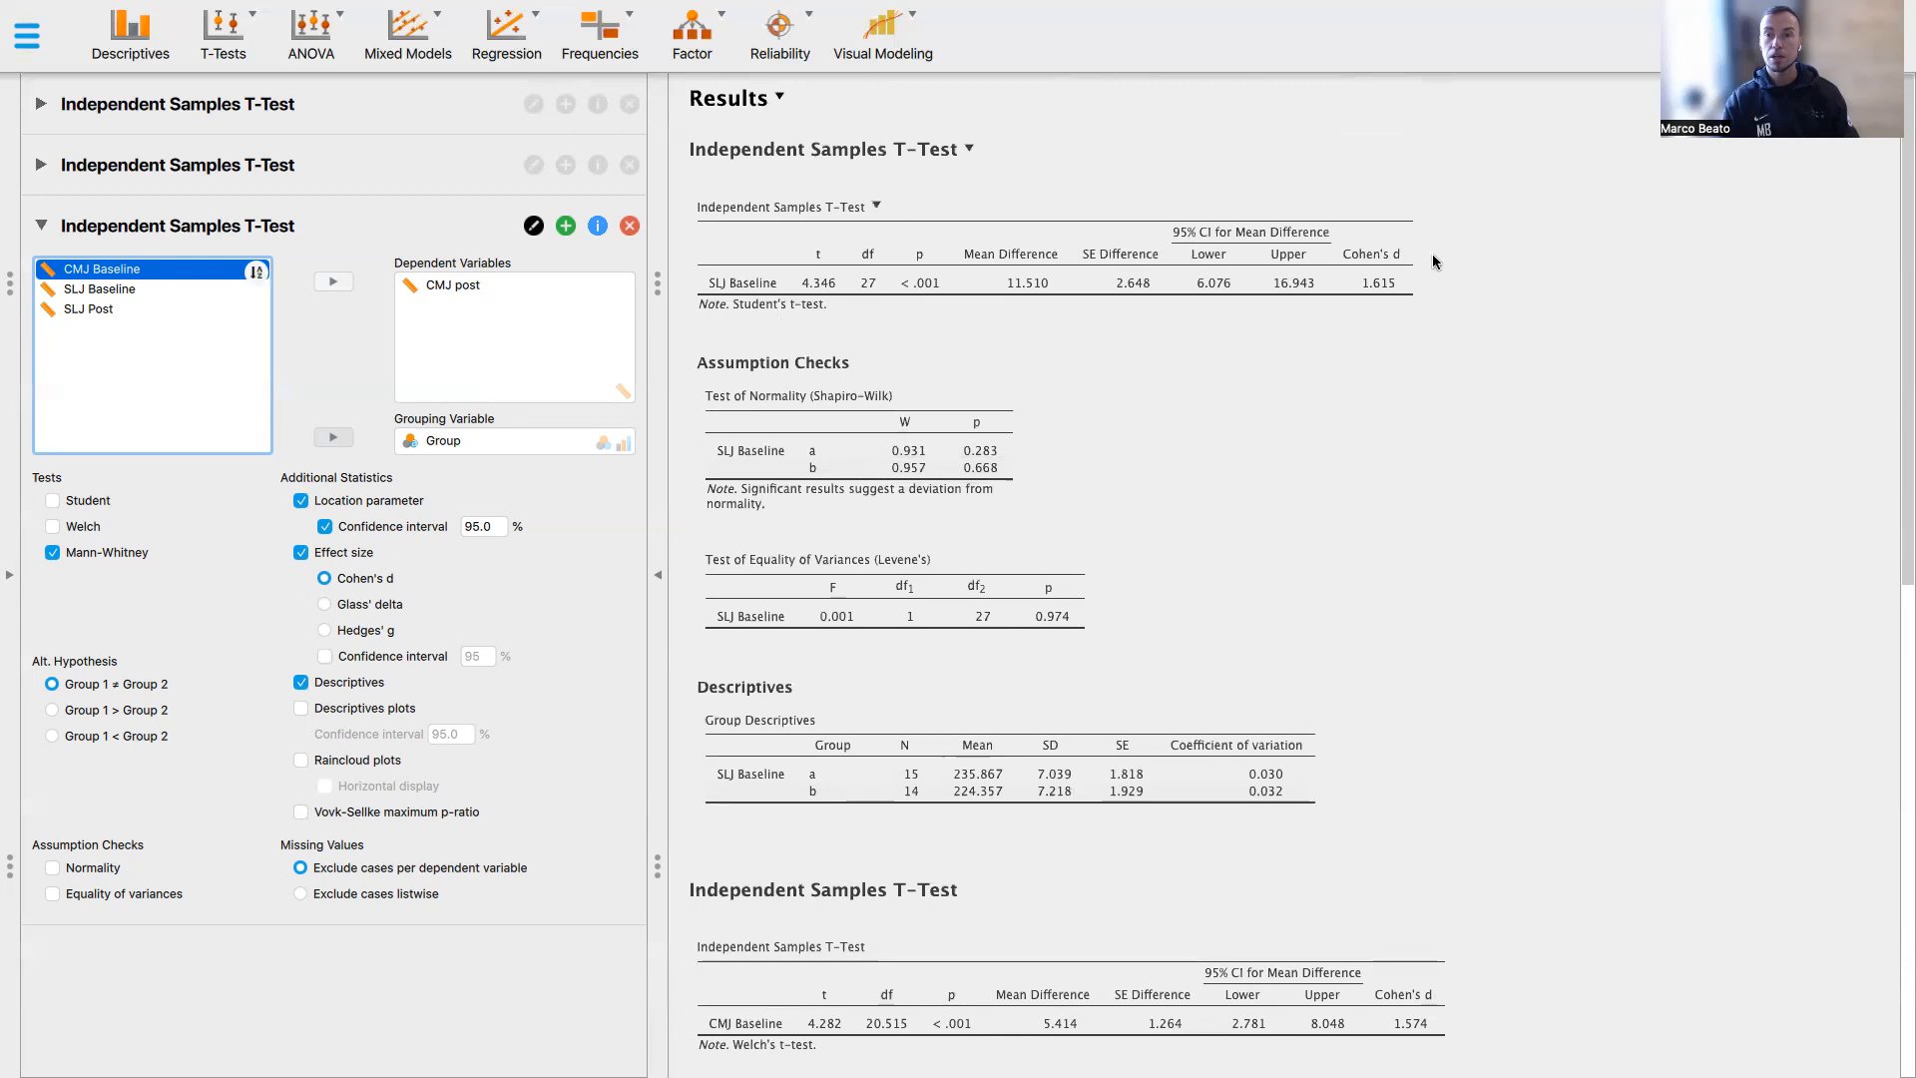
scroll(down, 3)
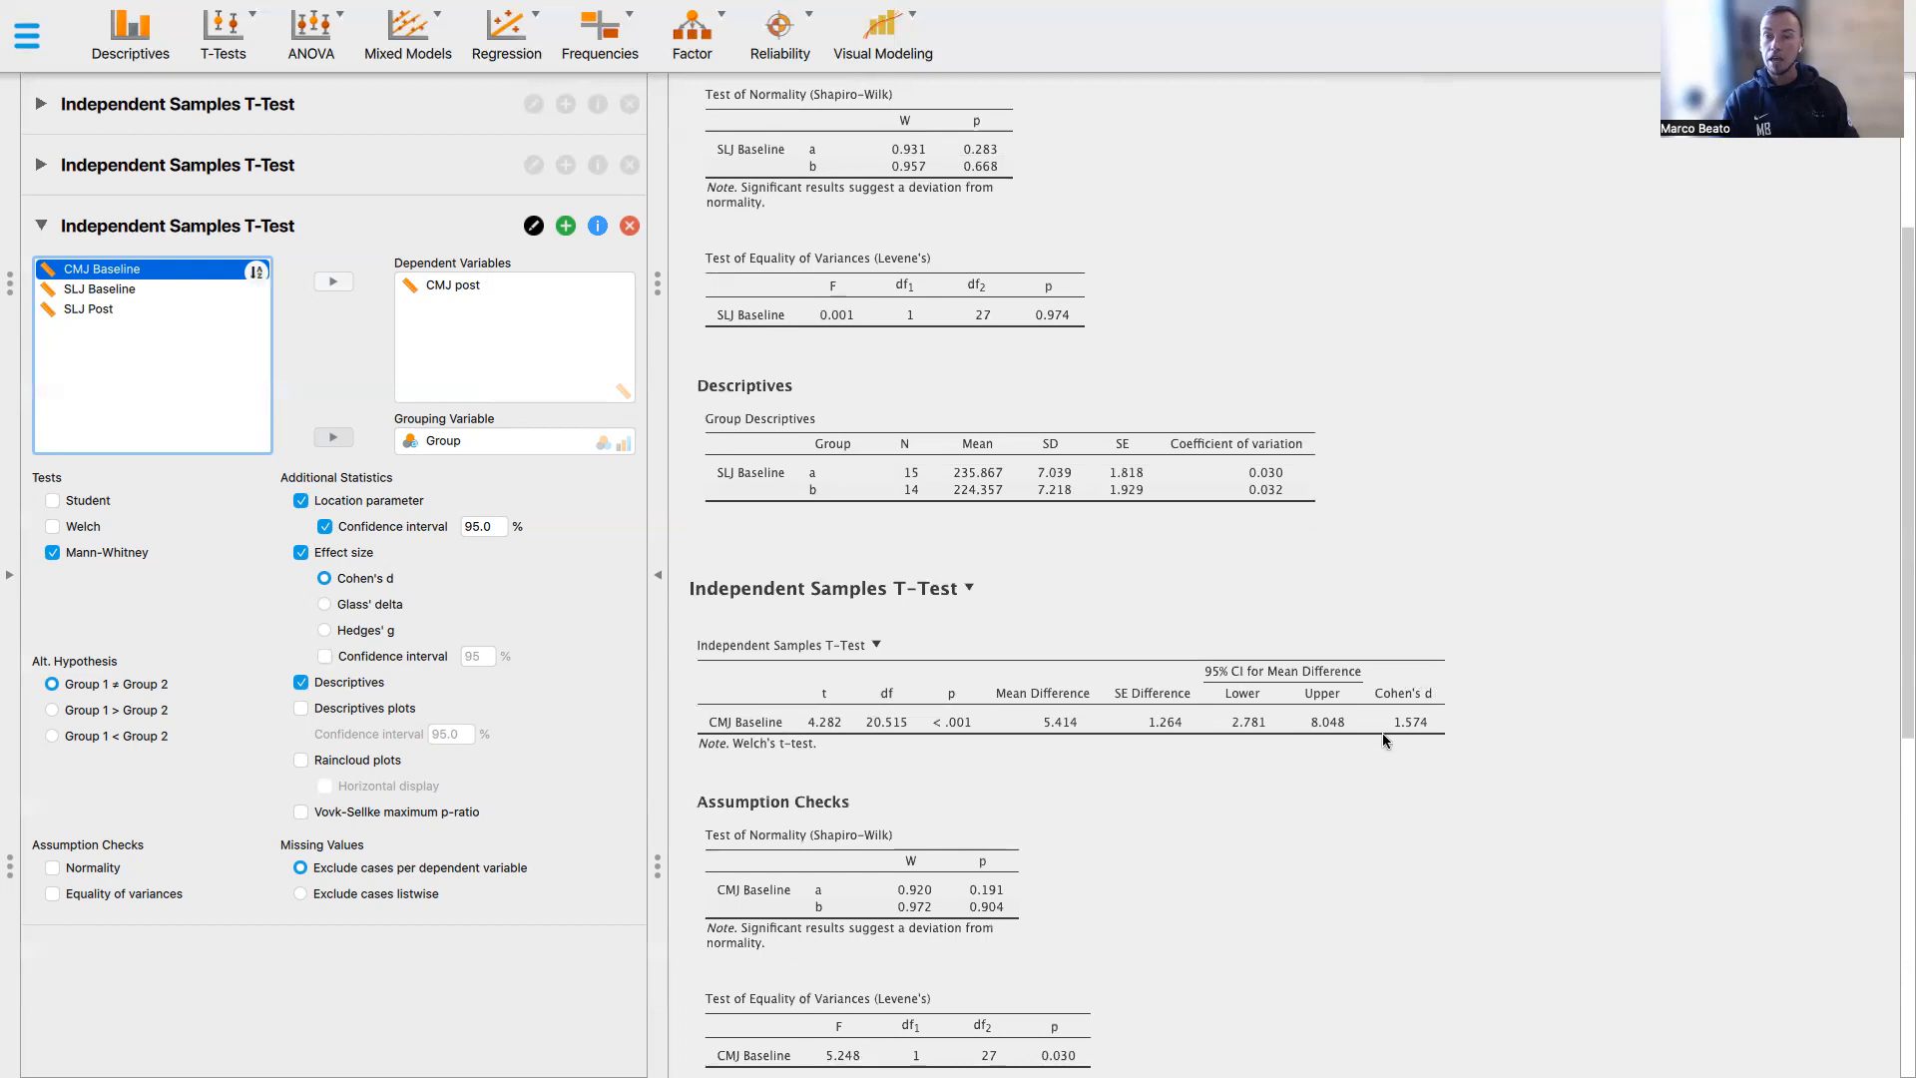
scroll(down, 3)
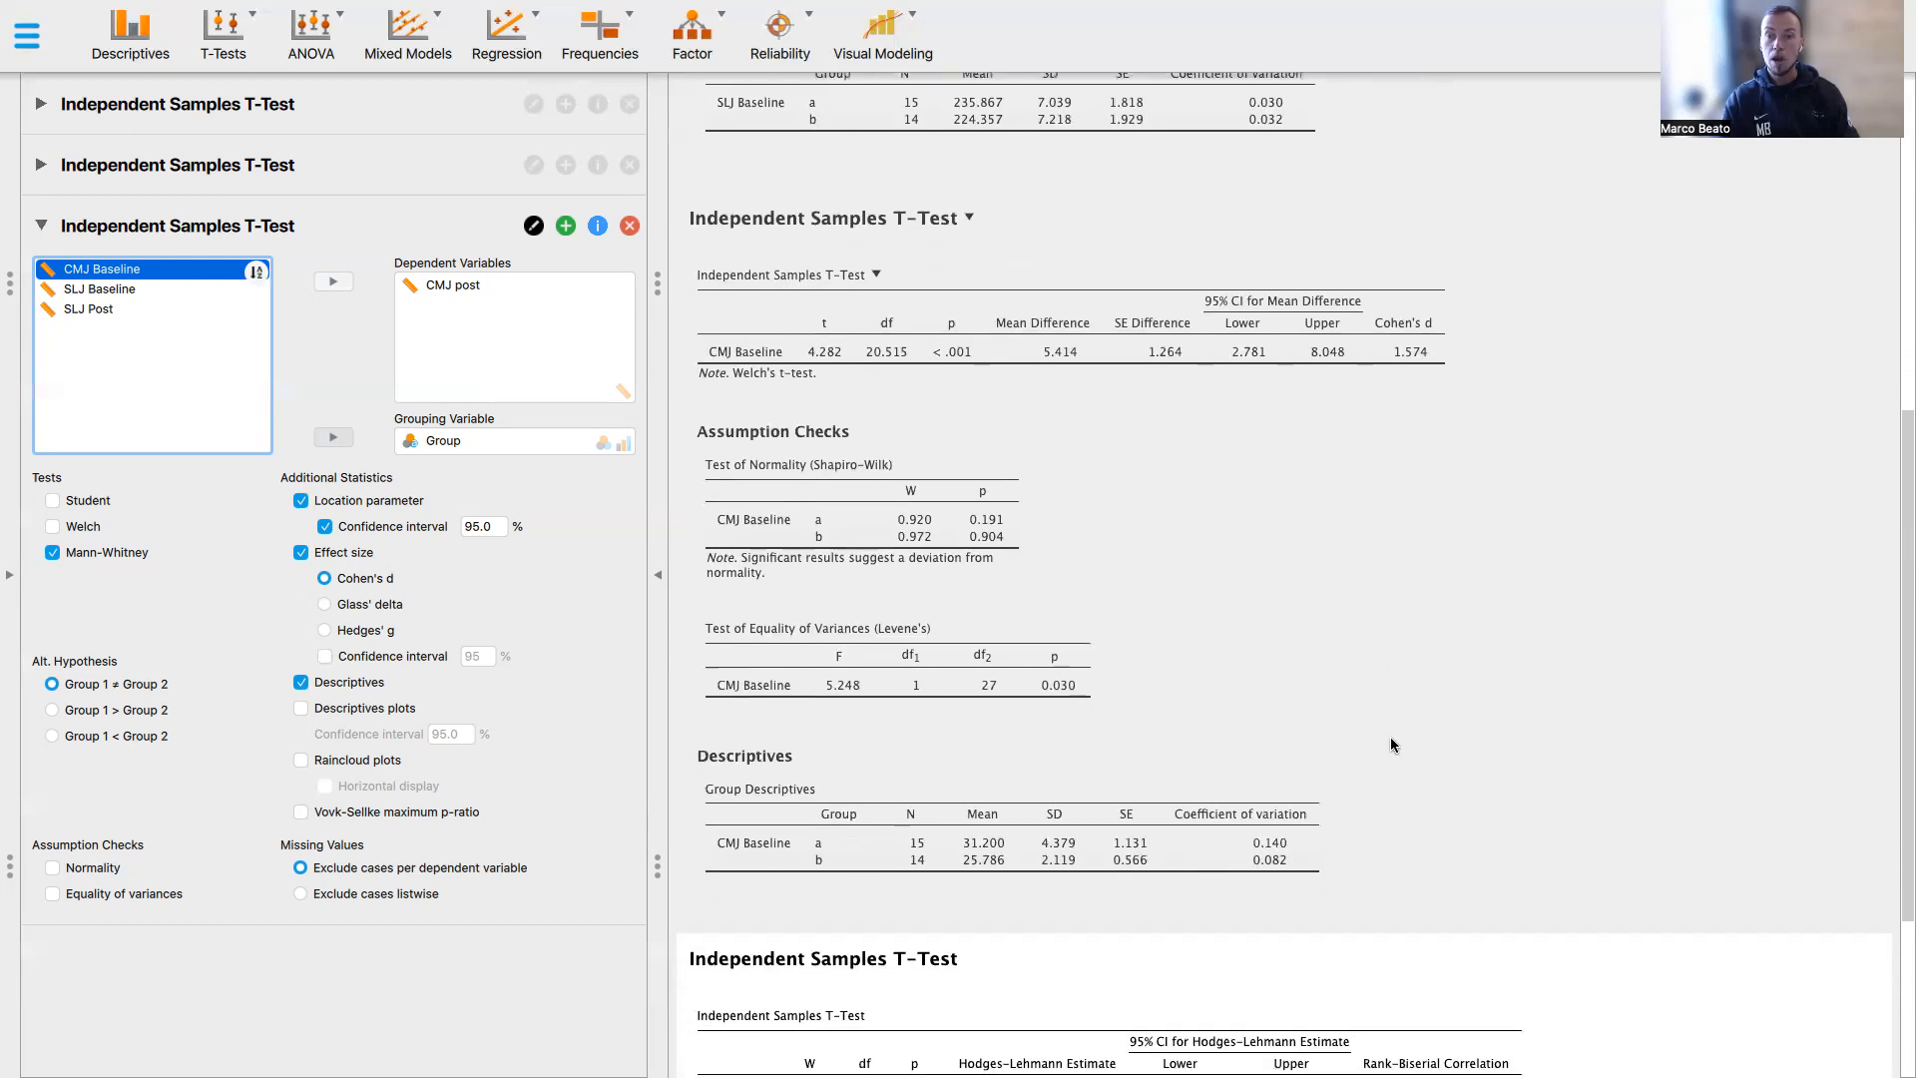
scroll(down, 3)
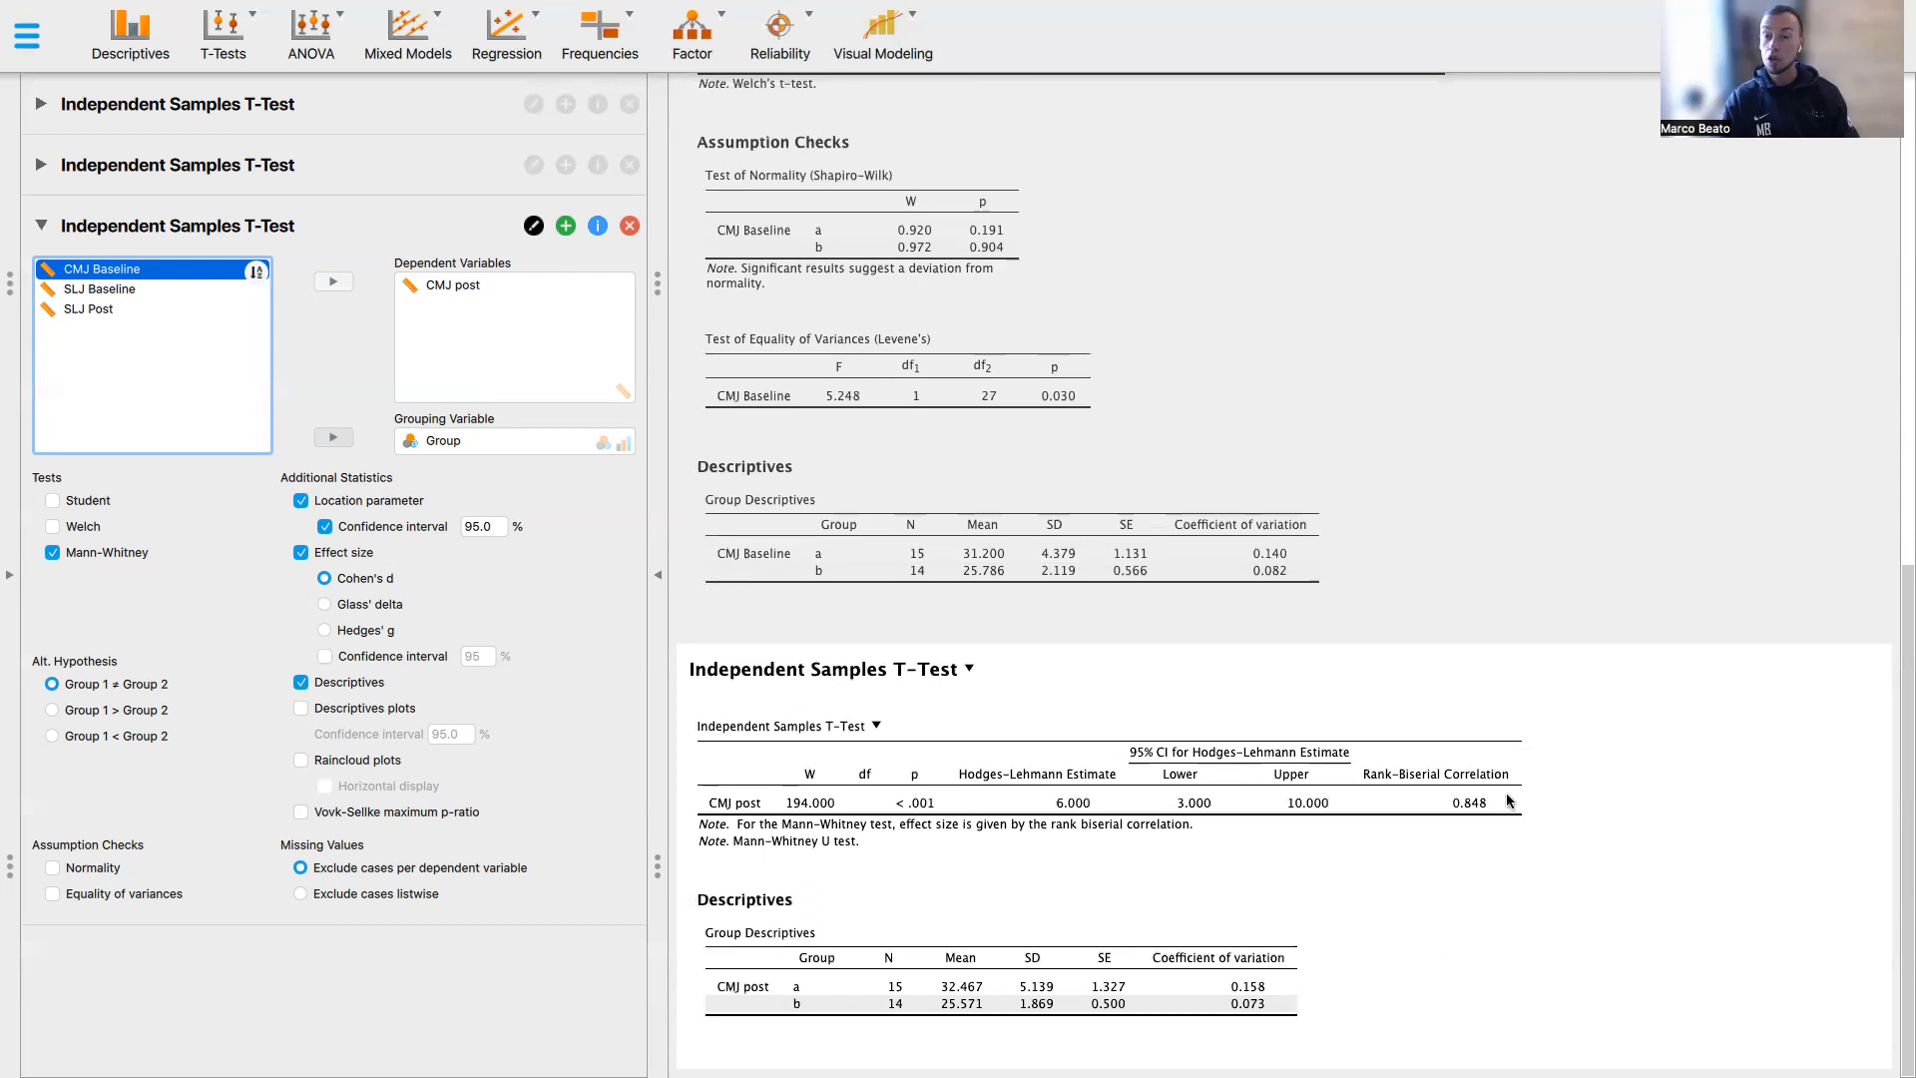
mouse_move(1403, 790)
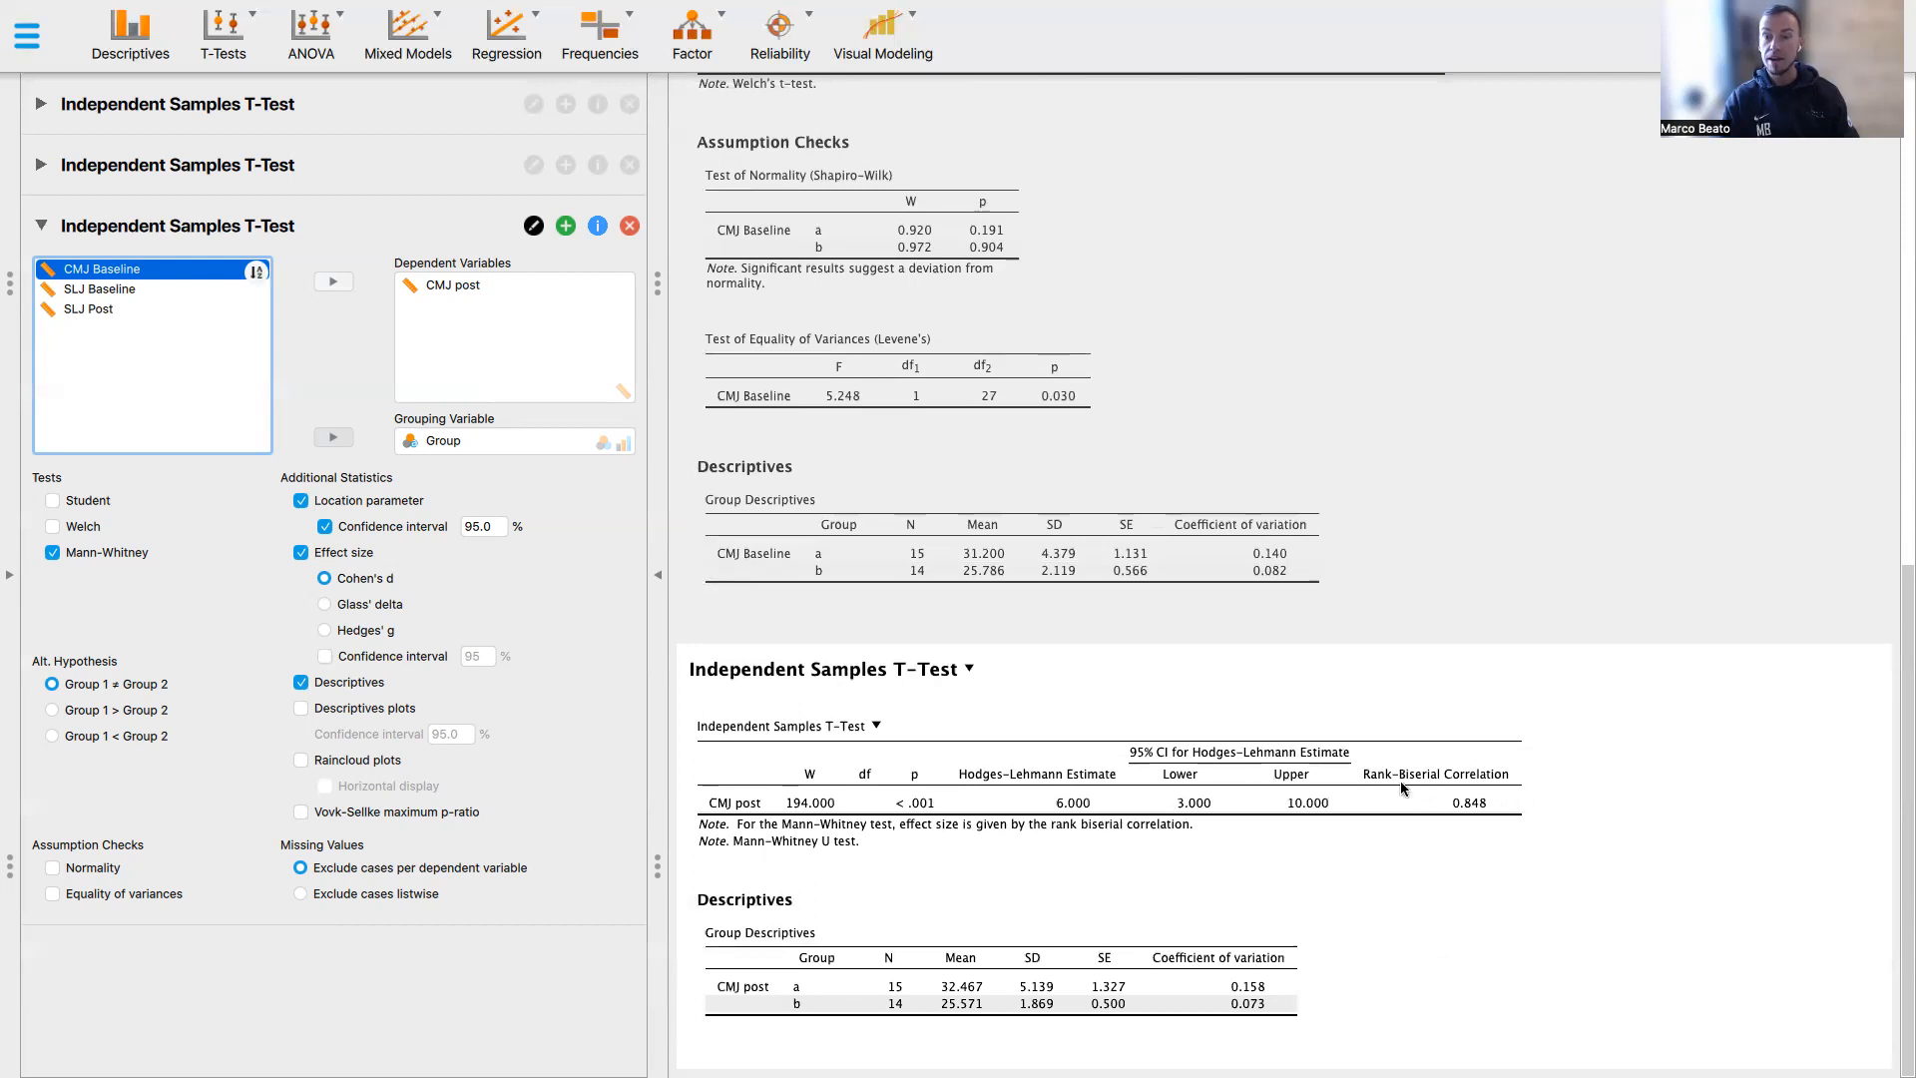
mouse_move(1531, 778)
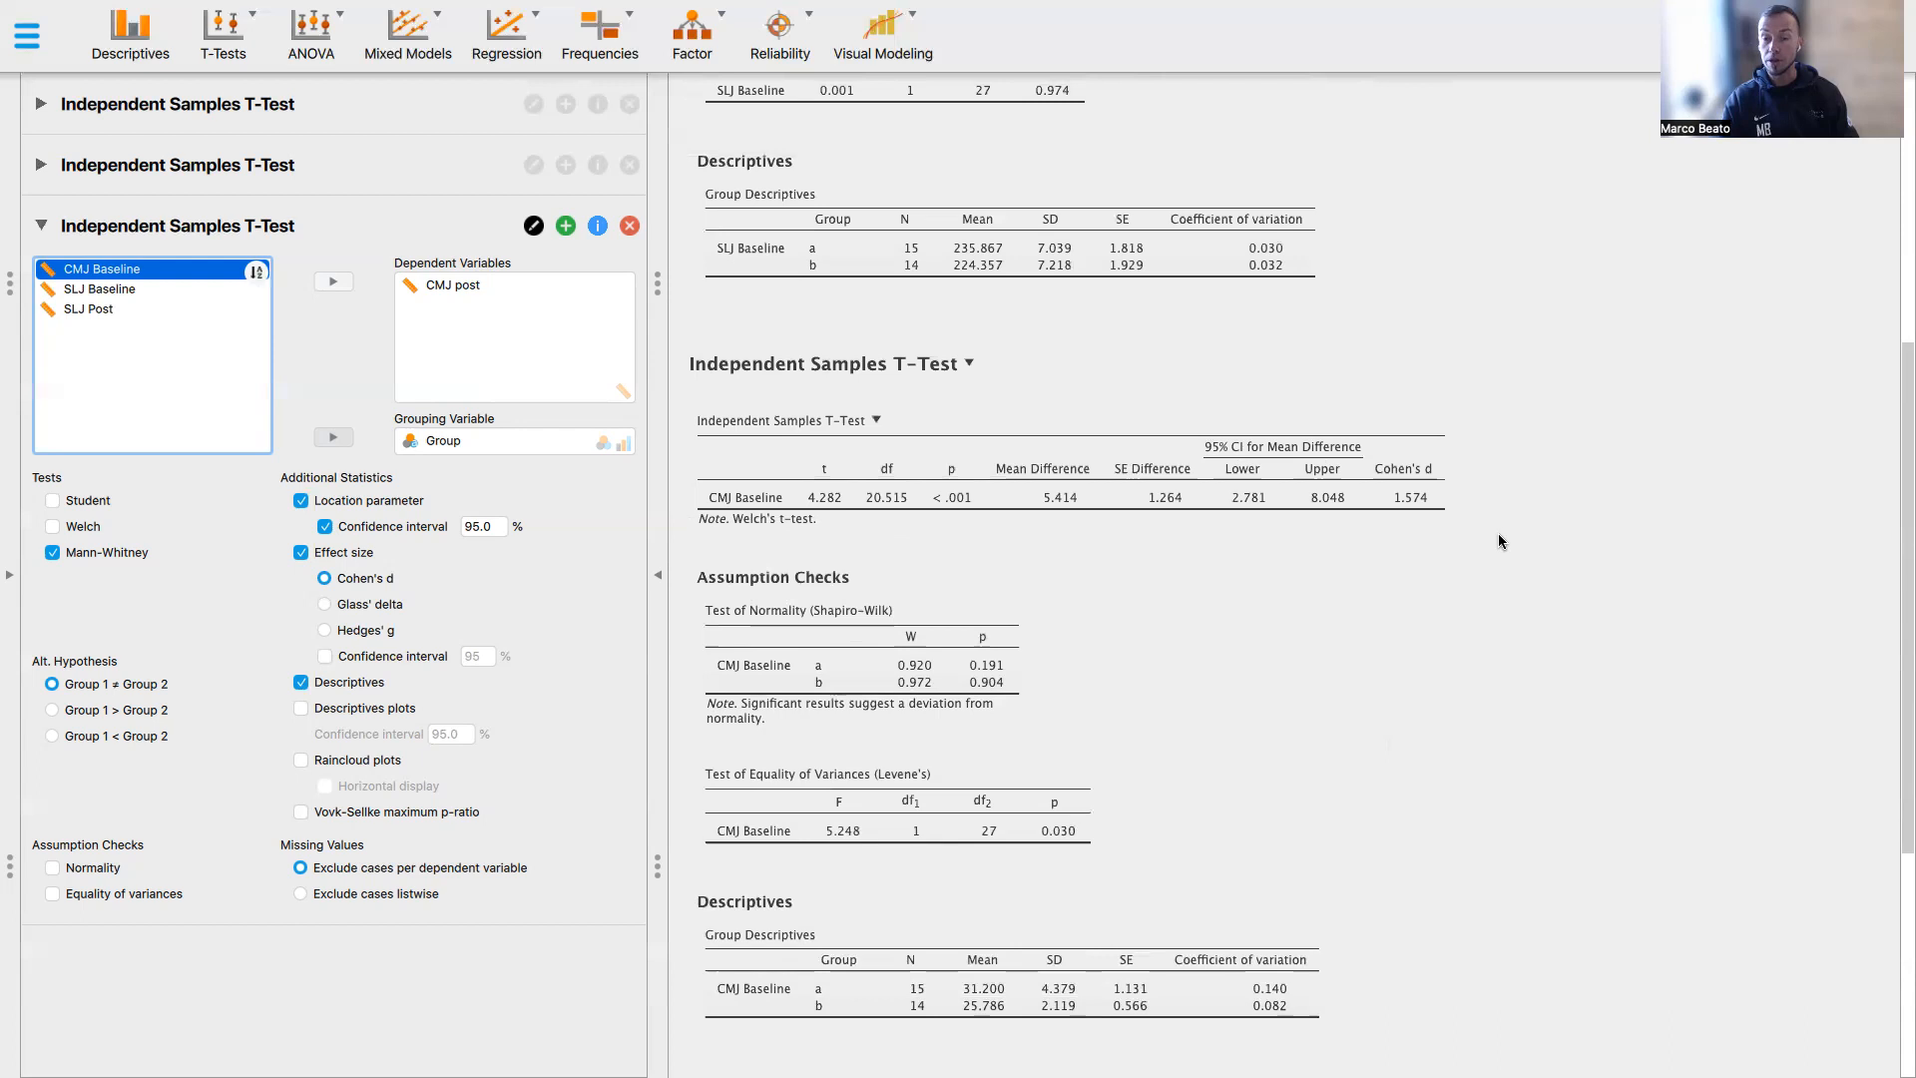
scroll(down, 3)
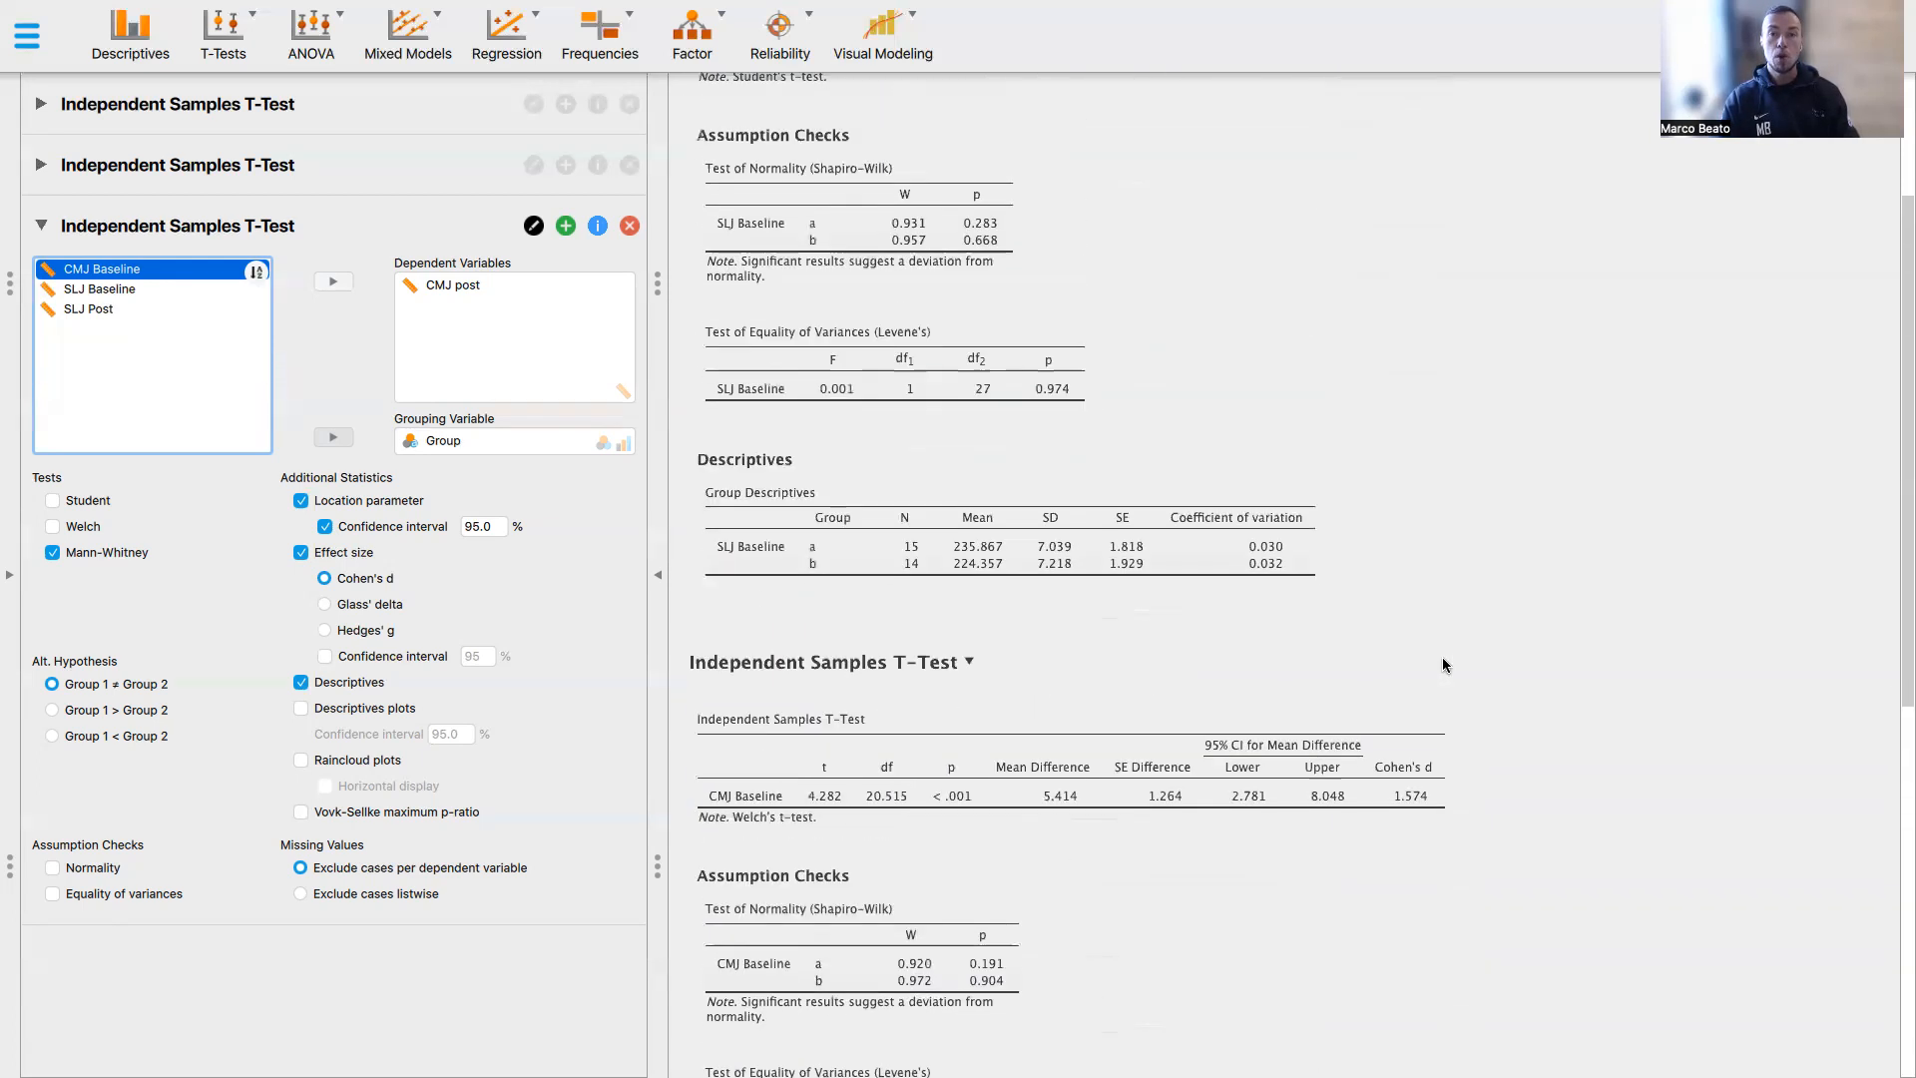
scroll(up, 3)
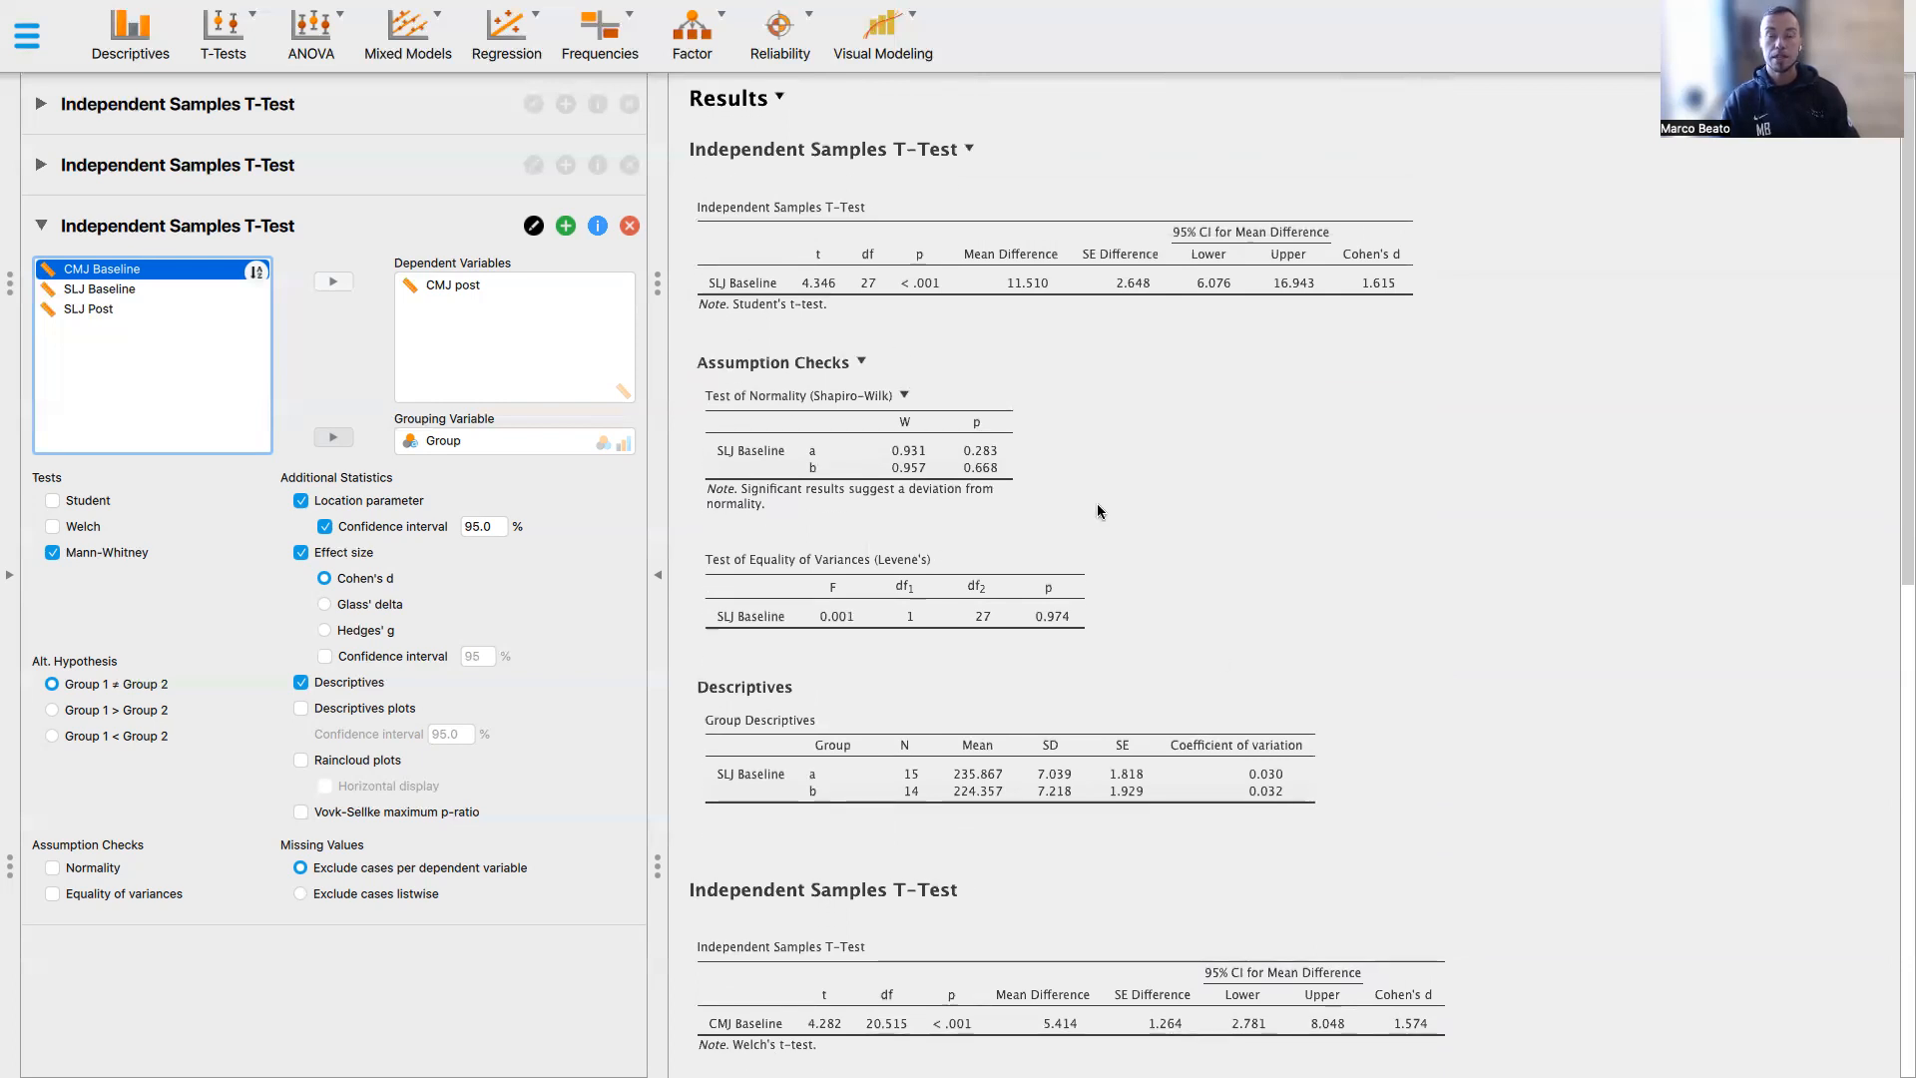
scroll(down, 3)
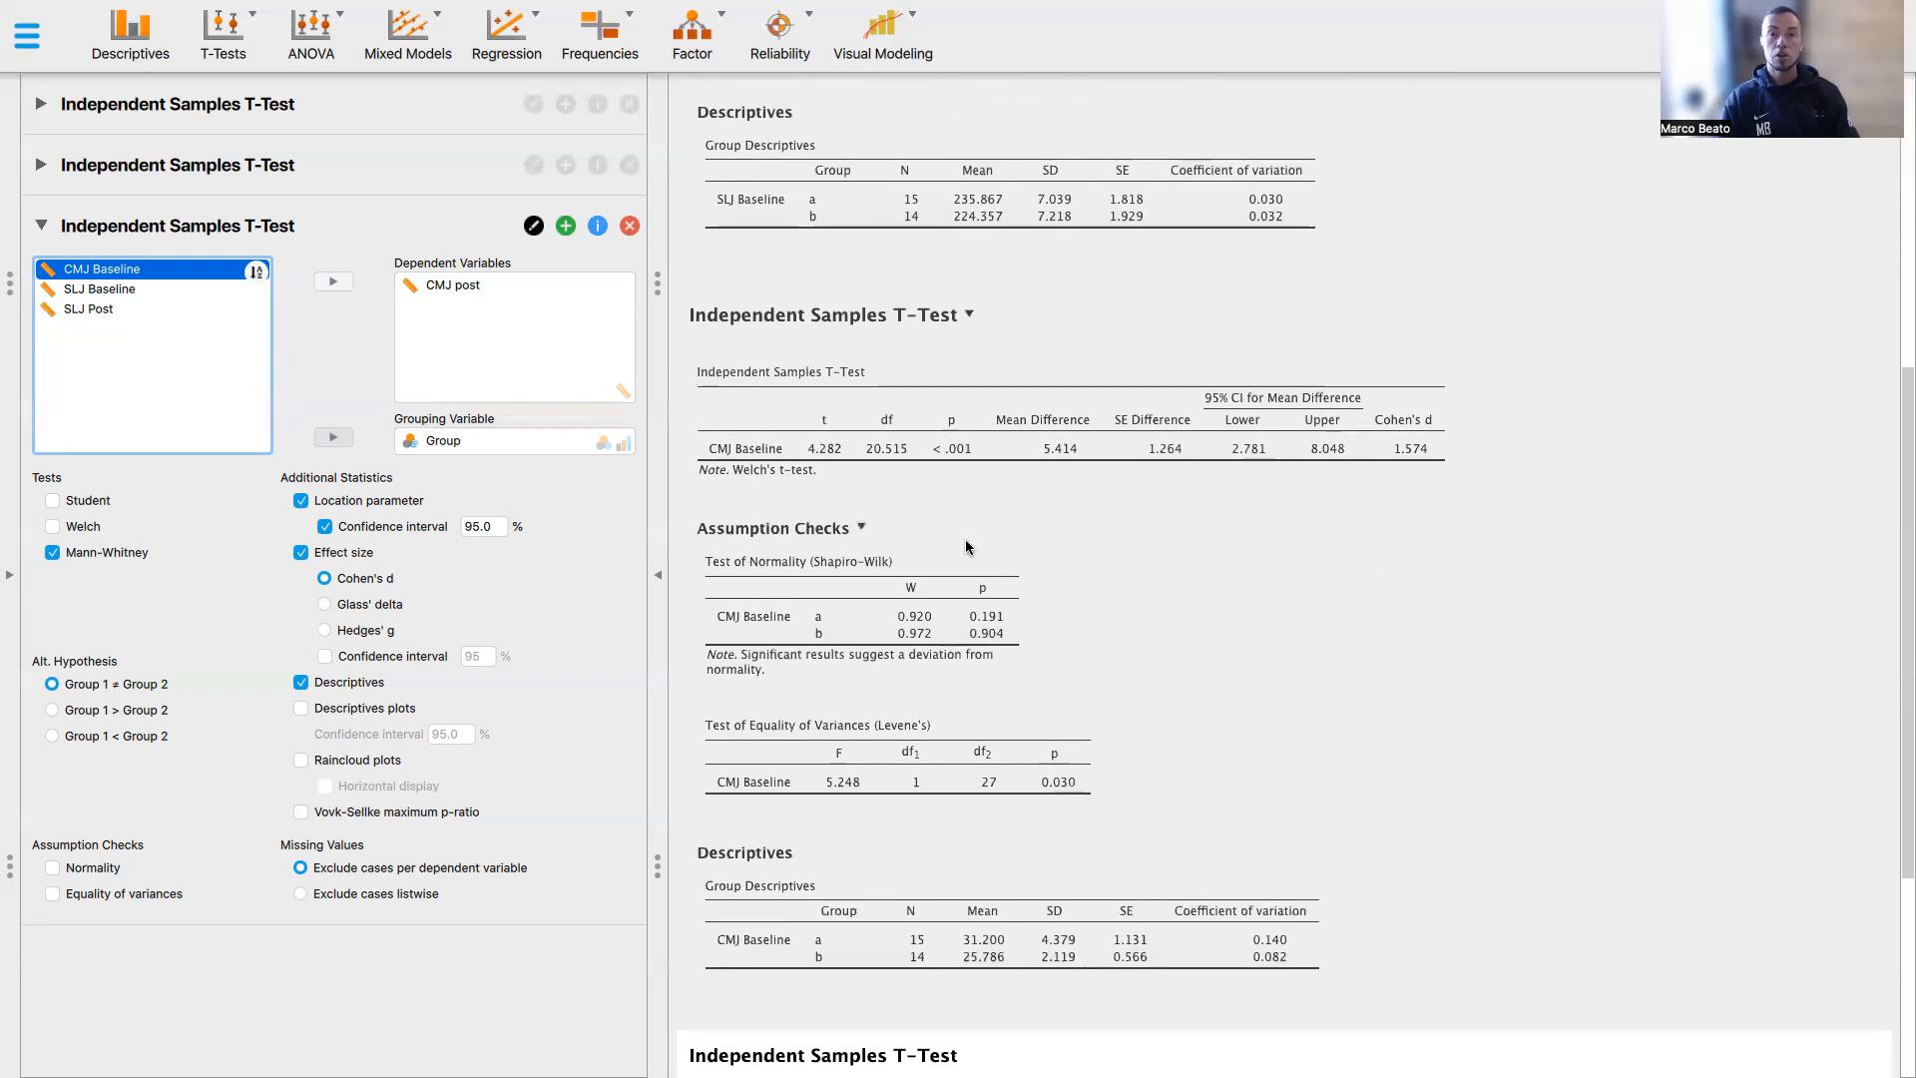
mouse_move(693, 656)
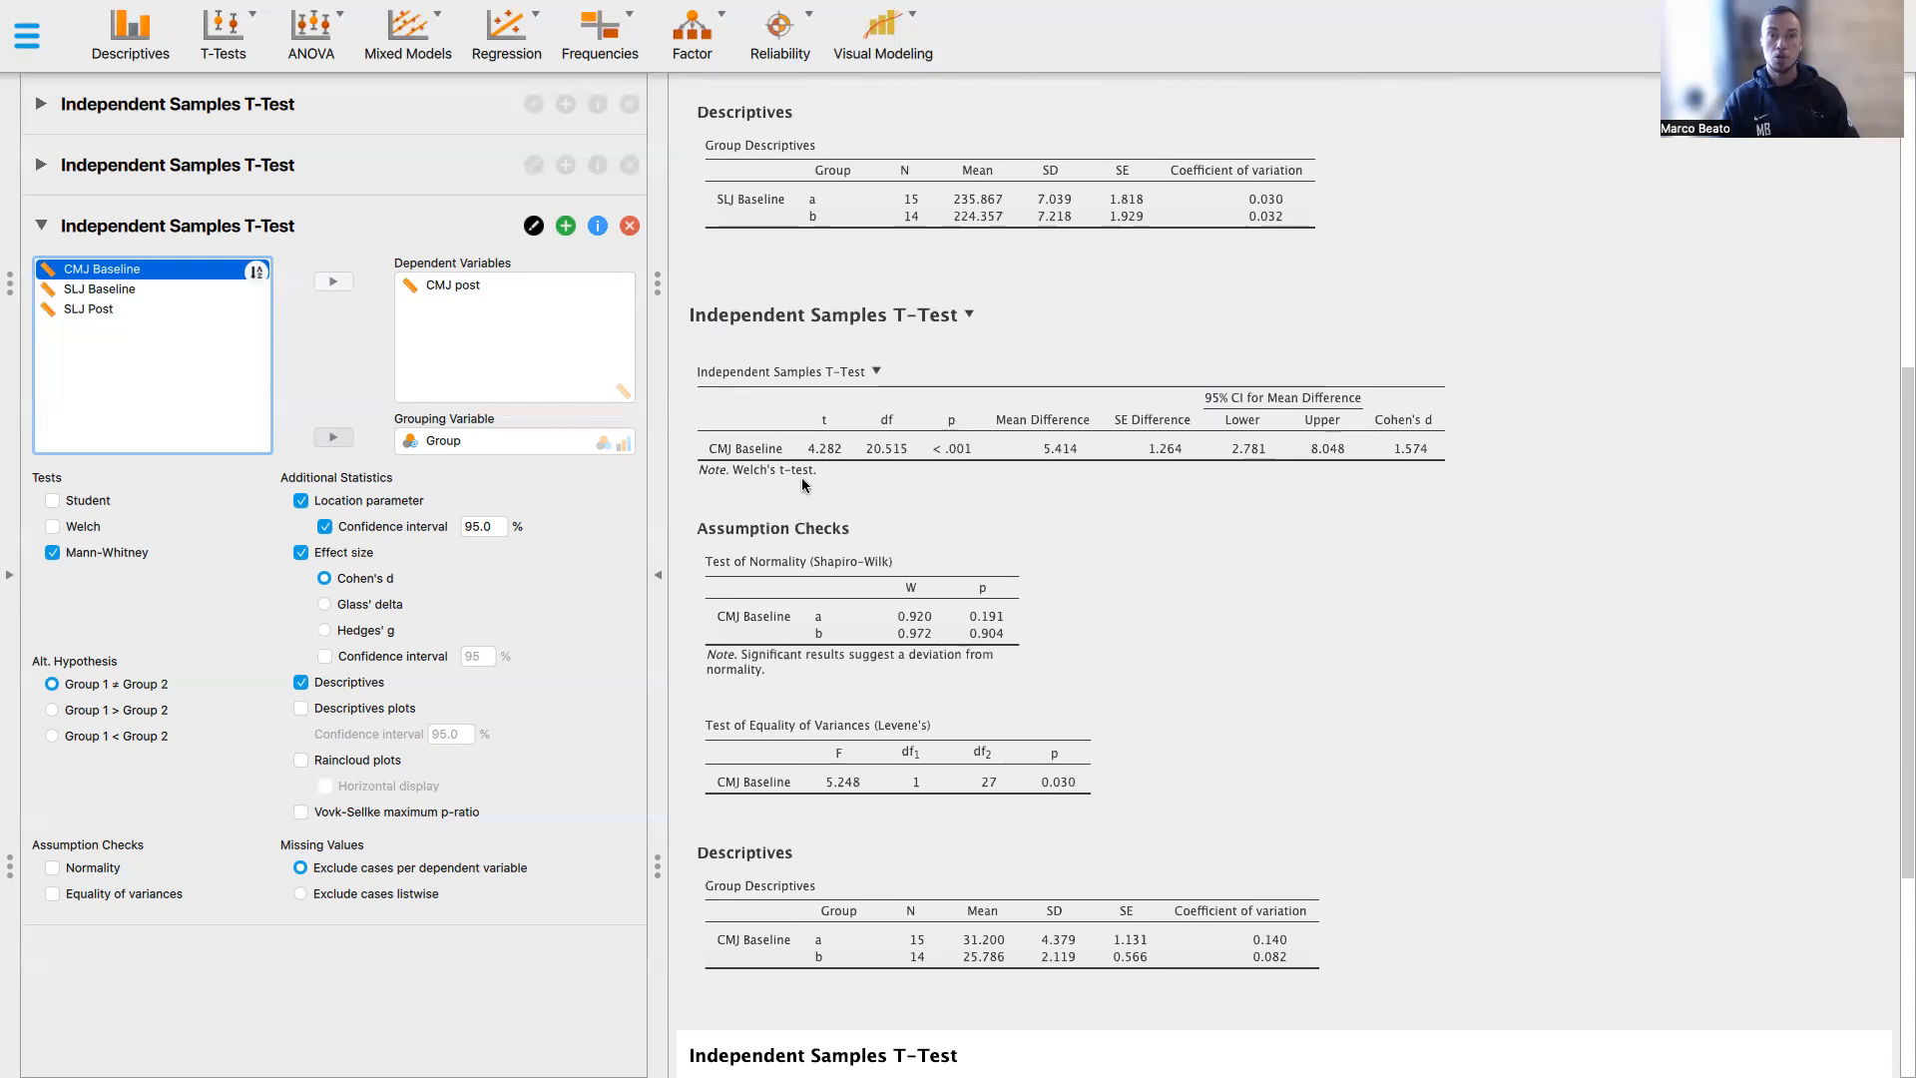
scroll(down, 3)
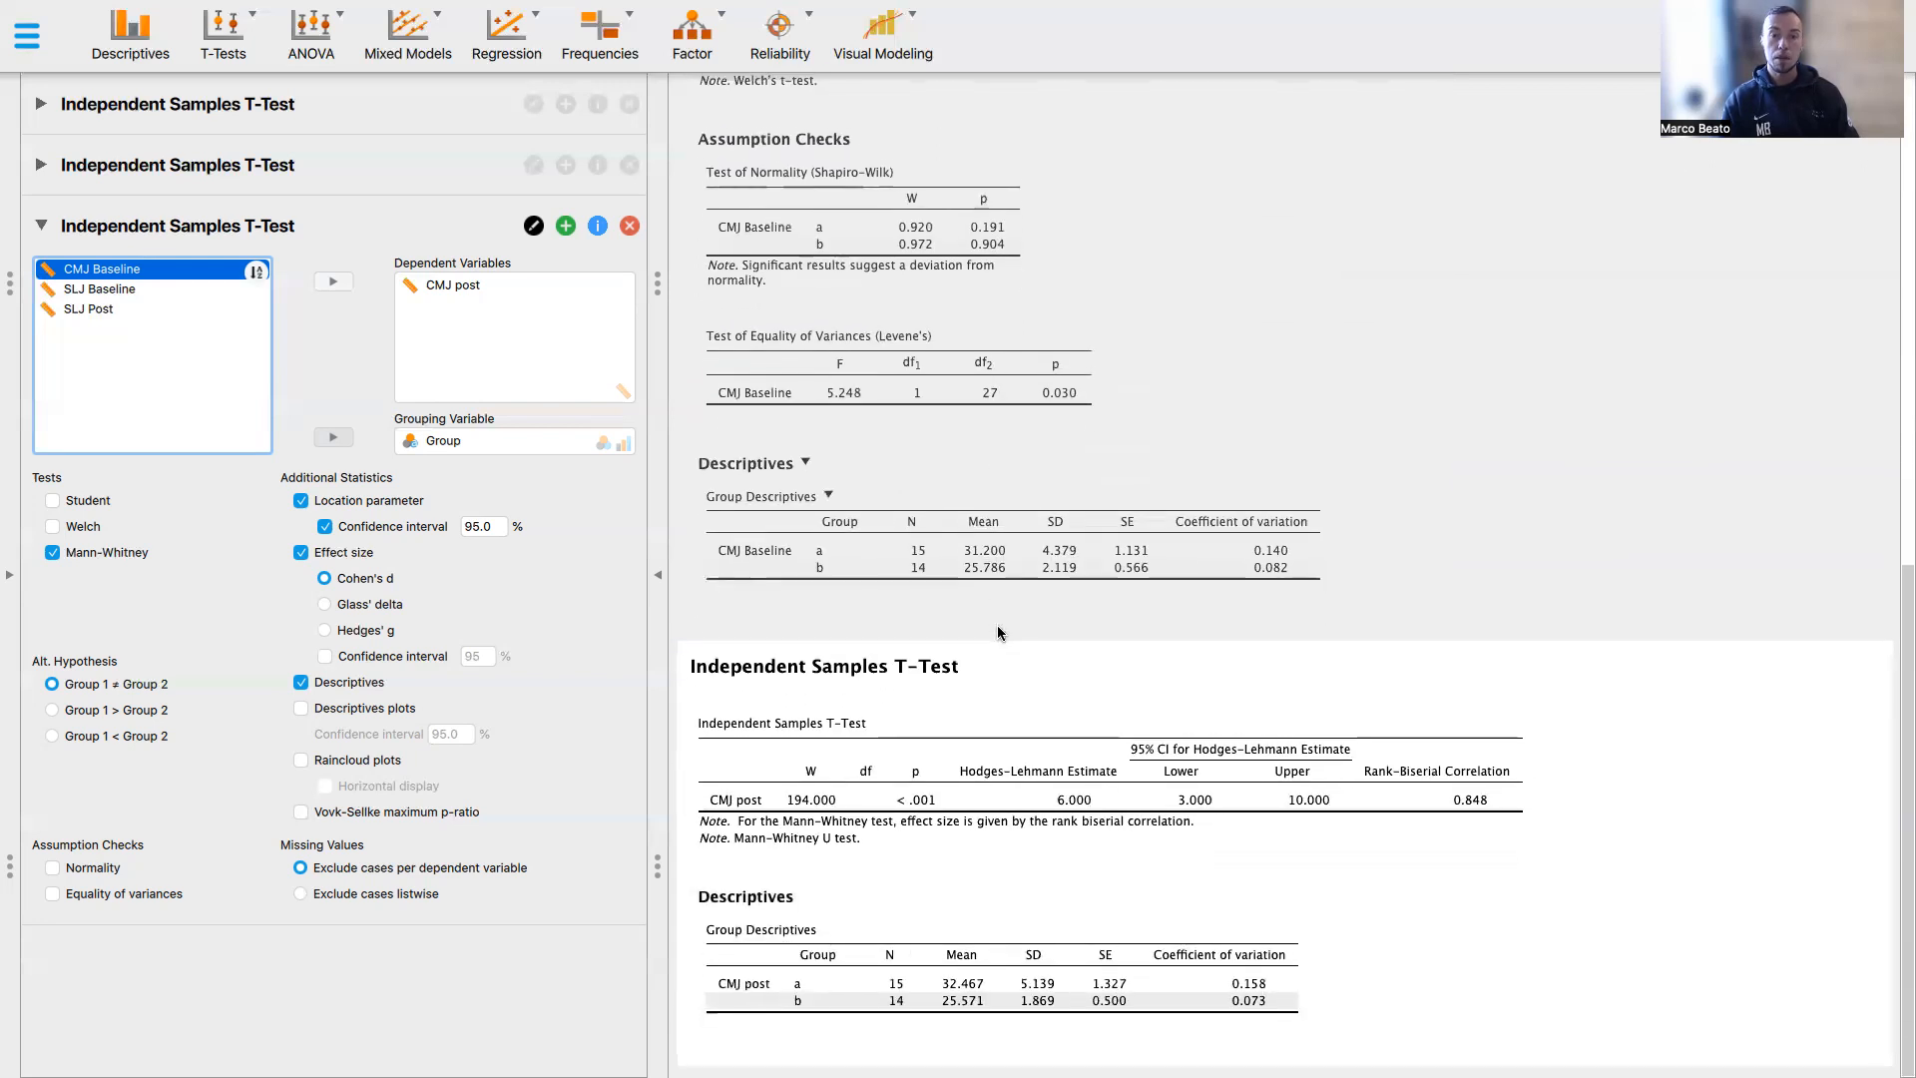